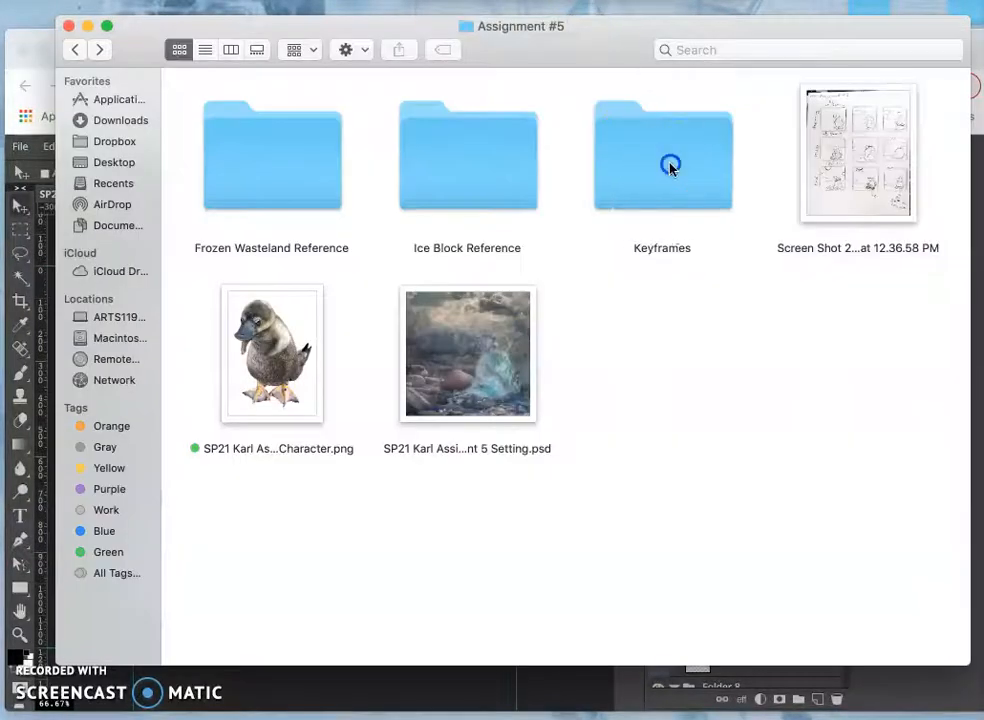
# Open the Keyframes folder in Assignment #5 to show keyframes 1 through 5.
pyautogui.doubleClick(662, 155)
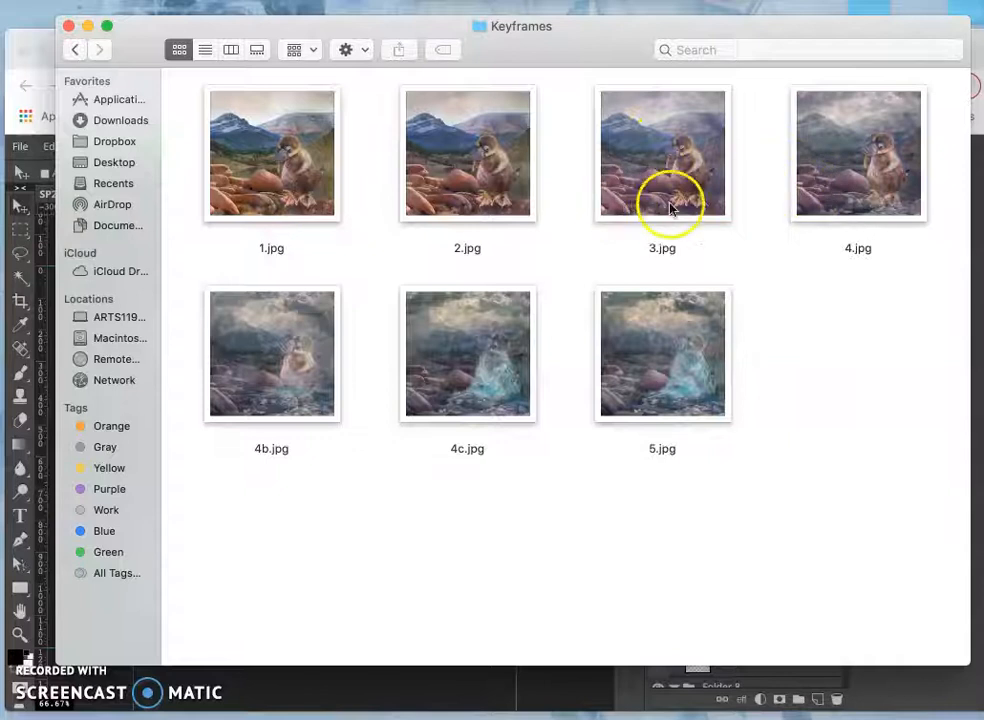
pyautogui.moveTo(857, 163)
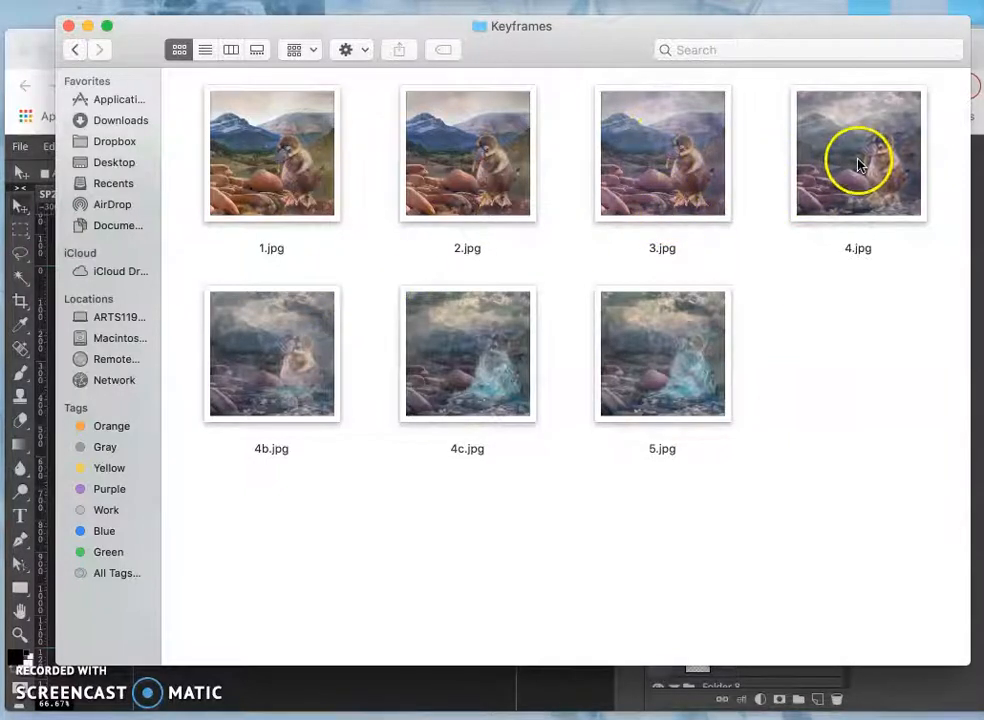
pyautogui.moveTo(803, 363)
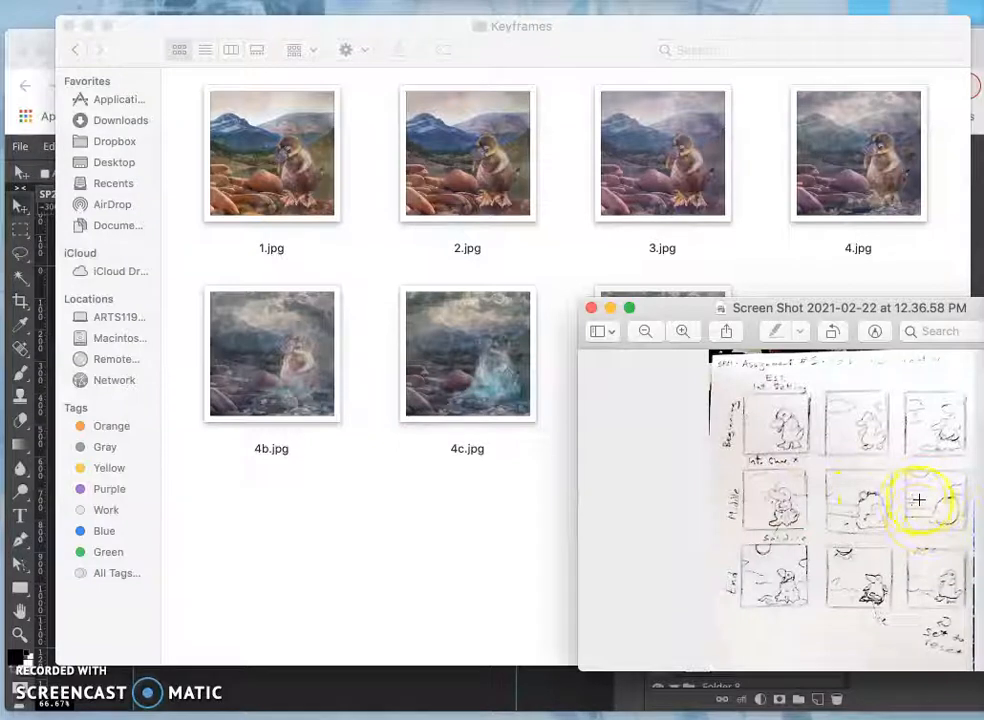
pyautogui.moveTo(925, 475)
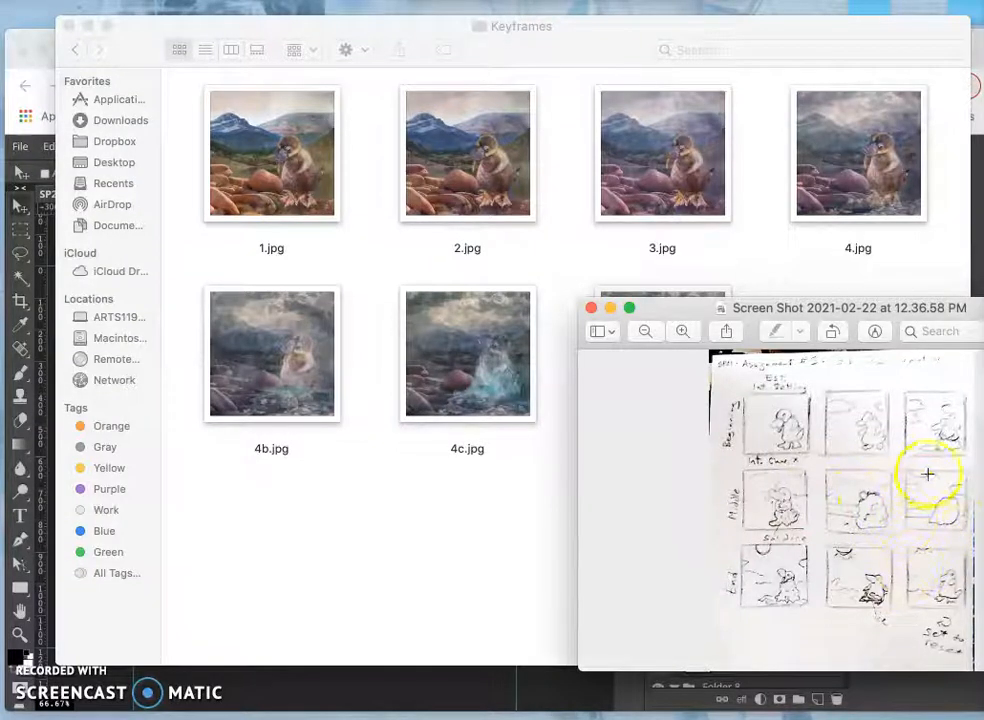
pyautogui.moveTo(843, 550)
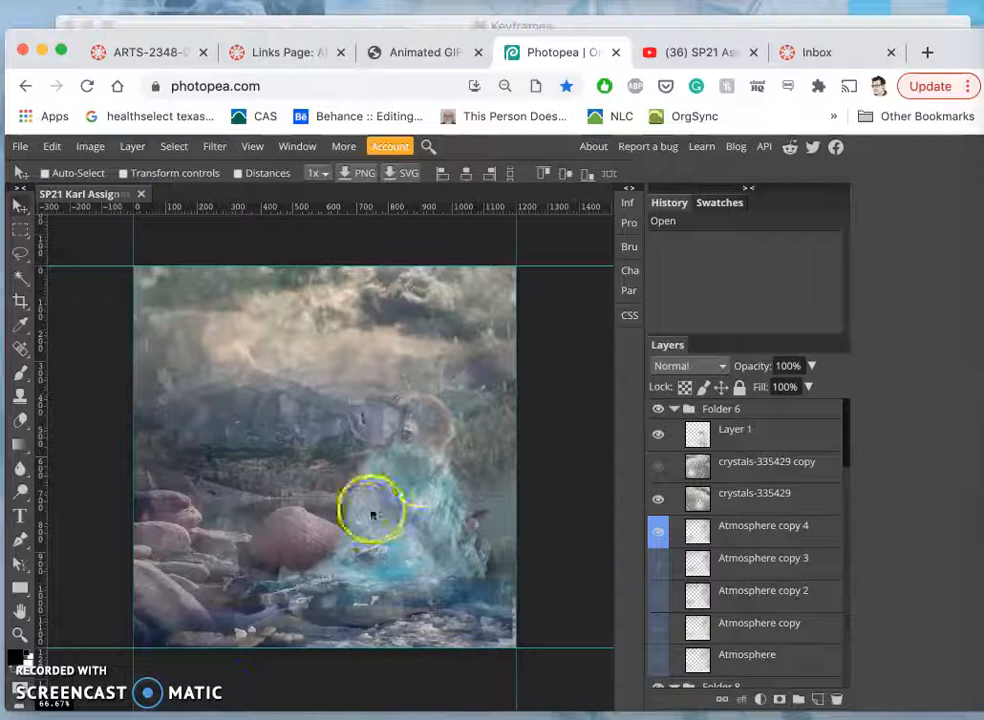
pyautogui.moveTo(405, 410)
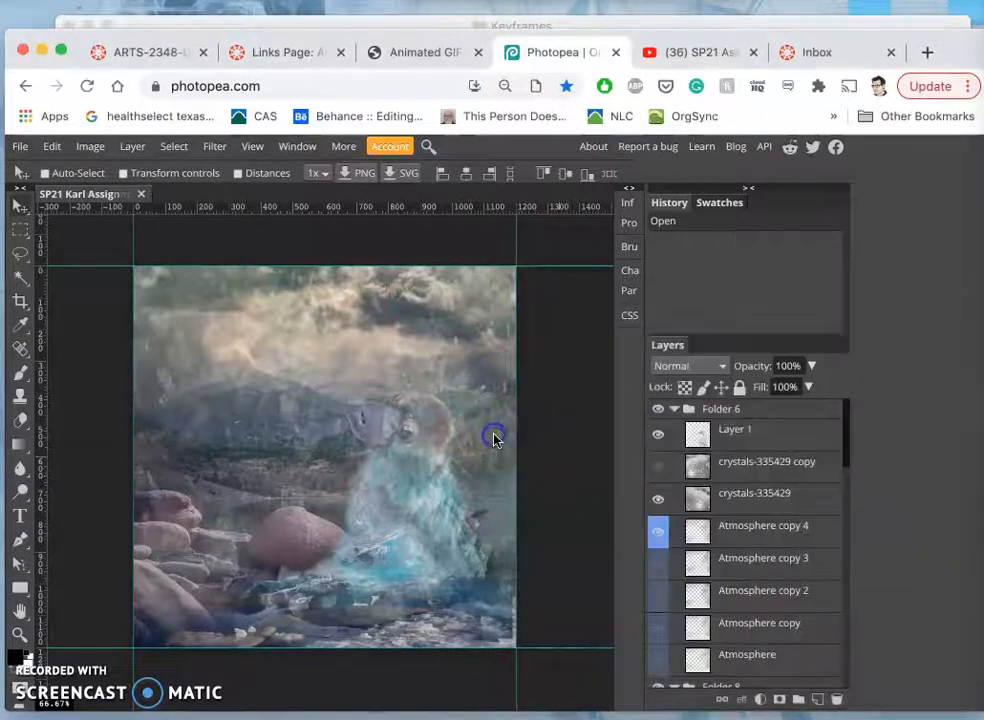
# Scroll to Folder 4 and duplicate the Background layer as Background copy 6.
pyautogui.scroll(-3)
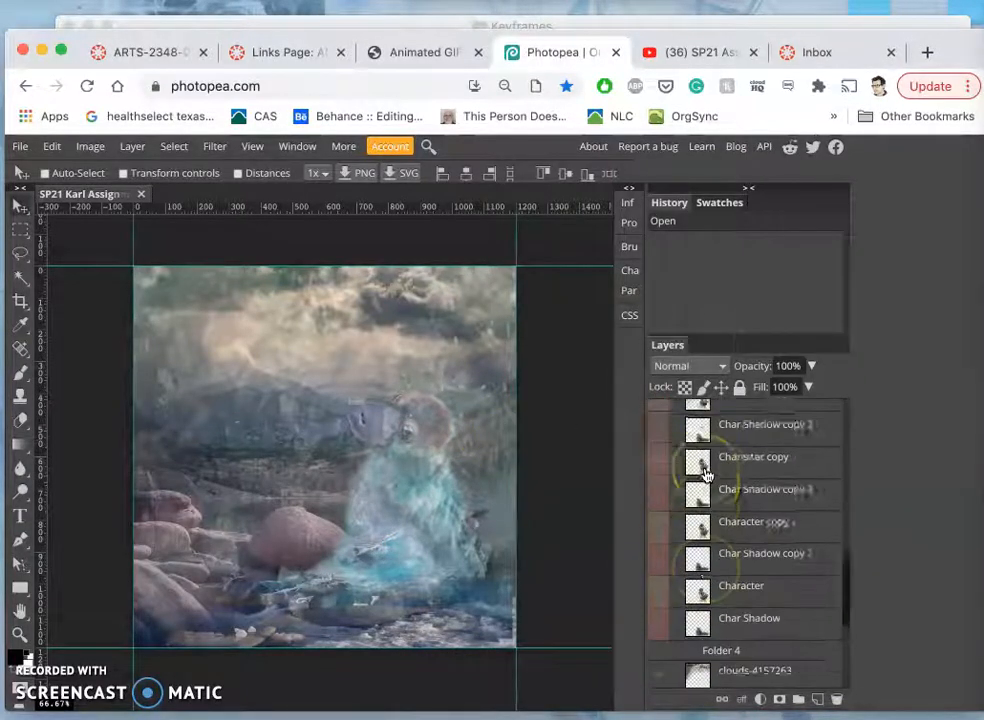
pyautogui.scroll(-3)
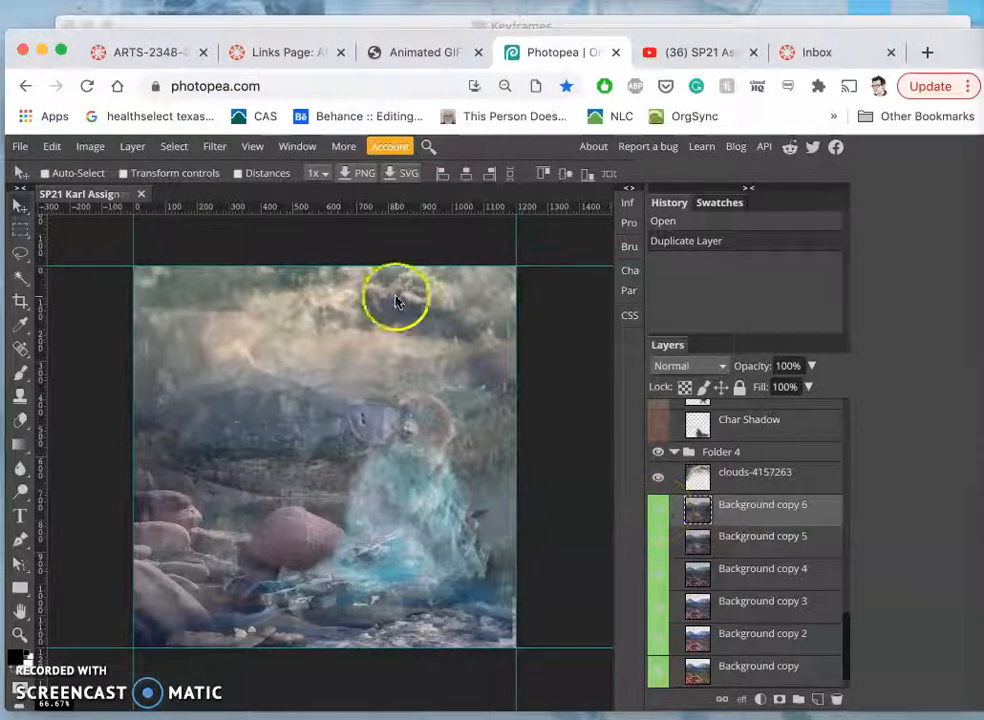
pyautogui.click(90, 146)
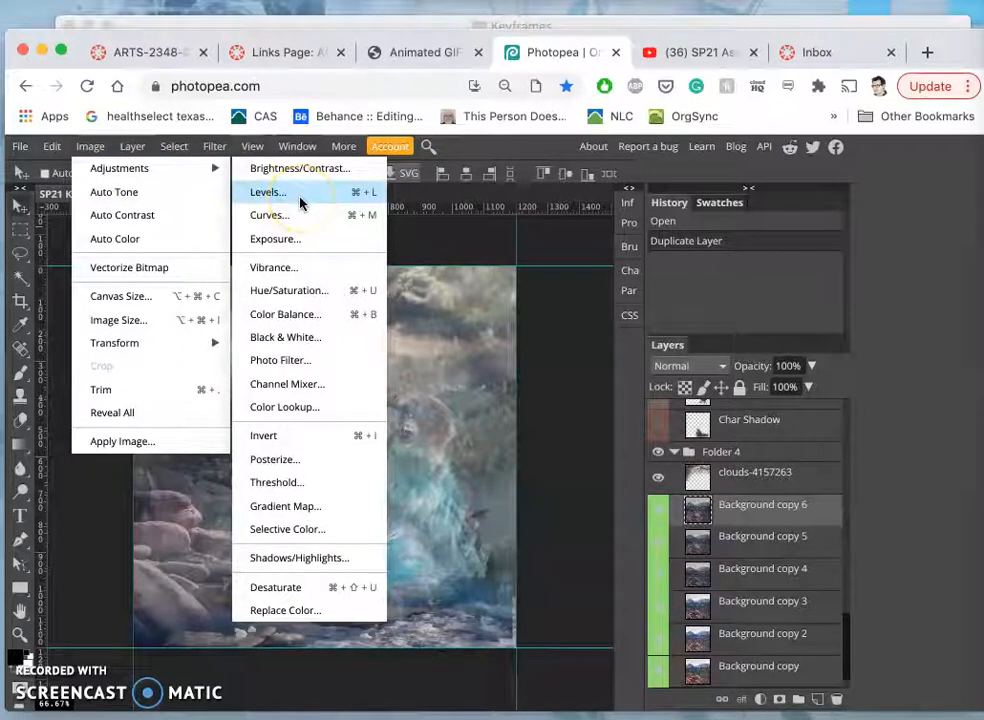
pyautogui.moveTo(300, 314)
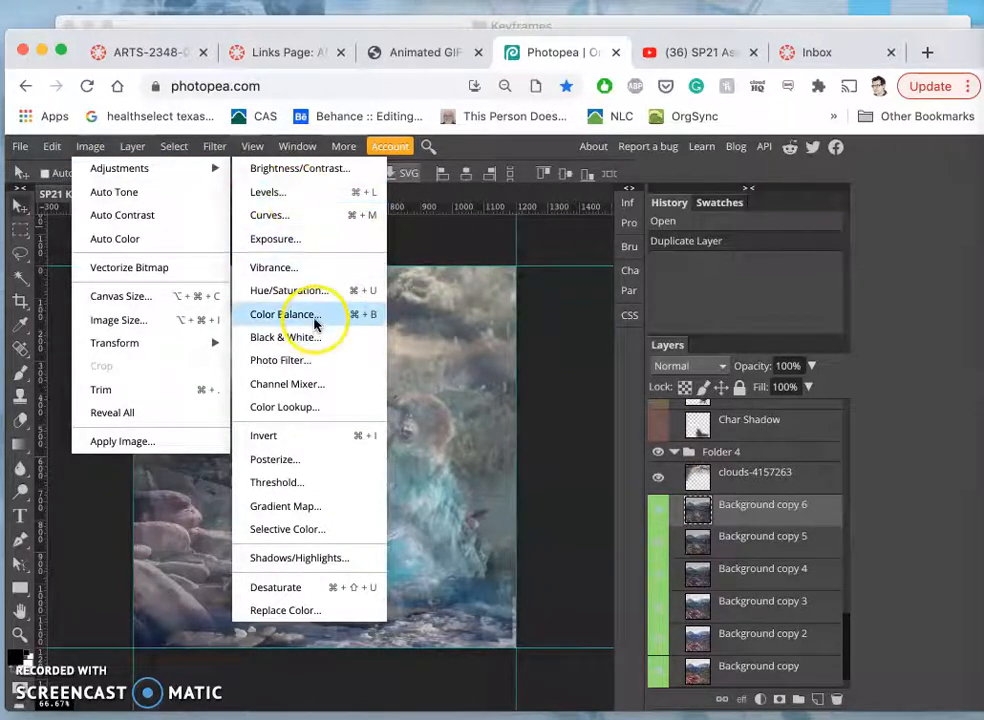
# Apply Color Balance to Background copy 6 with shadows Blue -20 and Red 13.
pyautogui.click(288, 314)
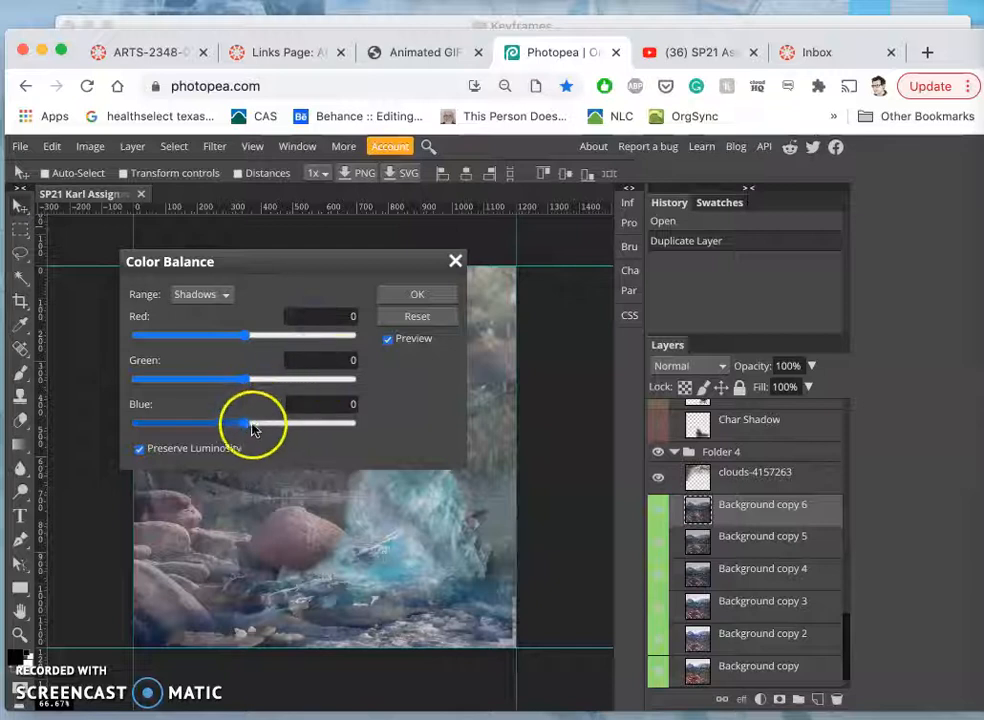
pyautogui.moveTo(250, 422); pyautogui.dragTo(233, 422)
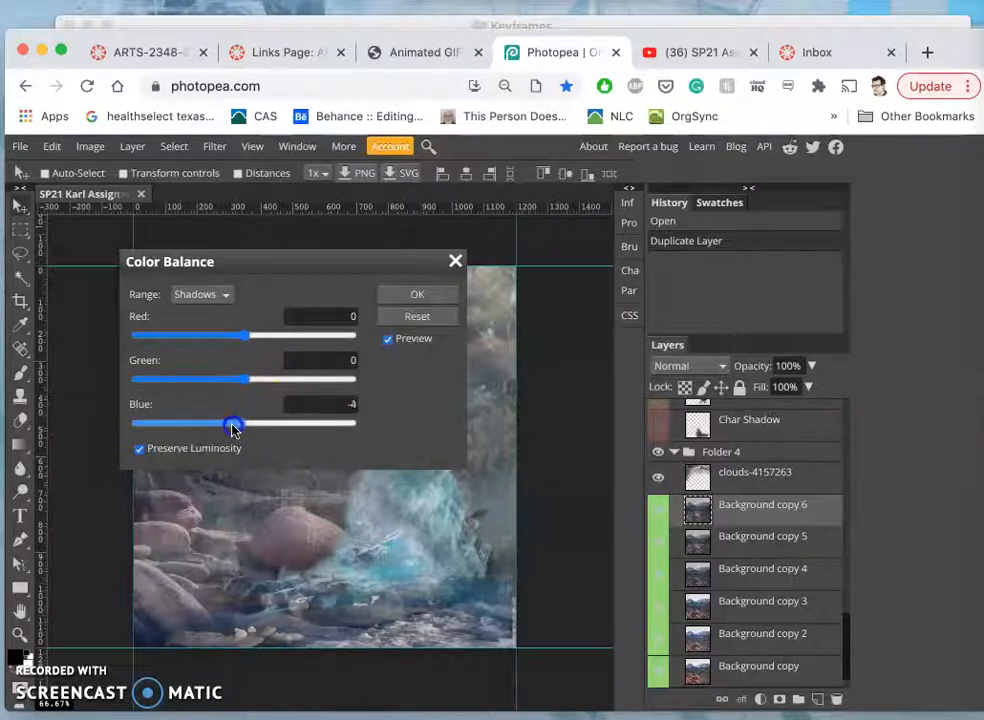
pyautogui.moveTo(233, 422); pyautogui.dragTo(222, 422)
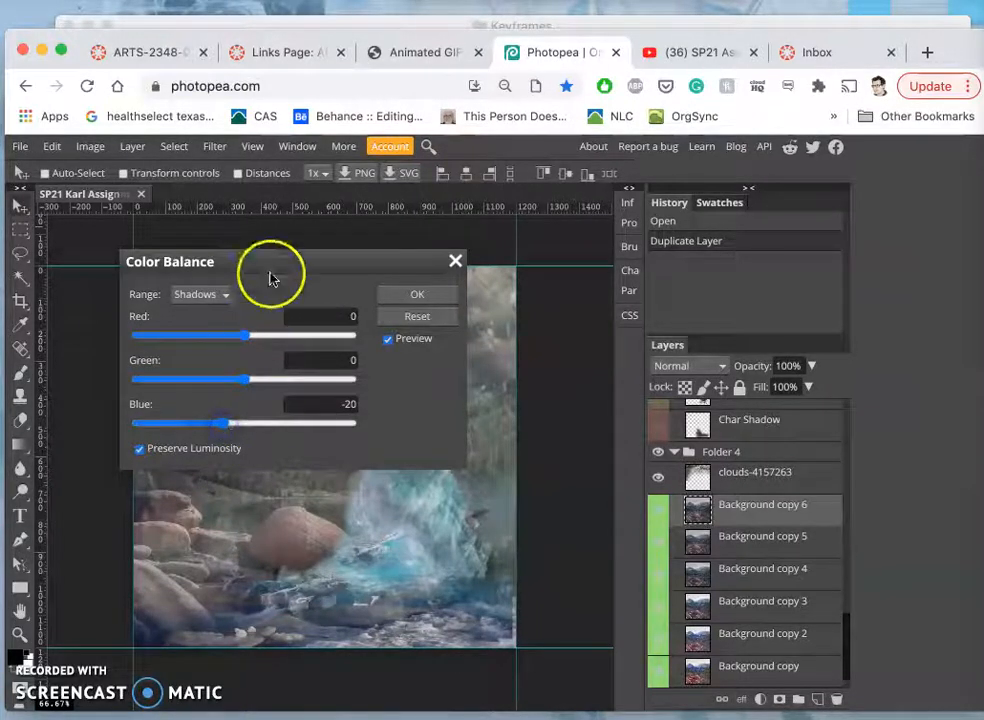
pyautogui.moveTo(170, 261); pyautogui.dragTo(533, 251)
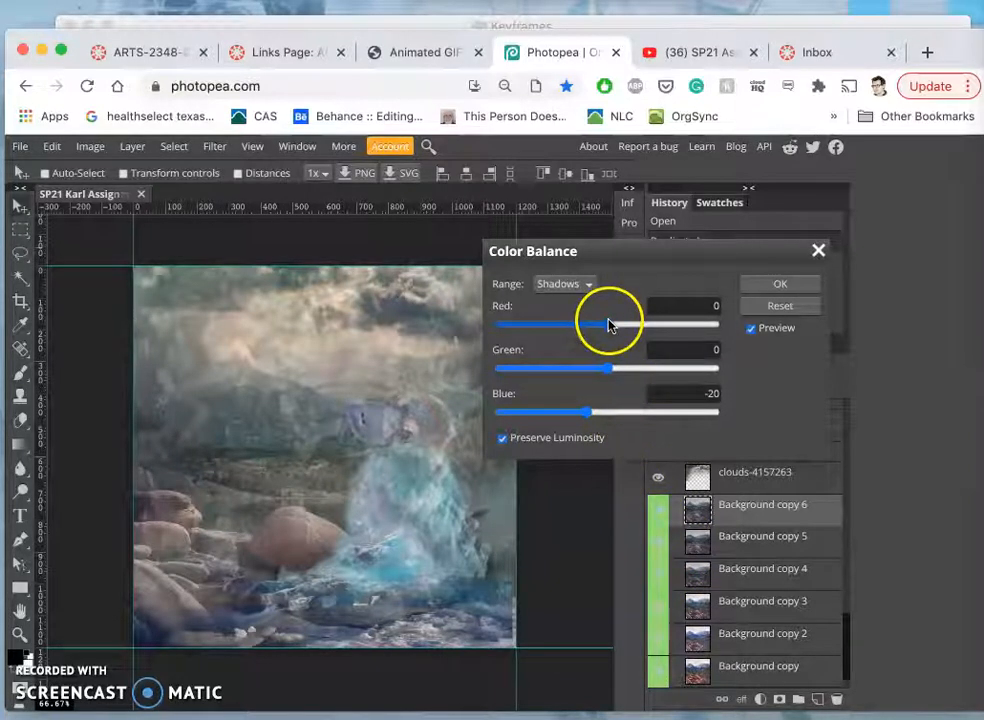
pyautogui.moveTo(608, 322); pyautogui.dragTo(622, 322)
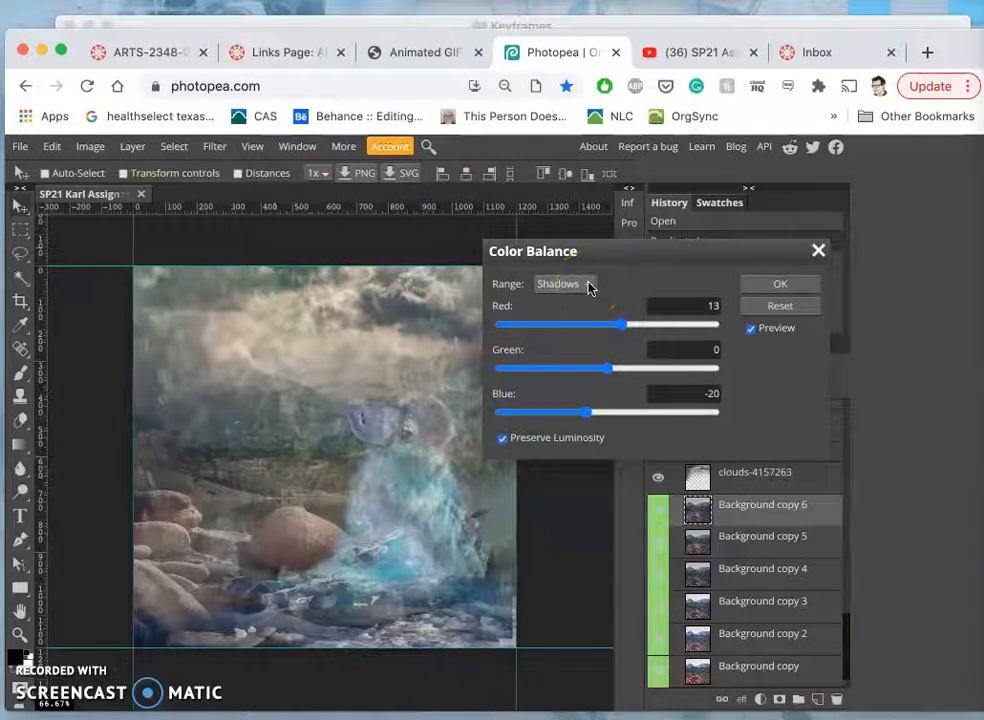
pyautogui.click(562, 283)
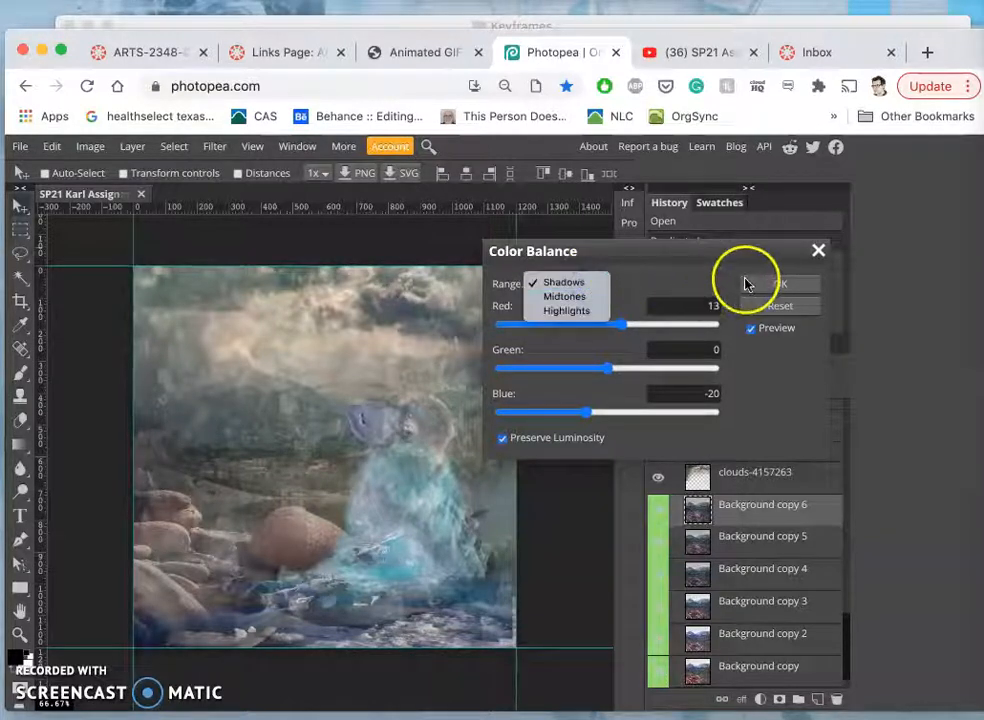
pyautogui.click(783, 283)
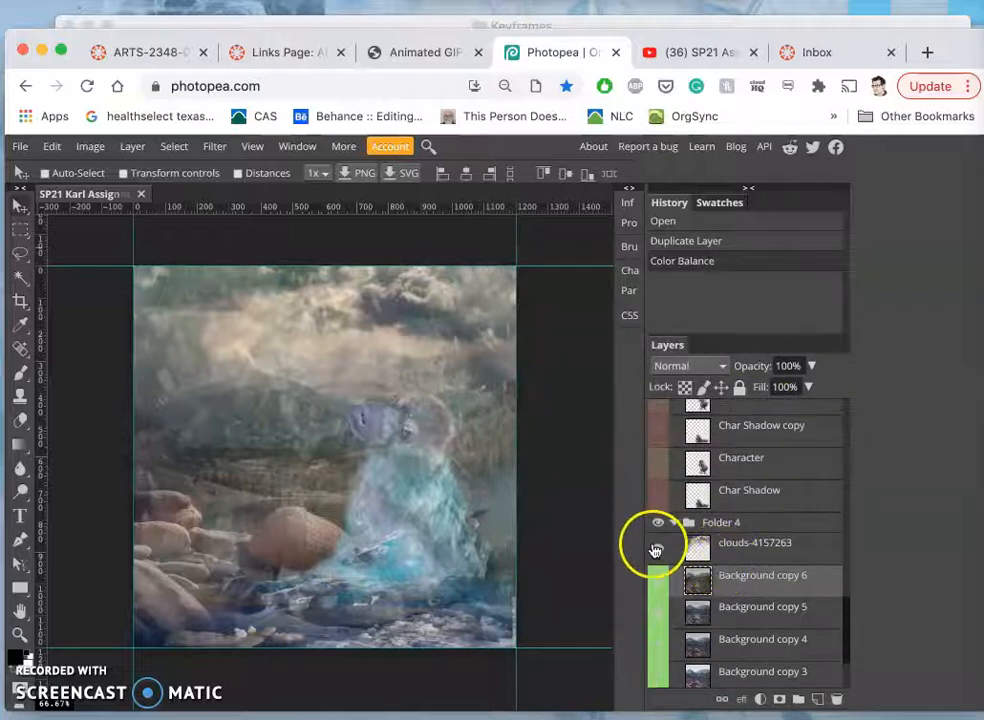
# Toggle the clouds layer off and on, then set its opacity to 63%.
pyautogui.click(657, 542)
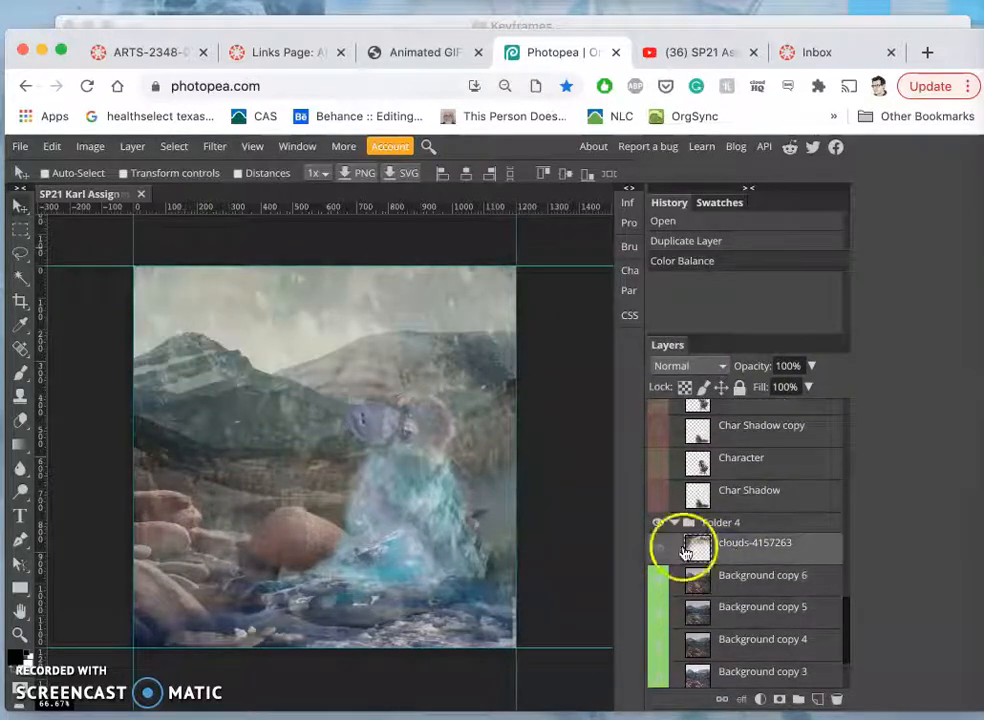
pyautogui.click(659, 548)
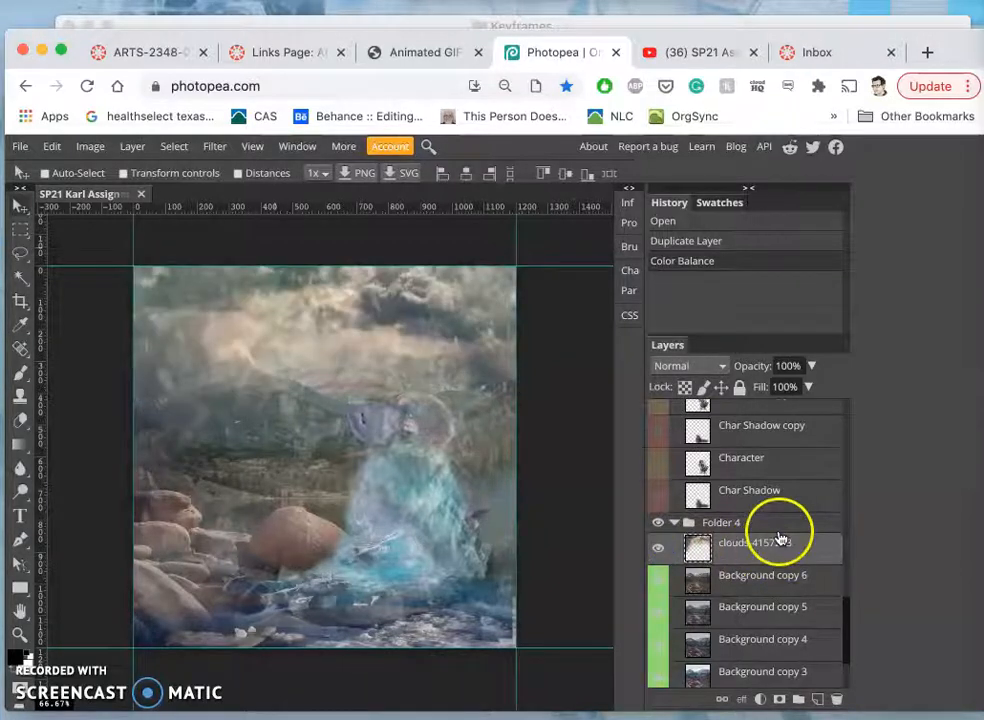
pyautogui.click(811, 365)
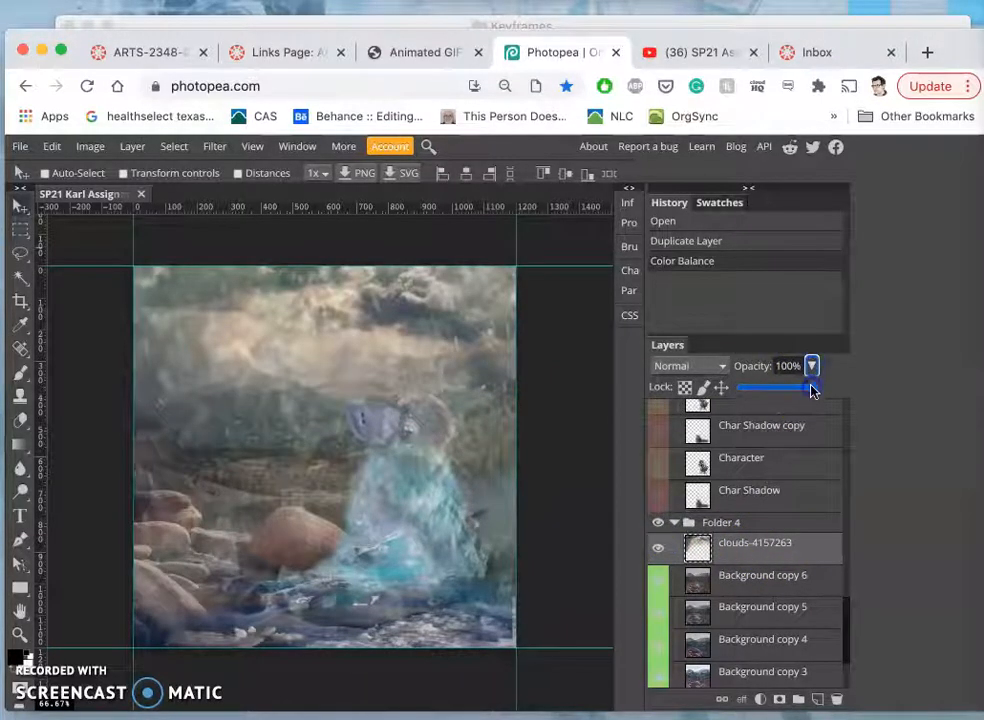
pyautogui.moveTo(810, 388); pyautogui.dragTo(775, 388)
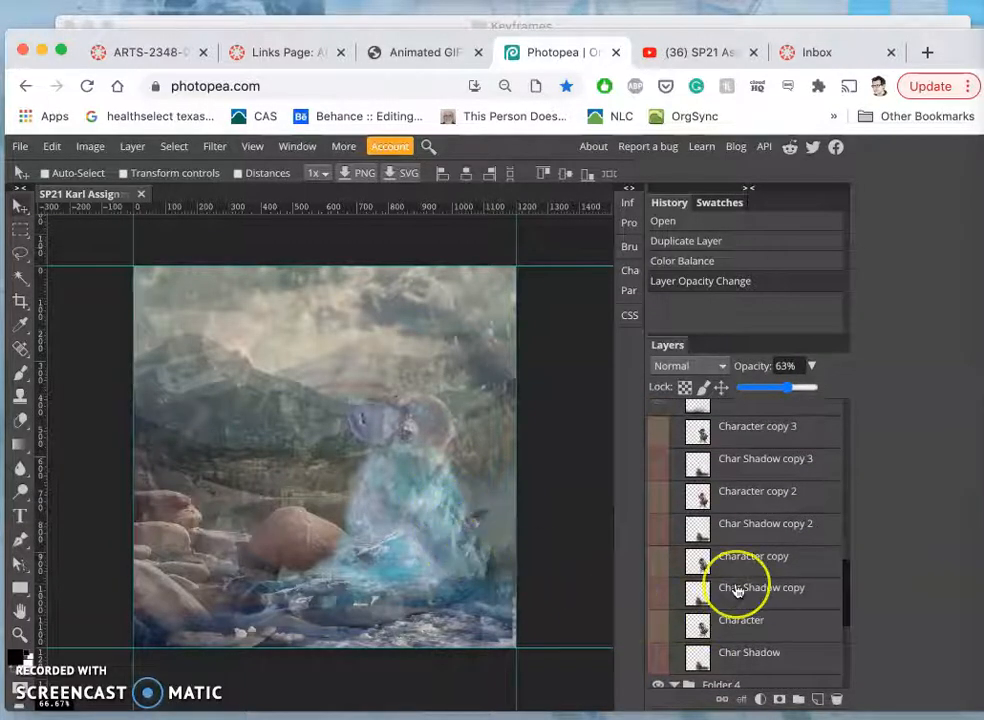
pyautogui.scroll(3)
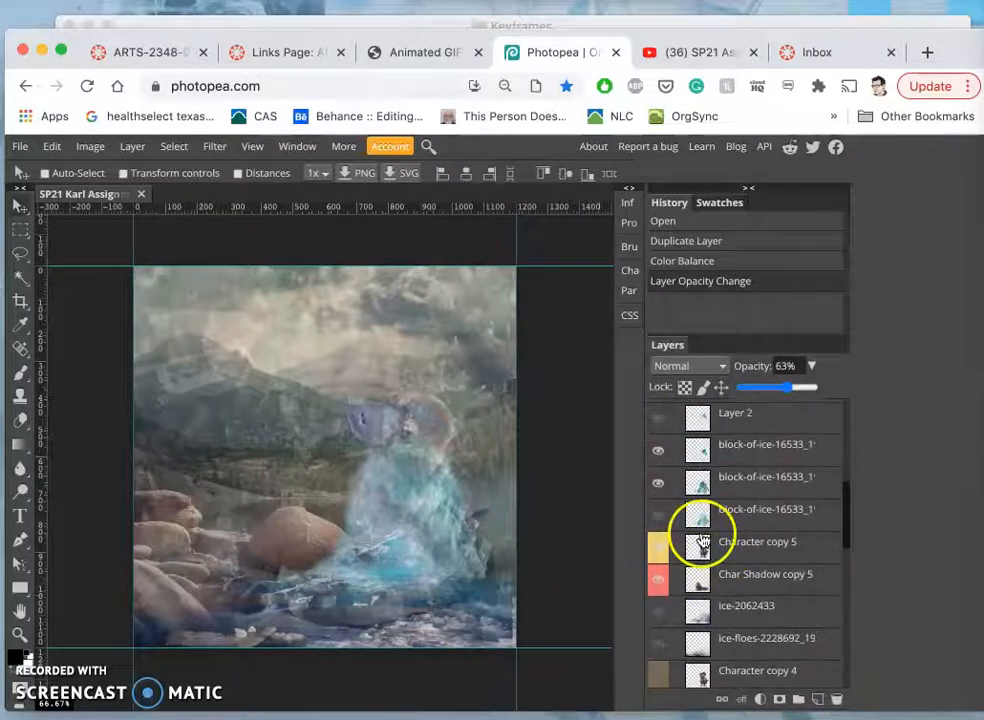
pyautogui.scroll(3)
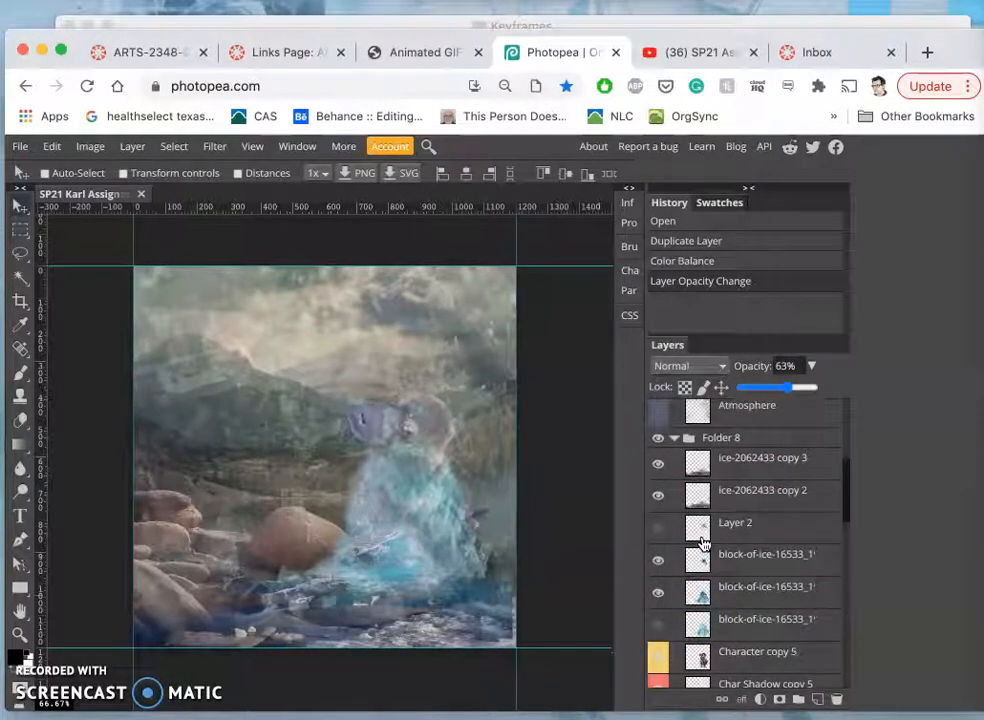
# Show Layer 2's ice piece, move, rotate and squash it onto the head, and lower its opacity.
pyautogui.click(658, 523)
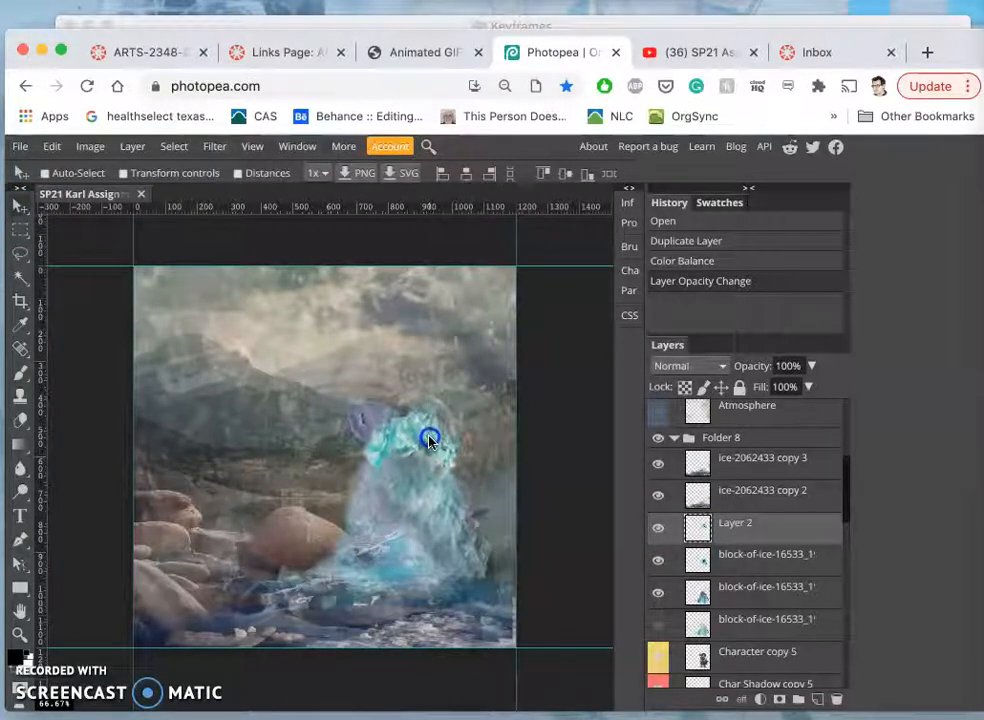
pyautogui.moveTo(430, 440); pyautogui.dragTo(435, 440)
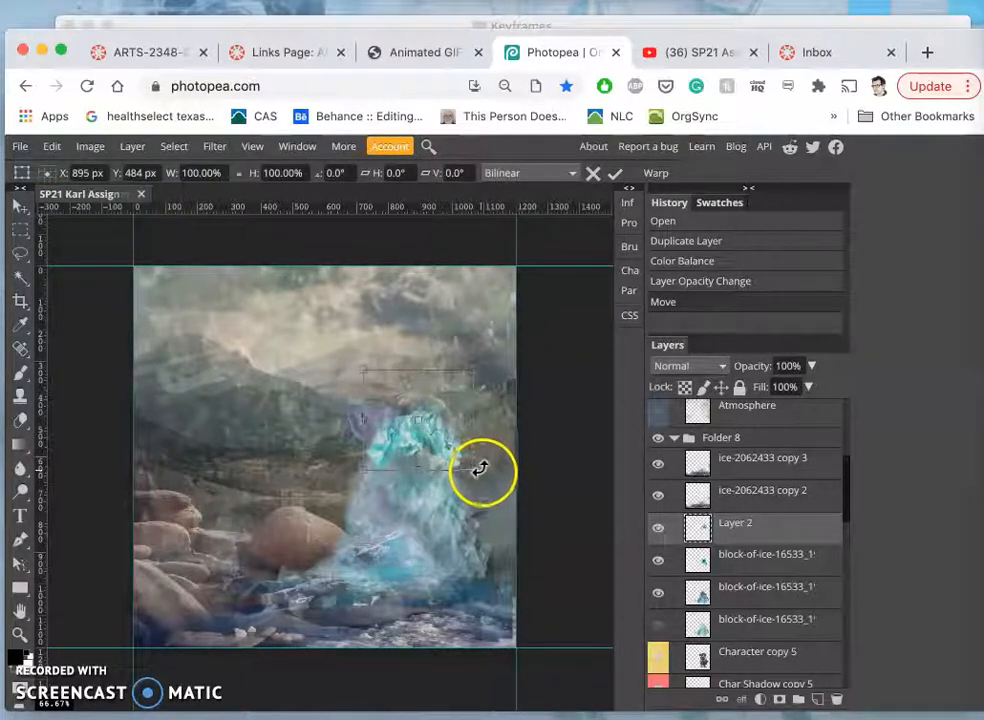
pyautogui.moveTo(480, 470); pyautogui.dragTo(485, 487)
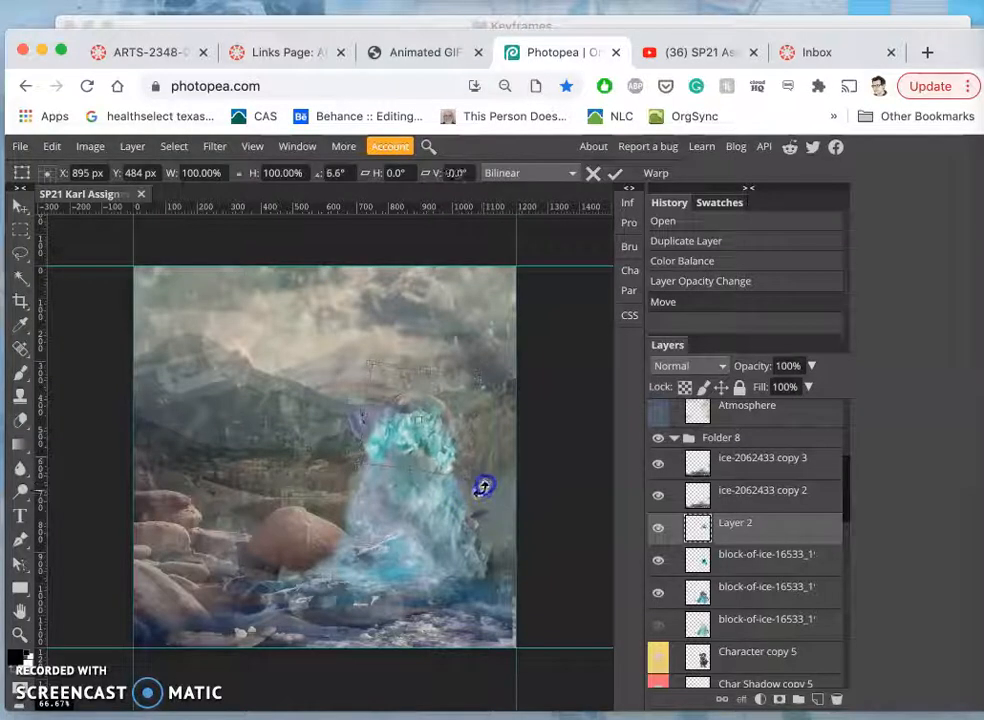
pyautogui.rightClick(380, 448)
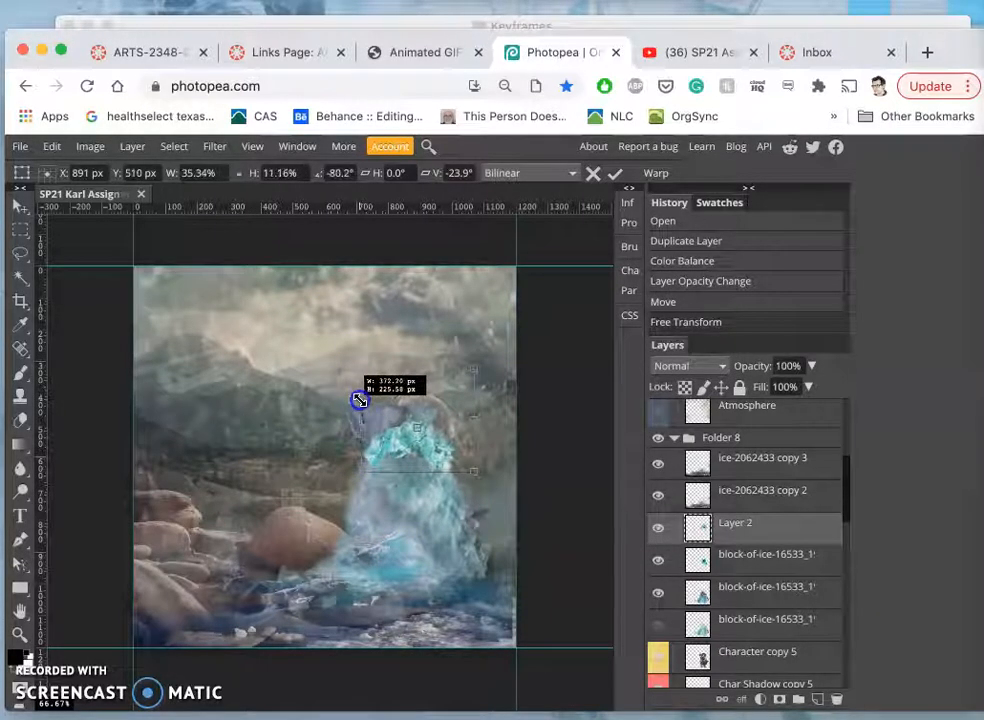
pyautogui.moveTo(359, 400); pyautogui.dragTo(434, 463)
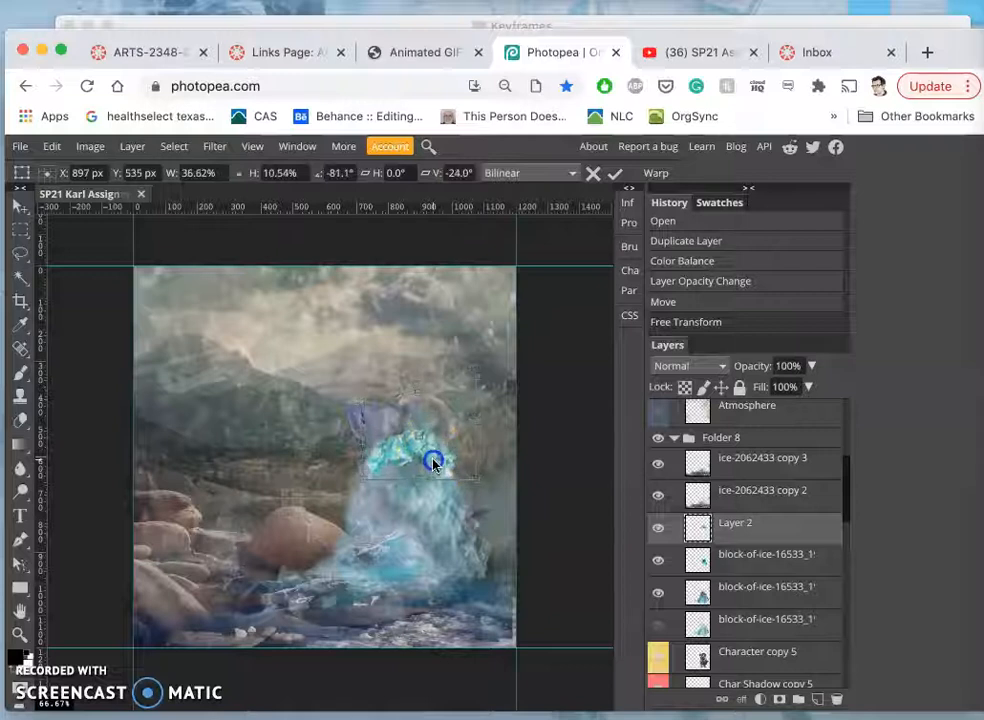
pyautogui.moveTo(433, 463); pyautogui.dragTo(433, 455)
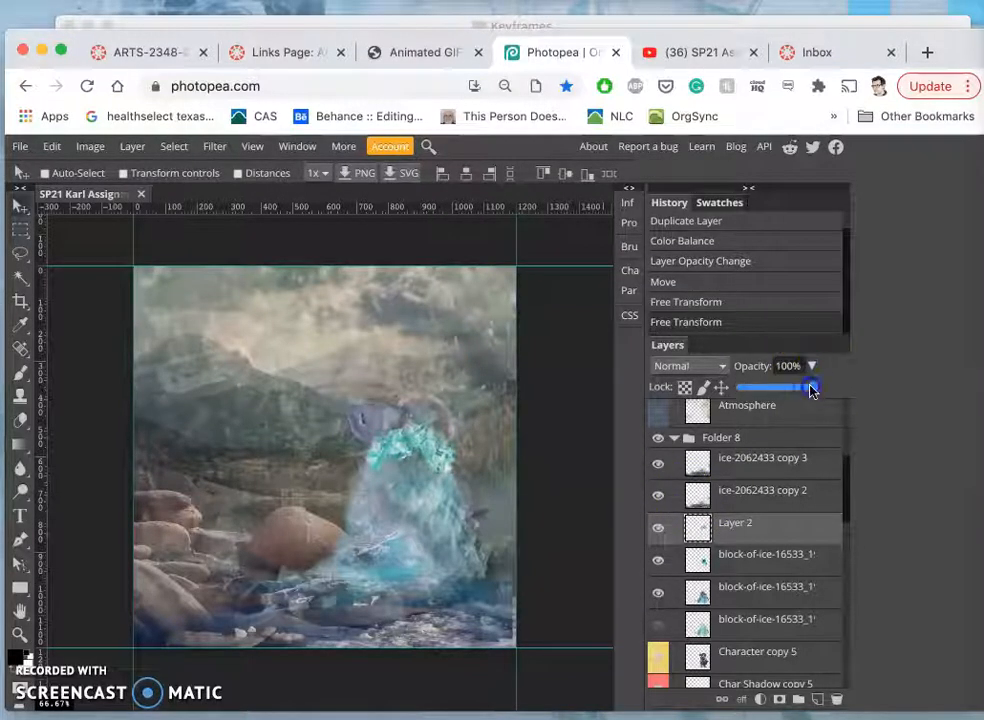
pyautogui.moveTo(808, 388); pyautogui.dragTo(788, 388)
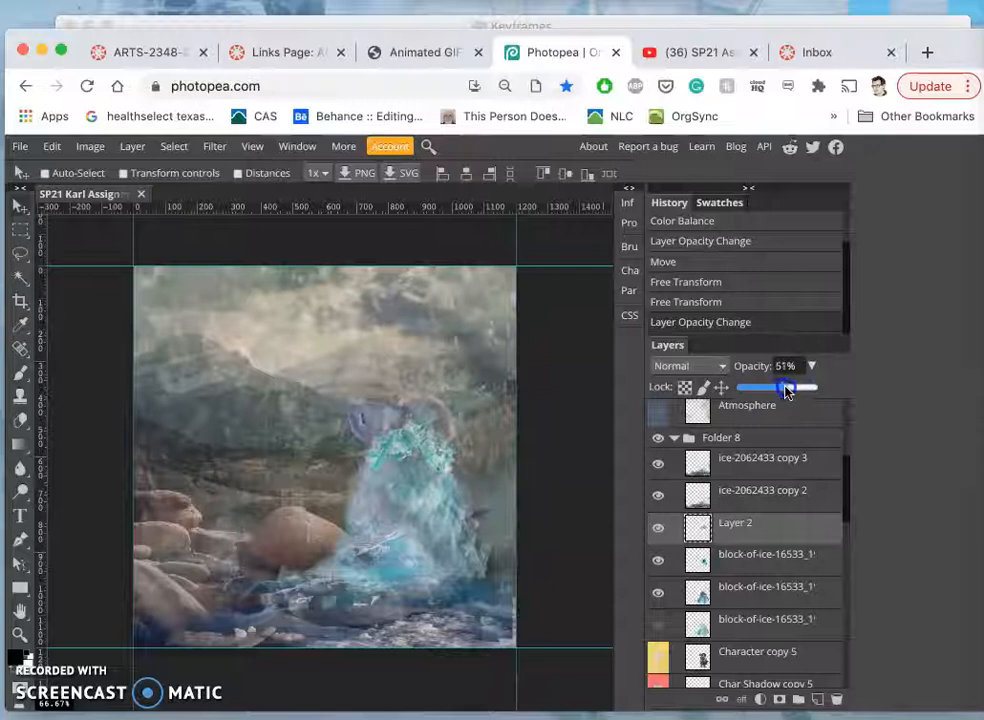
pyautogui.moveTo(765, 388); pyautogui.dragTo(790, 388)
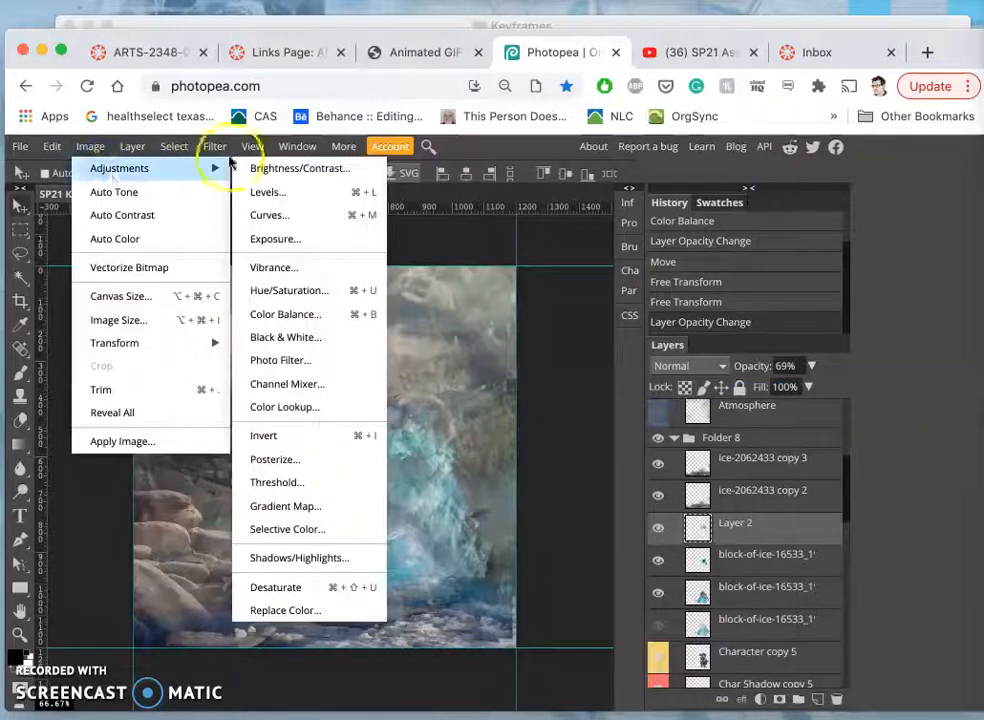
# Apply Hue/Saturation to Layer 2 with Saturation at -31.
pyautogui.click(289, 290)
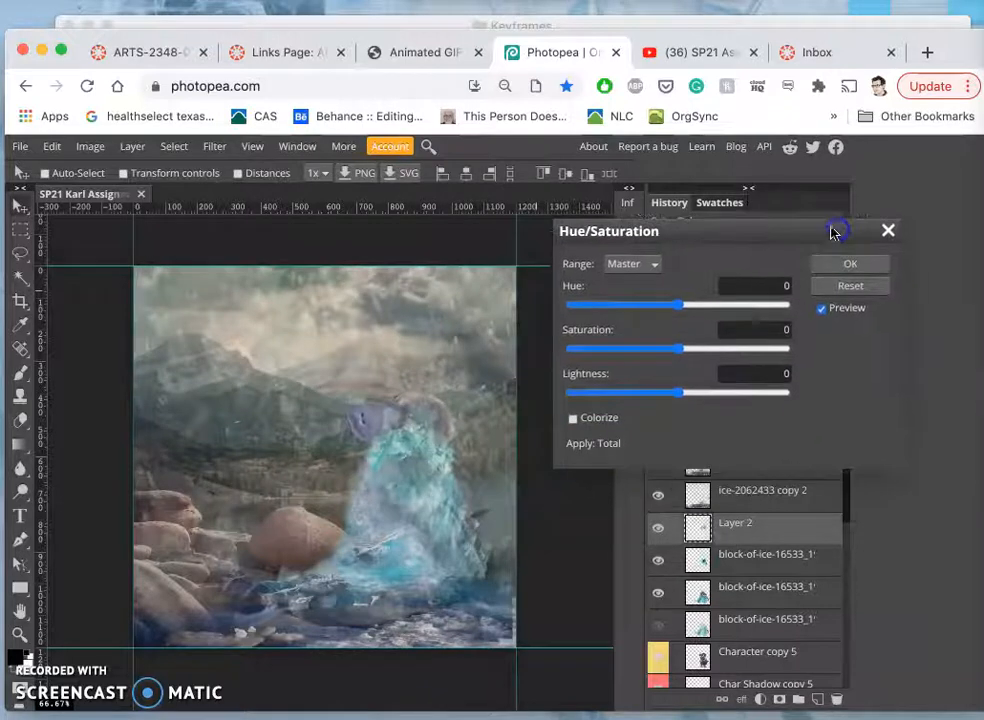
pyautogui.moveTo(680, 348); pyautogui.dragTo(655, 350)
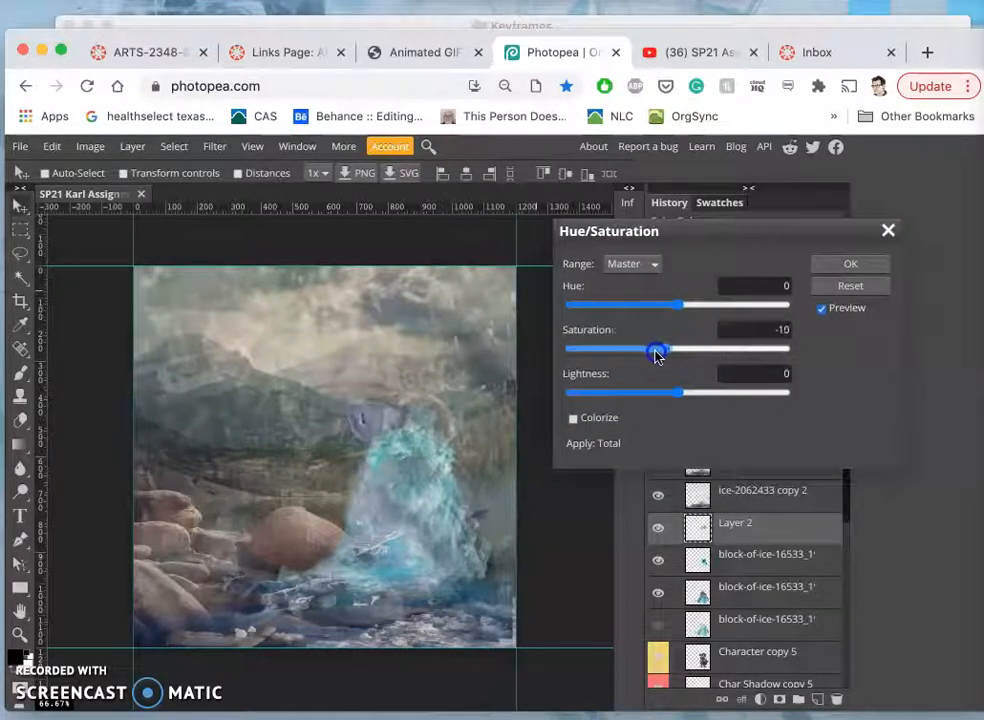
pyautogui.moveTo(658, 348); pyautogui.dragTo(644, 348)
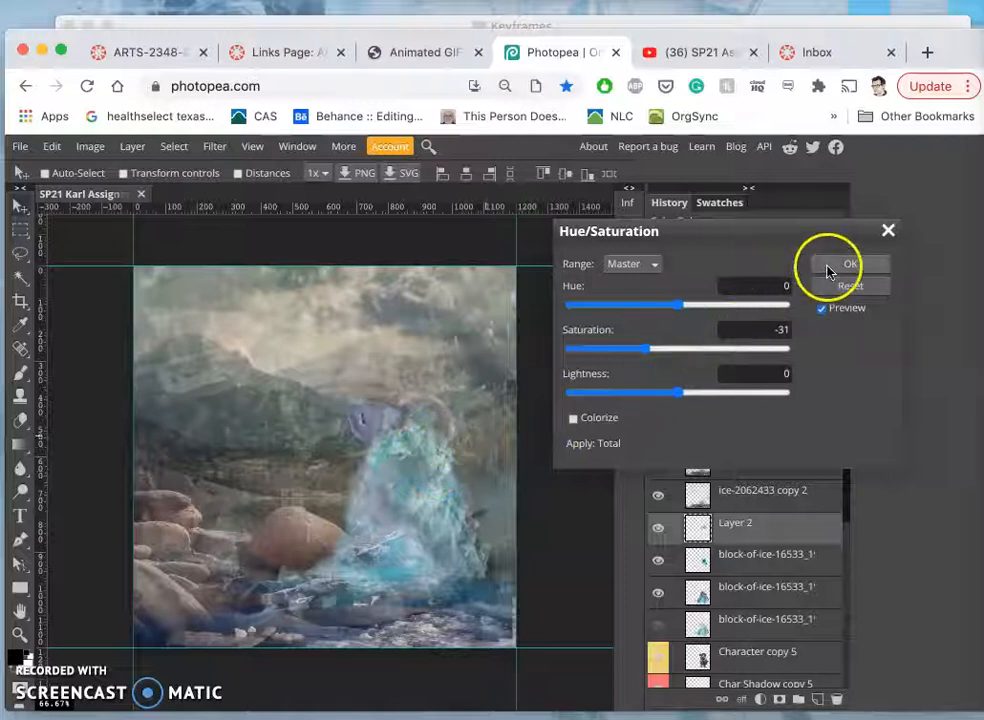
pyautogui.click(849, 263)
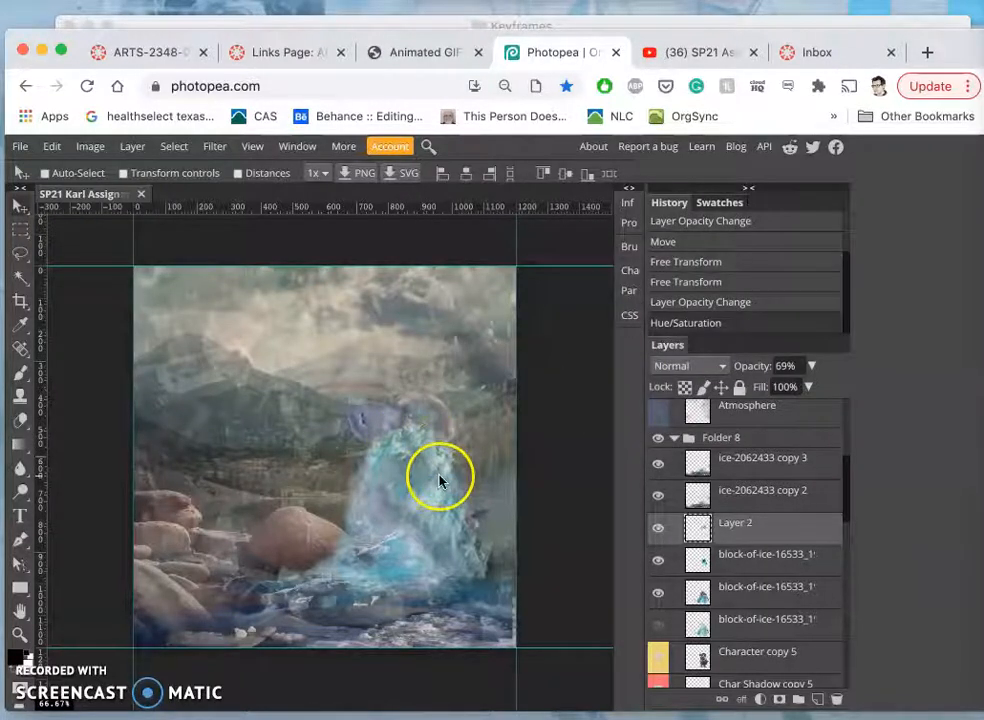
pyautogui.moveTo(500, 563)
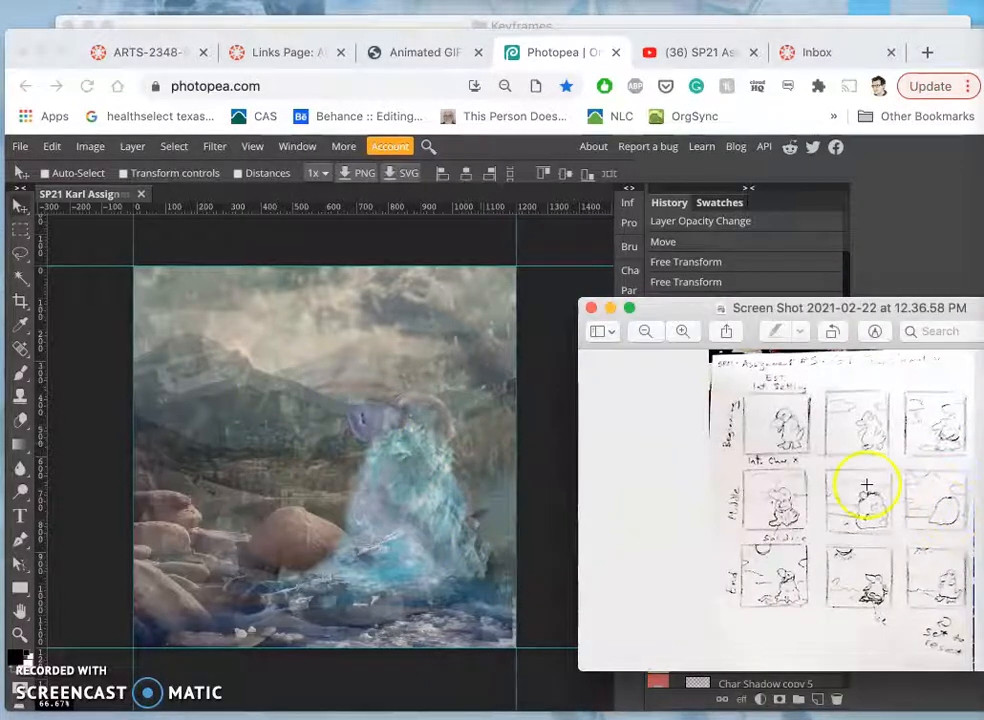
# Lower the middle and top block-of-ice layers' opacity to about 60% and 42%.
pyautogui.click(591, 308)
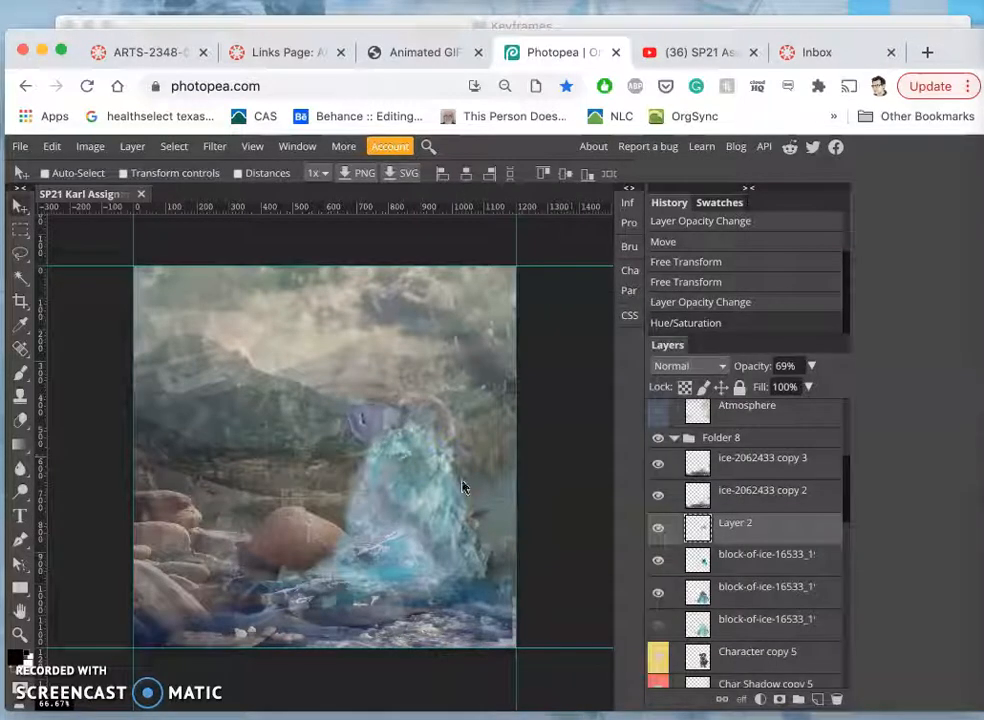
pyautogui.moveTo(613, 548)
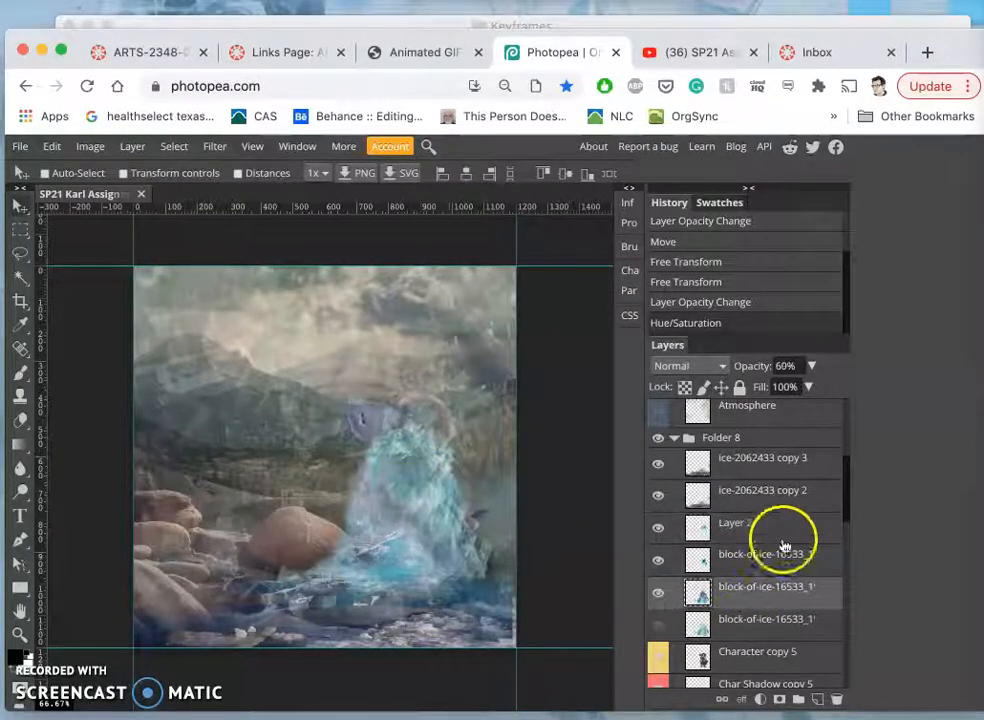
pyautogui.click(812, 365)
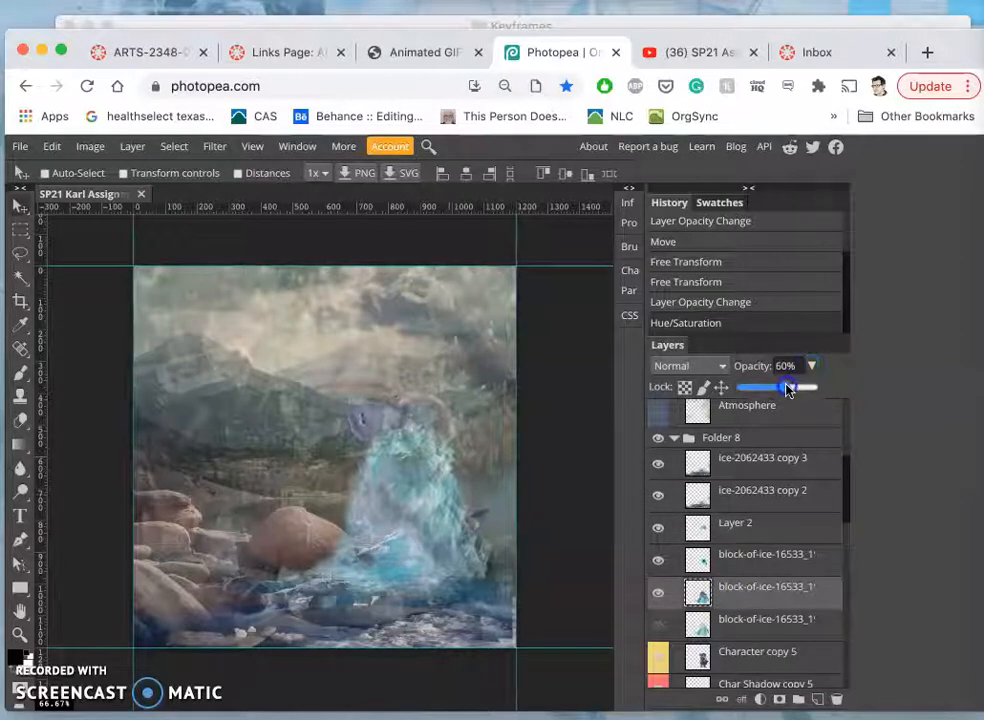
pyautogui.moveTo(778, 388); pyautogui.dragTo(799, 388)
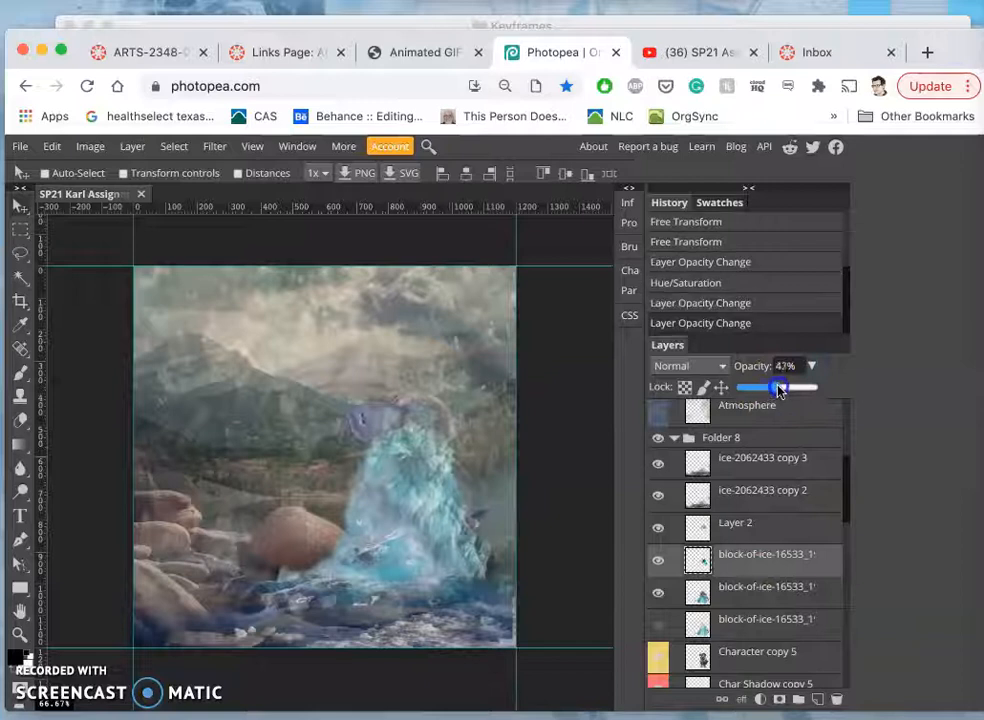
pyautogui.moveTo(765, 388); pyautogui.dragTo(772, 388)
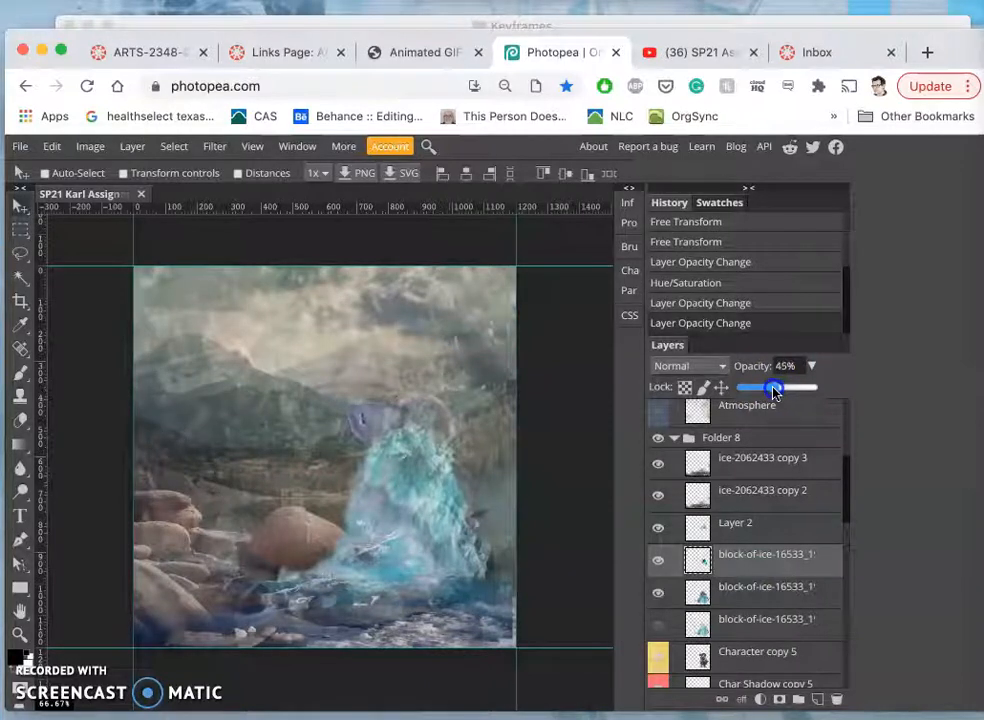
pyautogui.moveTo(775, 387); pyautogui.dragTo(755, 387)
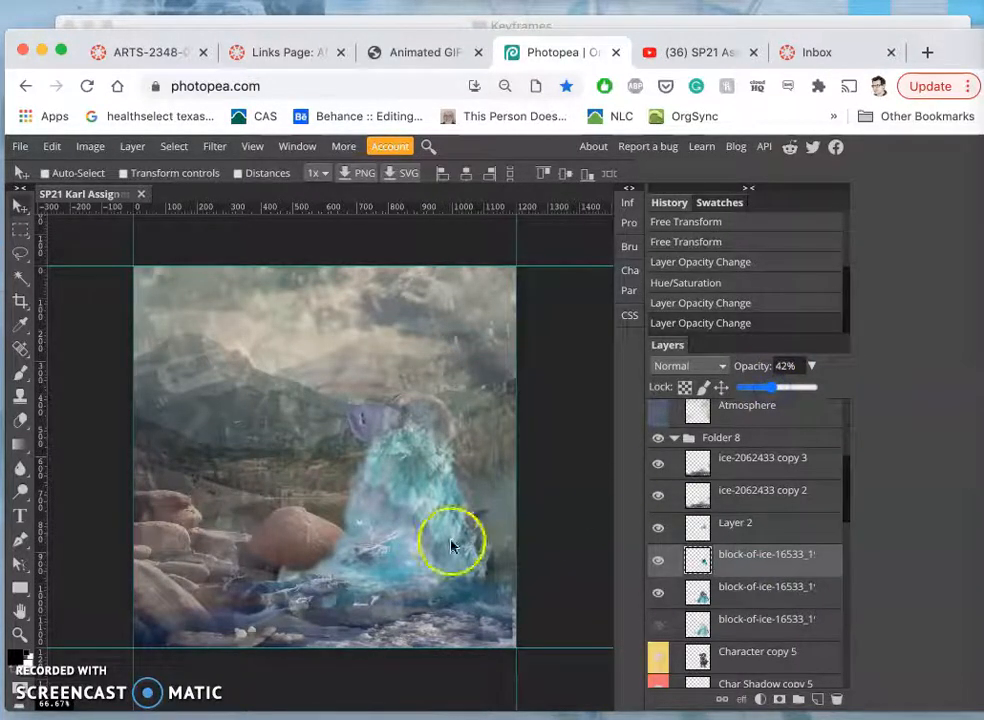
pyautogui.moveTo(450, 470)
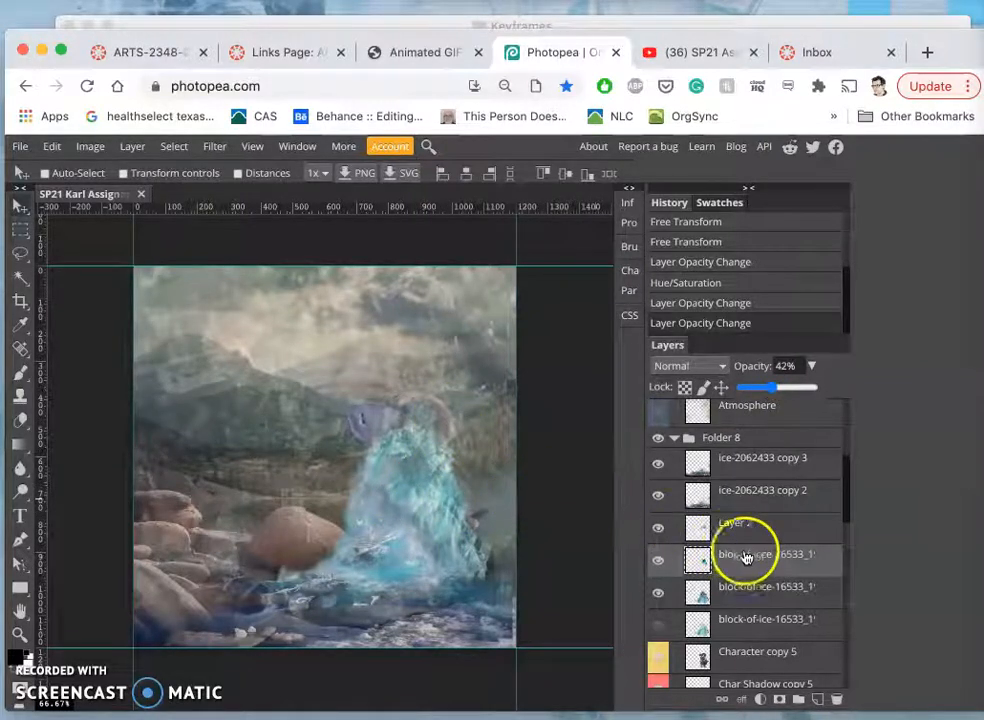
# Hide crystals-335429, adjust Atmosphere copy 4 opacity, and set crystals copy to 70%.
pyautogui.scroll(3)
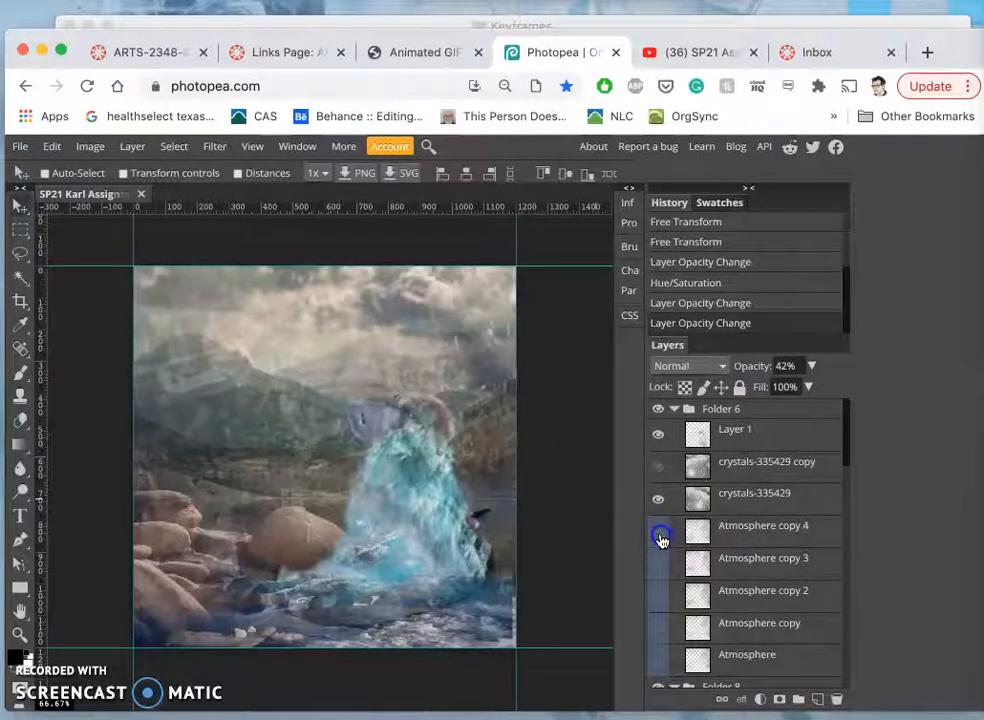
pyautogui.click(763, 525)
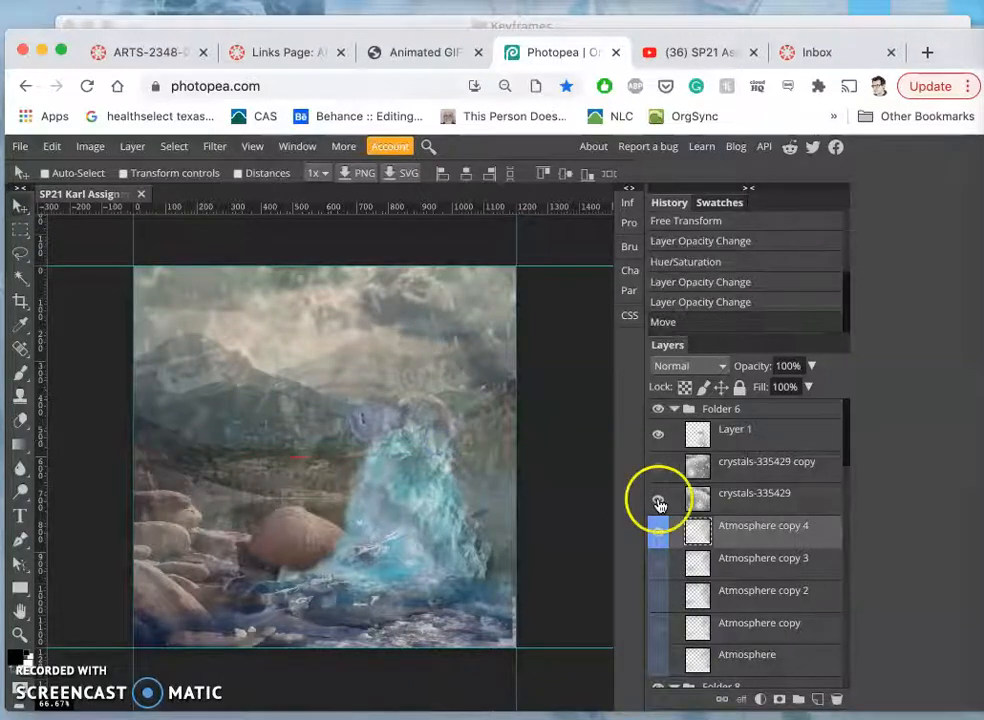
pyautogui.click(658, 498)
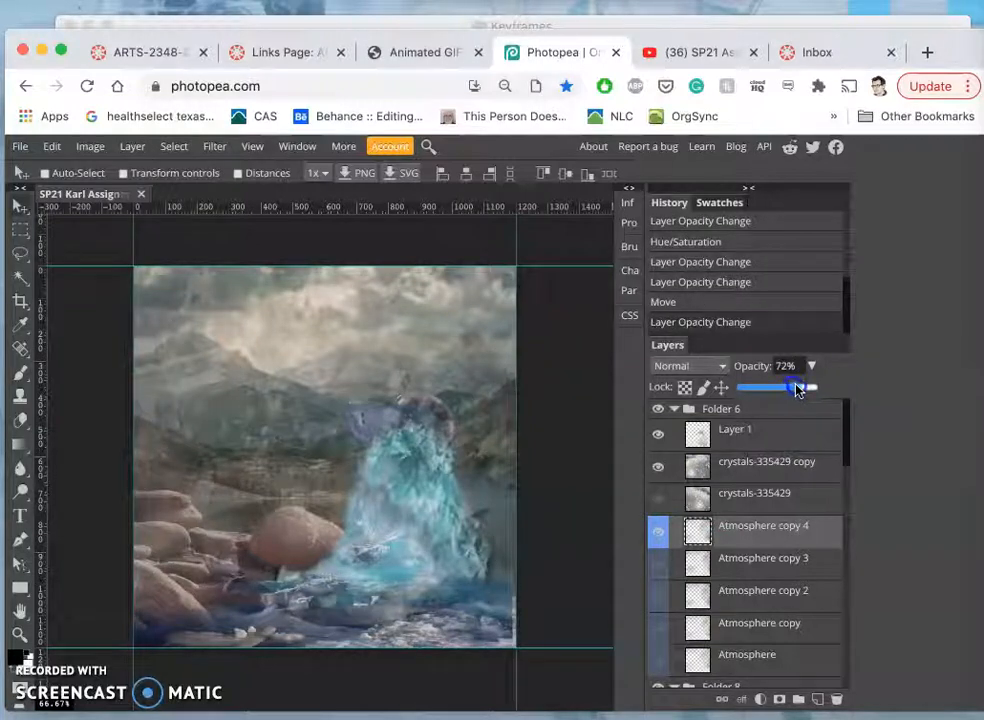
pyautogui.moveTo(765, 387); pyautogui.dragTo(810, 387)
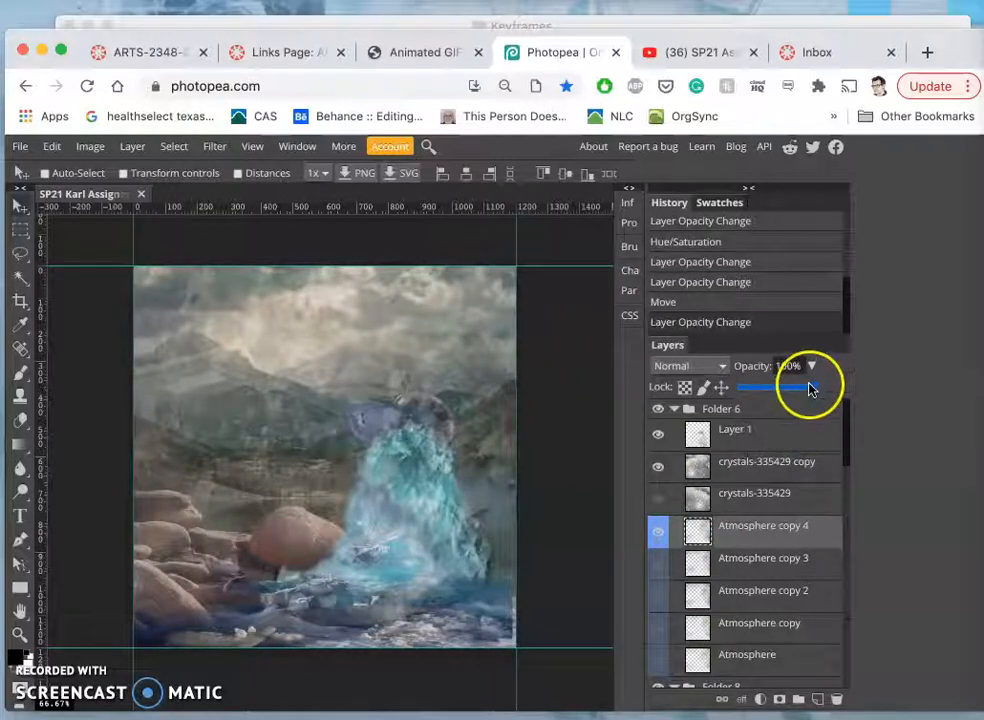
pyautogui.moveTo(810, 387); pyautogui.dragTo(785, 387)
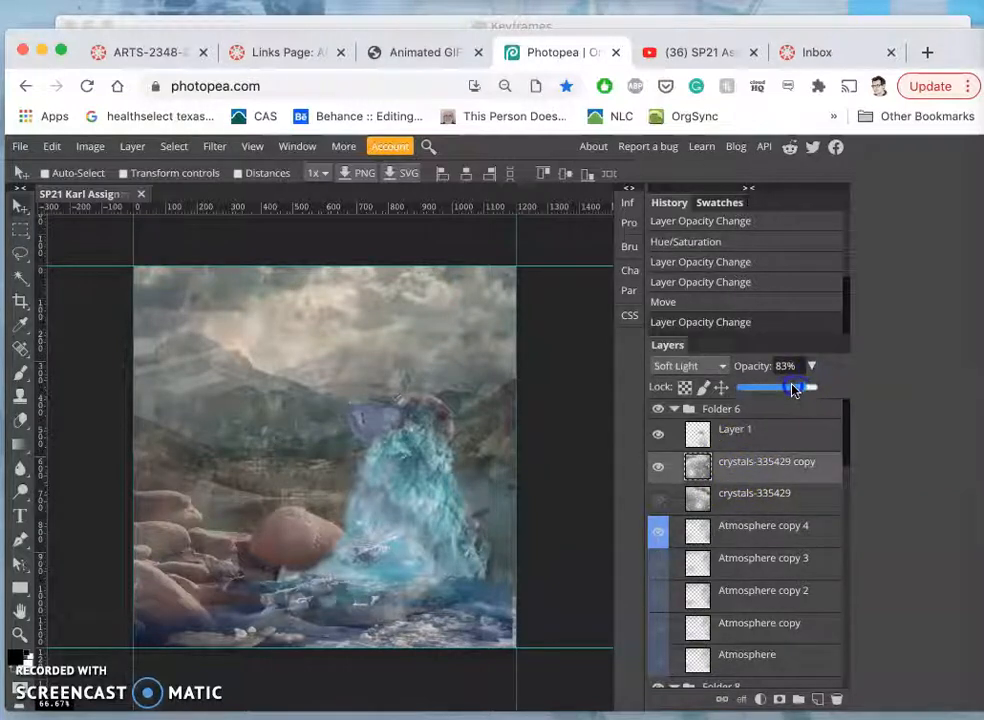
pyautogui.moveTo(810, 388); pyautogui.dragTo(790, 388)
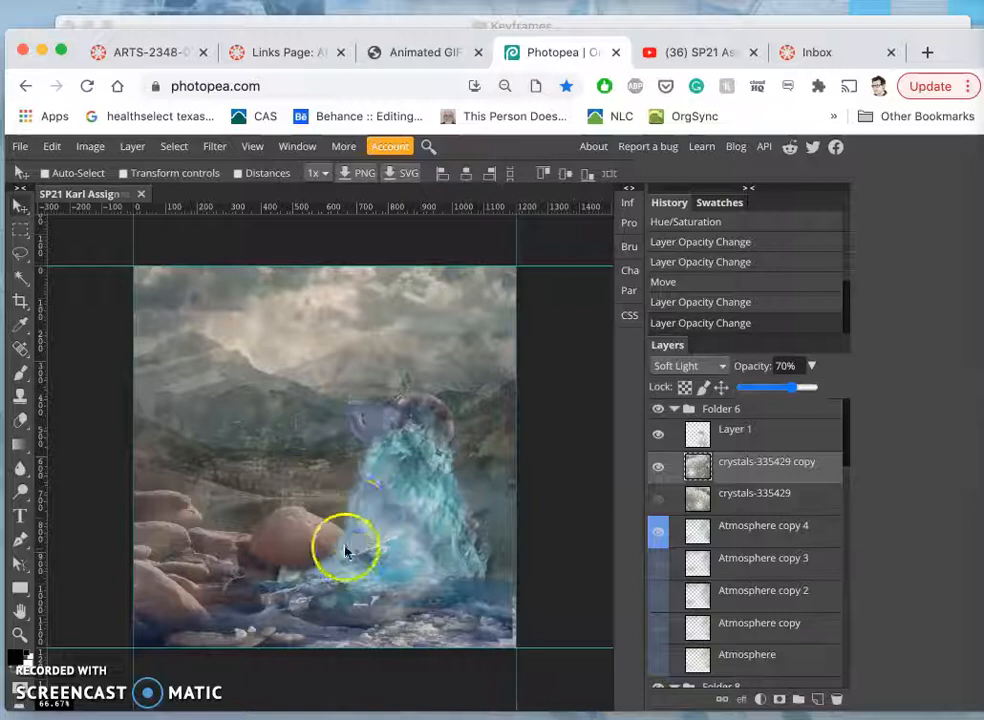
pyautogui.moveTo(367, 518)
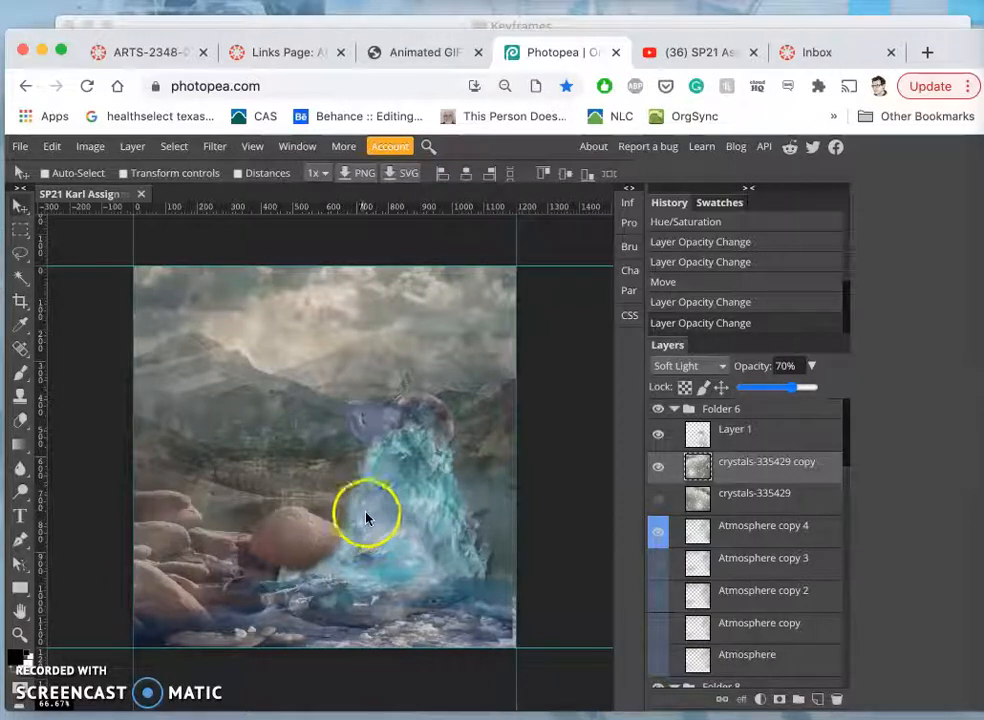
pyautogui.scroll(-3)
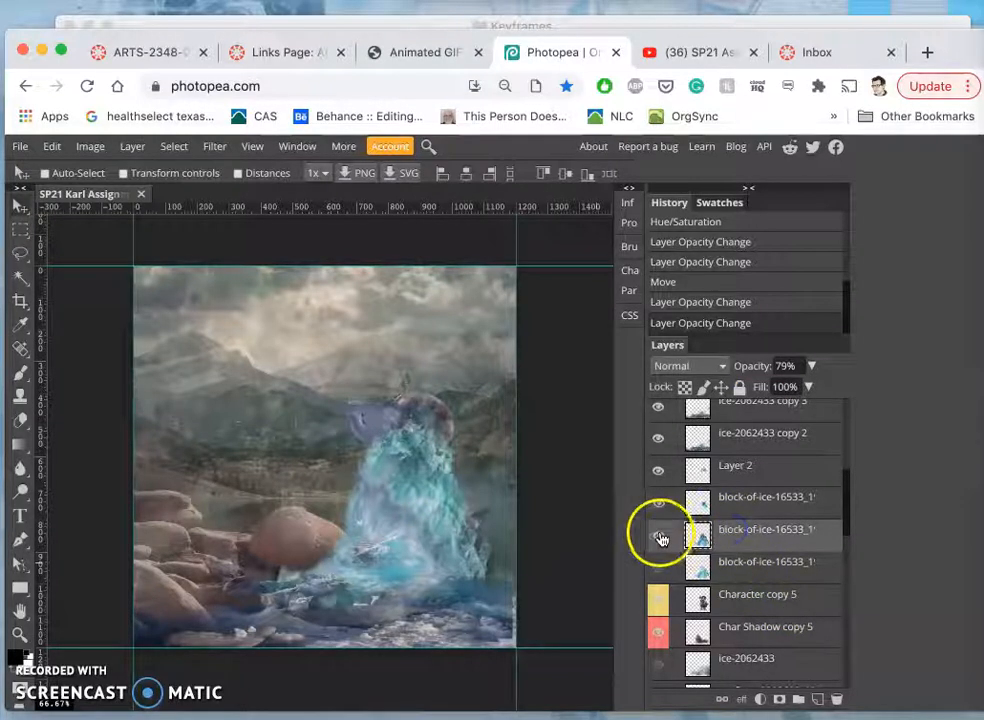
# Apply Smart Sharpen to the middle ice block layer at 149% amount and 18 px radius.
pyautogui.click(658, 535)
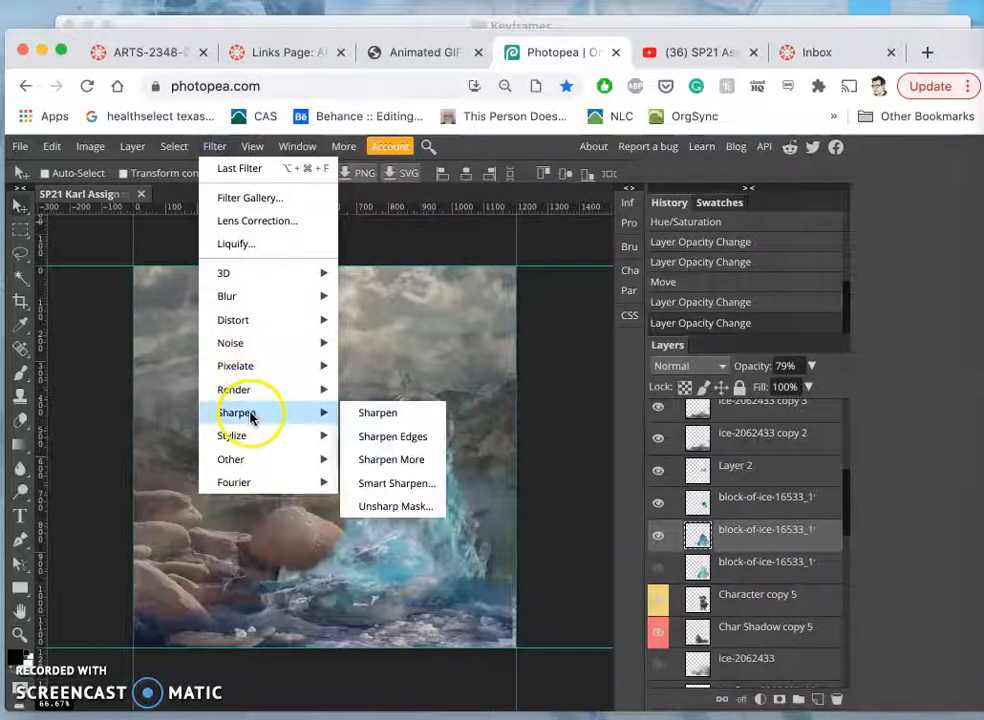
pyautogui.moveTo(396, 483)
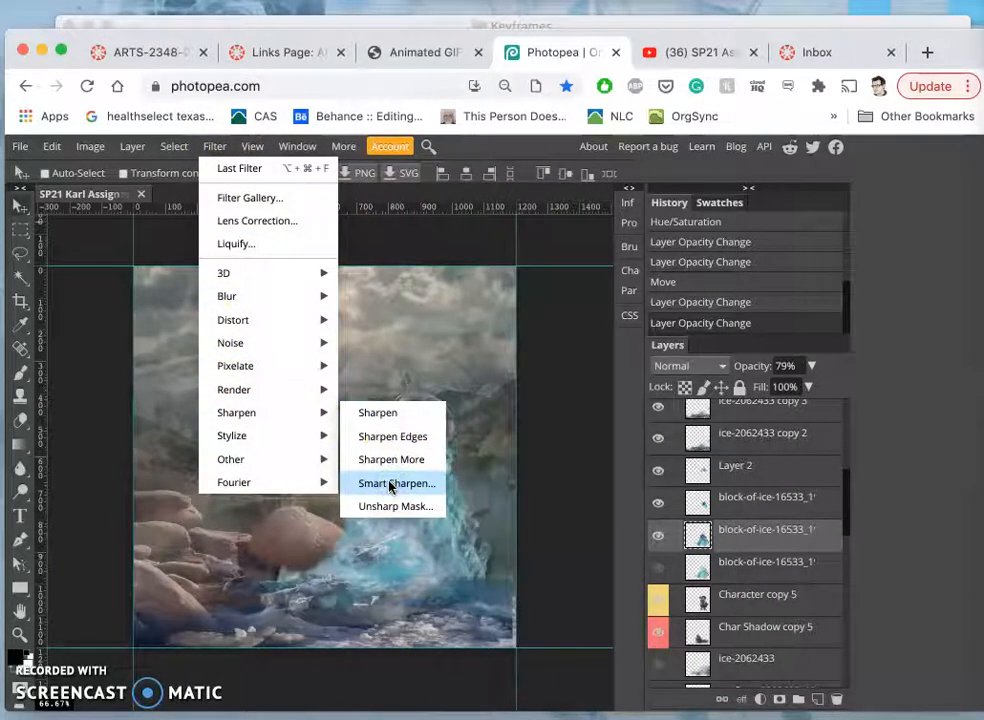
pyautogui.click(396, 483)
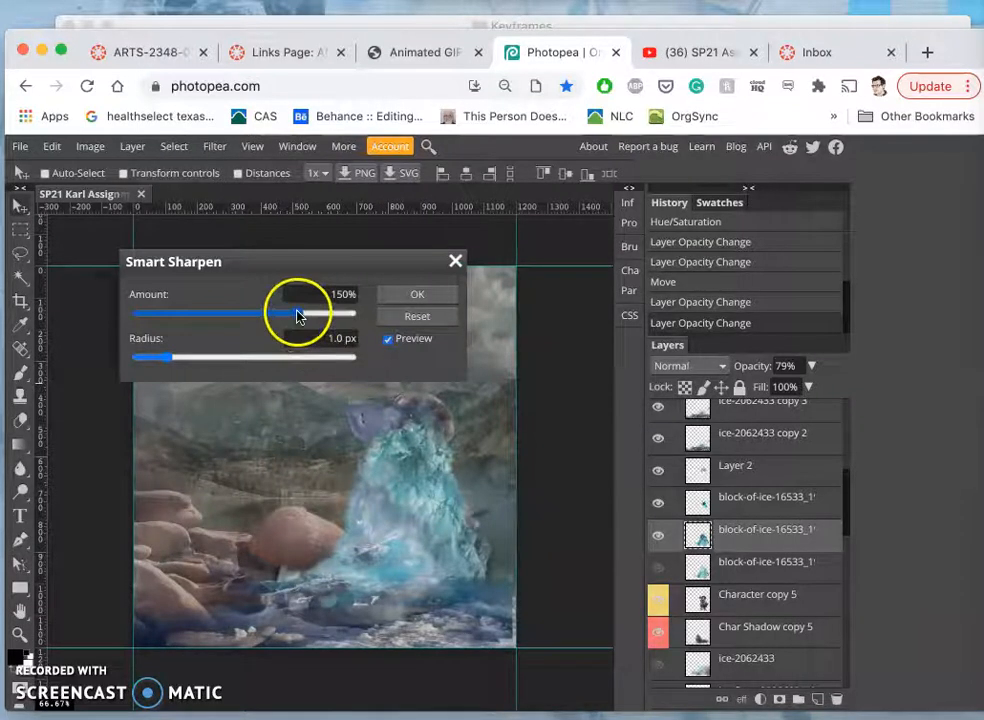
pyautogui.moveTo(290, 312); pyautogui.dragTo(322, 312)
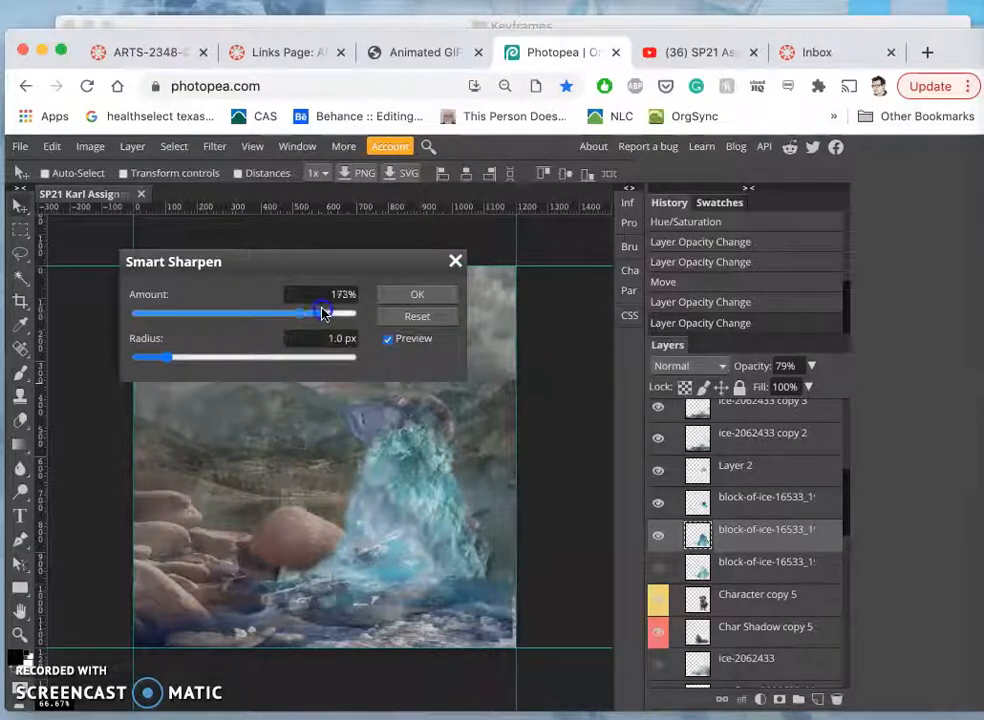
pyautogui.moveTo(322, 313); pyautogui.dragTo(293, 313)
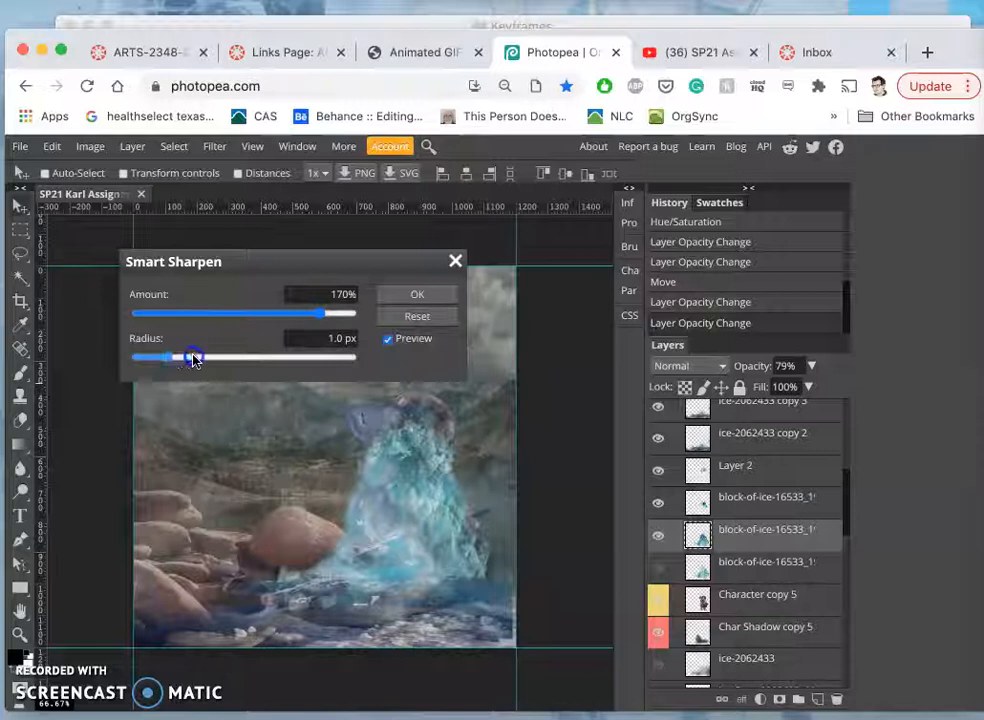
pyautogui.moveTo(193, 357); pyautogui.dragTo(240, 357)
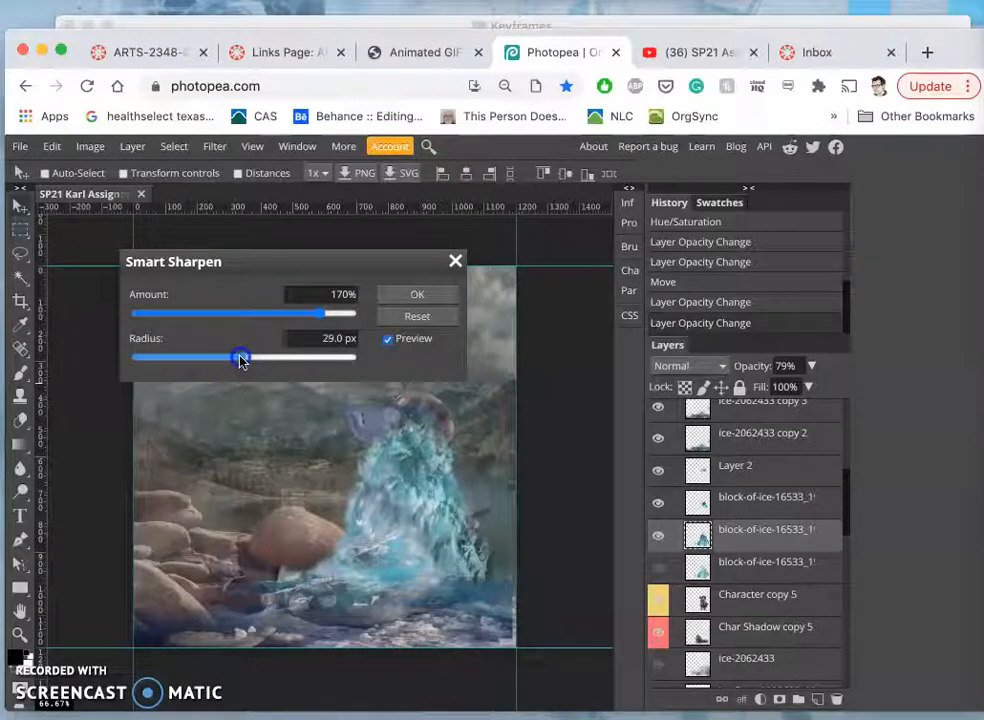
pyautogui.moveTo(240, 357); pyautogui.dragTo(237, 357)
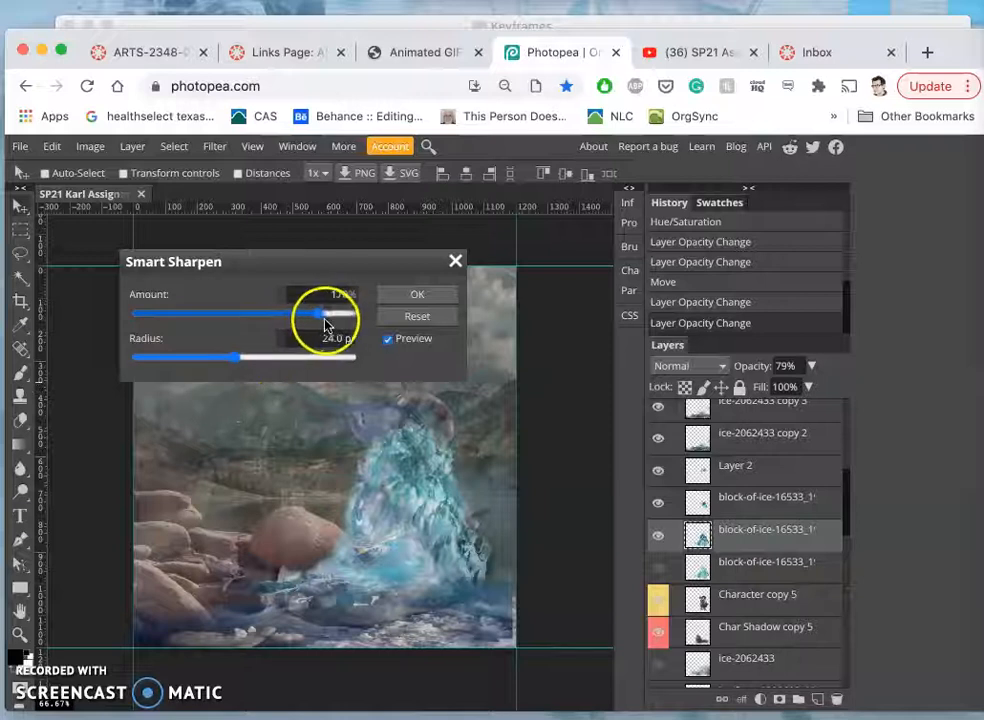
pyautogui.moveTo(320, 314); pyautogui.dragTo(305, 314)
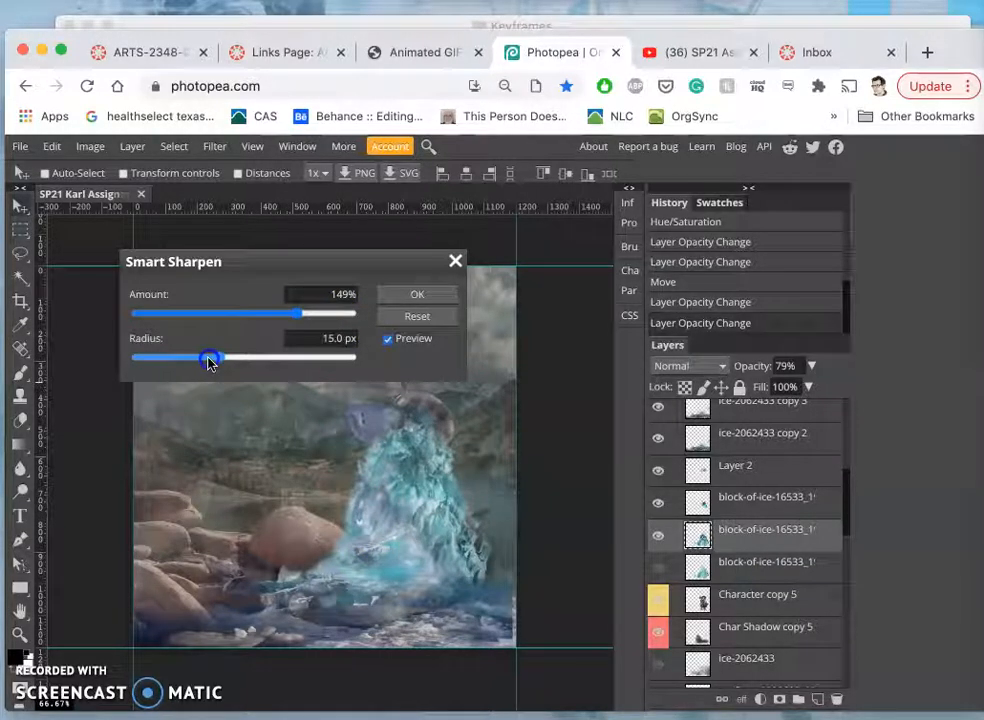
pyautogui.moveTo(210, 358); pyautogui.dragTo(224, 358)
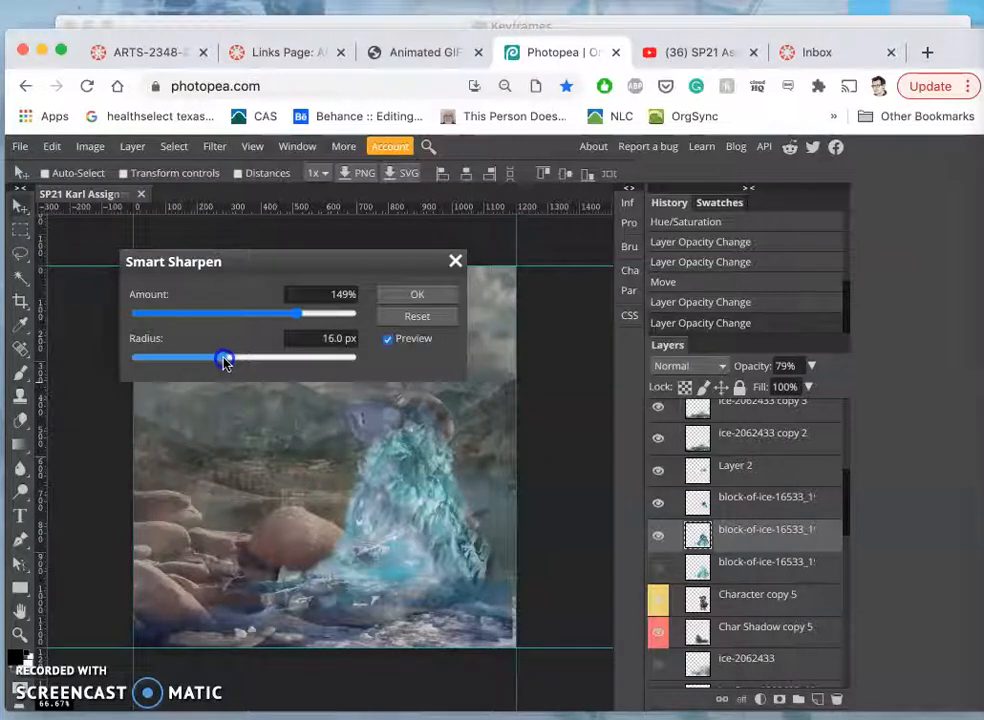
pyautogui.moveTo(224, 357); pyautogui.dragTo(211, 357)
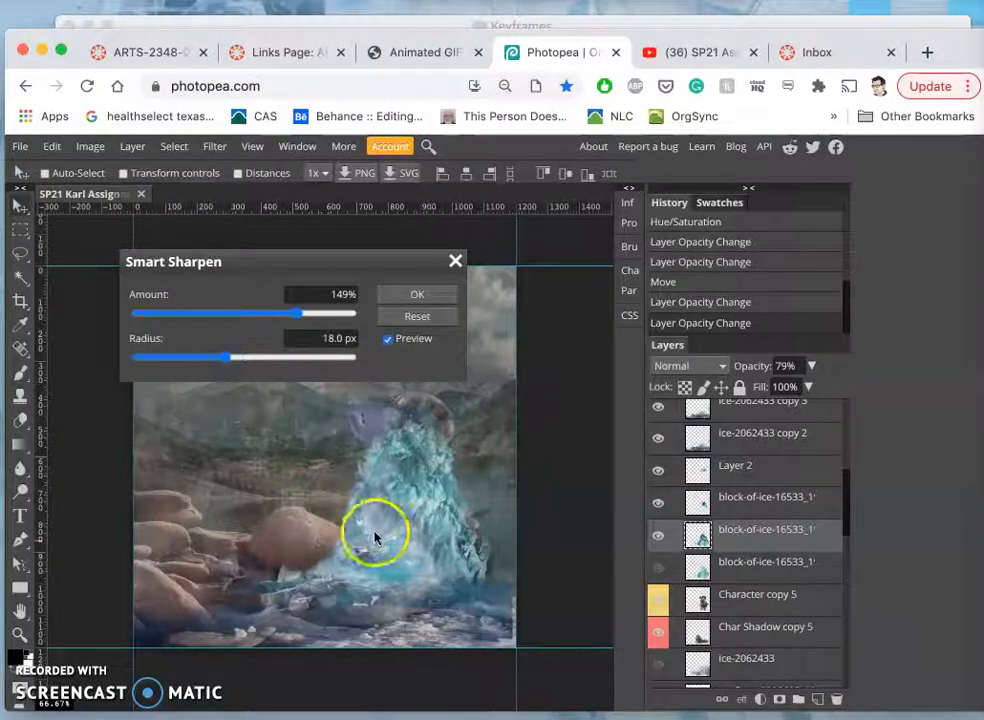
pyautogui.click(417, 294)
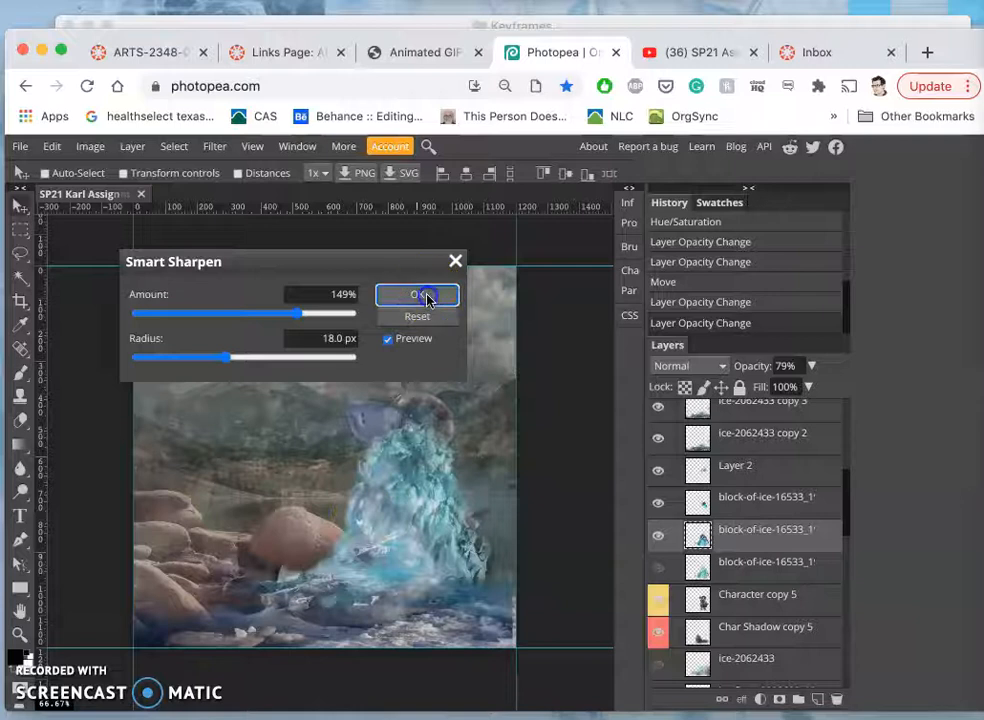
pyautogui.click(417, 294)
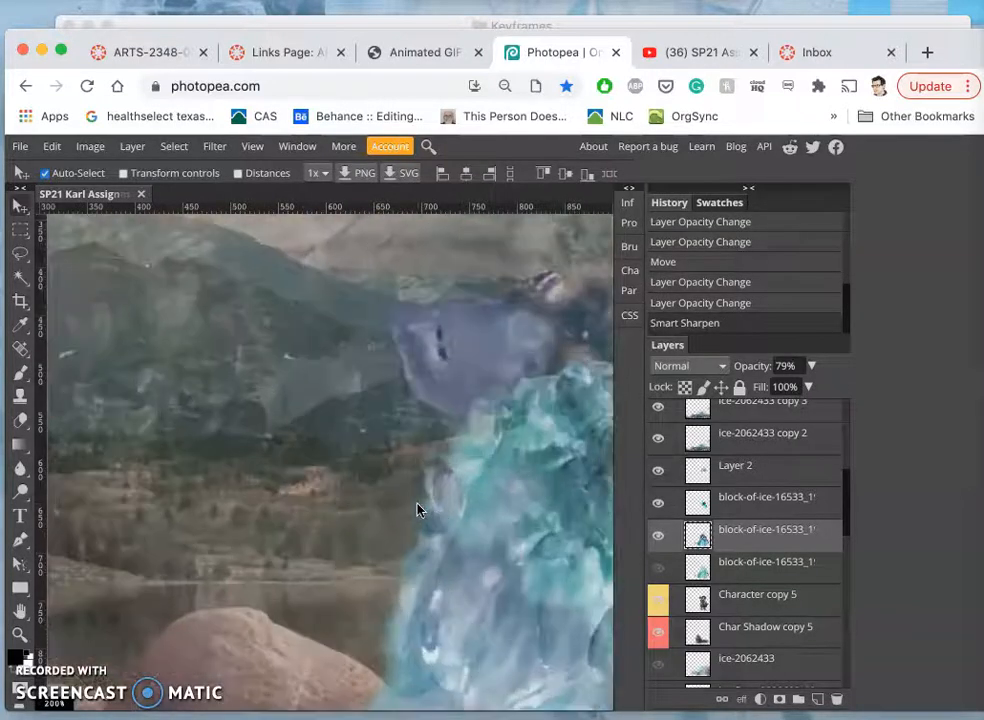
# Fit the entire ice-crystal composite canvas in view.
pyautogui.moveTo(417, 510); pyautogui.dragTo(385, 455)
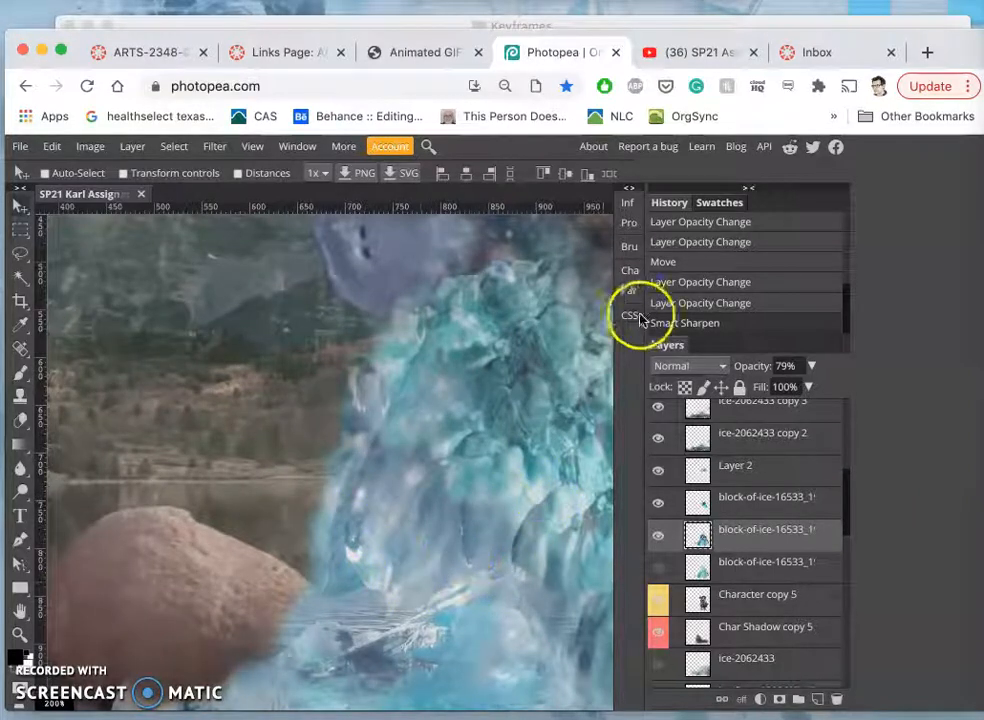
pyautogui.click(684, 322)
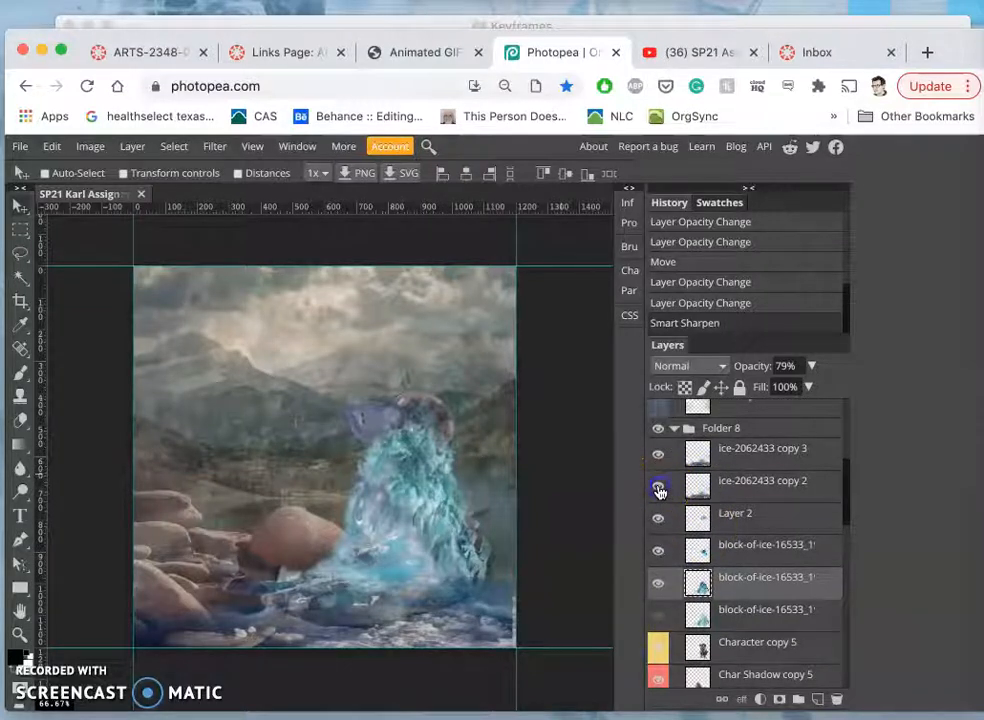
# Toggle the ice-2062433 copy 2 and copy 3 layers and the crystals-335429 layers to compare the composite.
pyautogui.click(658, 453)
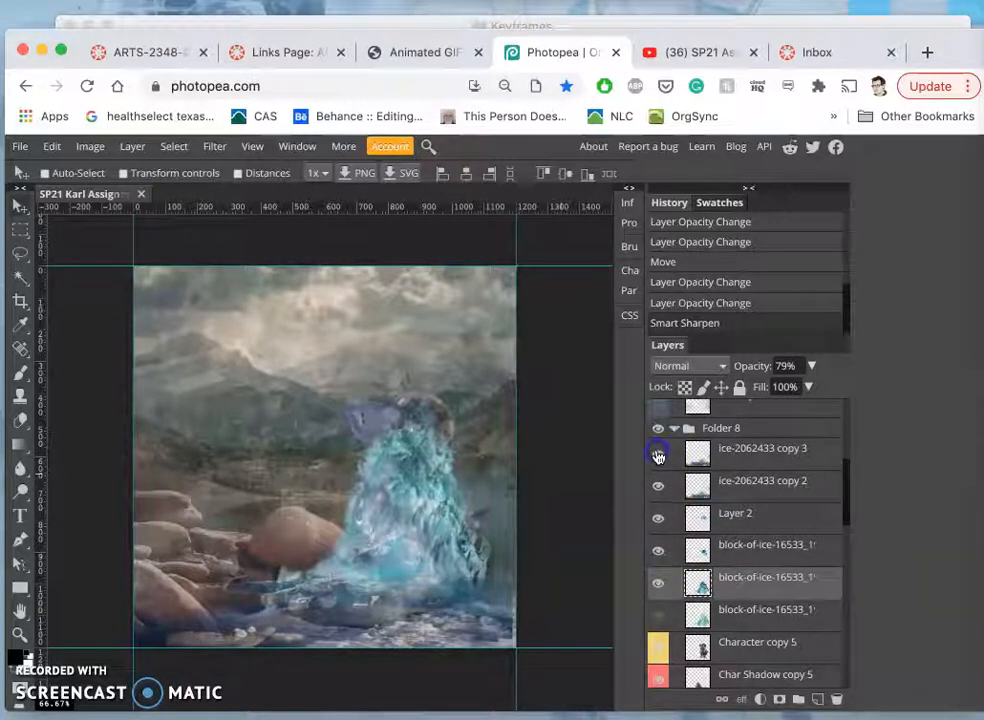
pyautogui.click(658, 456)
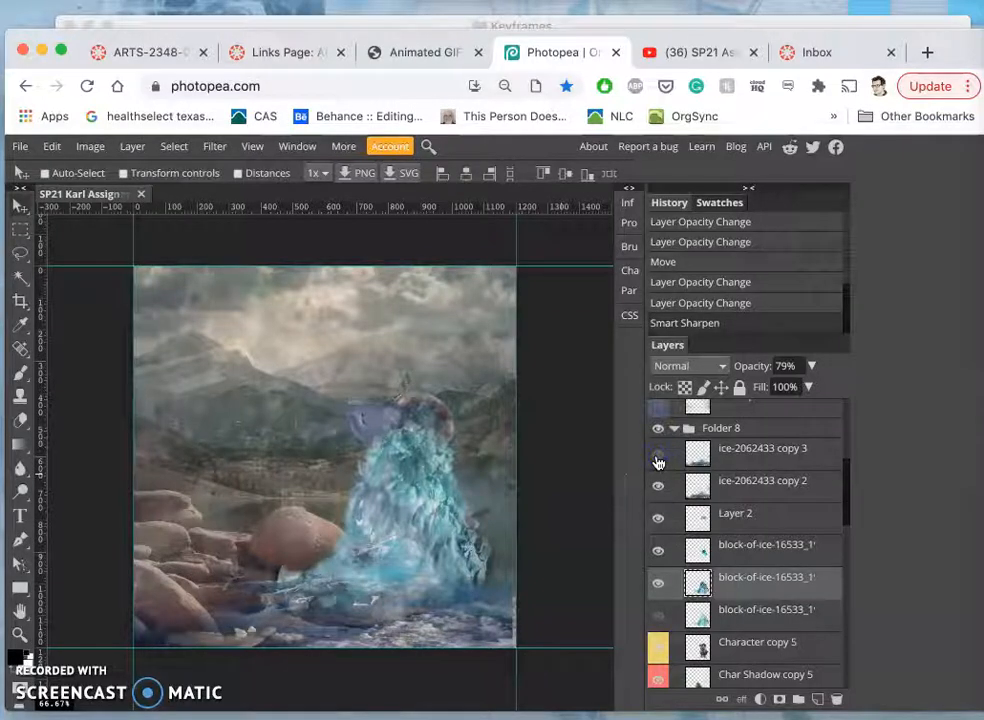
pyautogui.click(658, 461)
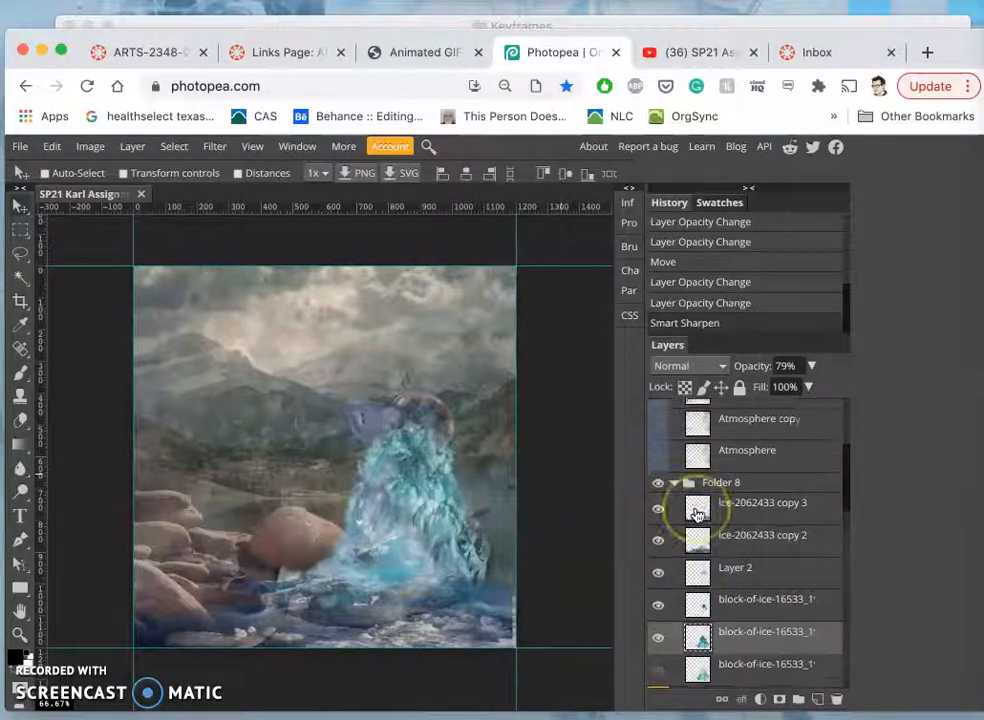
pyautogui.scroll(3)
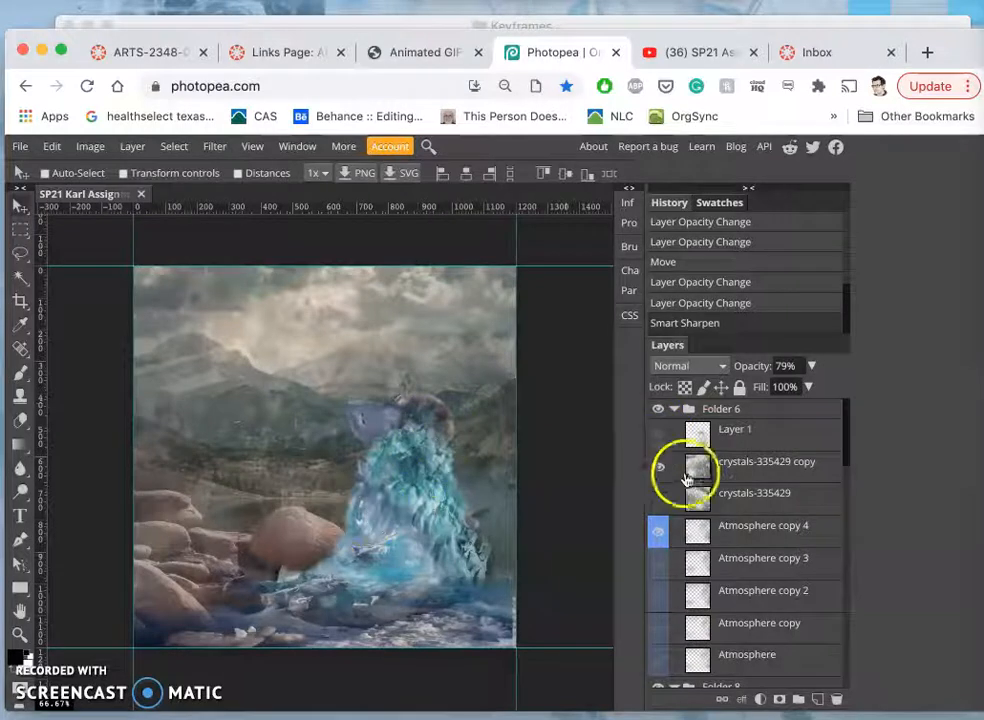
pyautogui.click(735, 429)
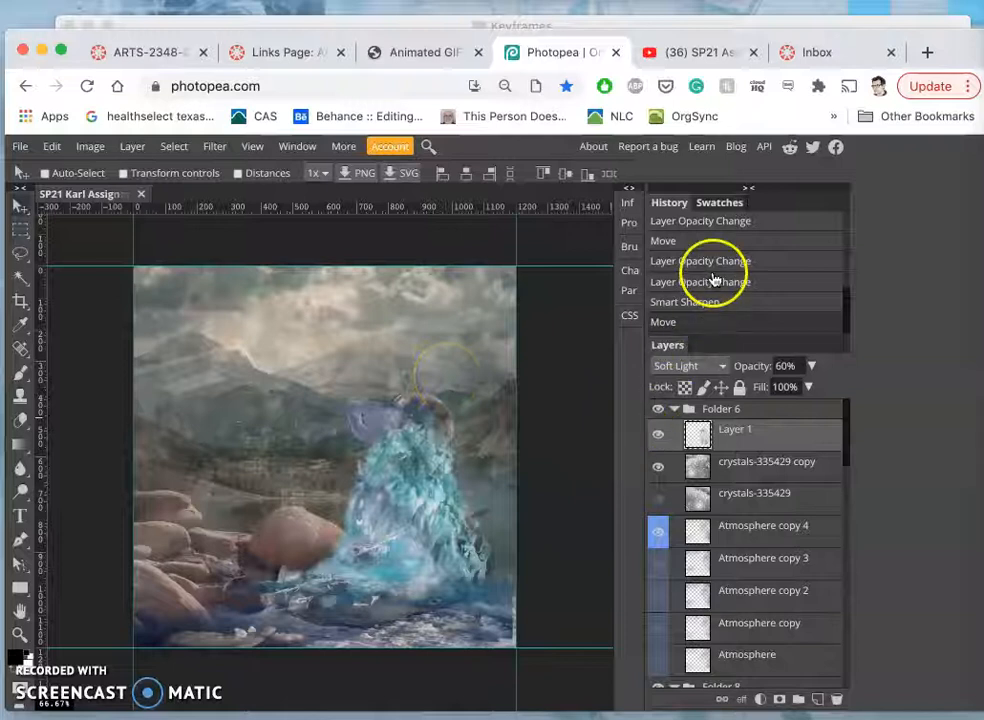
pyautogui.scroll(-3)
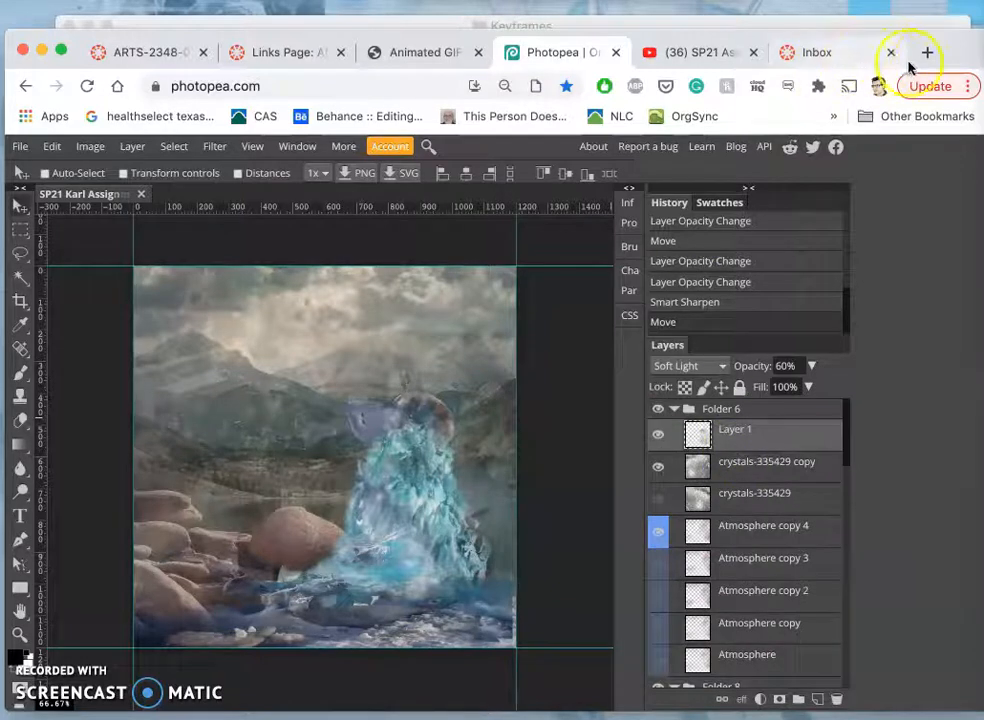
# Search Google Images for 'sun-filled sky' in a new tab.
pyautogui.click(926, 52)
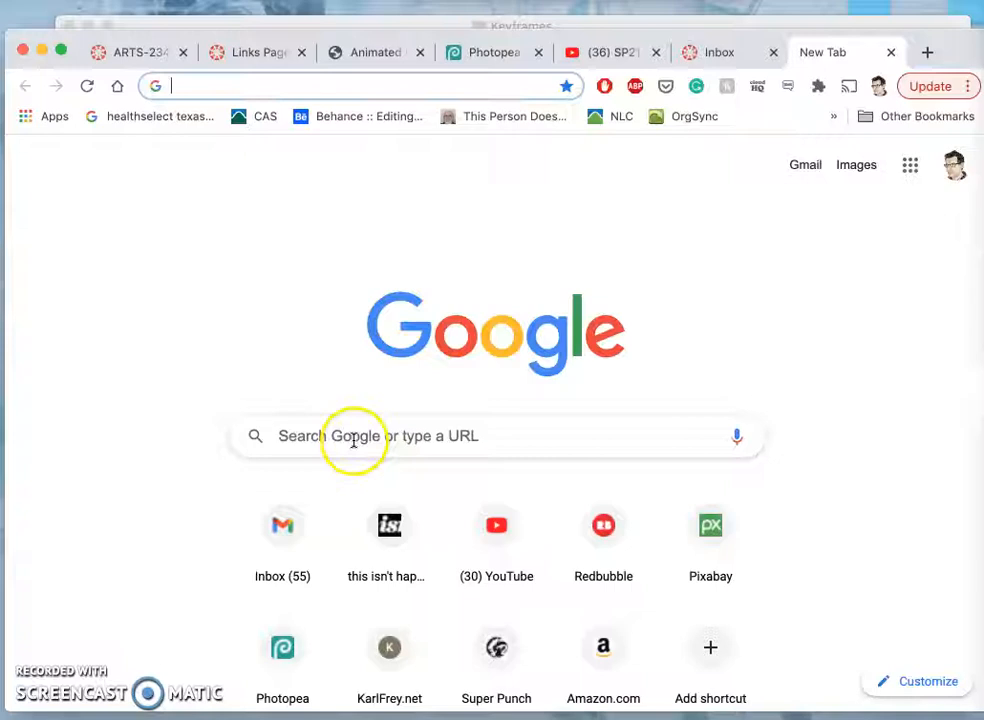
pyautogui.click(856, 164)
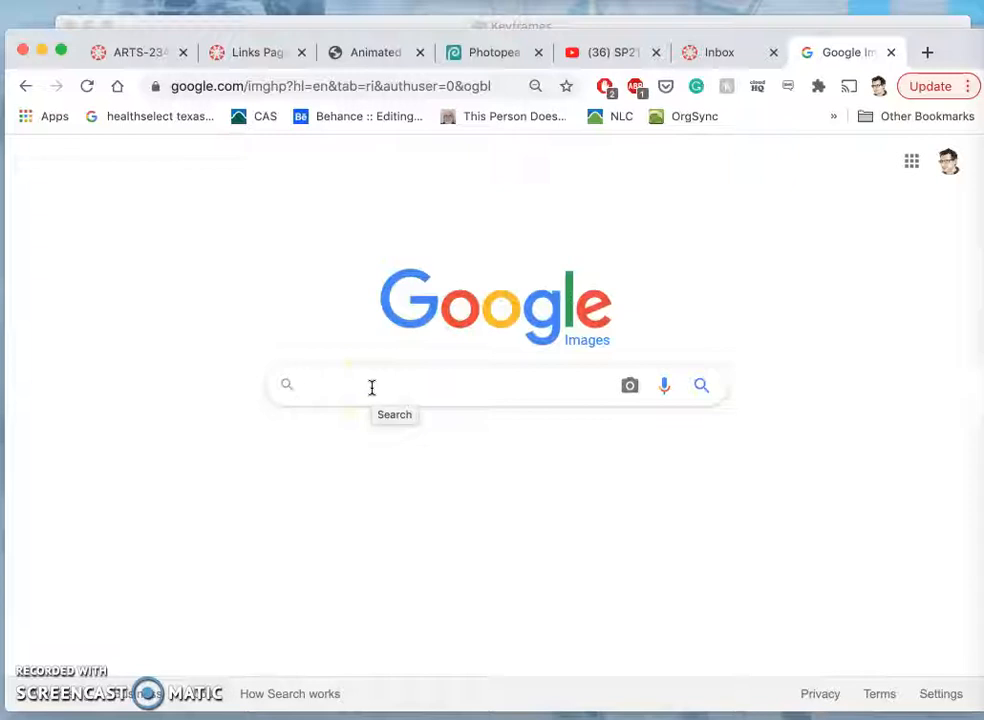
pyautogui.write('sunfilledsk')
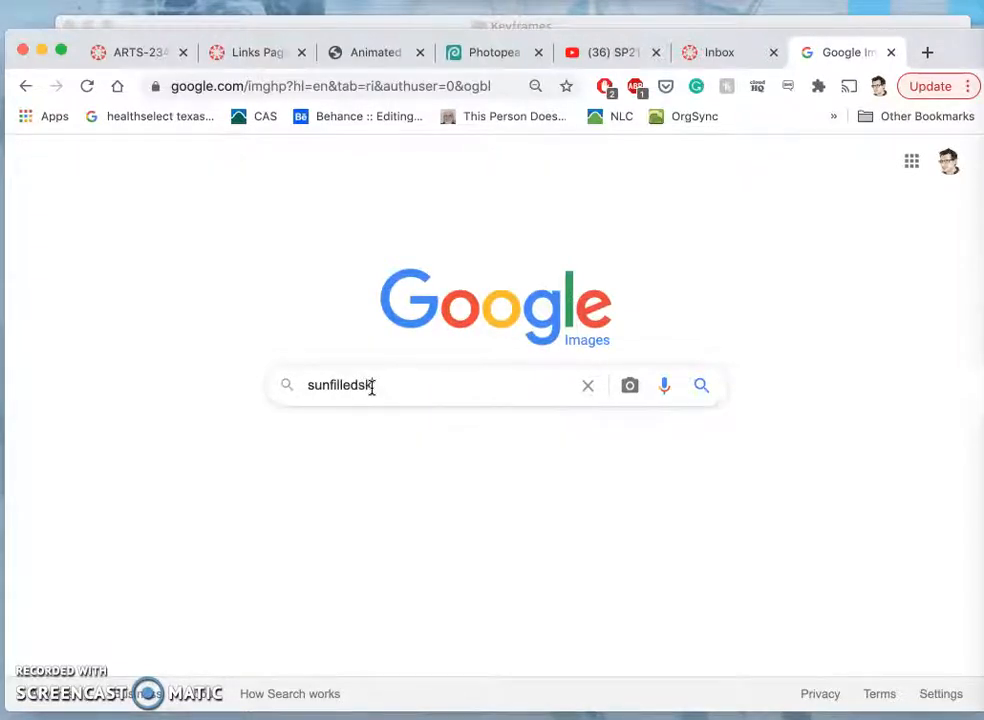
pyautogui.write('y')
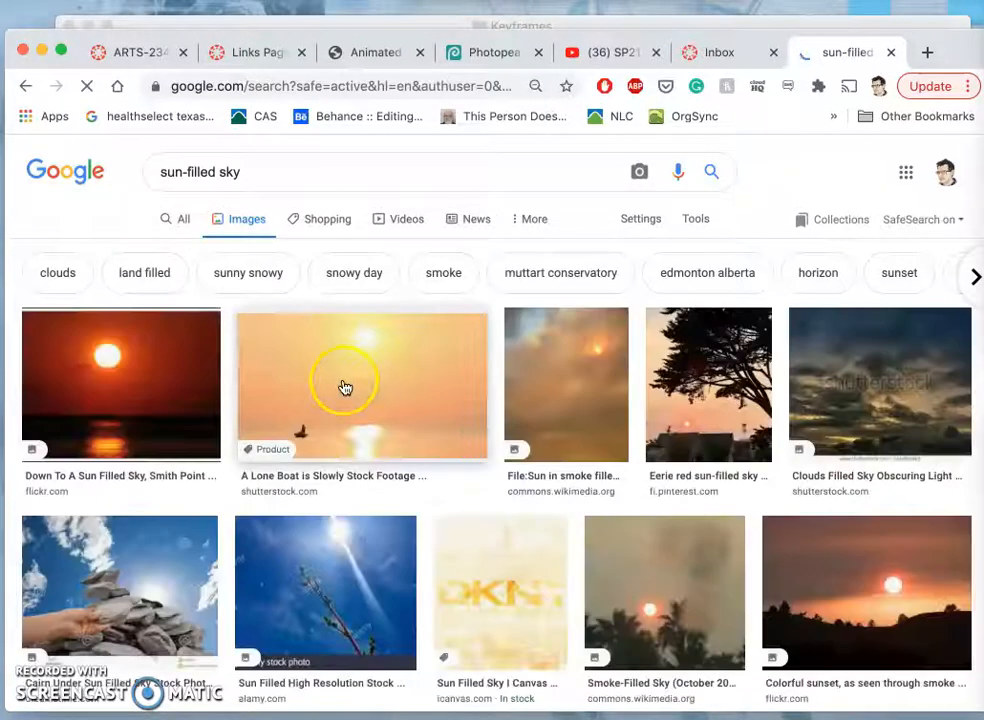
# Scroll through the sun-filled sky image results.
pyautogui.scroll(-3)
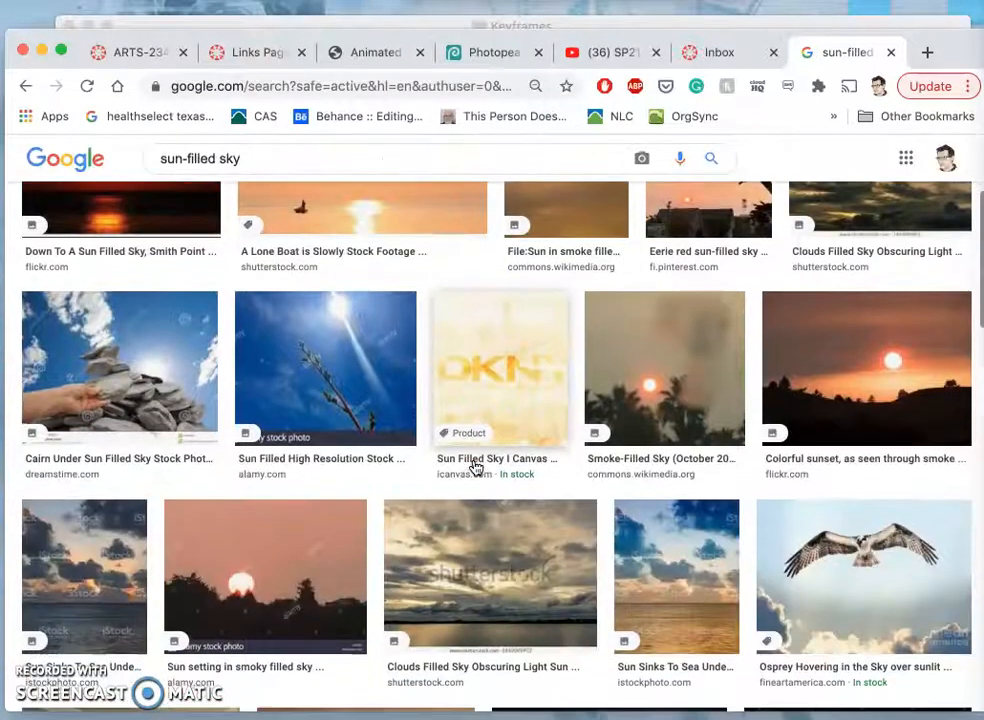
pyautogui.scroll(-3)
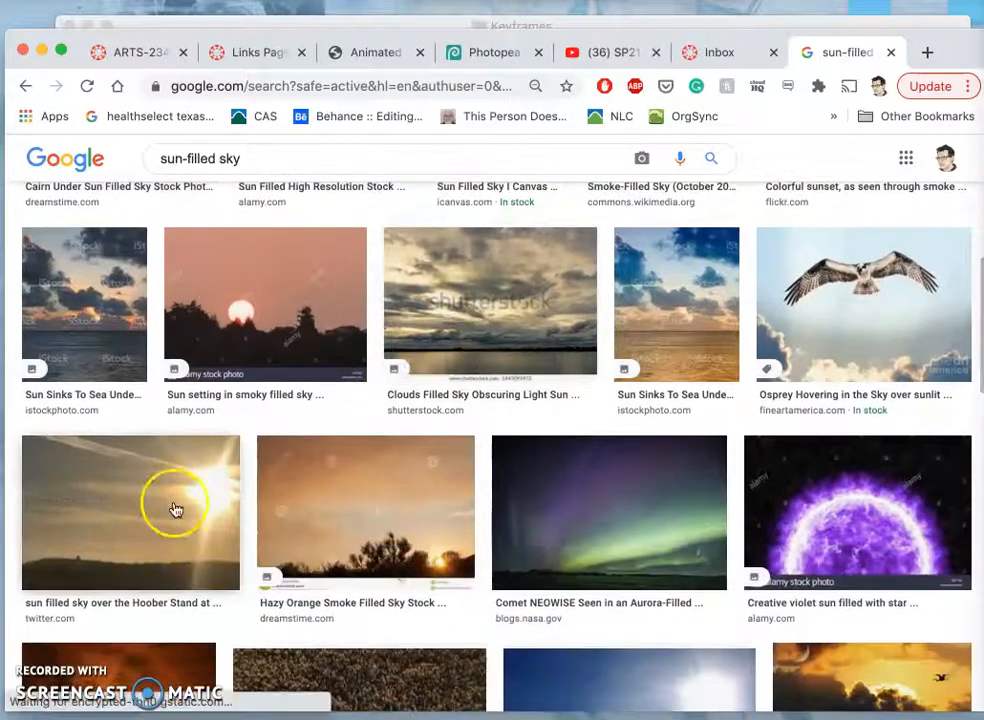
pyautogui.scroll(-3)
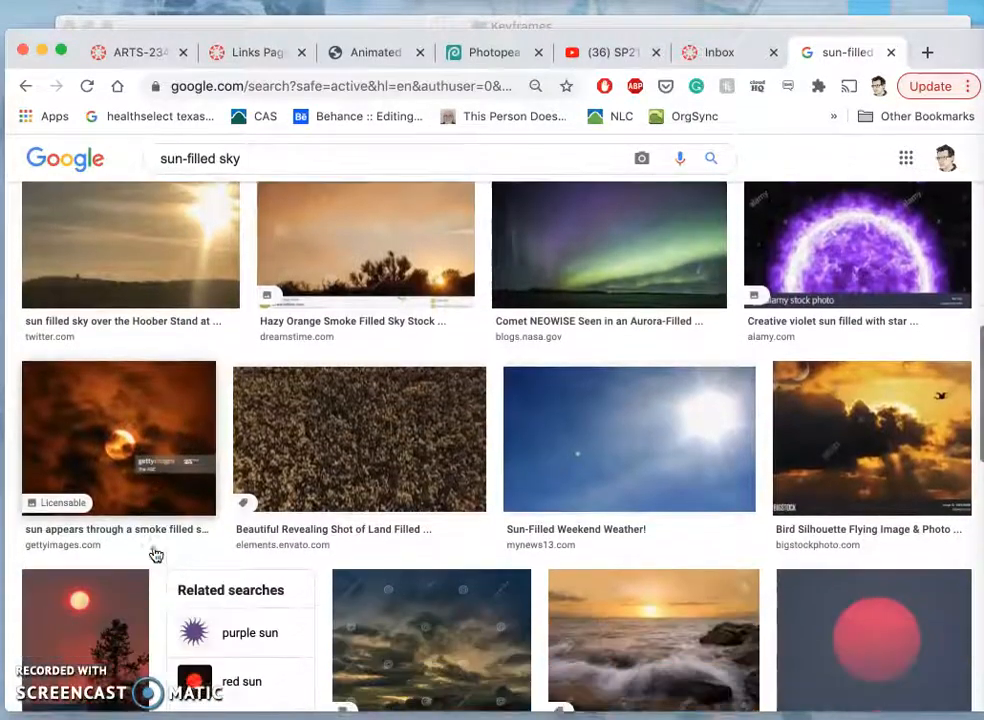
pyautogui.scroll(-3)
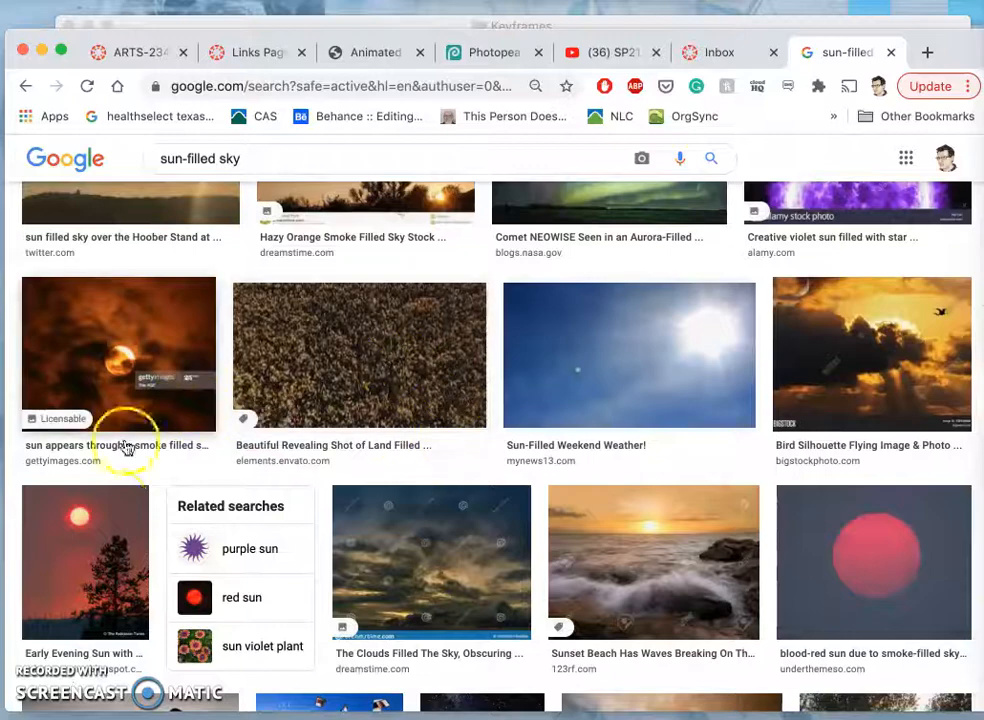
pyautogui.scroll(-3)
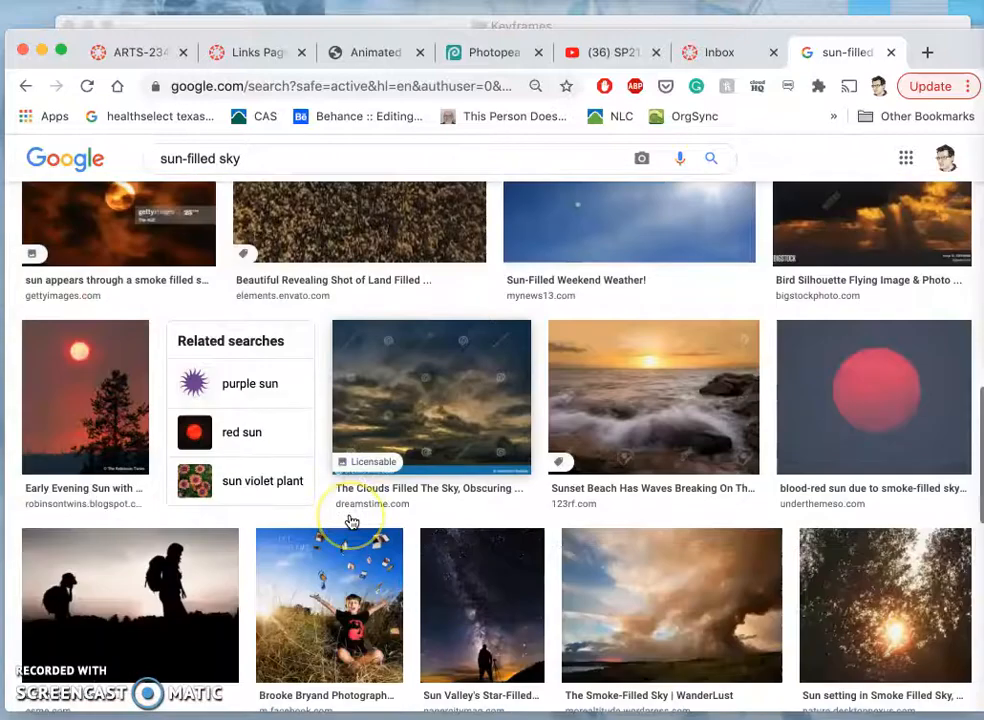
pyautogui.scroll(-3)
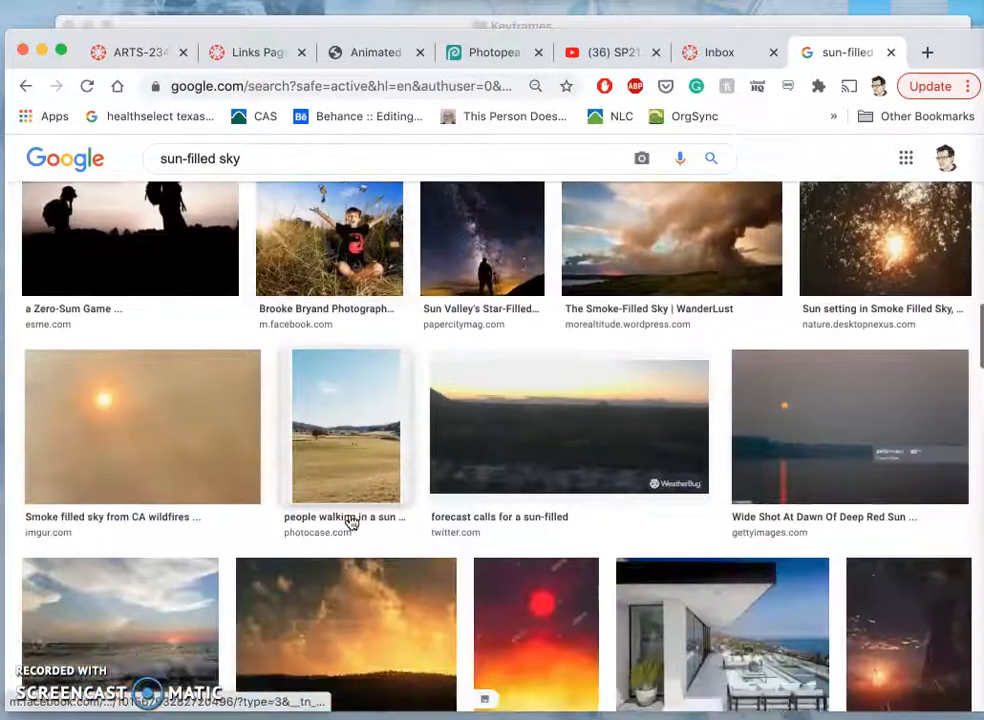
pyautogui.scroll(-3)
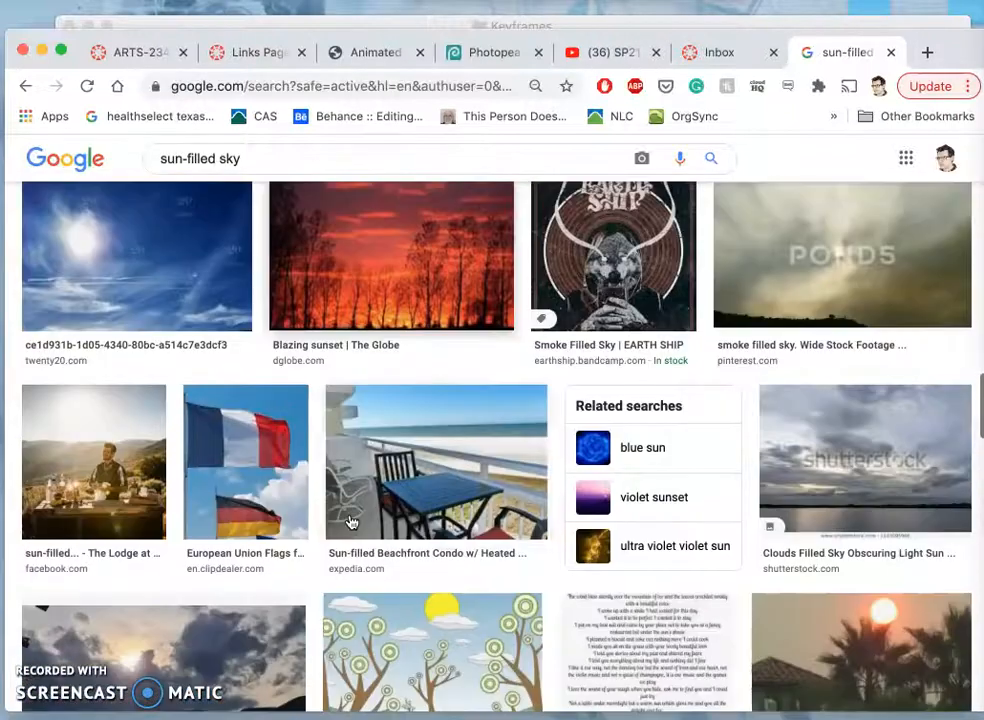
pyautogui.scroll(3)
pyautogui.write('pixabay.com')
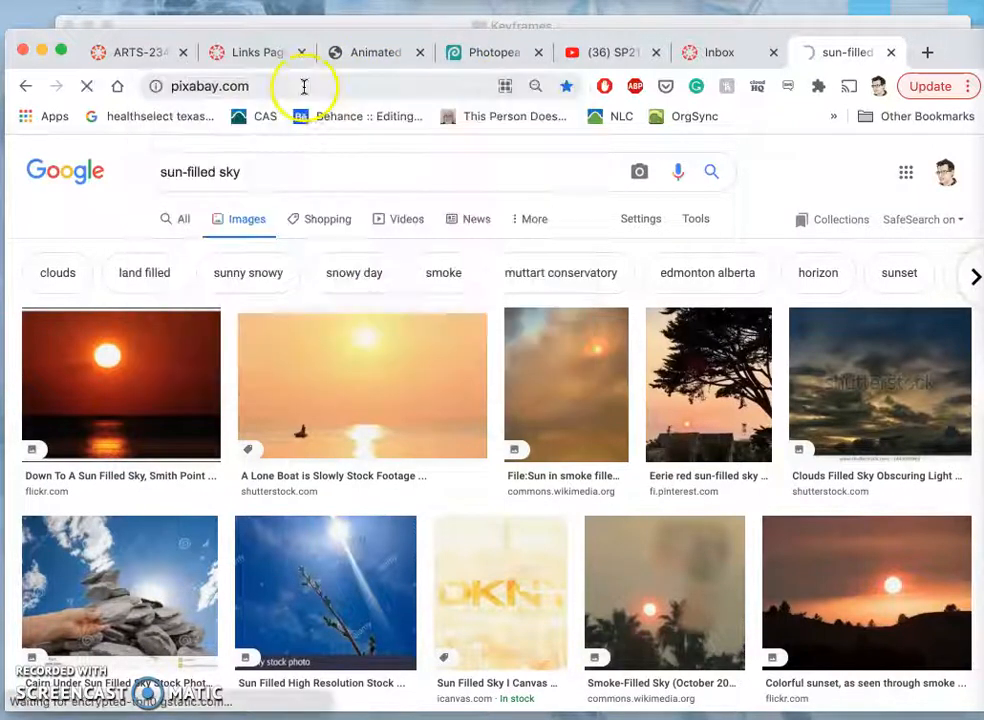
# Search Pixabay for 'sunny sky' and scroll the results.
pyautogui.click(210, 86)
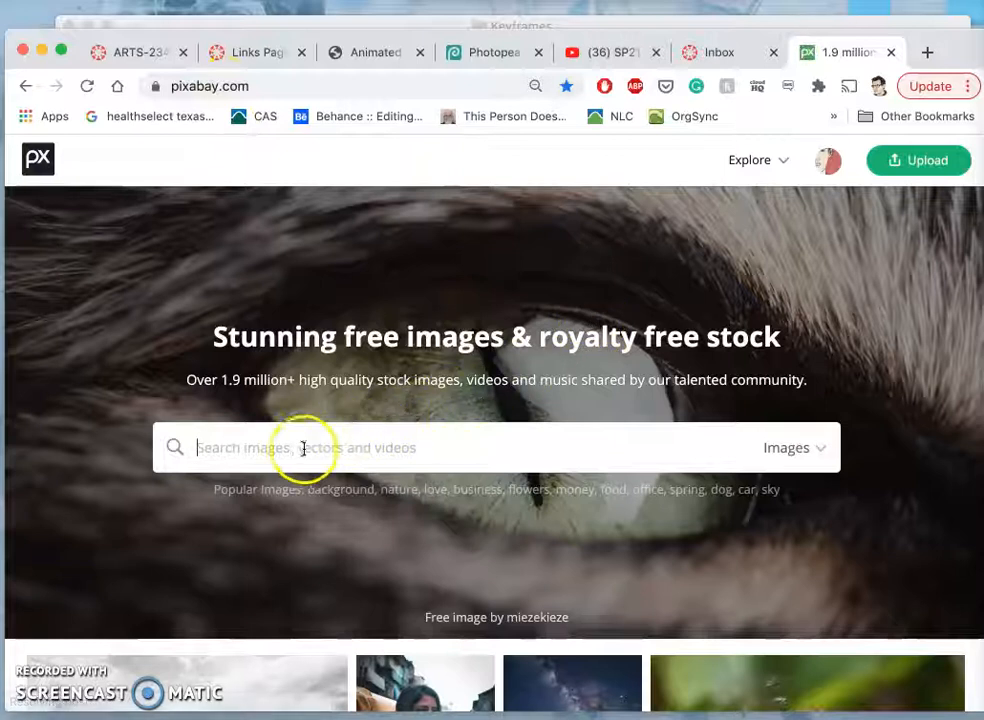
pyautogui.write('s')
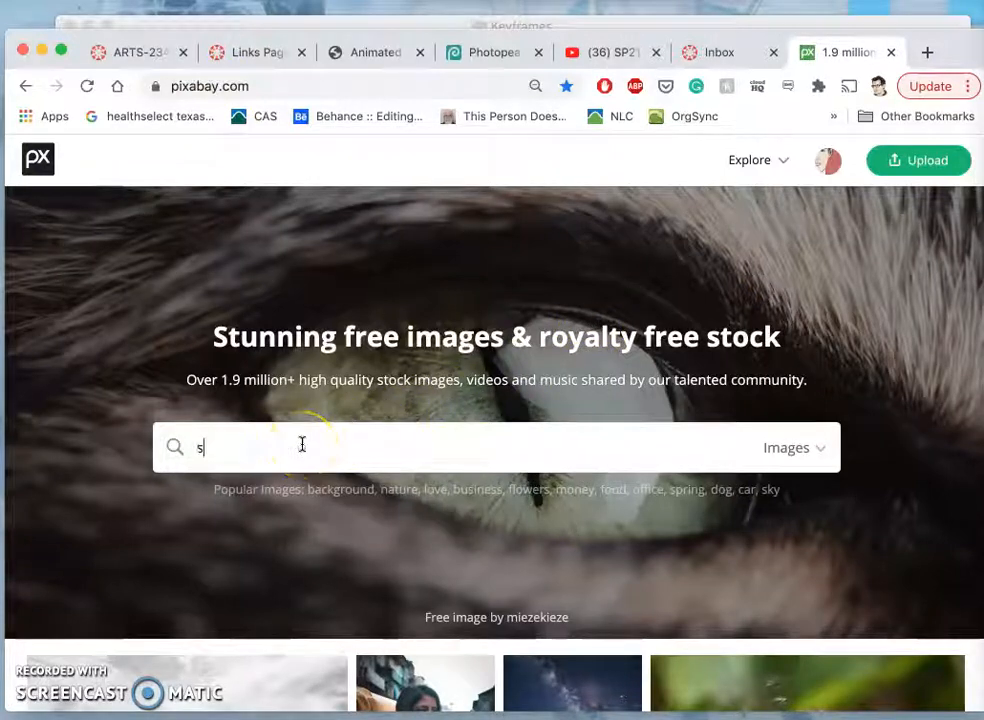
pyautogui.write('unny sk')
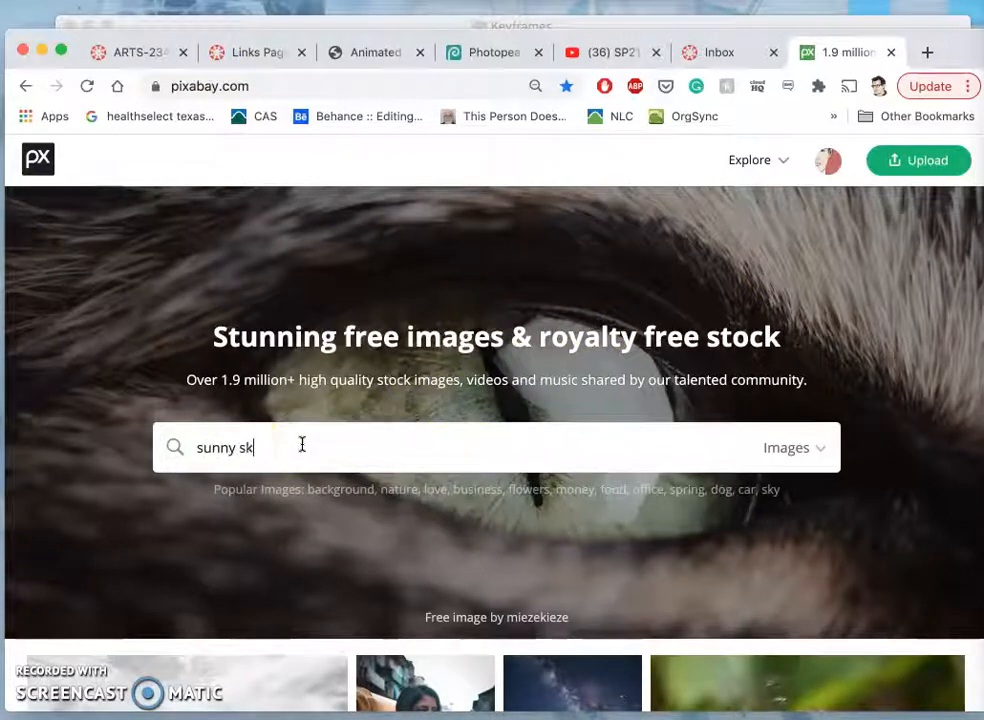
pyautogui.press('Return')
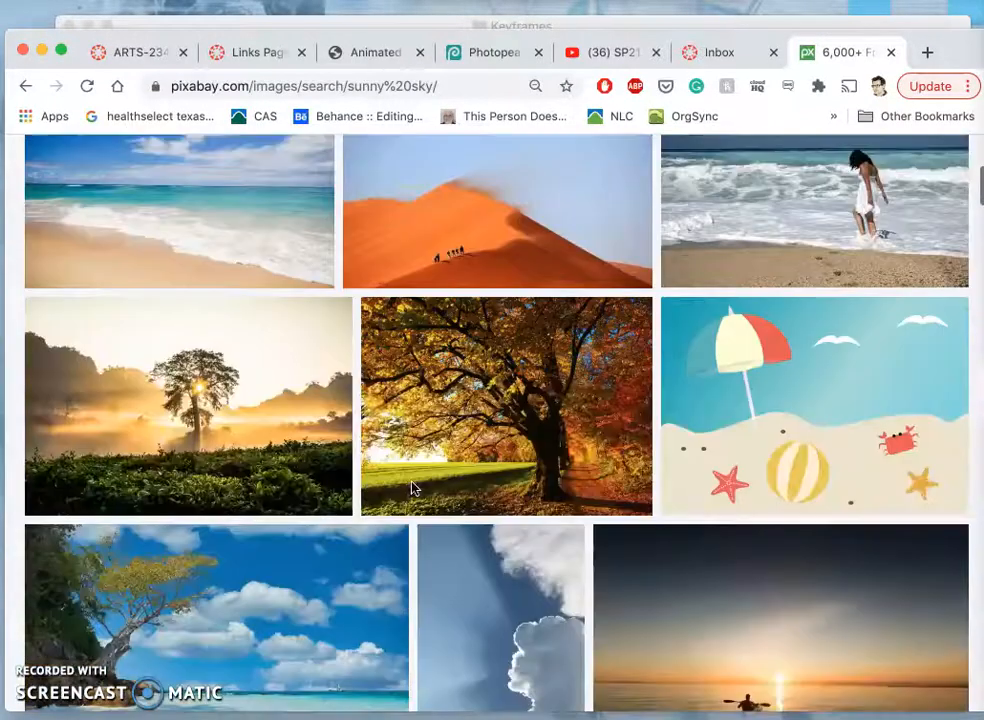
pyautogui.scroll(-3)
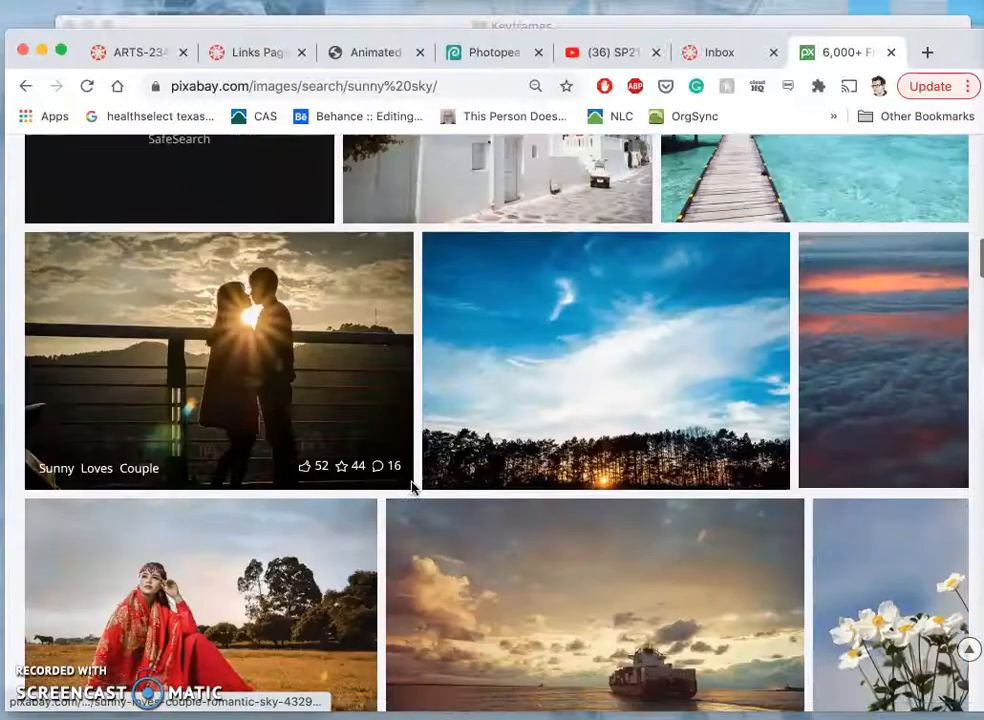
pyautogui.scroll(-3)
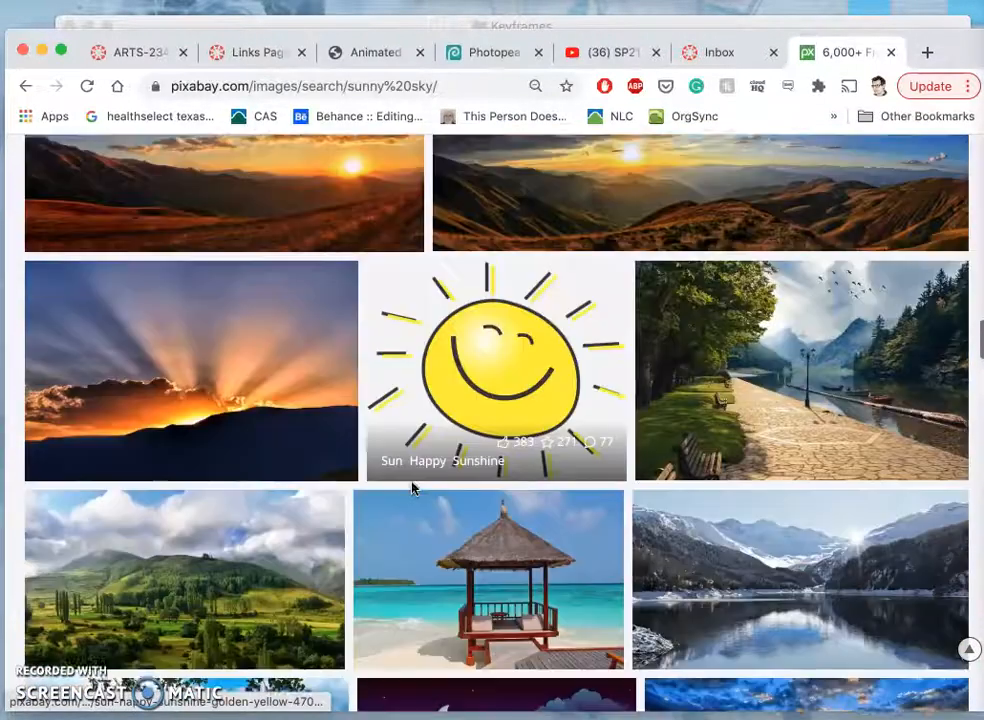
pyautogui.scroll(-3)
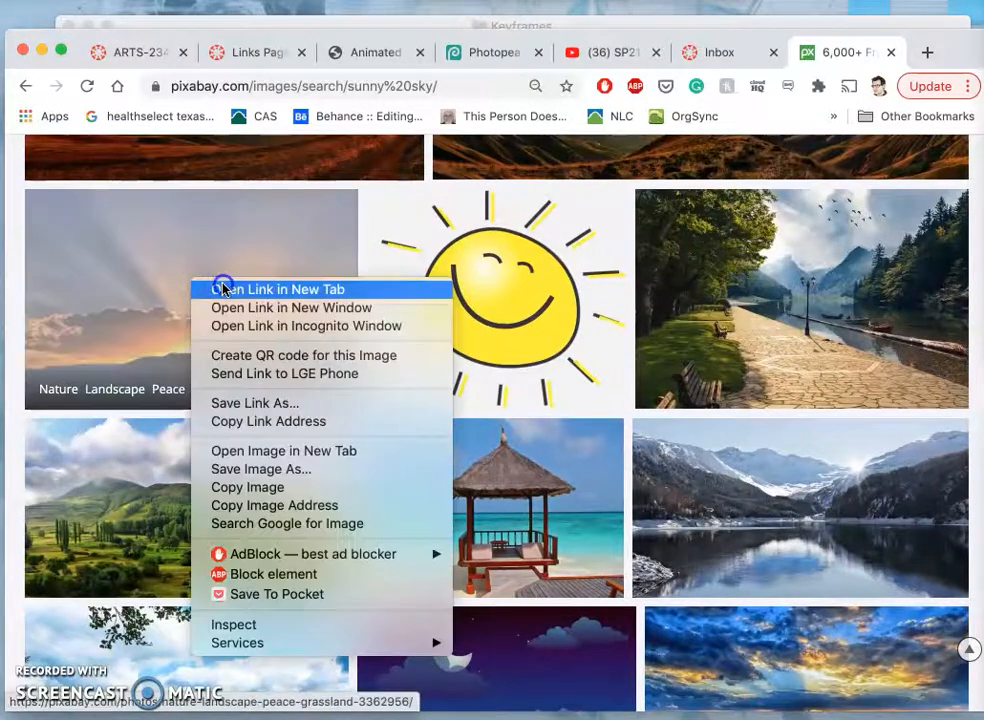
# Open the sunset mountain photo in a new tab and browse the next results page.
pyautogui.click(277, 289)
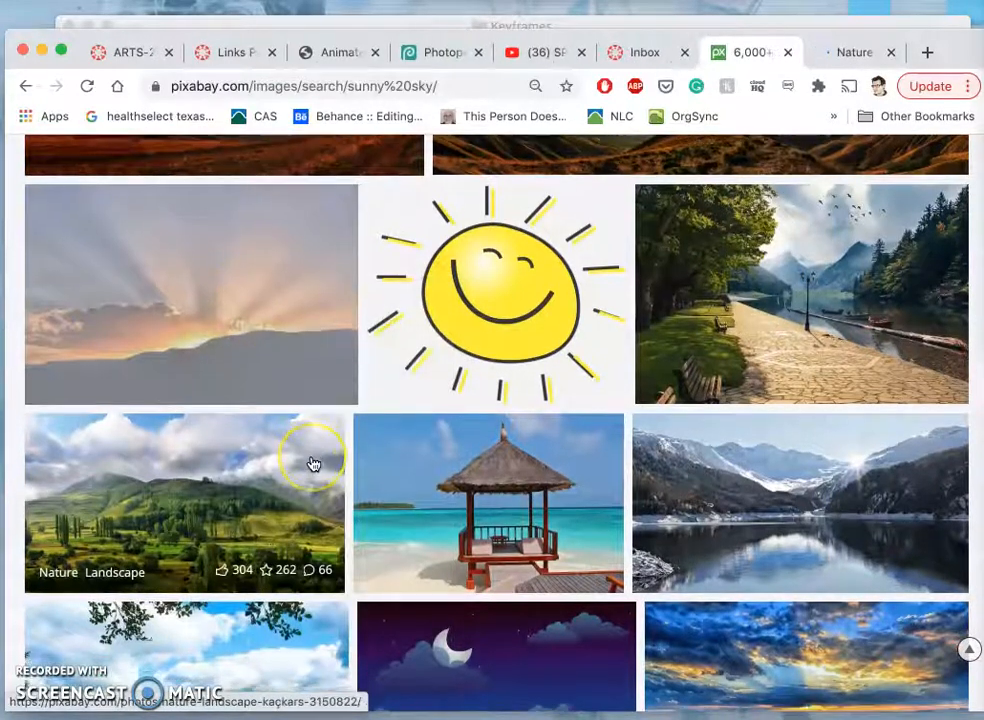
pyautogui.scroll(-3)
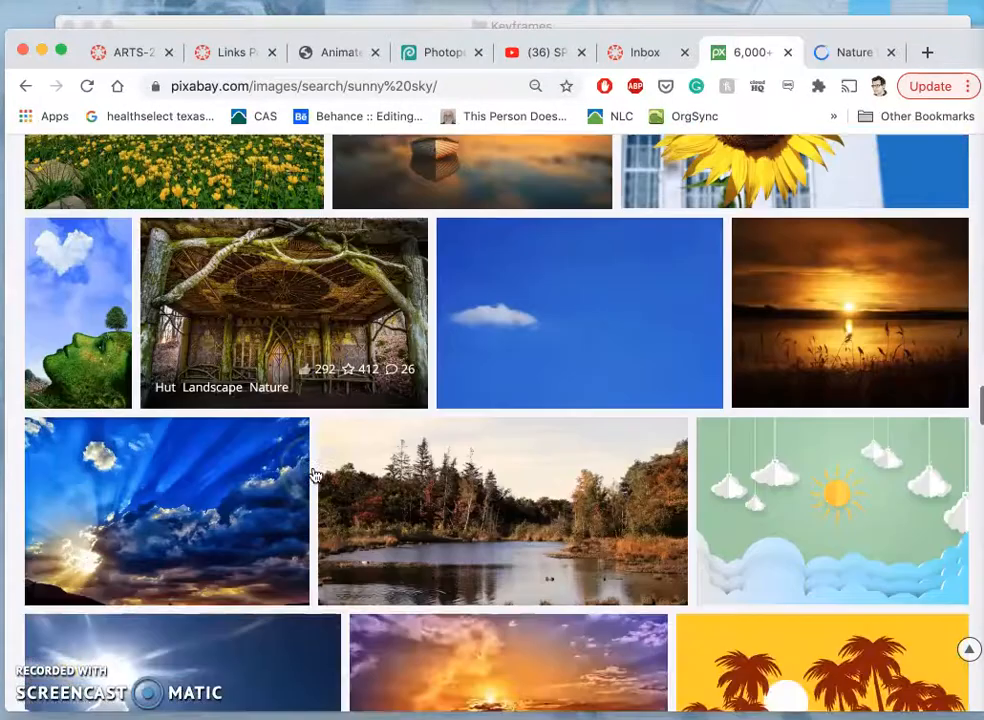
pyautogui.scroll(-3)
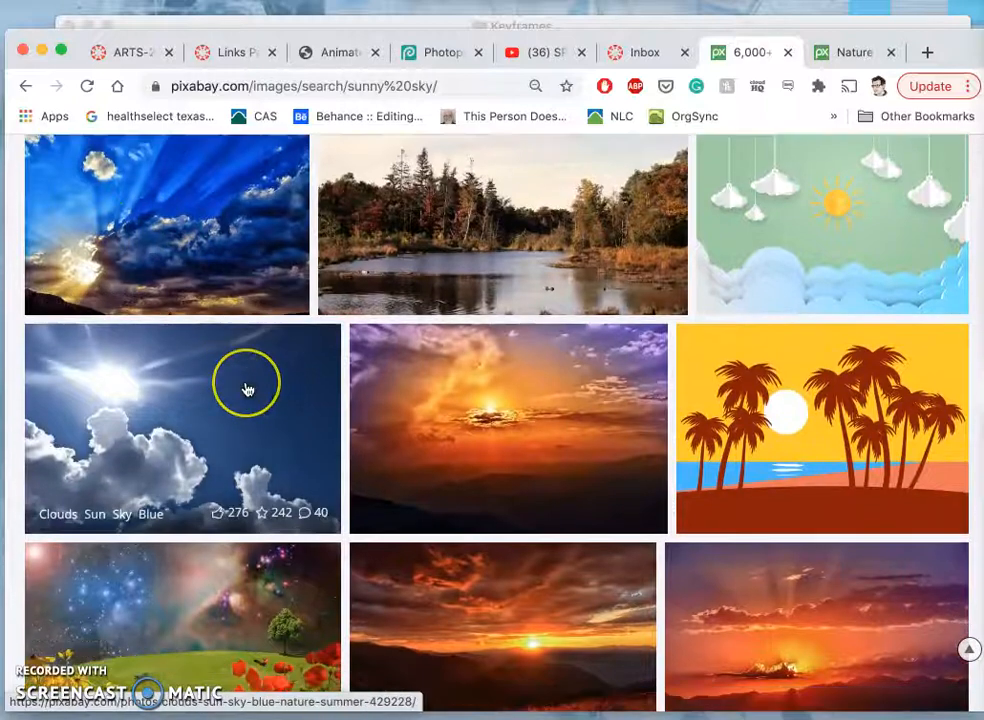
pyautogui.scroll(-3)
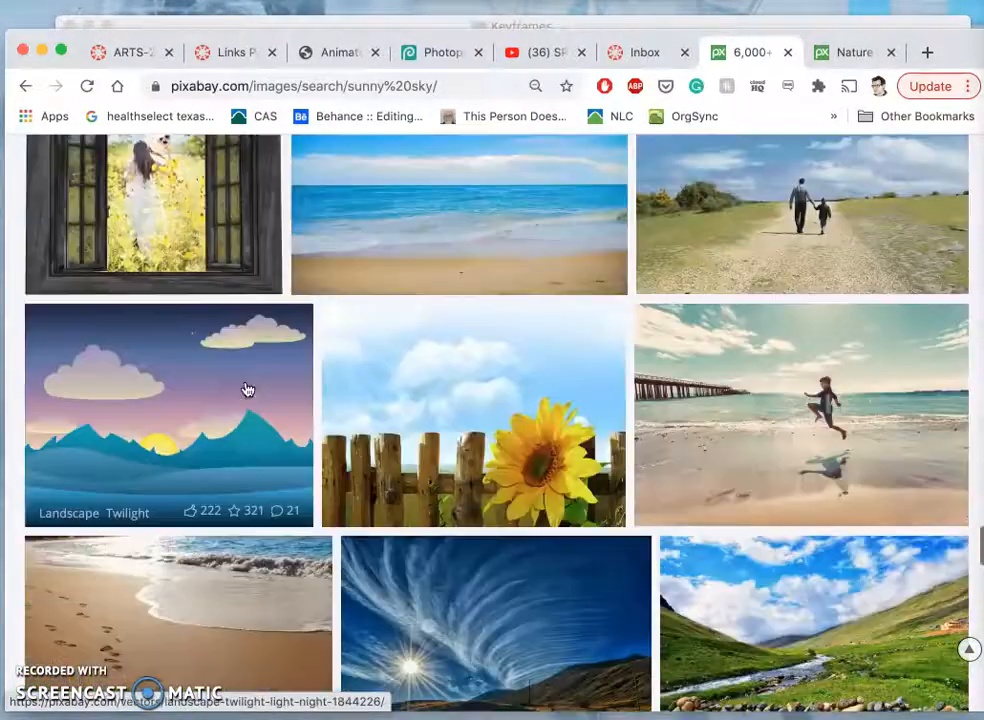
pyautogui.scroll(-3)
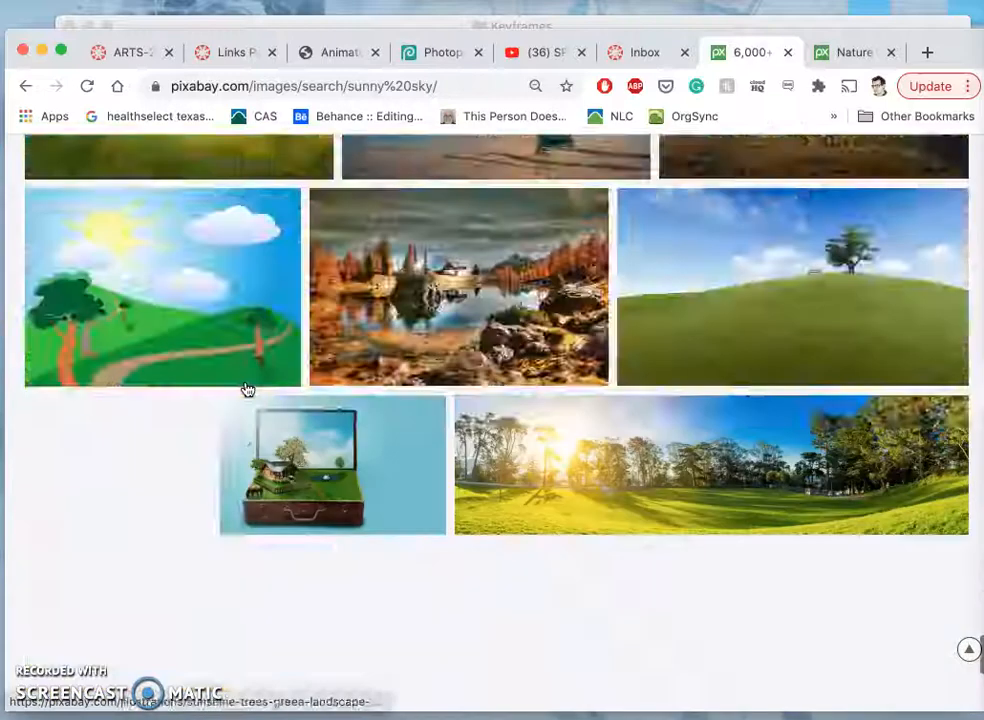
pyautogui.scroll(-3)
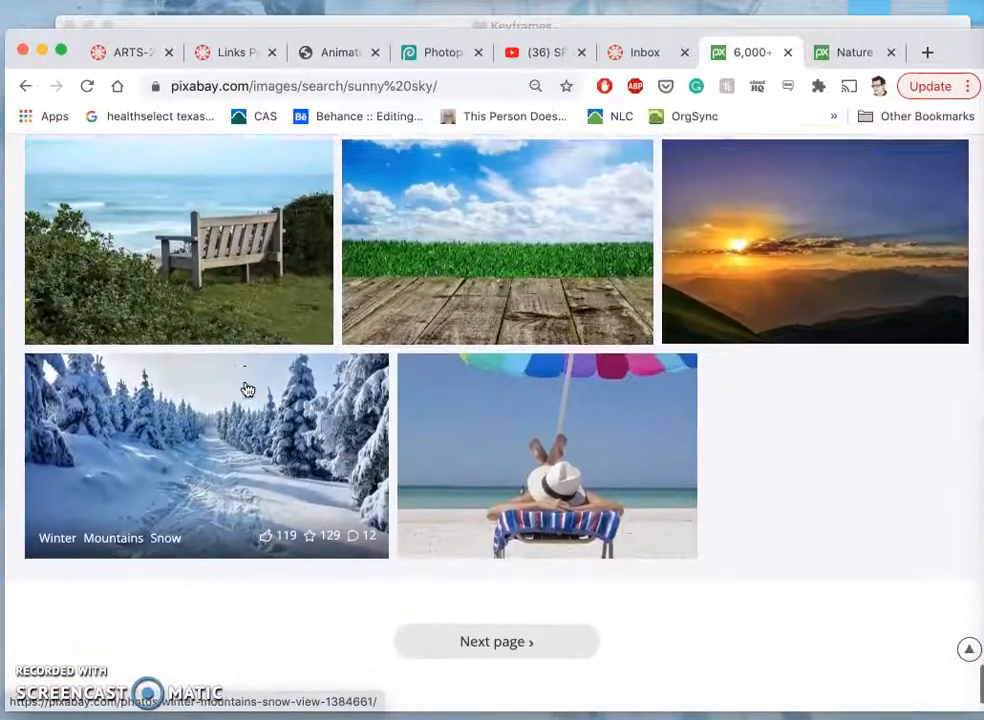
pyautogui.click(496, 641)
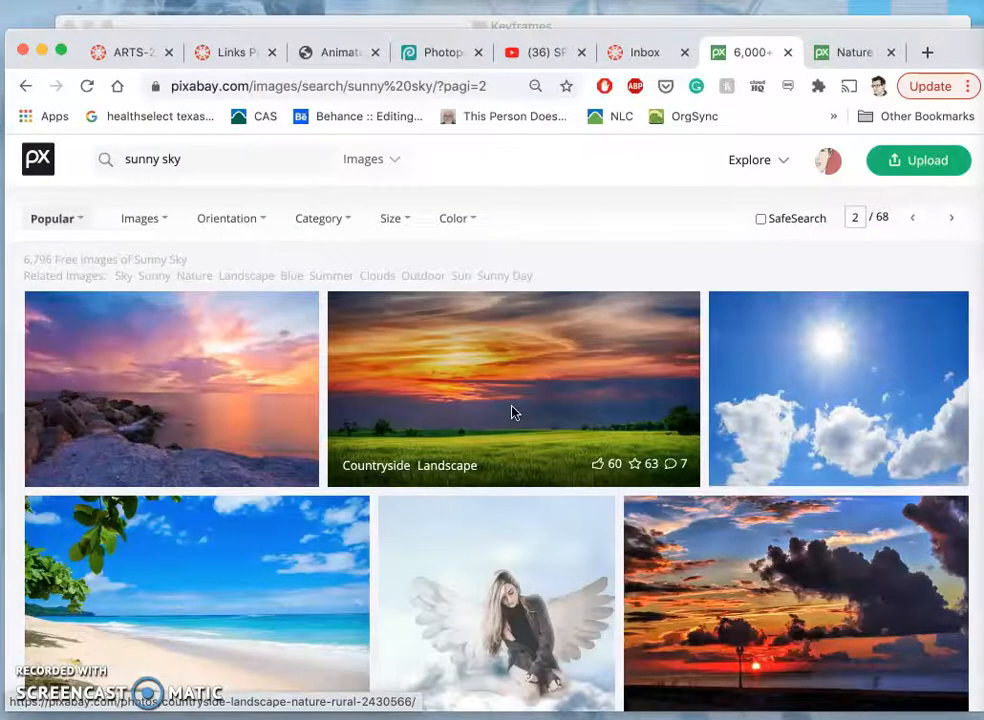
pyautogui.scroll(-3)
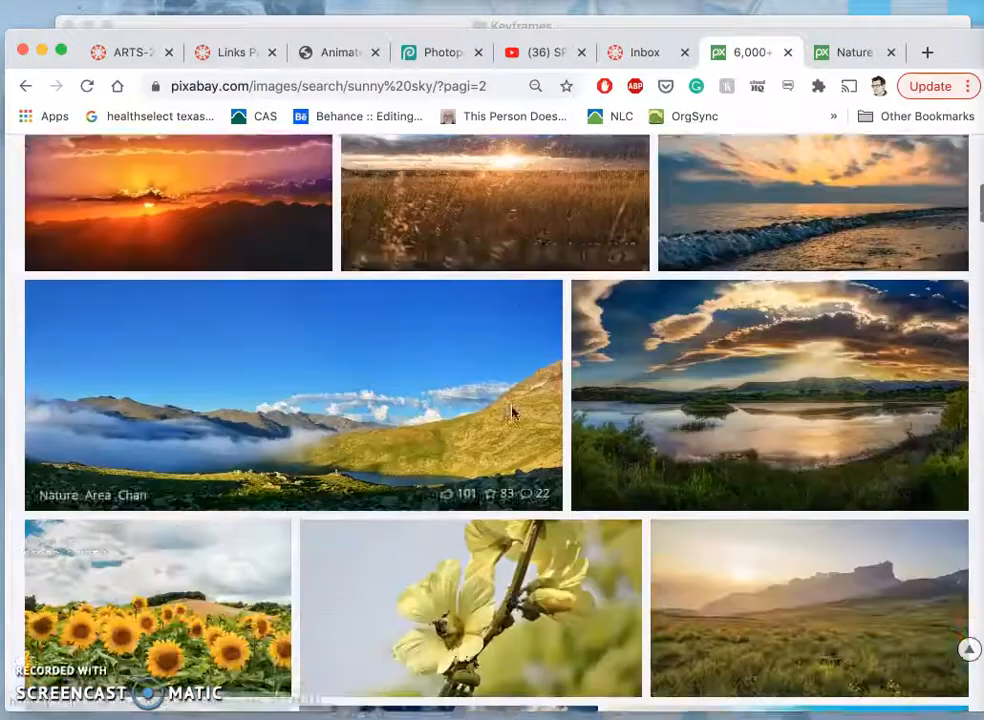
pyautogui.scroll(-3)
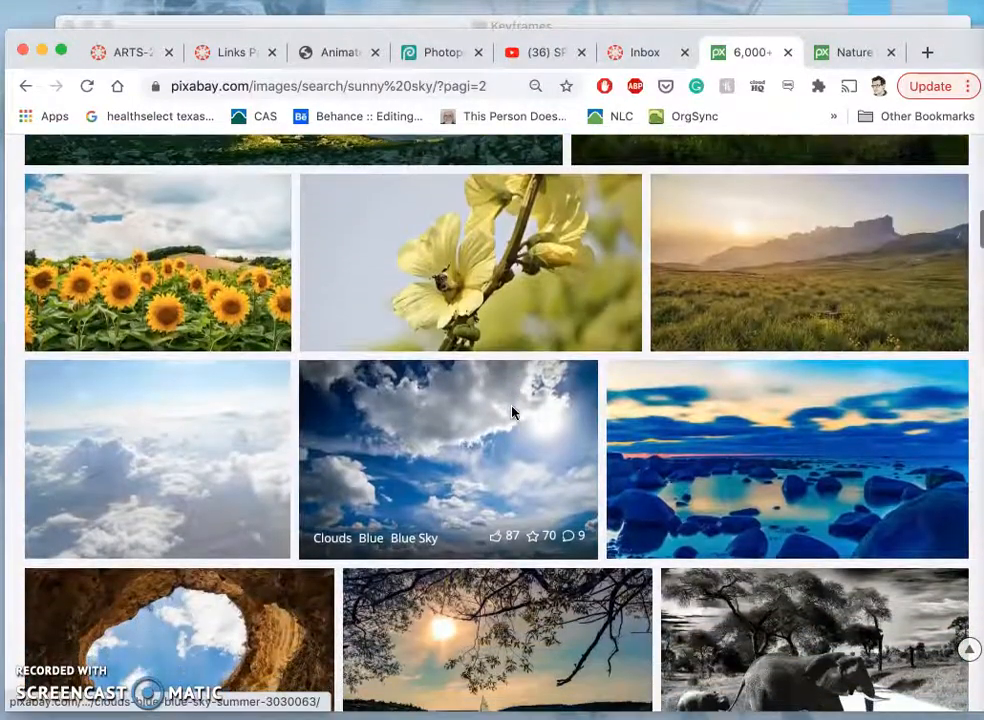
pyautogui.scroll(-3)
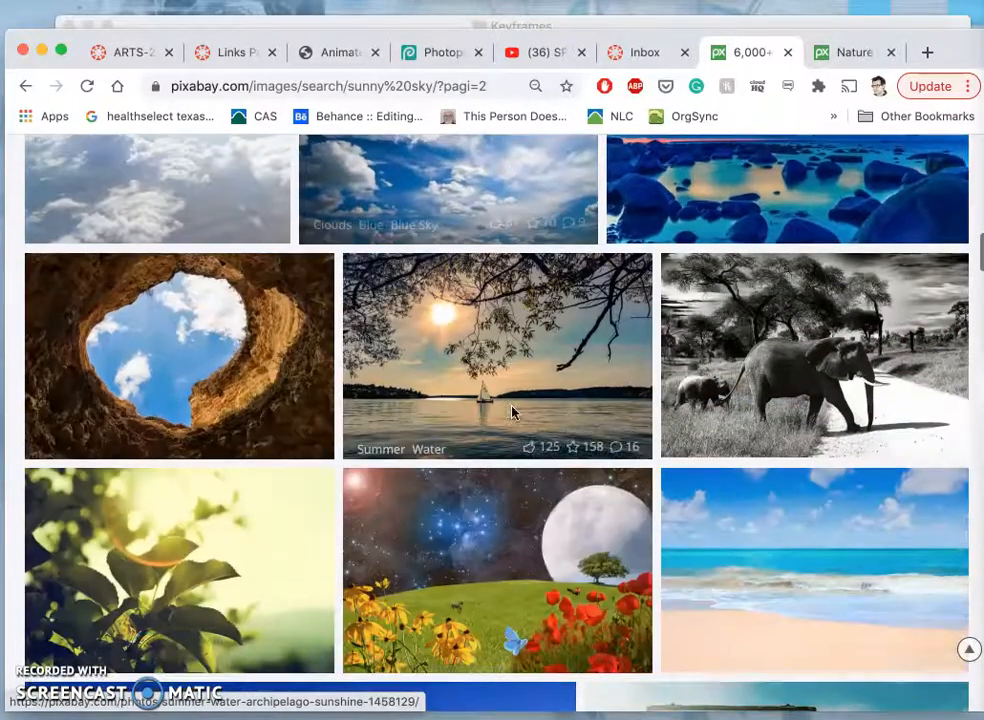
pyautogui.scroll(3)
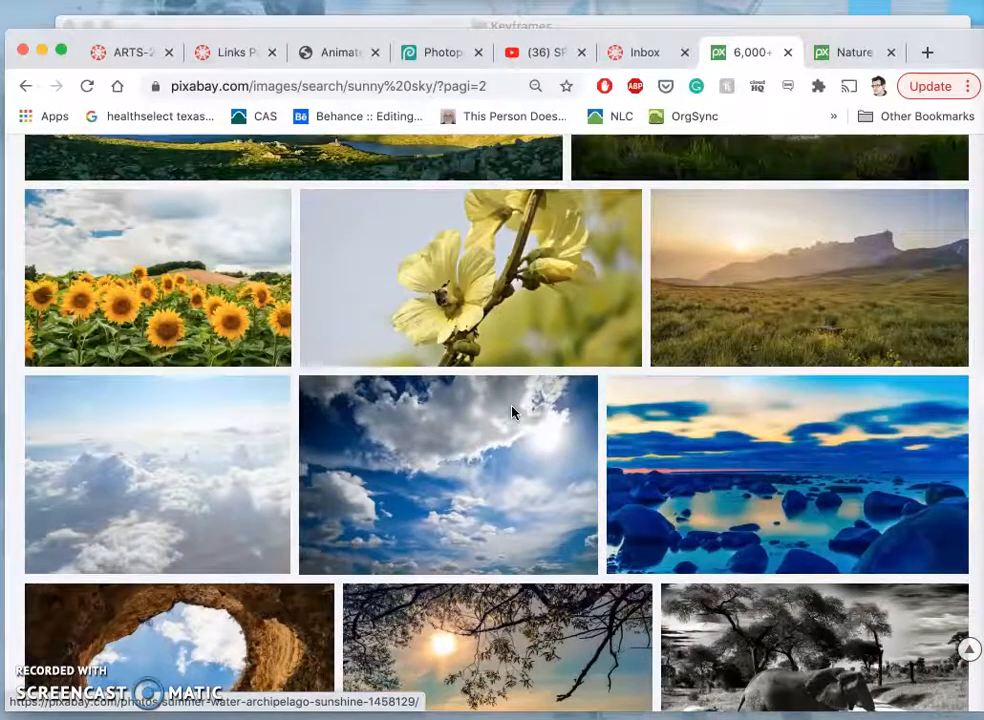
pyautogui.moveTo(727, 267)
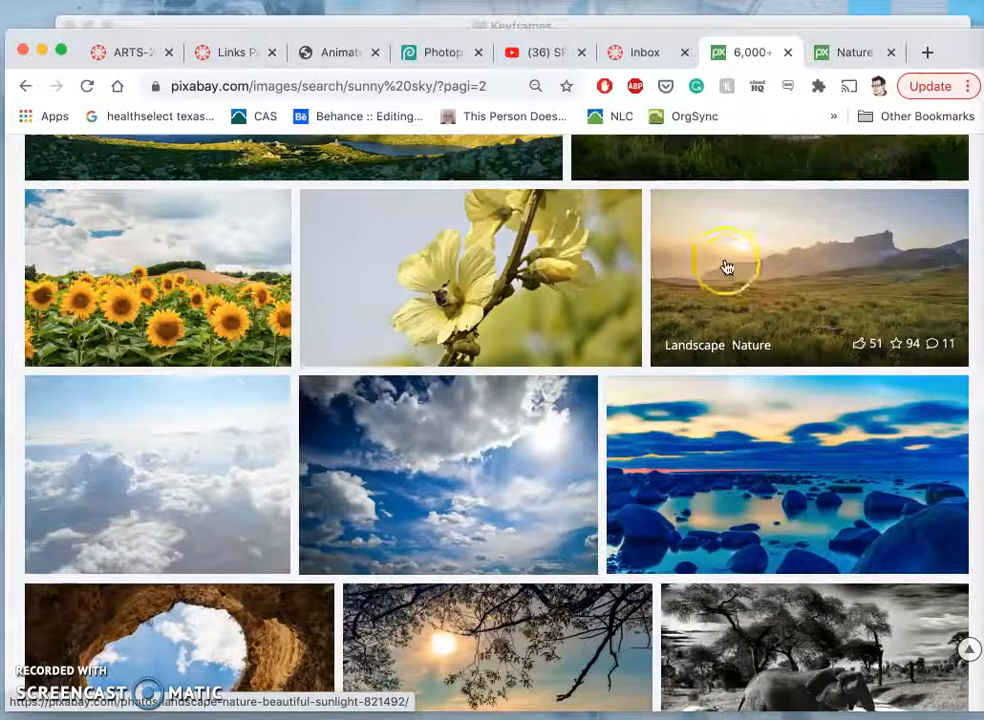
# Open the mountain landscape photo in a separate tab and keep browsing results.
pyautogui.rightClick(727, 267)
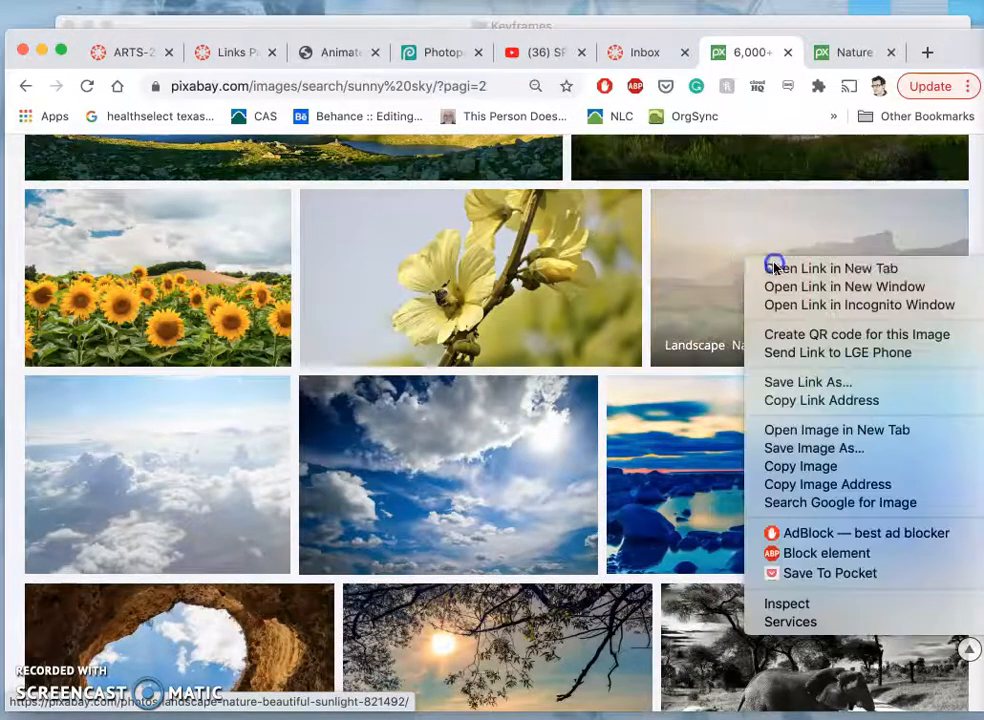
pyautogui.click(830, 268)
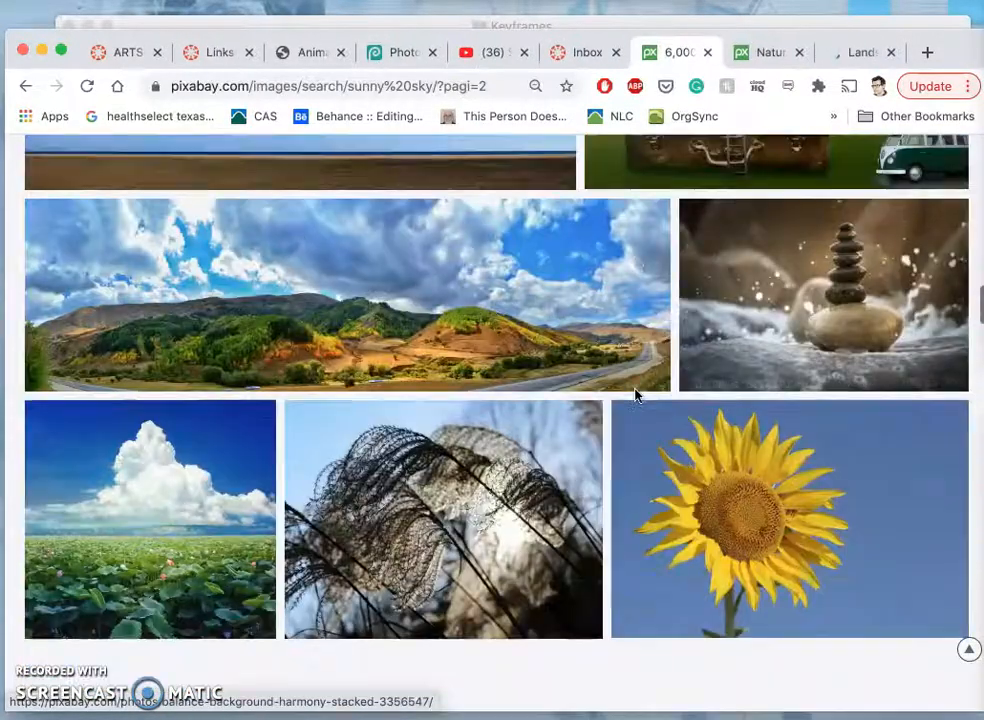
pyautogui.scroll(-3)
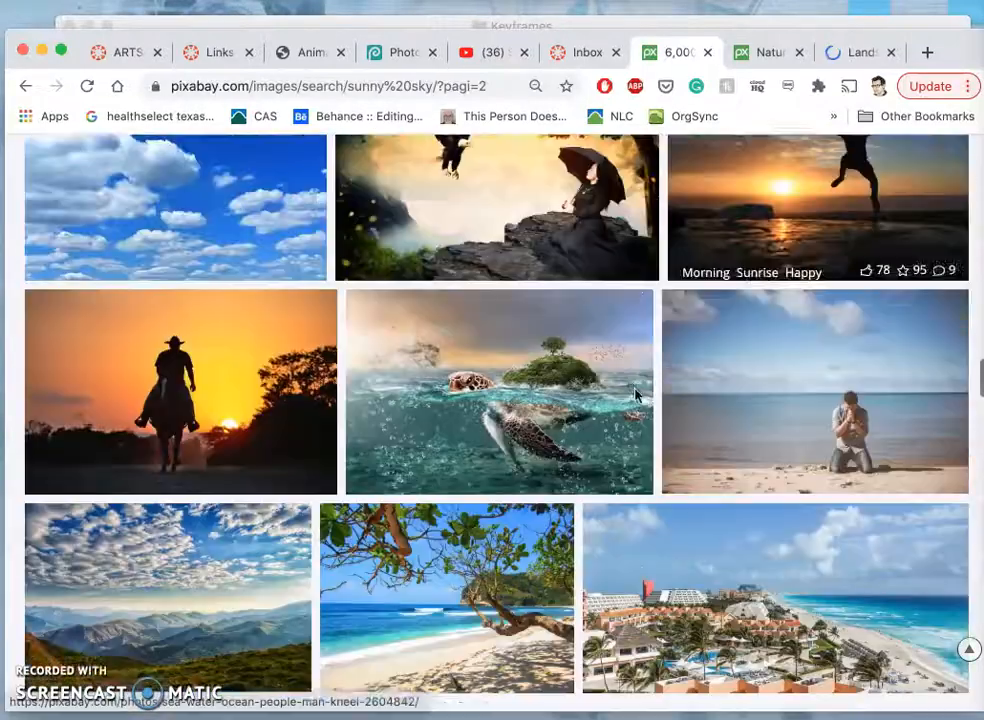
pyautogui.scroll(-3)
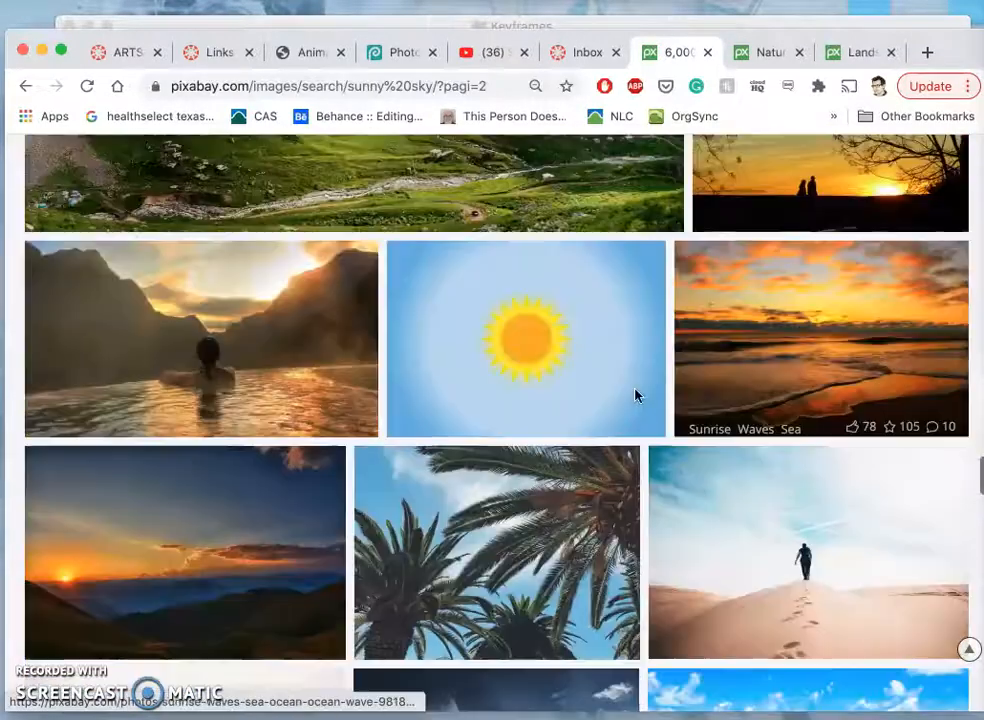
pyautogui.scroll(-3)
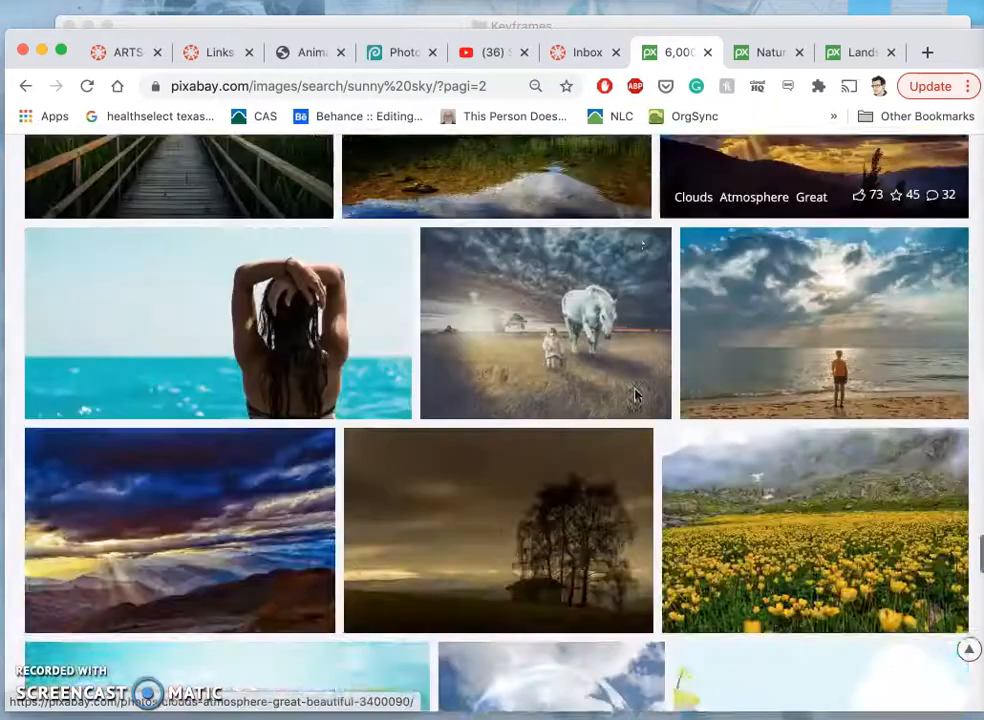
pyautogui.scroll(-3)
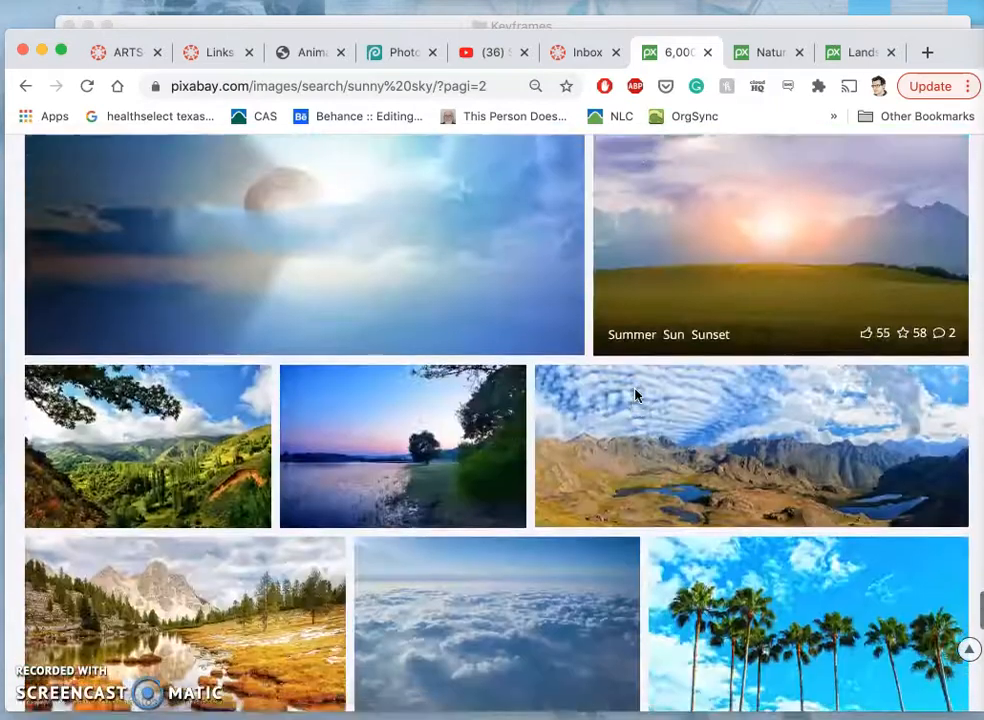
pyautogui.scroll(-3)
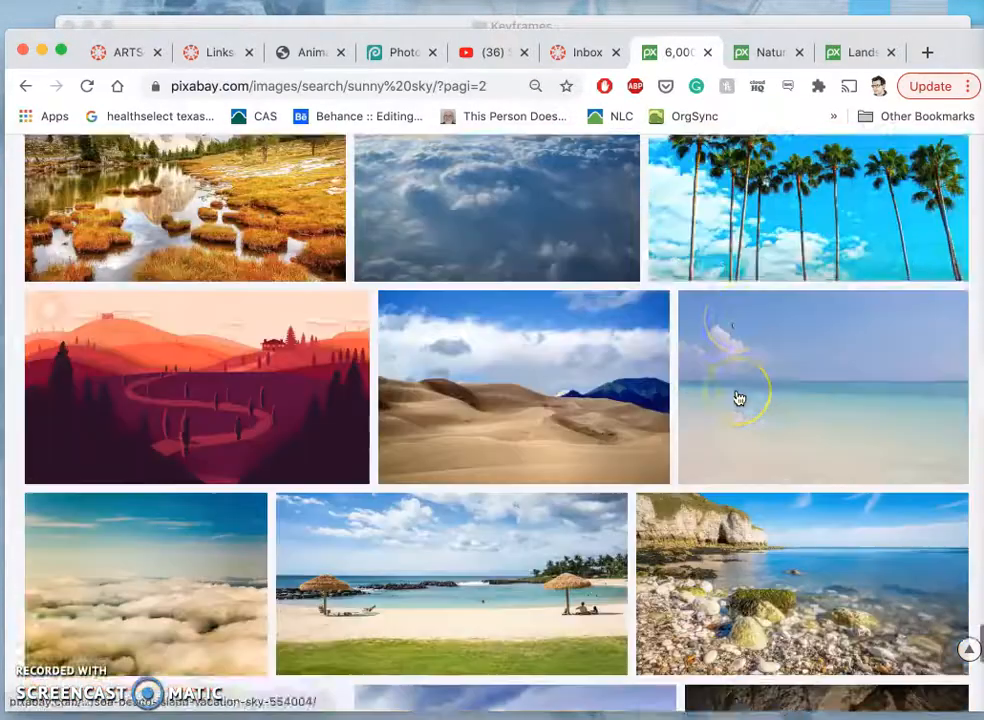
pyautogui.scroll(-3)
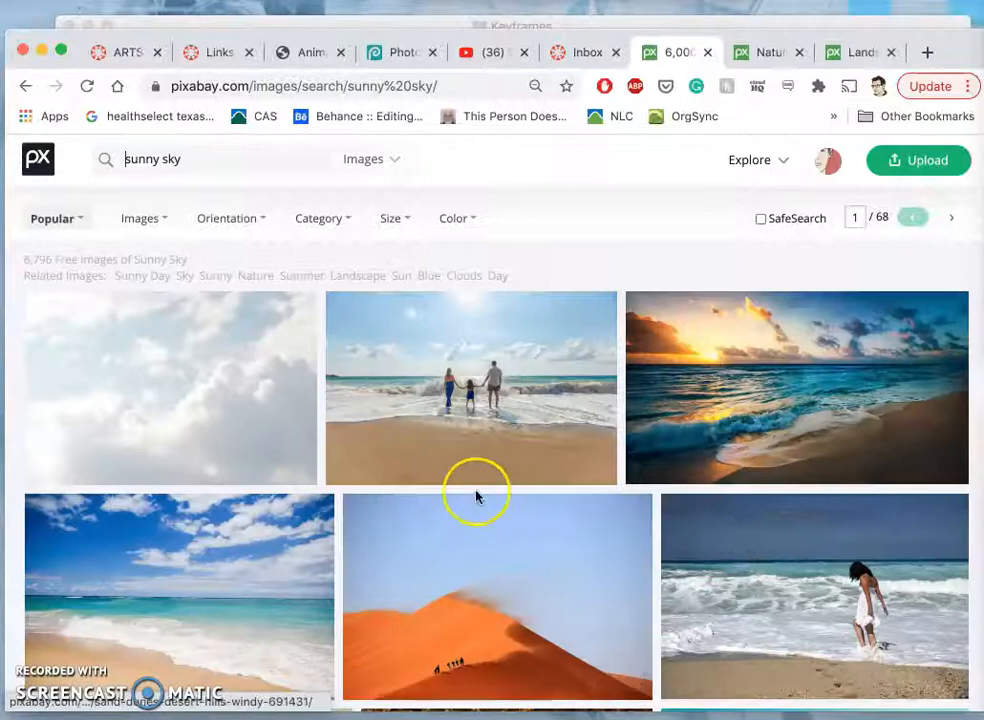
pyautogui.scroll(-3)
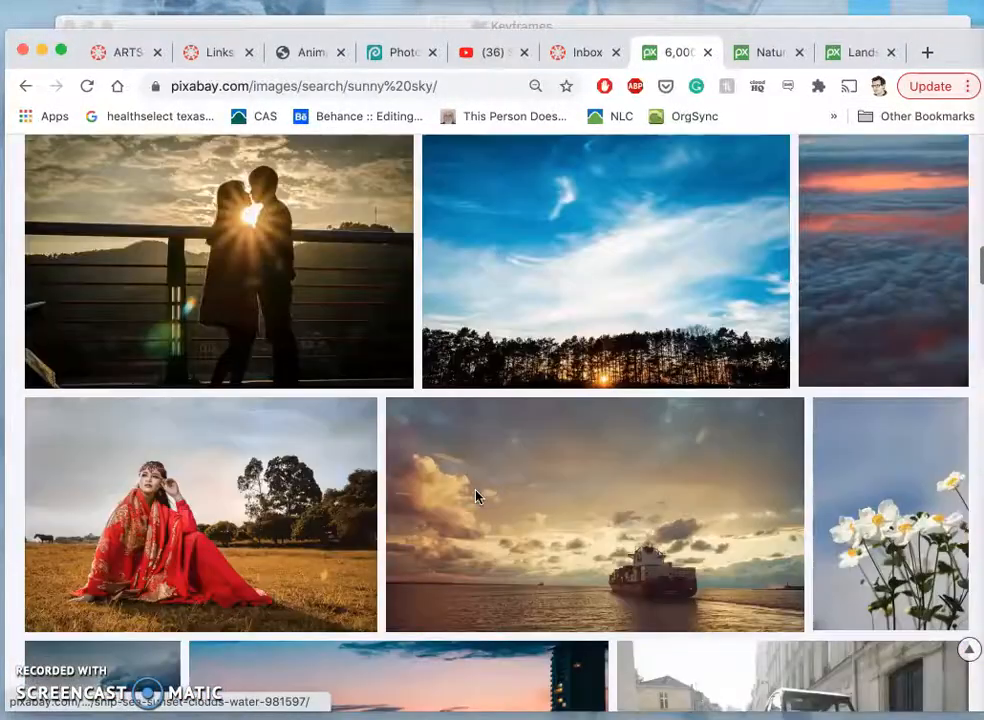
pyautogui.scroll(-3)
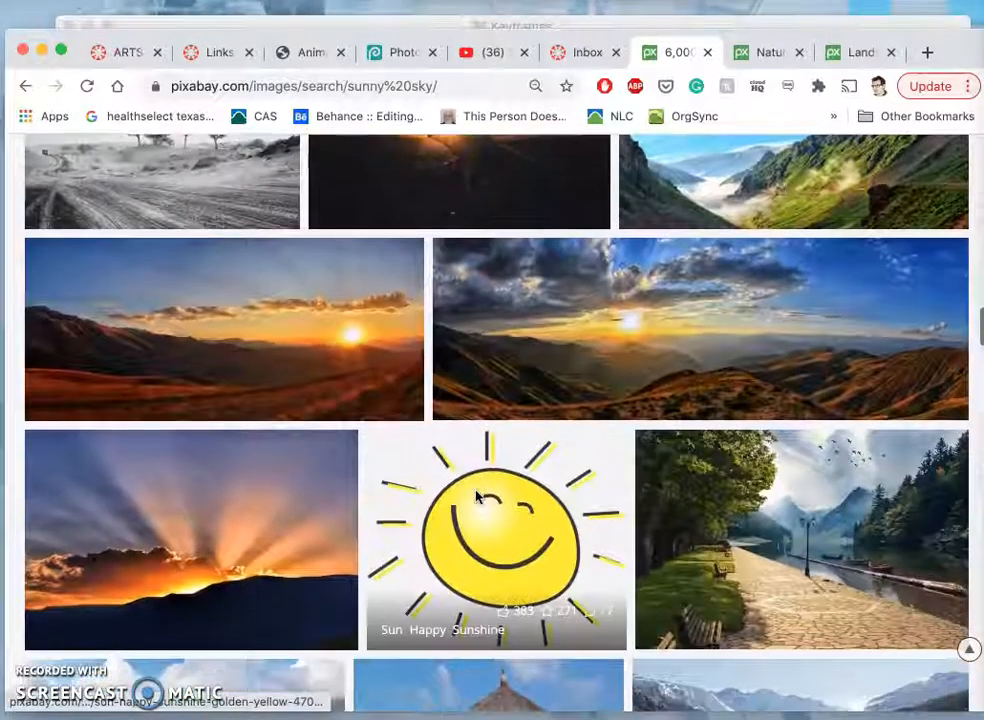
pyautogui.scroll(-3)
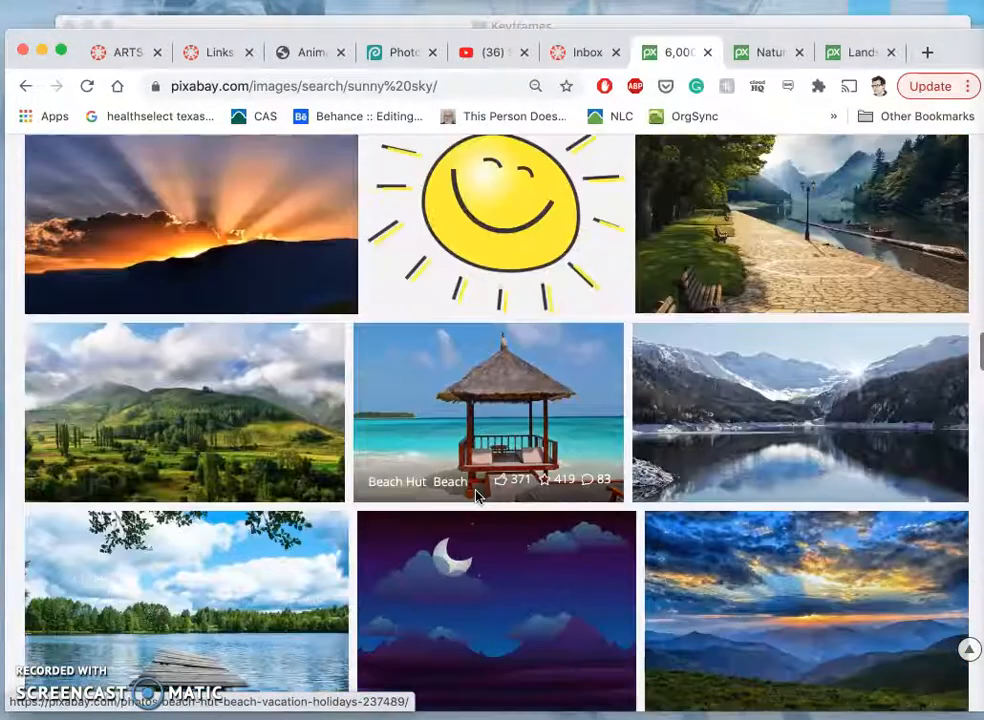
pyautogui.scroll(-3)
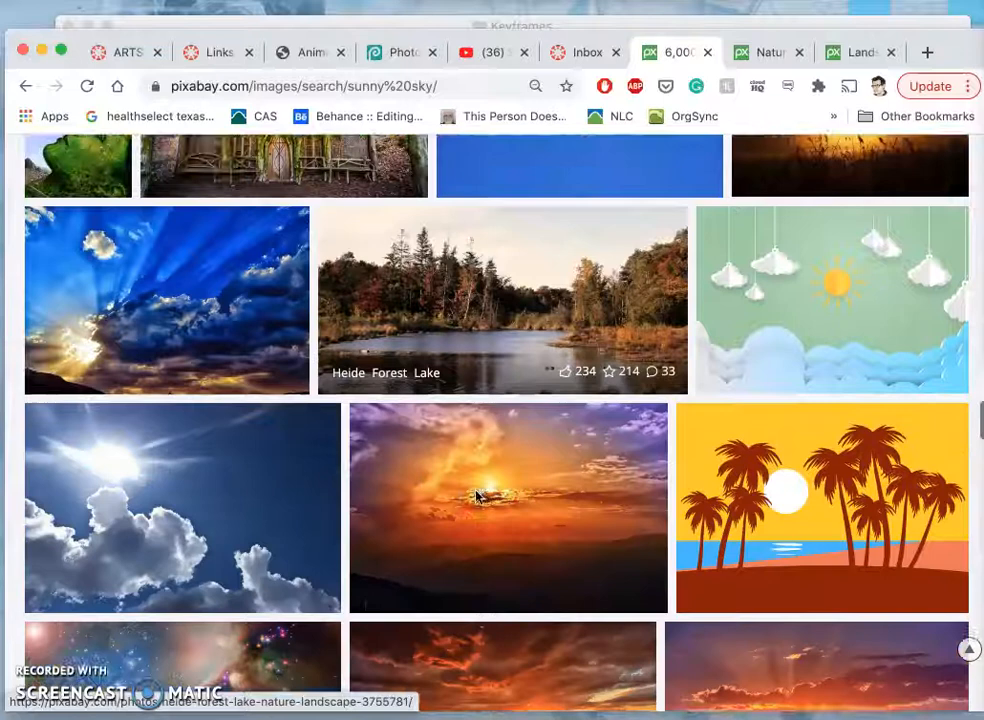
pyautogui.scroll(-3)
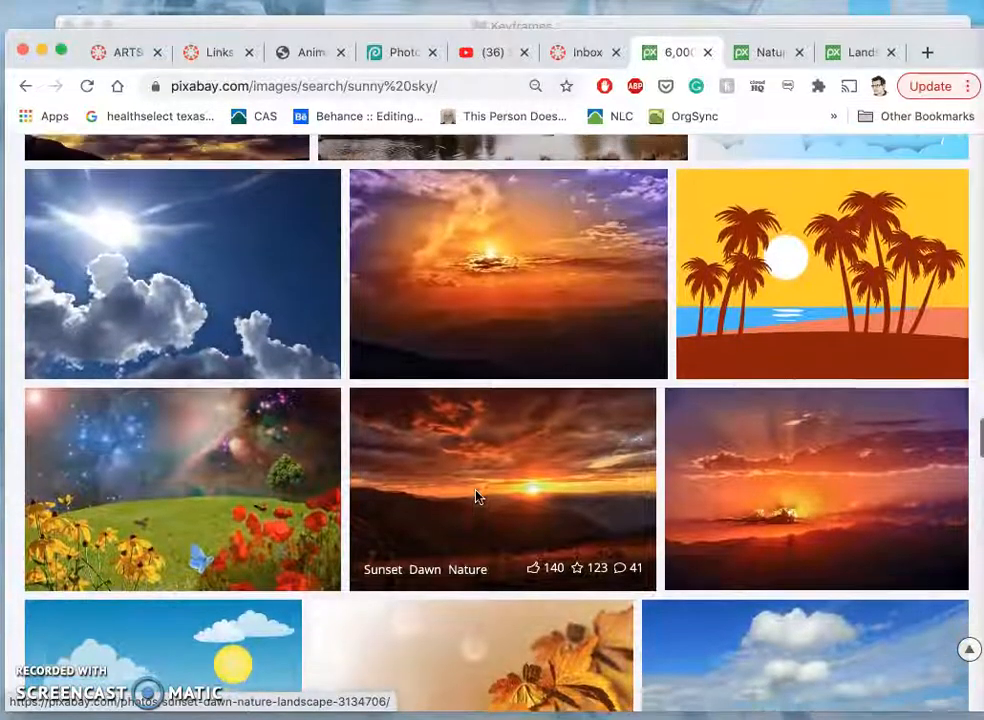
# Open the sunlit clouds photo in its own tab.
pyautogui.rightClick(172, 255)
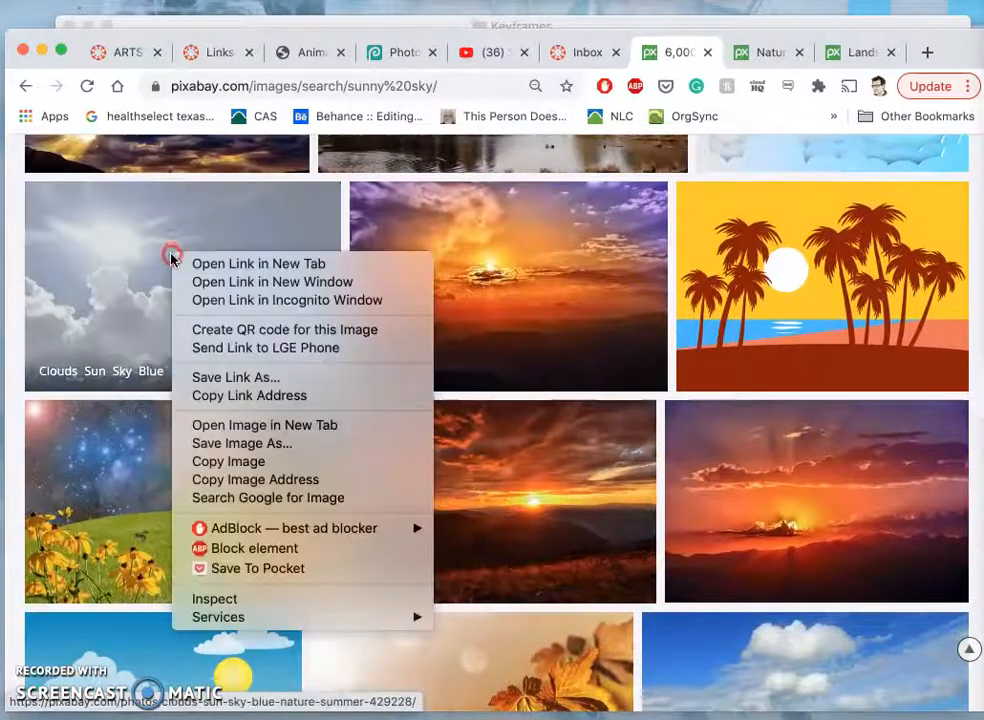
pyautogui.click(258, 263)
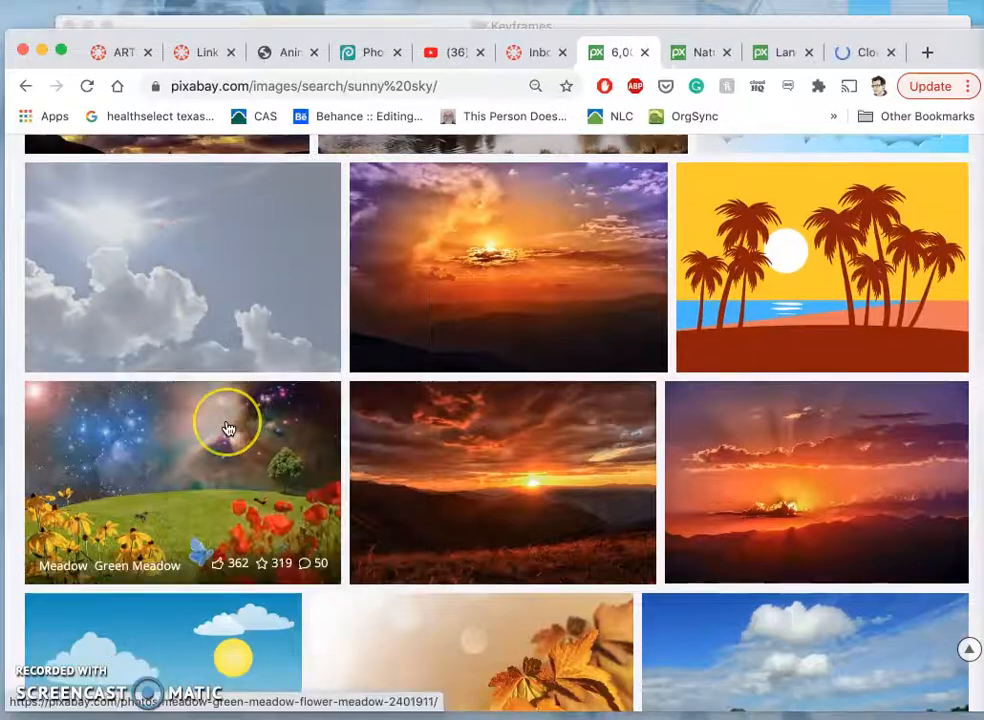
pyautogui.scroll(-3)
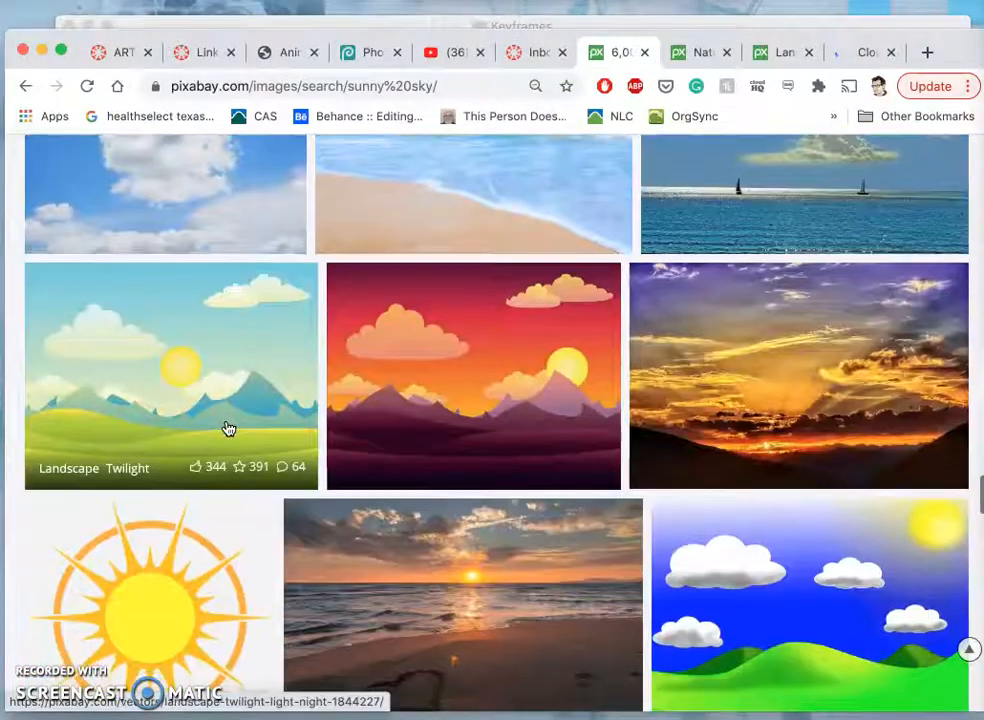
pyautogui.scroll(-3)
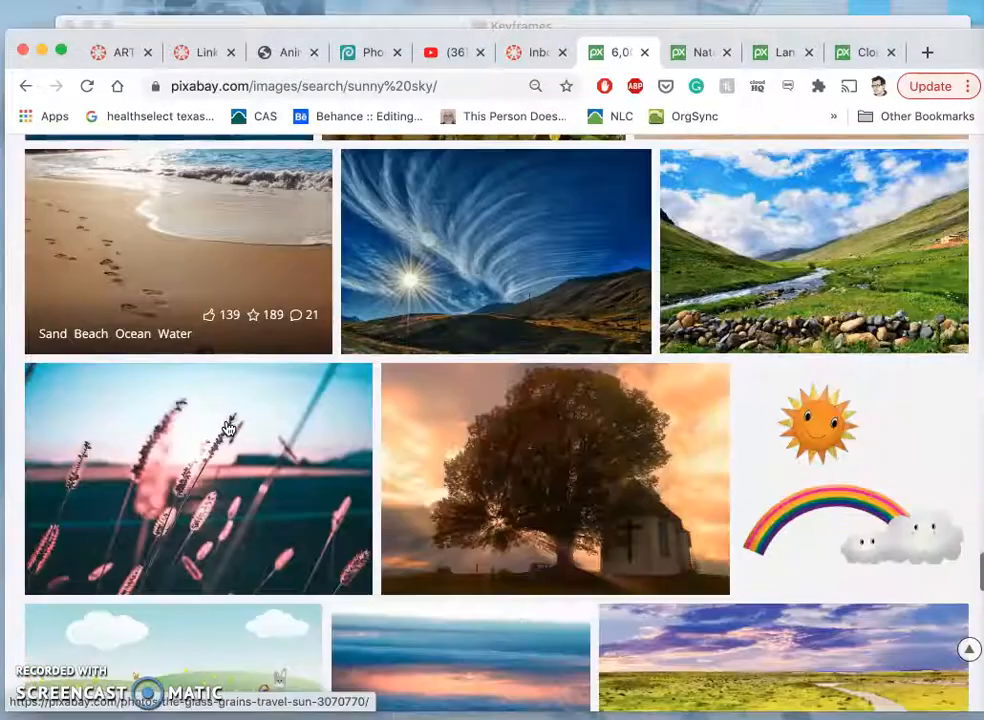
pyautogui.scroll(-3)
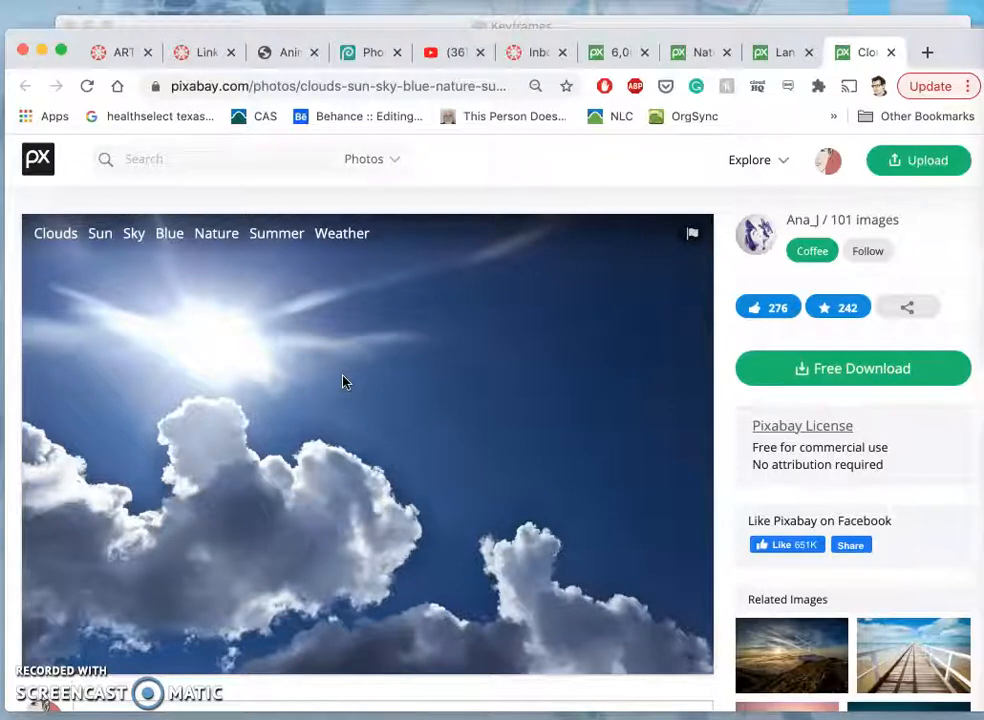
pyautogui.moveTo(243, 563)
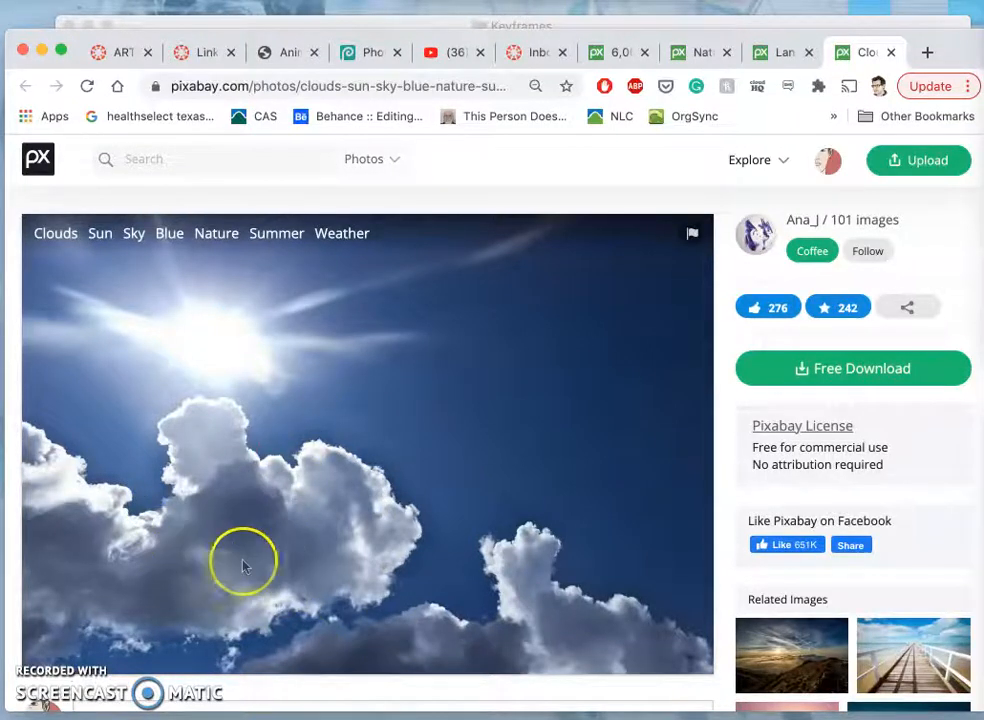
pyautogui.moveTo(278, 555)
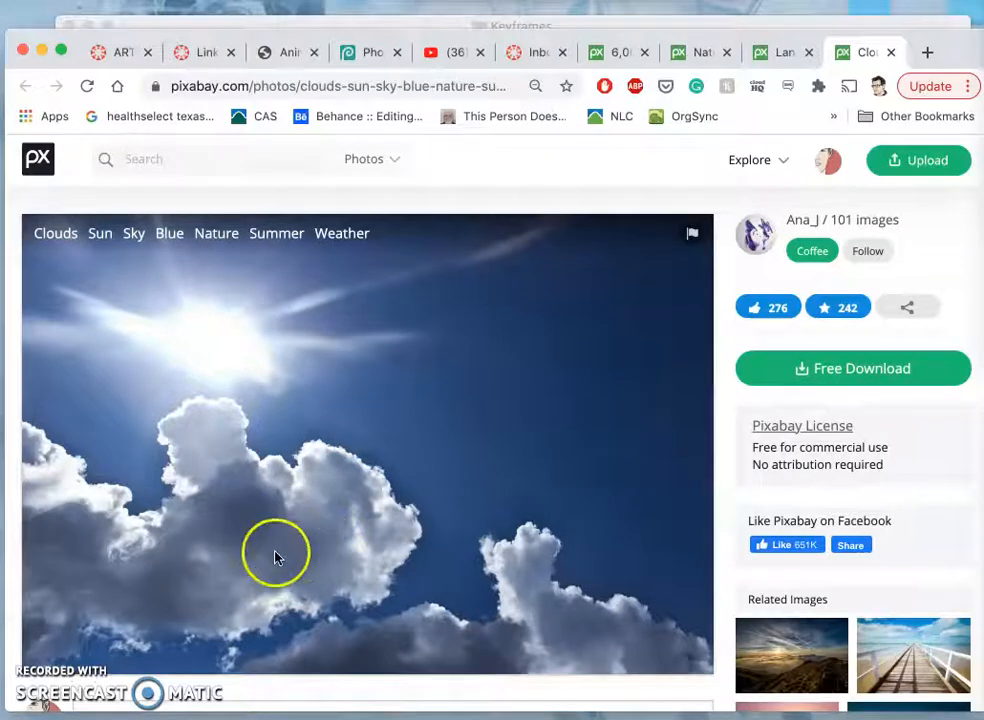
pyautogui.moveTo(282, 505)
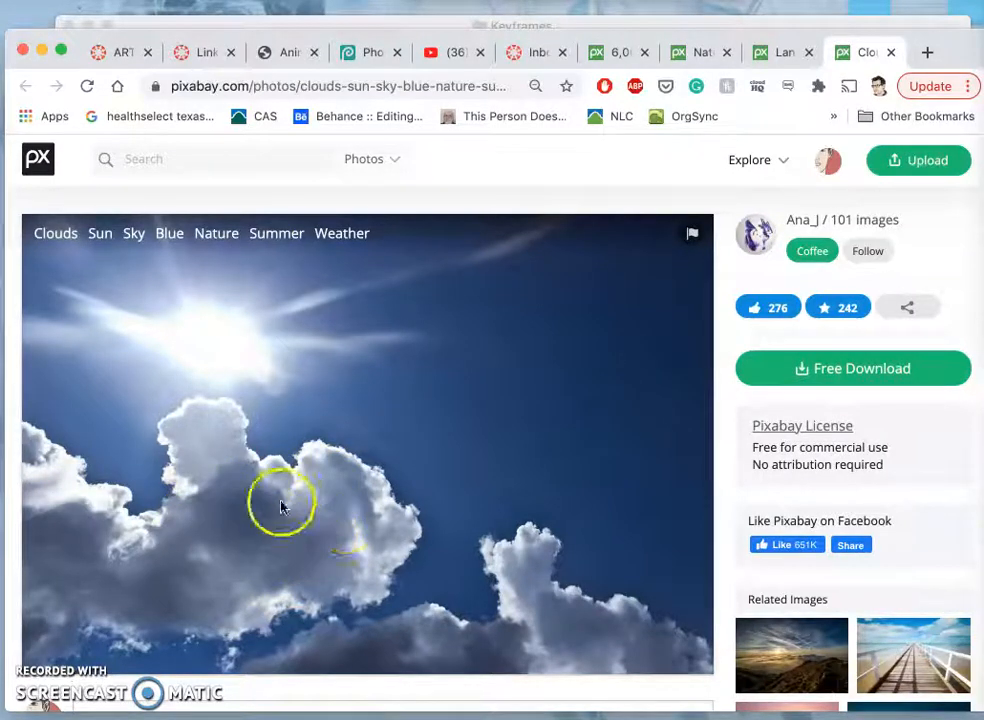
# Download the clouds photo at its largest resolution, then view the mountain landscape tab.
pyautogui.click(852, 368)
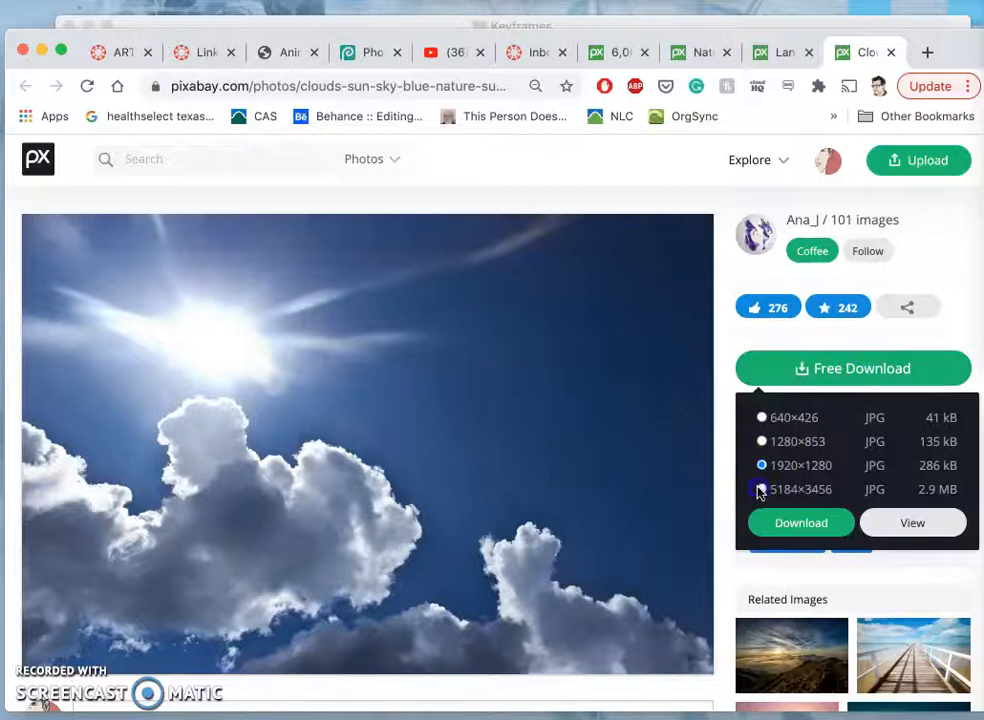
pyautogui.click(762, 489)
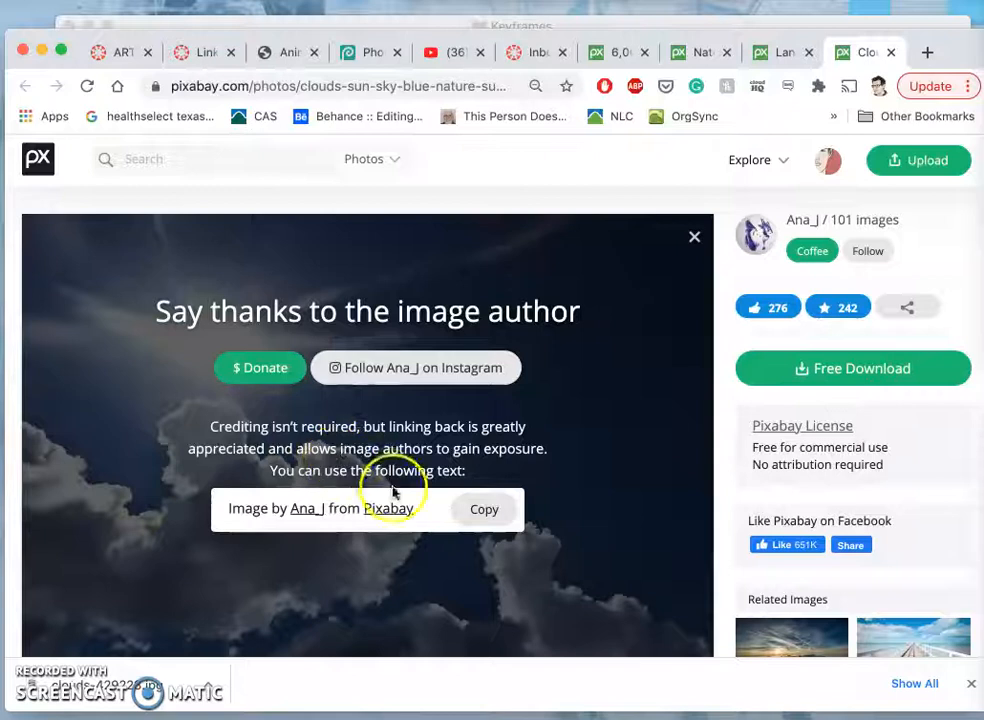
pyautogui.moveTo(308, 578)
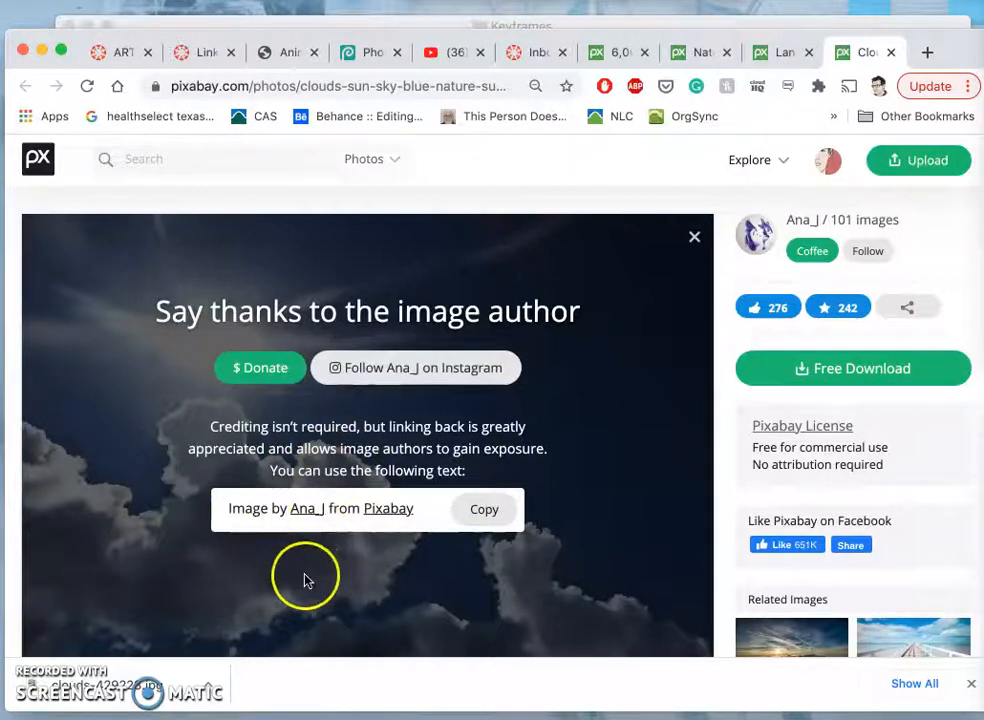
pyautogui.moveTo(668, 407)
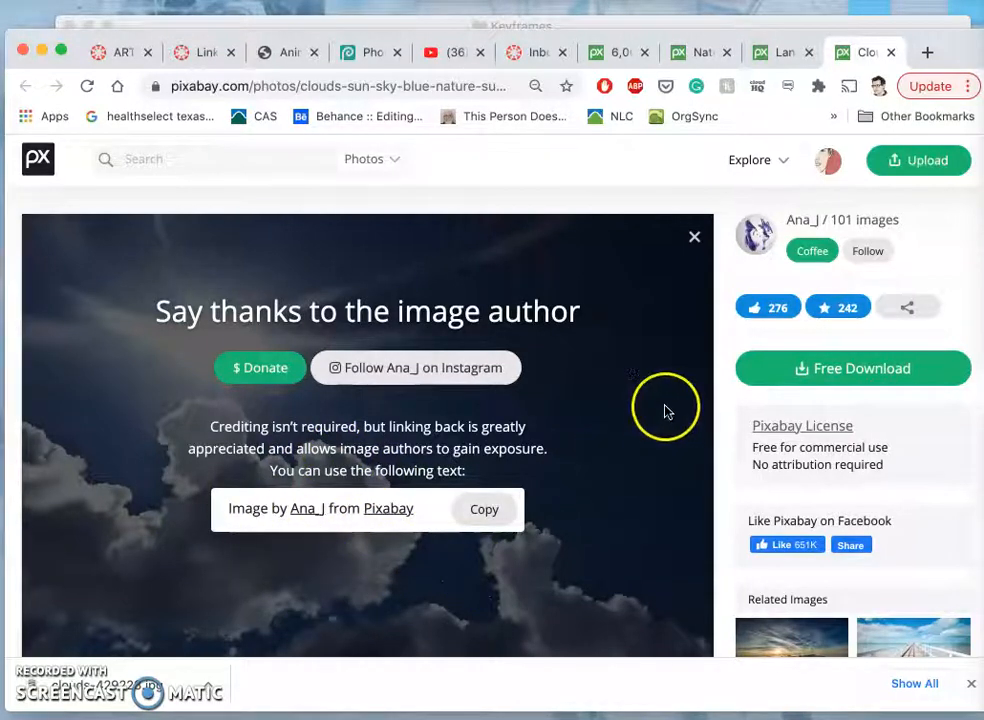
pyautogui.moveTo(250, 595)
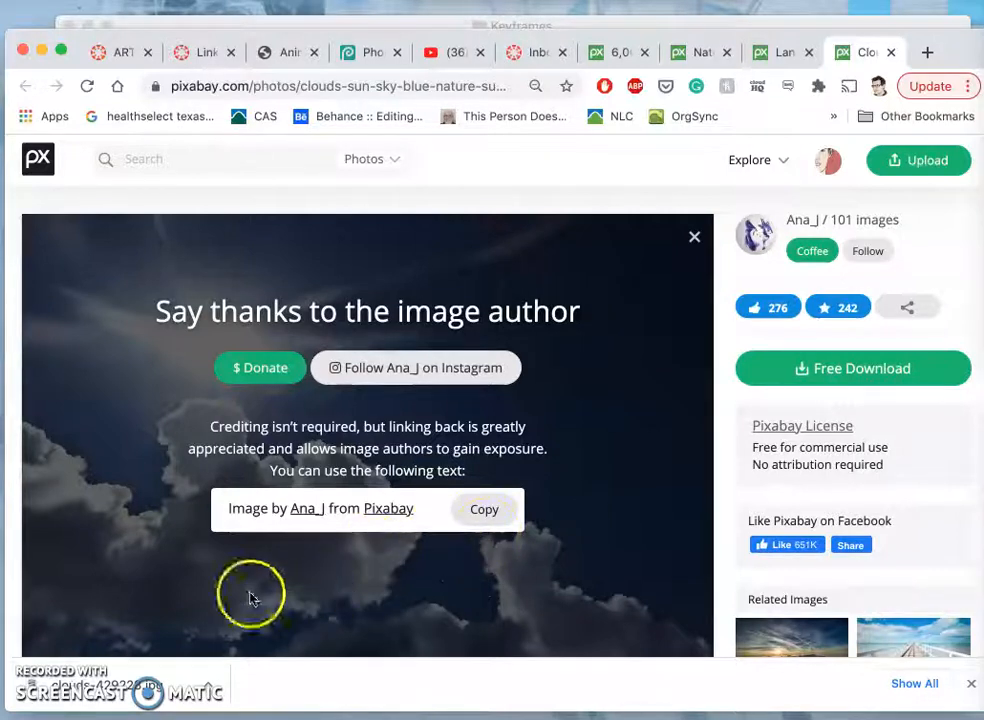
pyautogui.moveTo(785, 52)
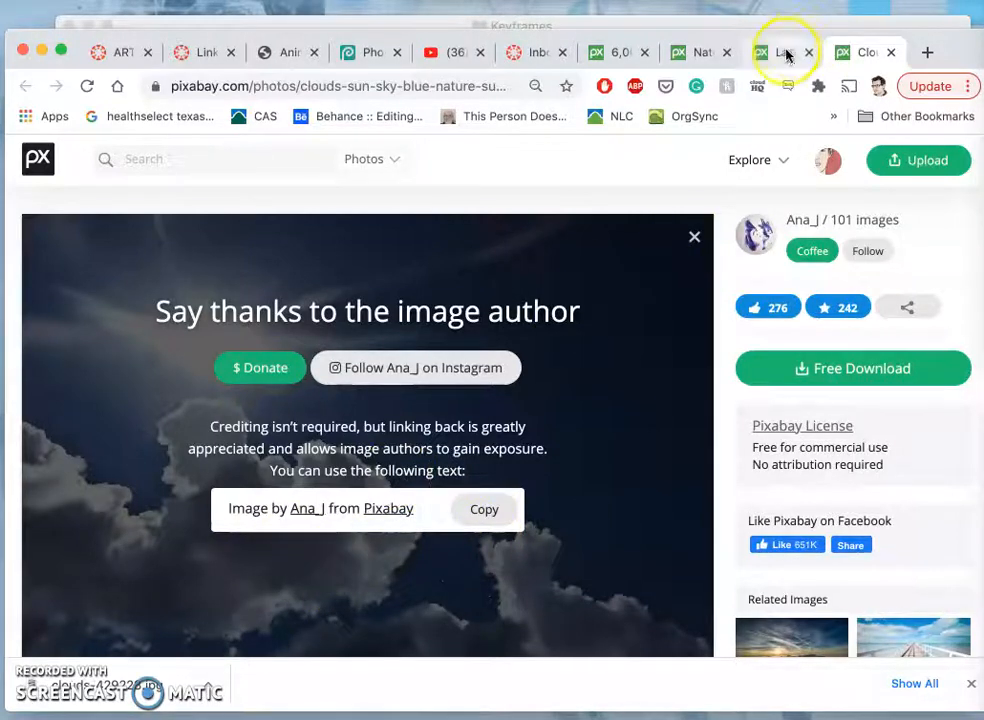
pyautogui.click(700, 52)
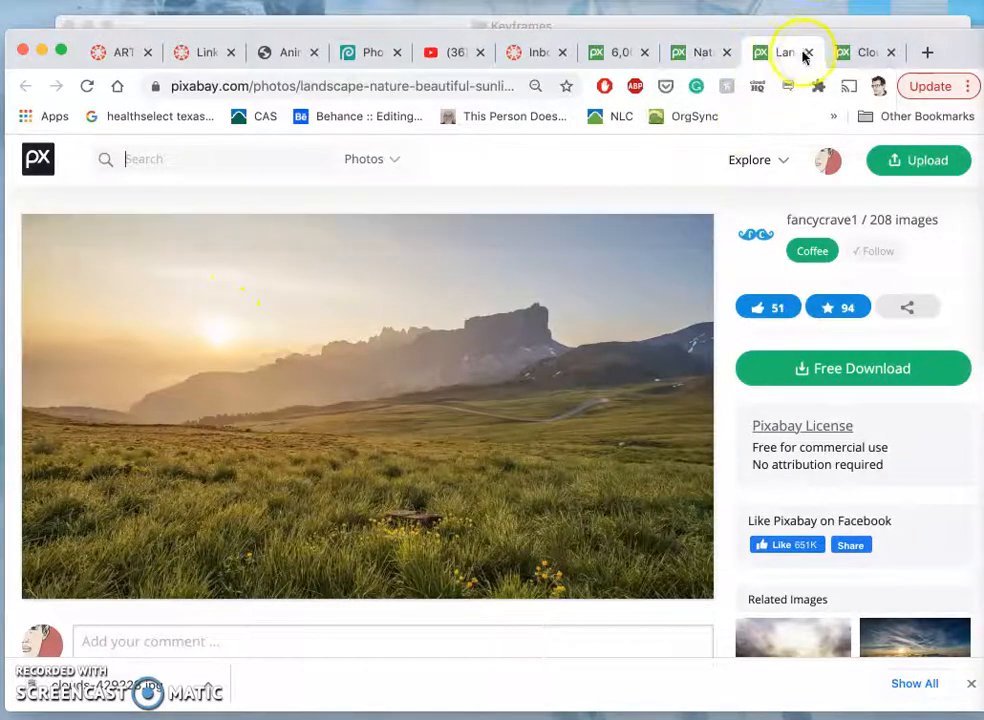
pyautogui.click(808, 52)
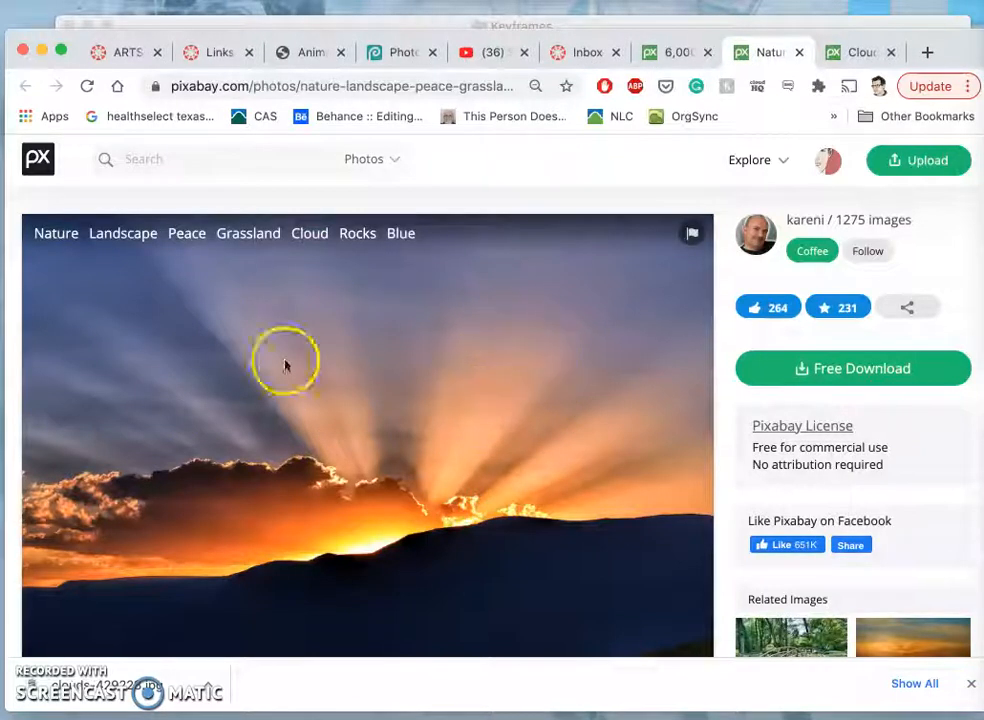
pyautogui.moveTo(365, 415)
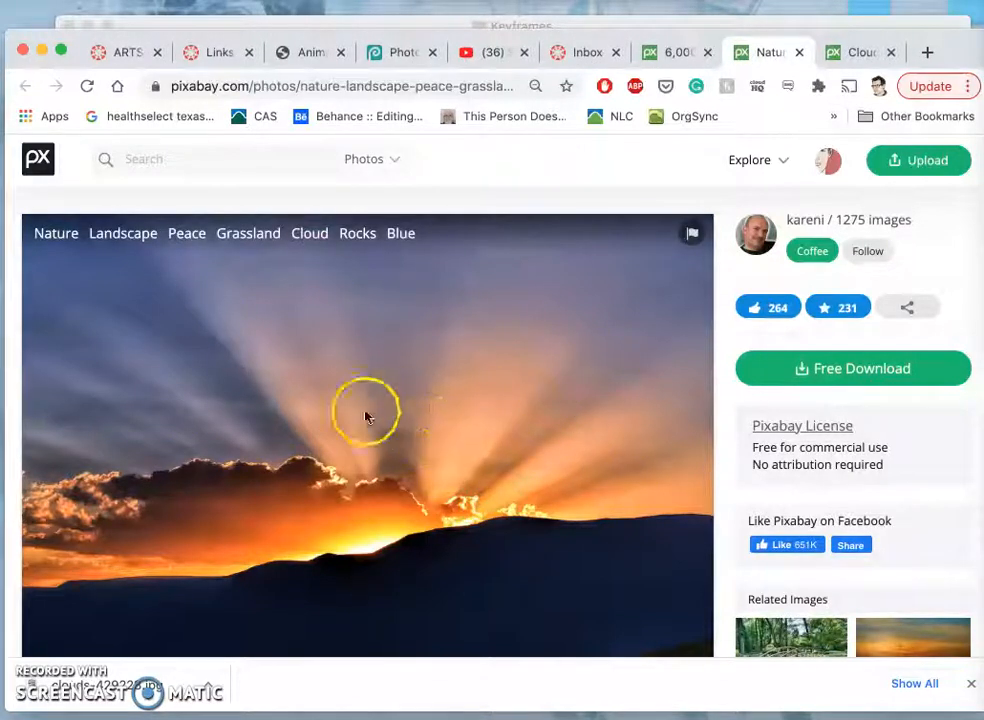
pyautogui.moveTo(749, 159)
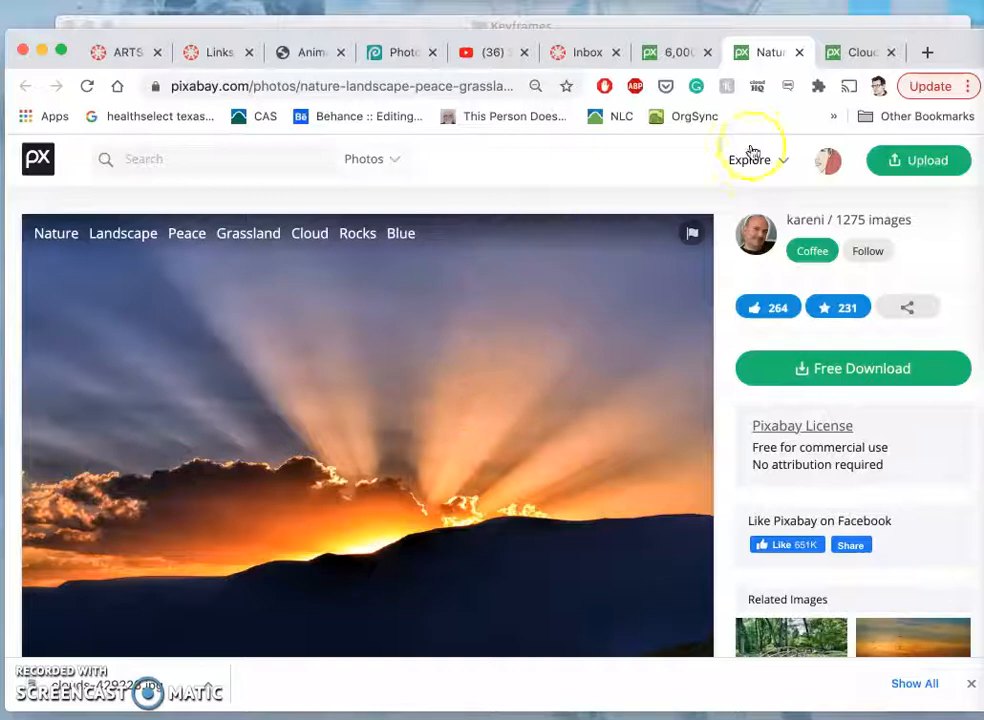
pyautogui.click(770, 52)
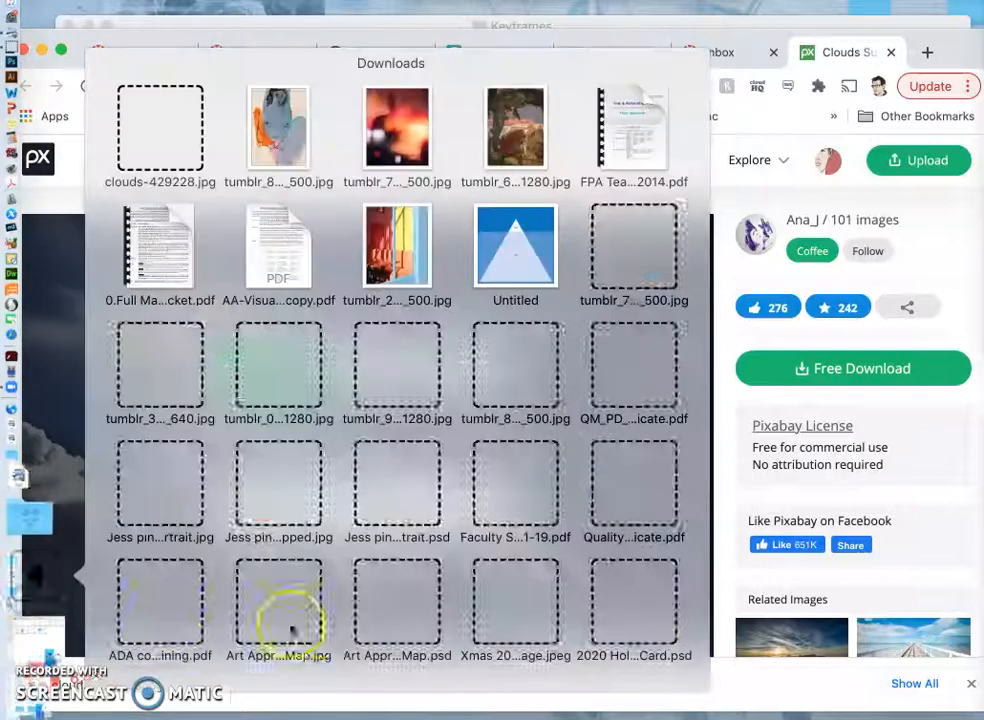
pyautogui.scroll(-3)
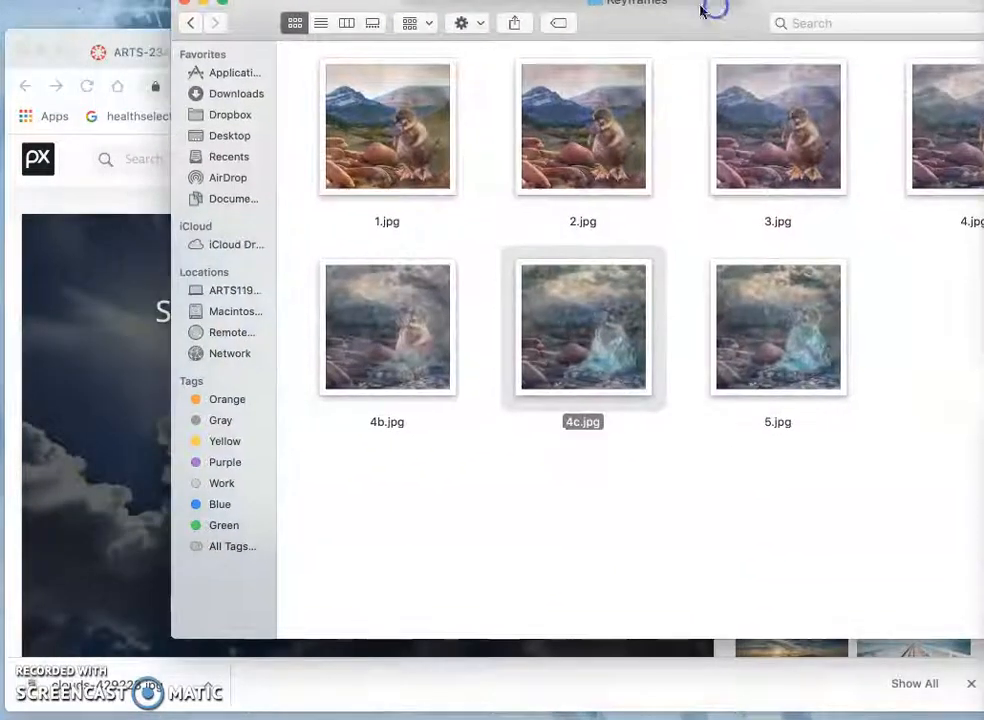
pyautogui.click(191, 22)
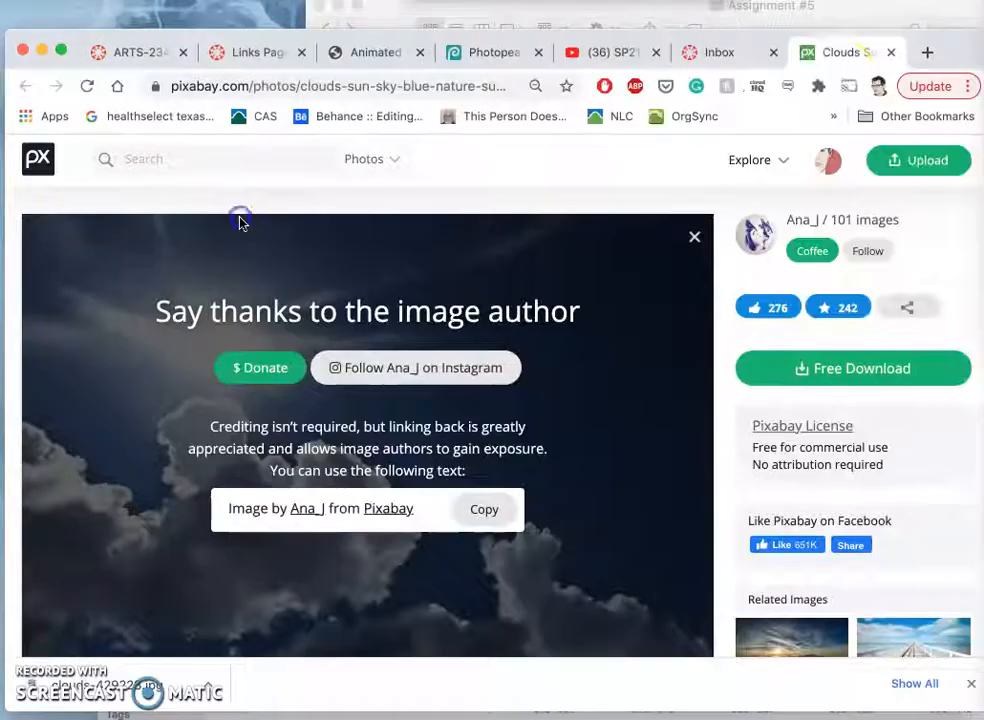
# Switch past the Canvas inbox tab back to the Photopea composite tab.
pyautogui.click(716, 52)
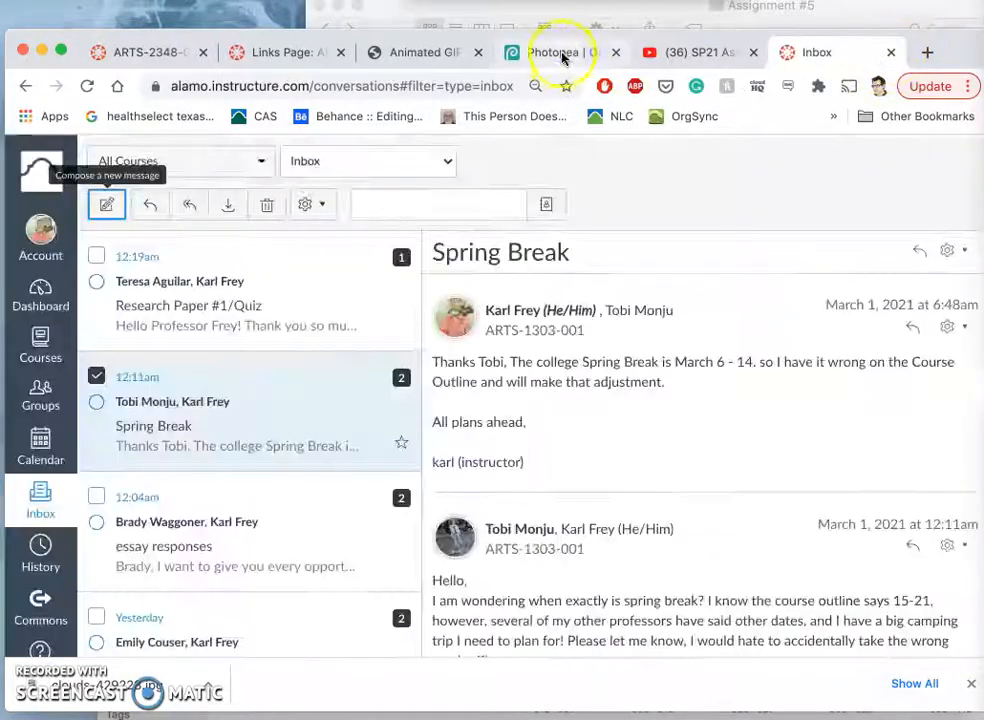
pyautogui.click(555, 52)
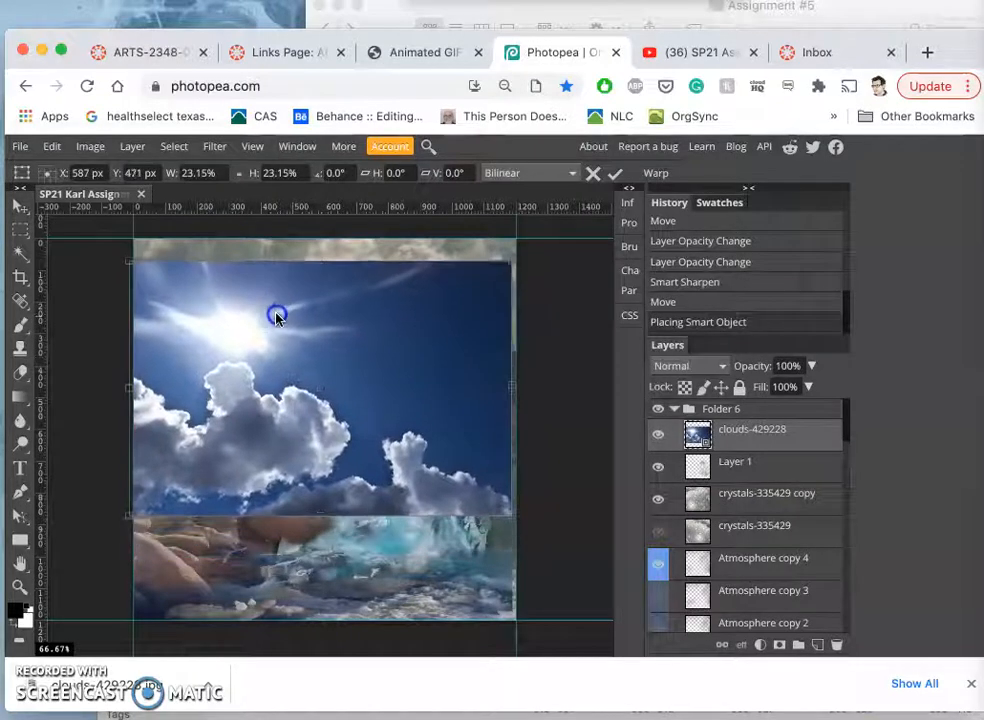
# Drag the clouds photo over the top of the canvas and rasterize its layer.
pyautogui.moveTo(278, 317); pyautogui.dragTo(283, 295)
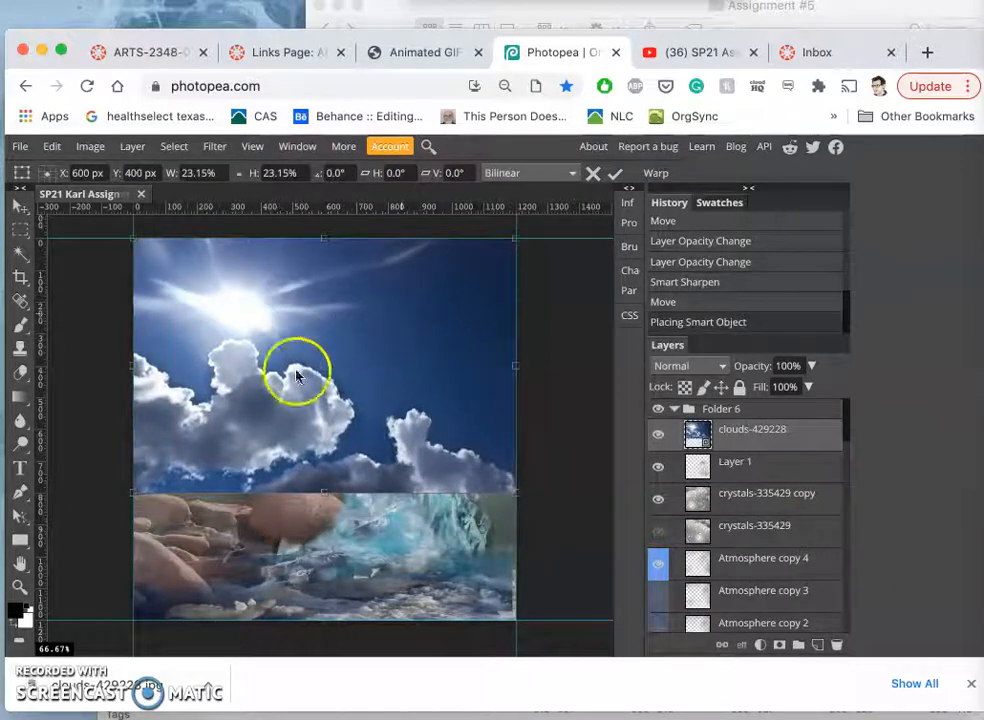
pyautogui.moveTo(518, 270)
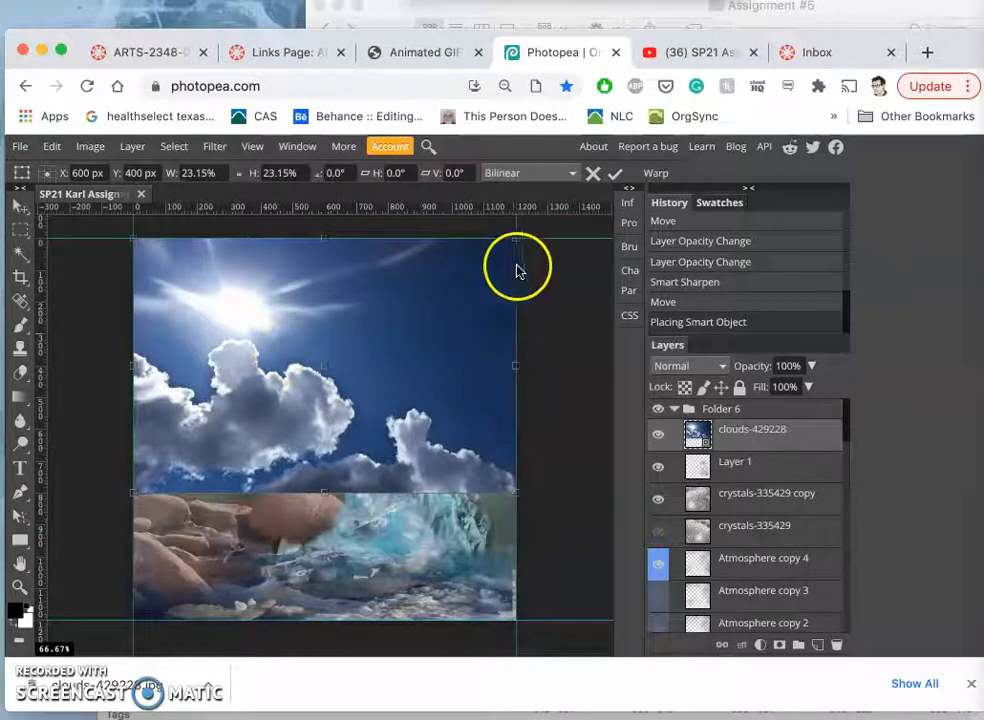
pyautogui.moveTo(470, 418)
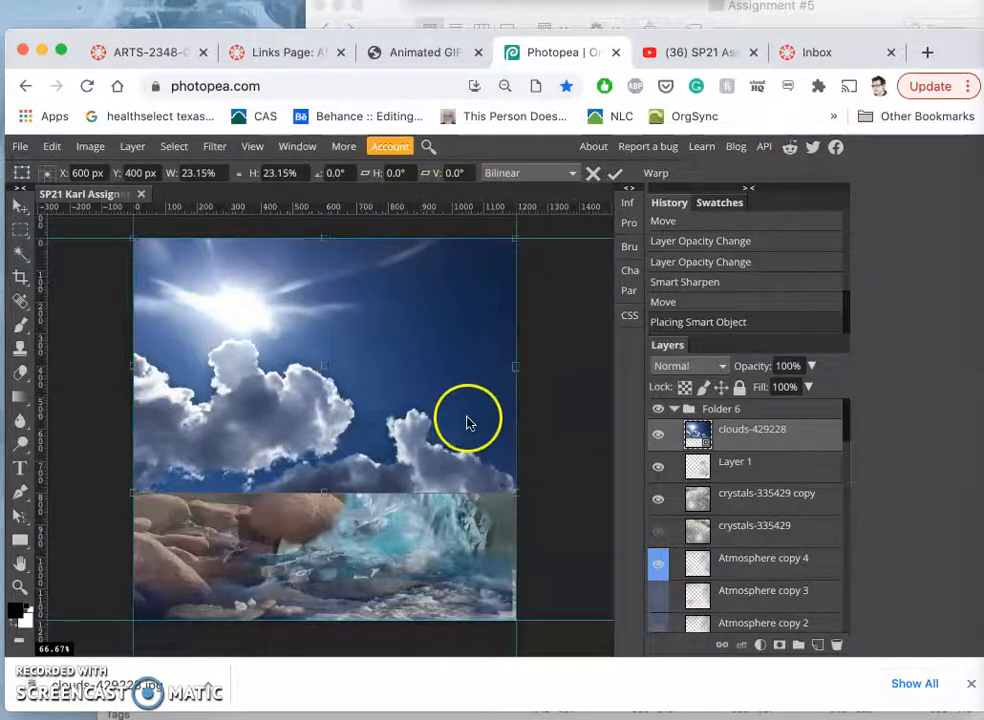
pyautogui.moveTo(446, 411)
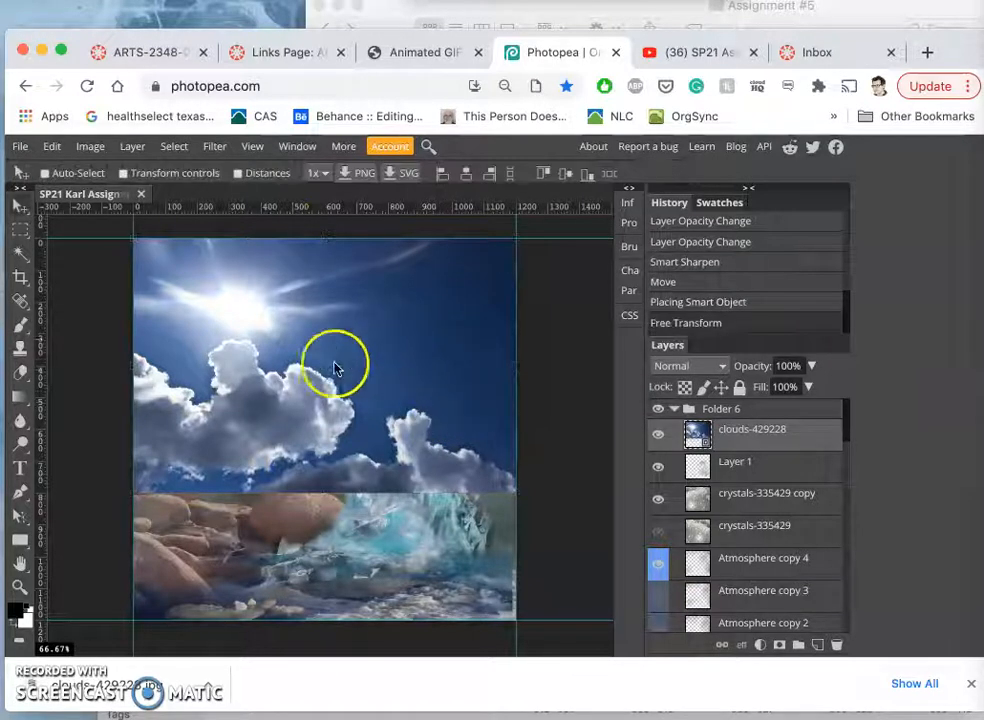
pyautogui.rightClick(752, 429)
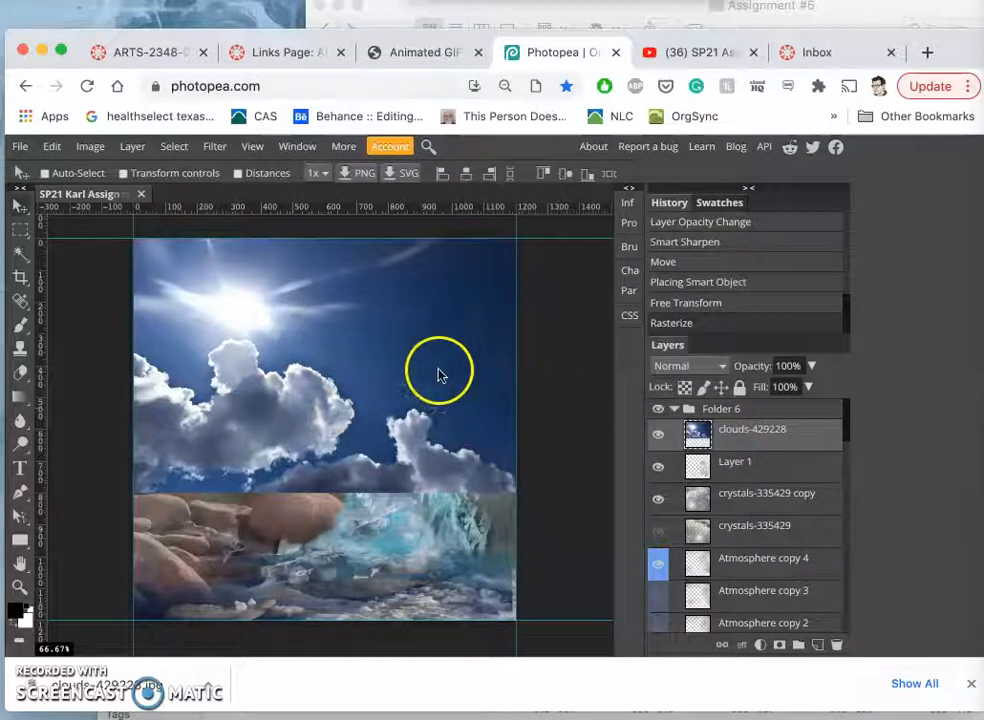
pyautogui.moveTo(270, 375)
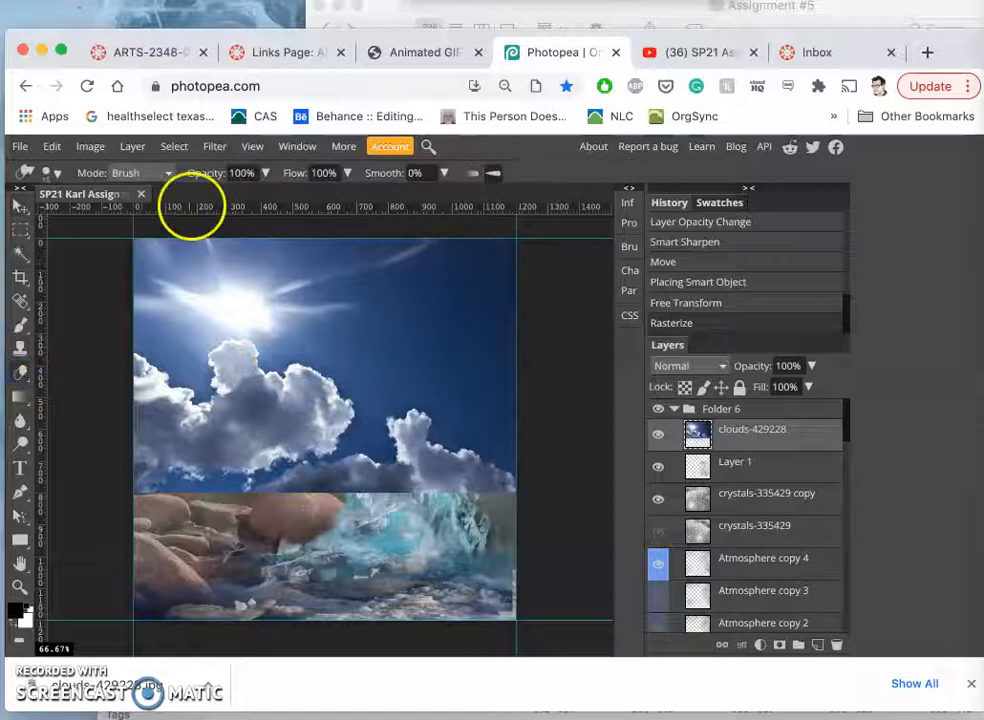
pyautogui.moveTo(180, 180)
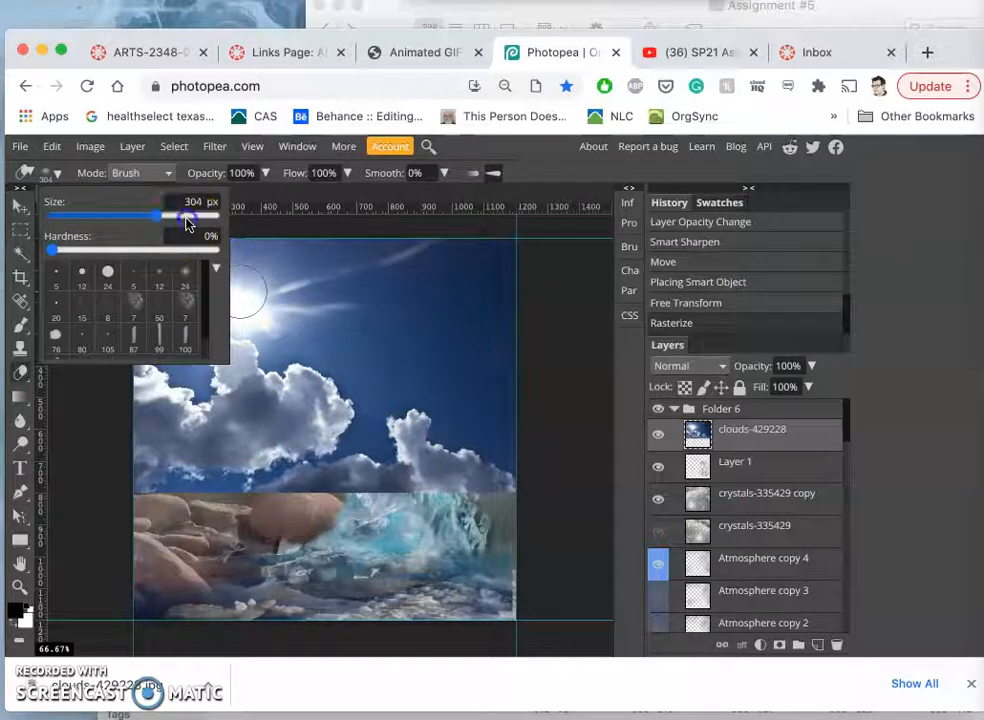
# Enlarge the soft eraser to about 304 px to erase the lower clouds.
pyautogui.moveTo(185, 216); pyautogui.dragTo(210, 216)
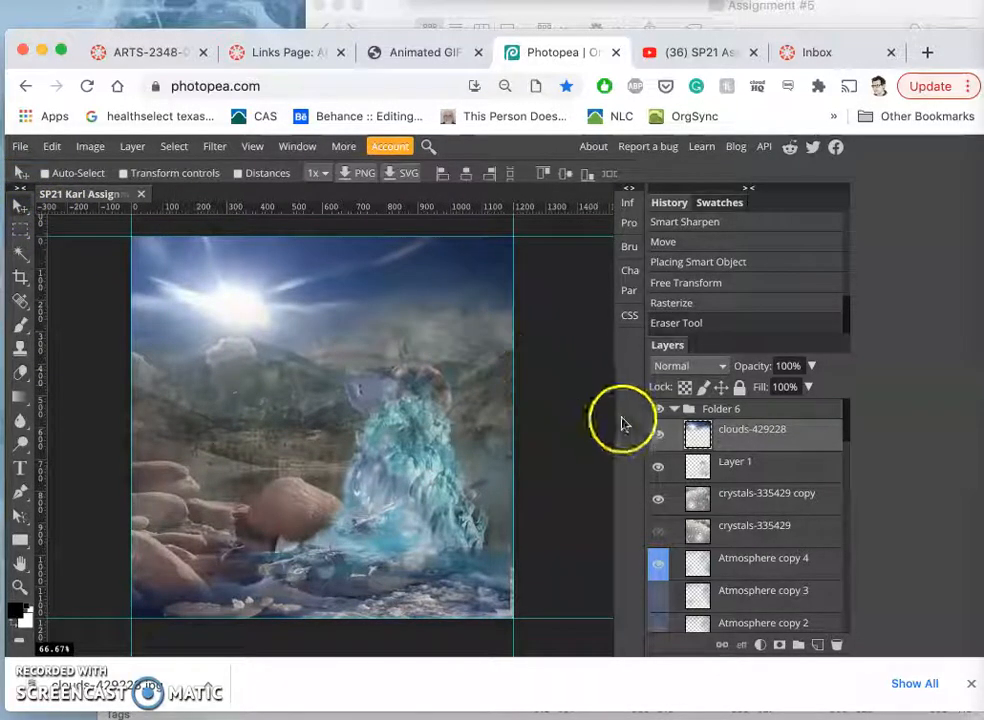
pyautogui.click(811, 365)
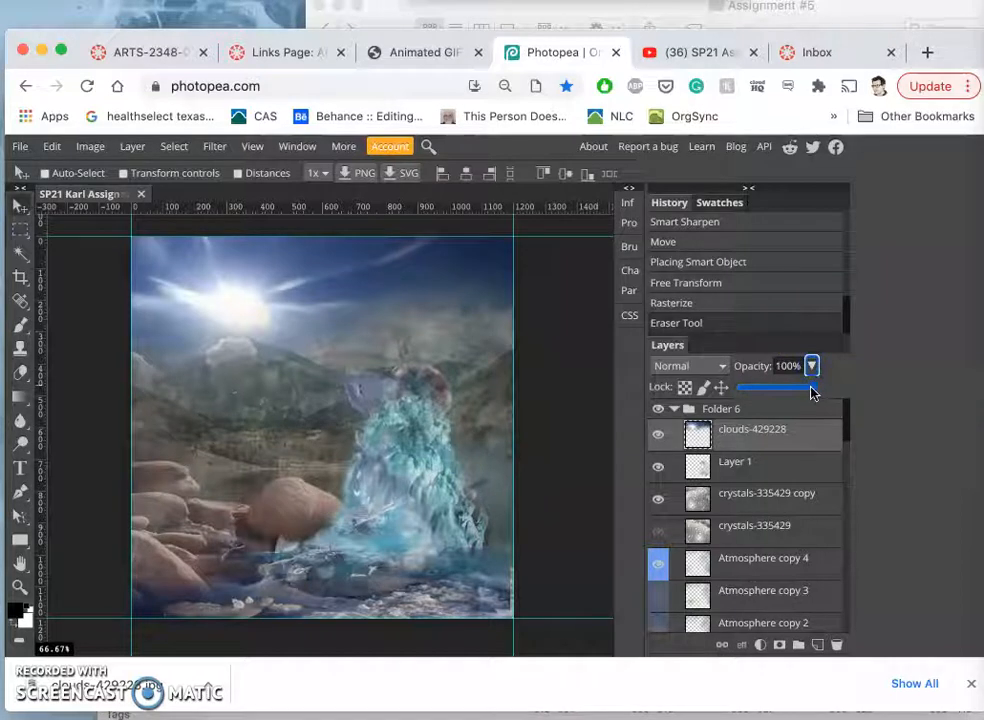
pyautogui.moveTo(810, 388); pyautogui.dragTo(740, 388)
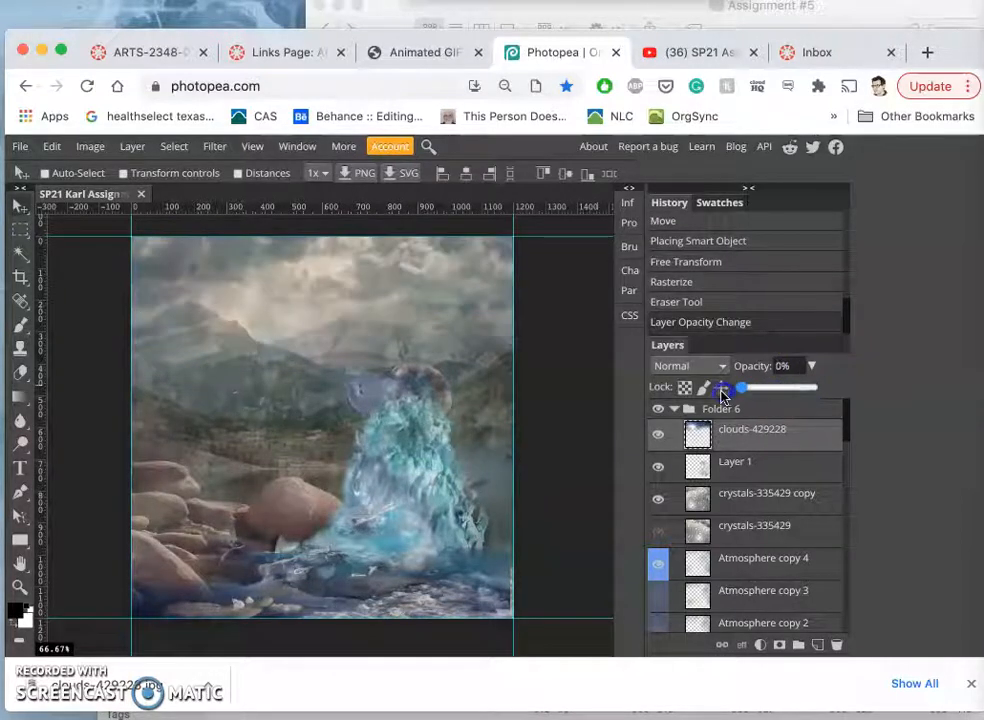
pyautogui.moveTo(737, 388); pyautogui.dragTo(783, 388)
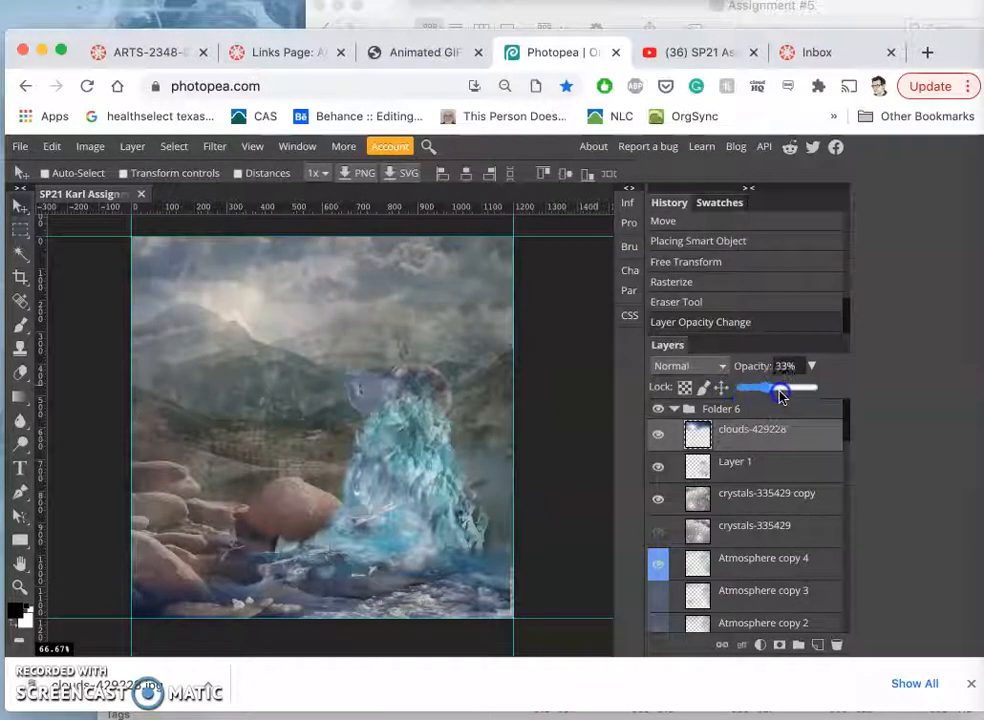
pyautogui.moveTo(780, 388); pyautogui.dragTo(815, 388)
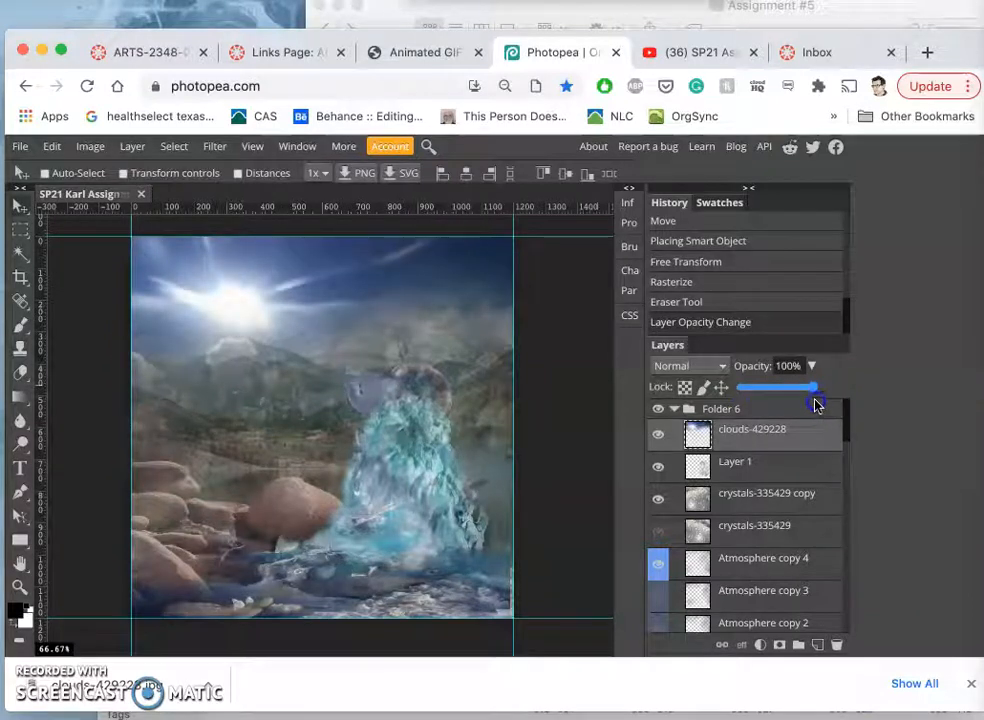
pyautogui.moveTo(810, 387); pyautogui.dragTo(740, 387)
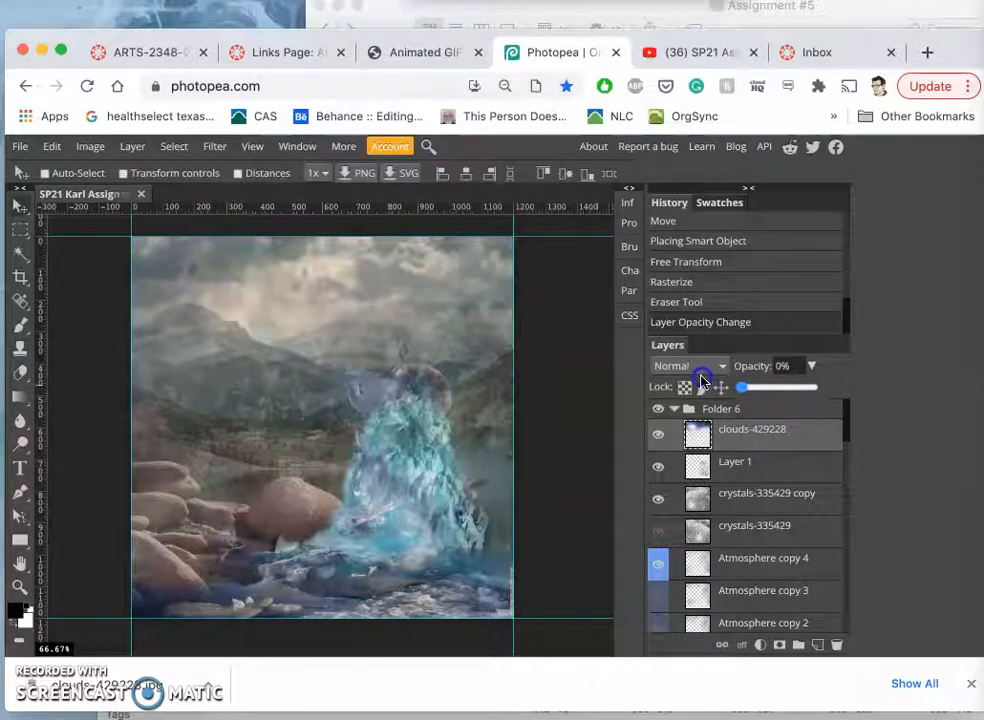
pyautogui.moveTo(740, 387); pyautogui.dragTo(820, 387)
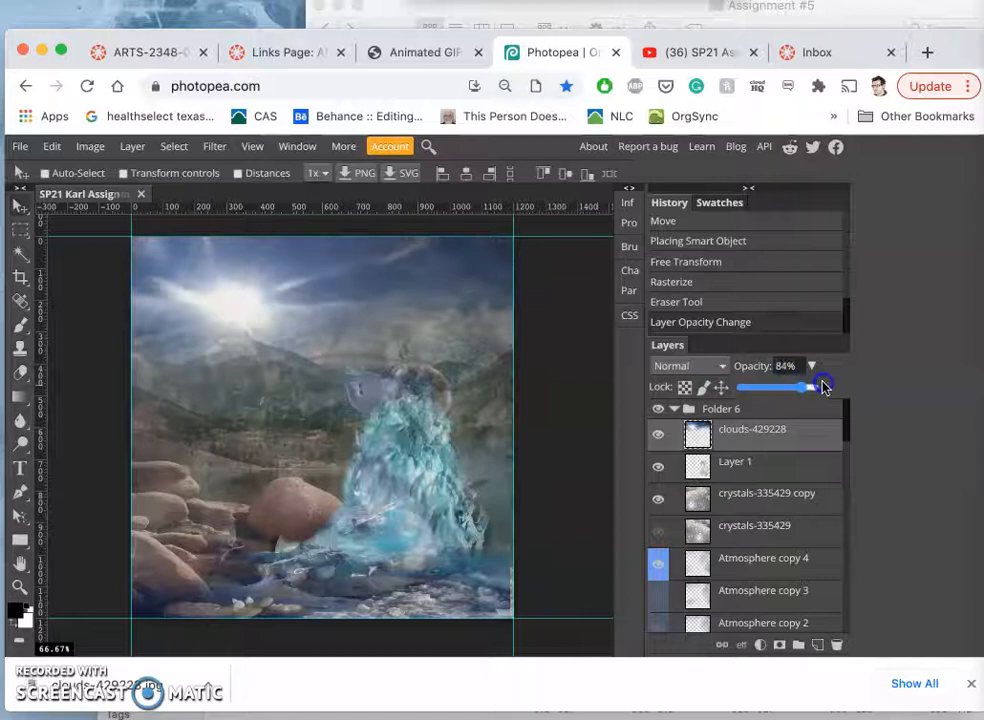
pyautogui.moveTo(800, 387); pyautogui.dragTo(820, 387)
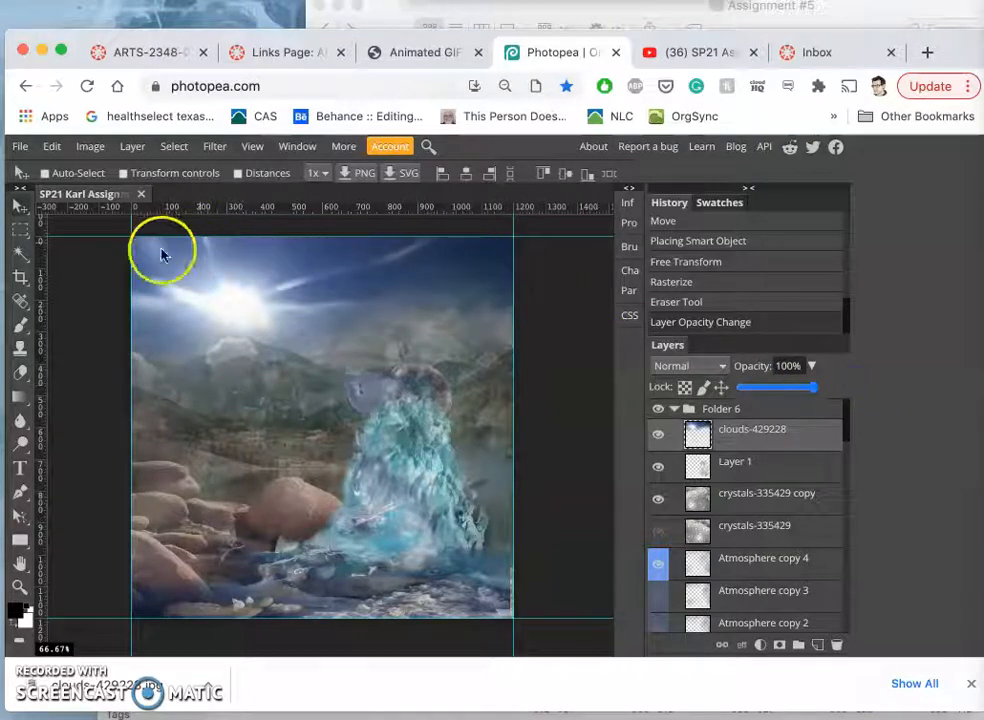
pyautogui.moveTo(275, 245)
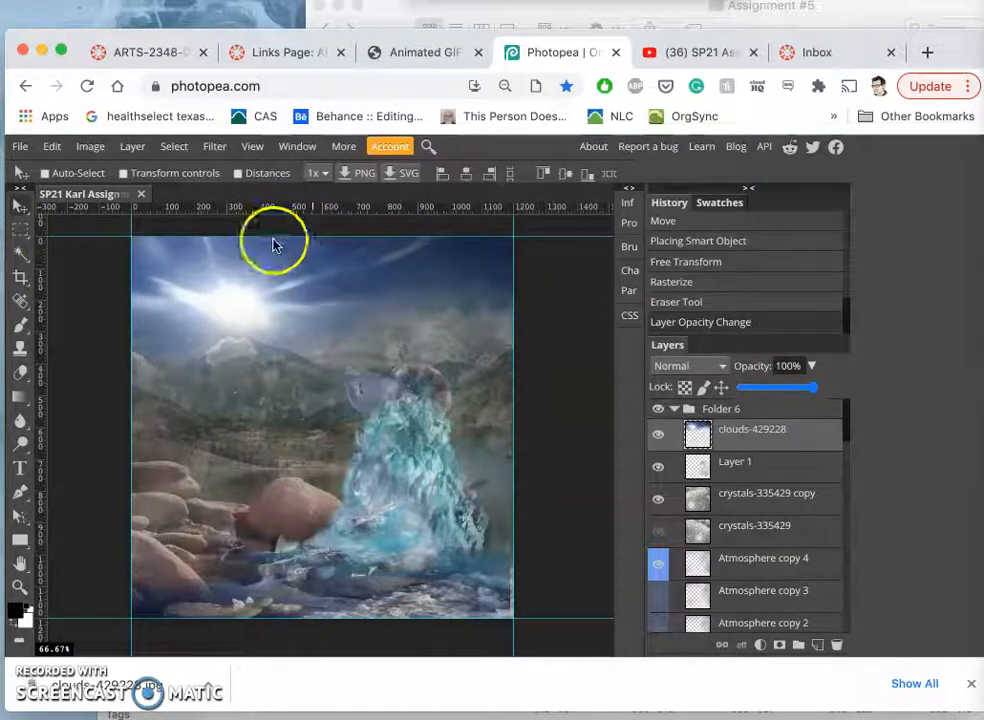
pyautogui.moveTo(375, 320)
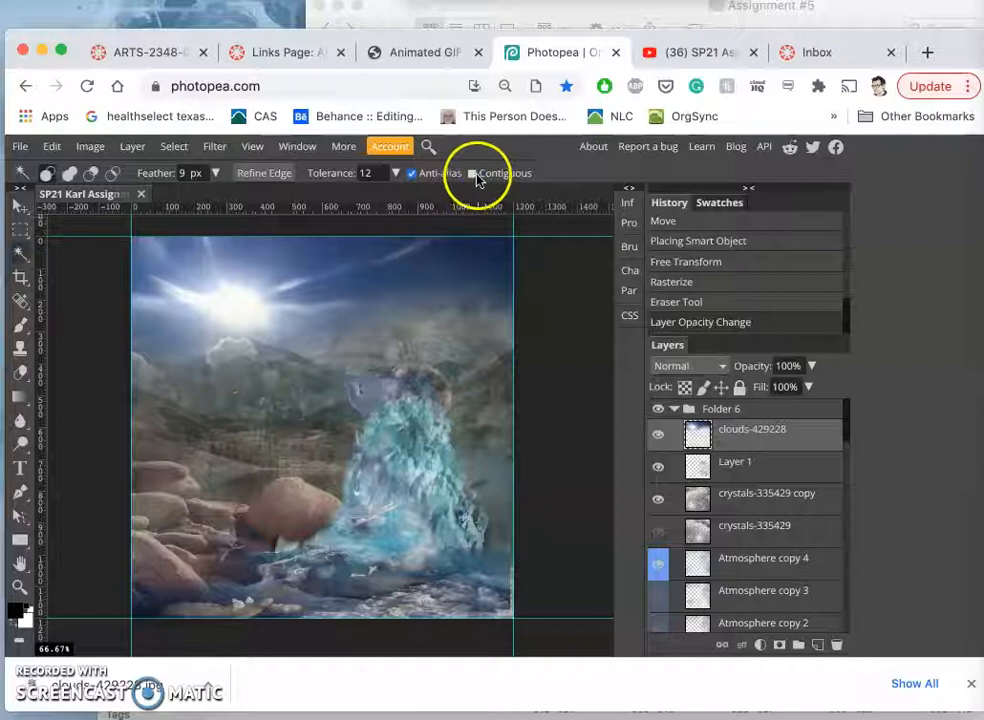
pyautogui.moveTo(463, 277)
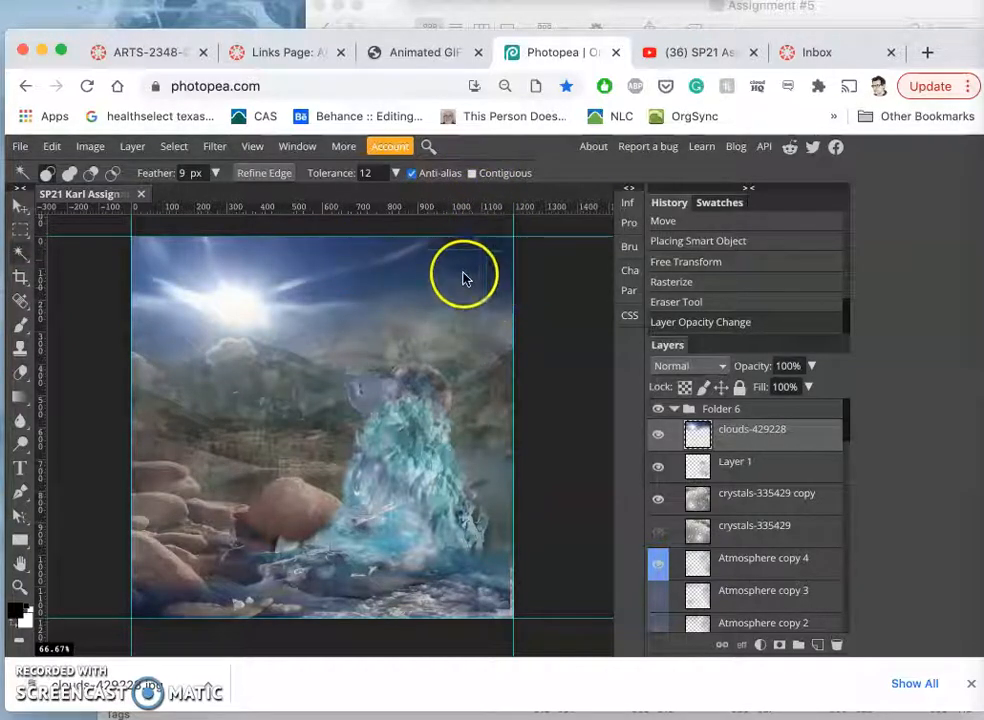
# Turn off Contiguous for the Magic Wand selection and switch to the Eraser.
pyautogui.click(454, 268)
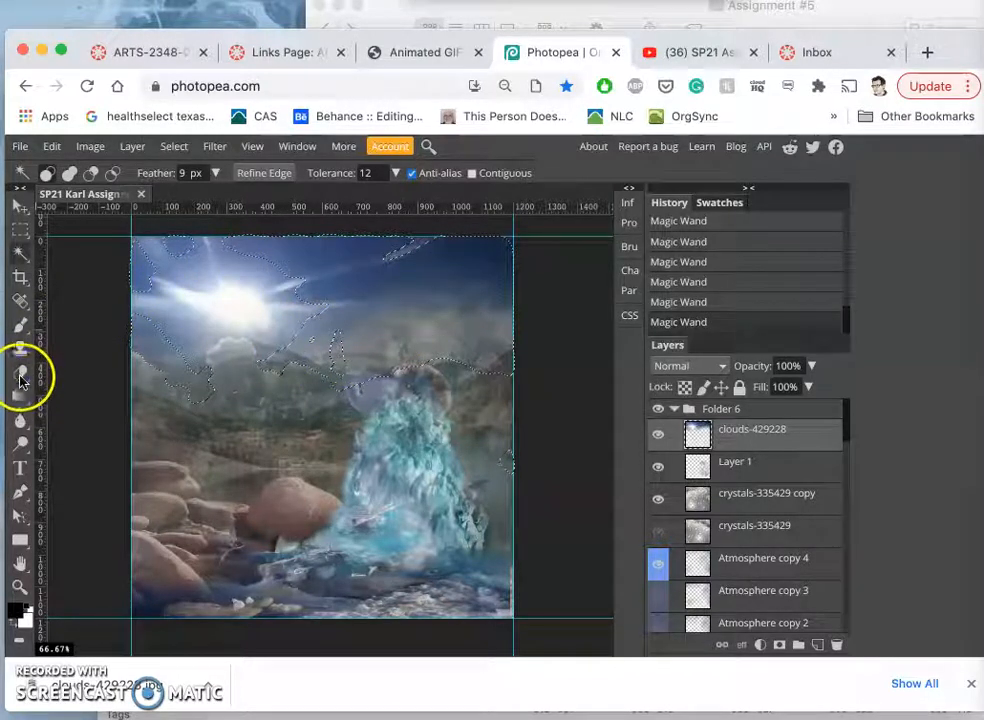
pyautogui.click(20, 375)
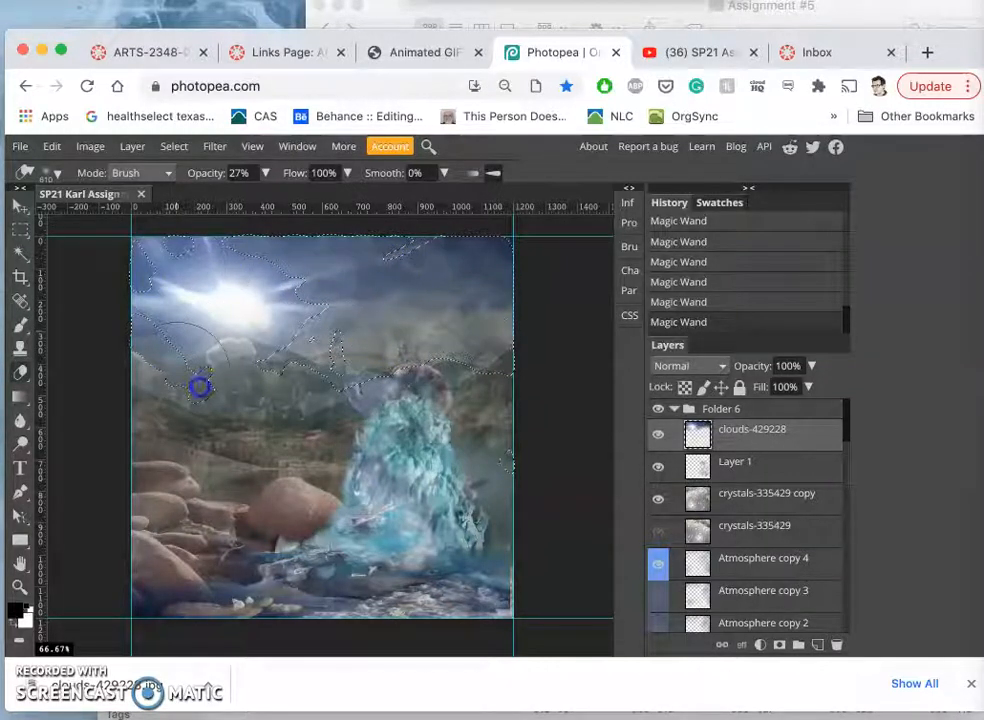
# Lightly erase clouds inside the selection, then open Image > Adjustments > Color Balance.
pyautogui.click(200, 388)
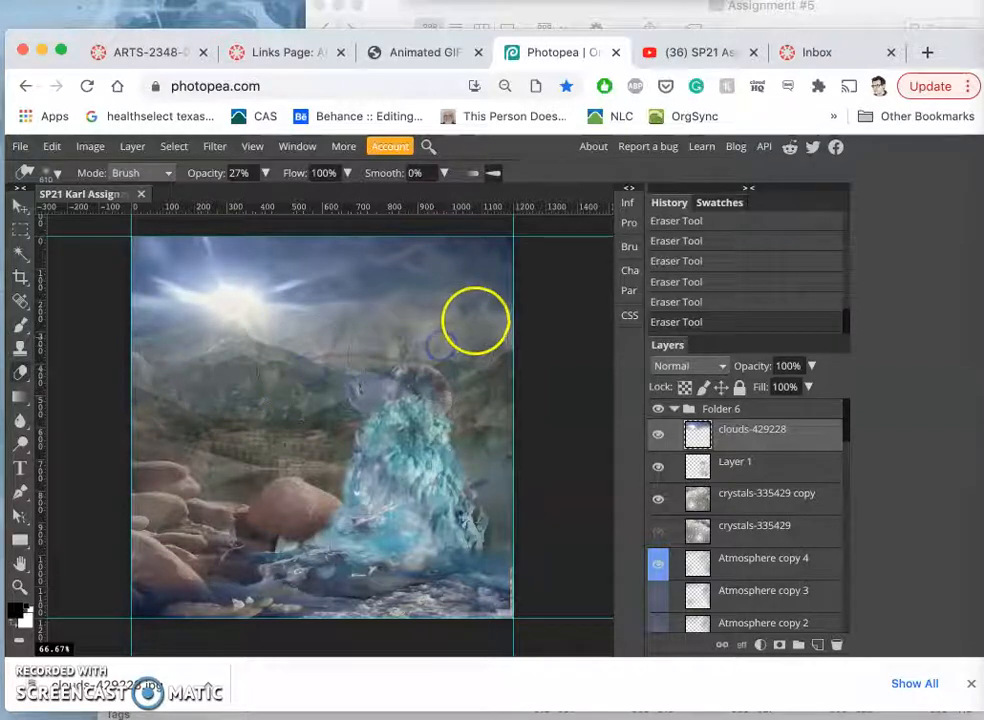
pyautogui.moveTo(137, 231)
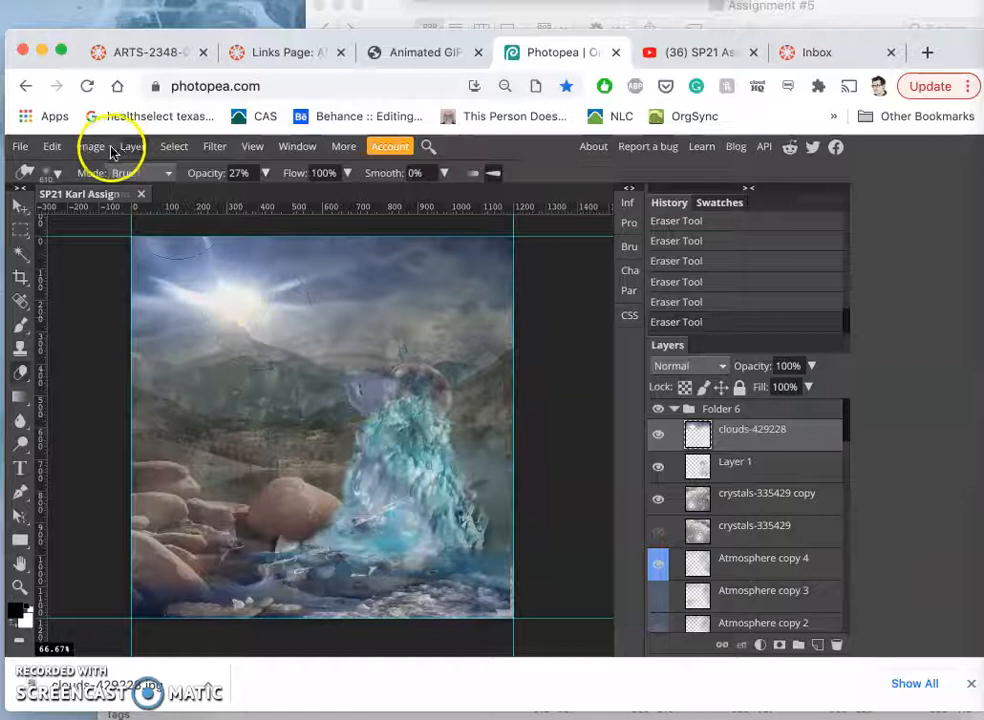
pyautogui.click(90, 146)
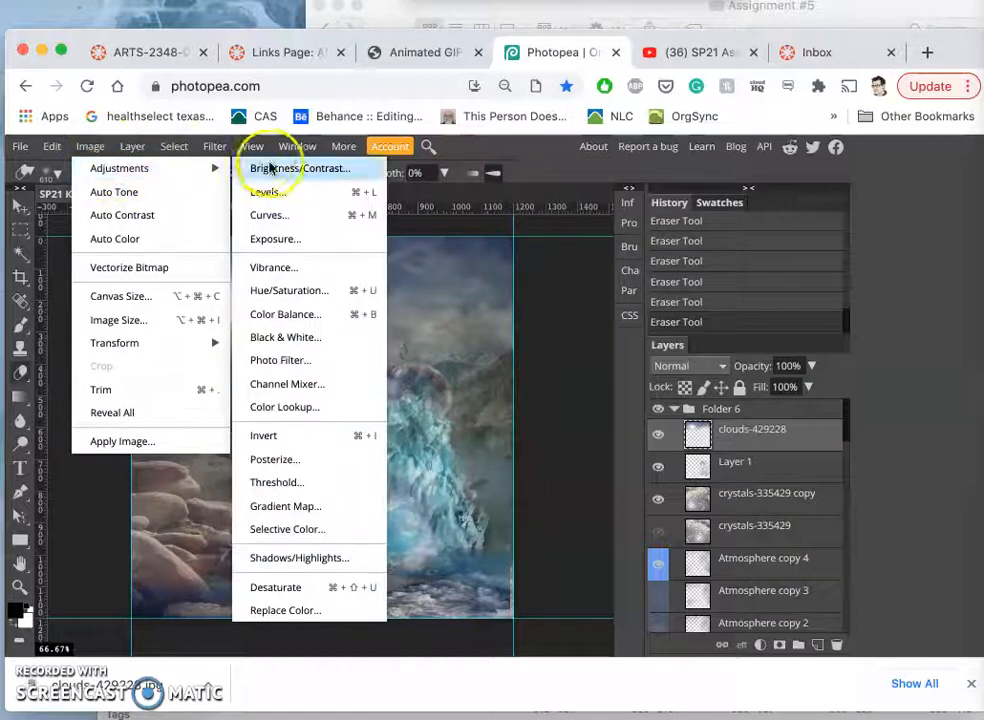
pyautogui.moveTo(288, 290)
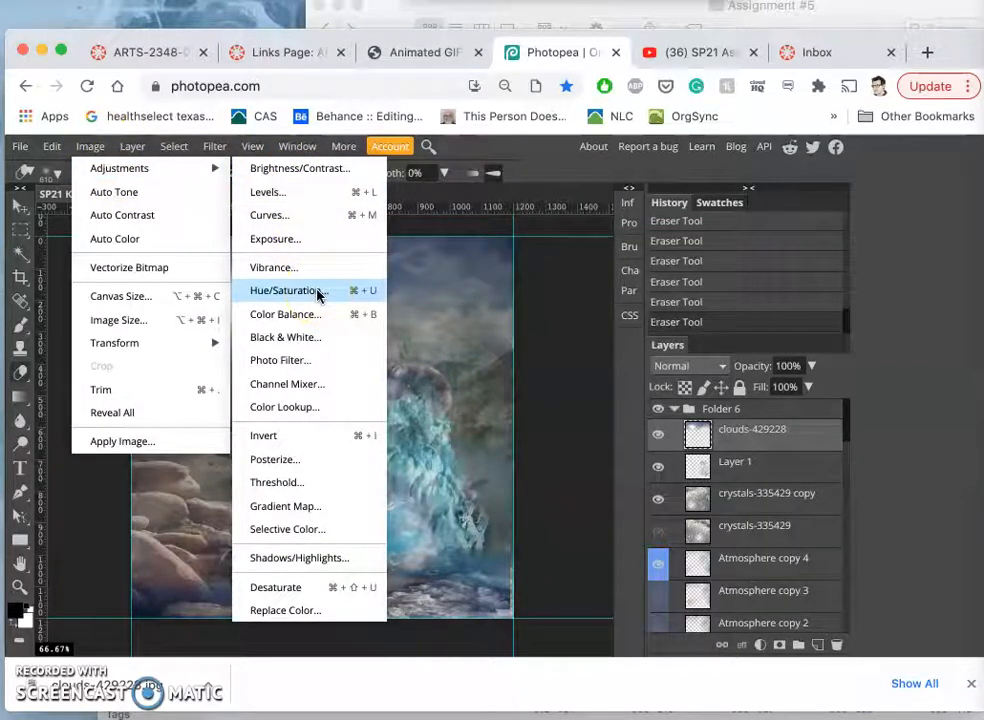
pyautogui.click(285, 314)
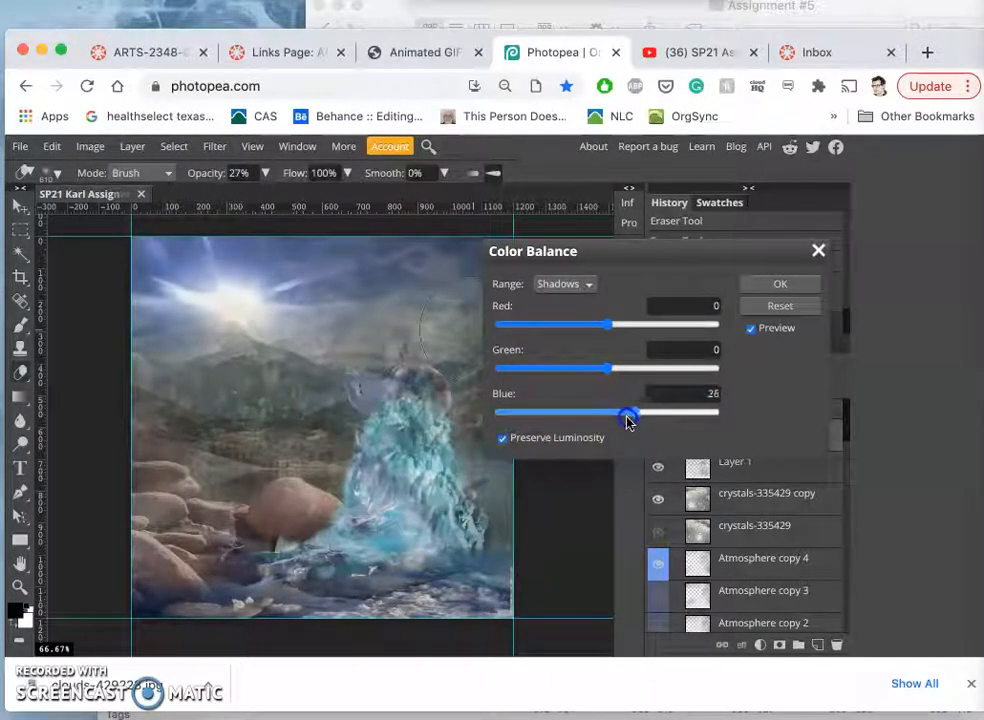
# Lower Blue in the Shadows, Midtones and Highlights ranges.
pyautogui.moveTo(628, 413); pyautogui.dragTo(573, 411)
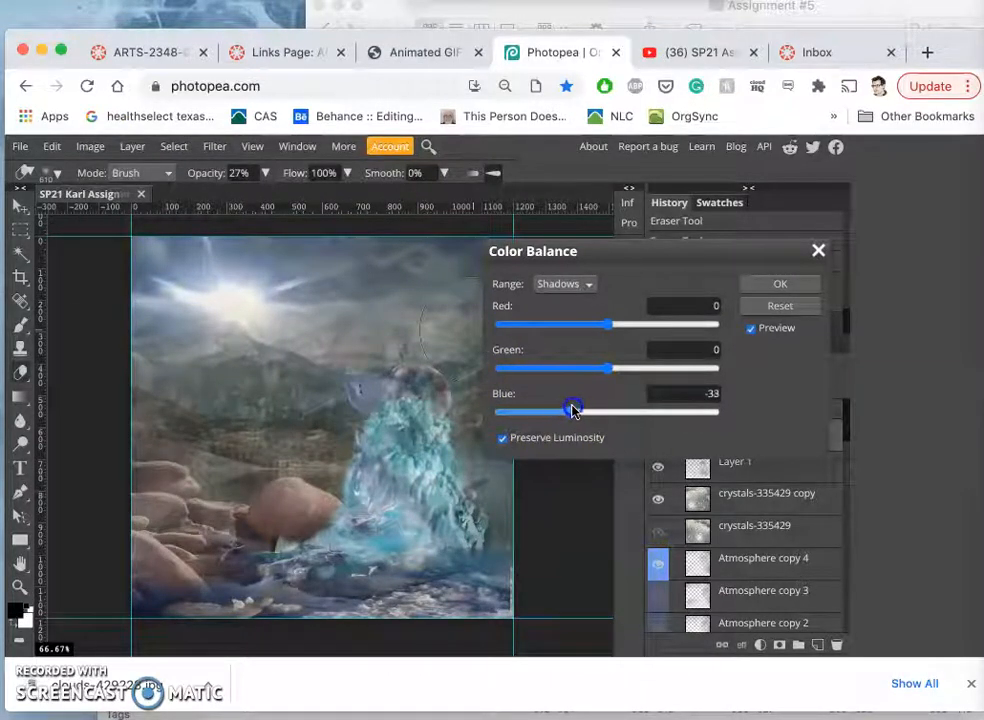
pyautogui.click(564, 284)
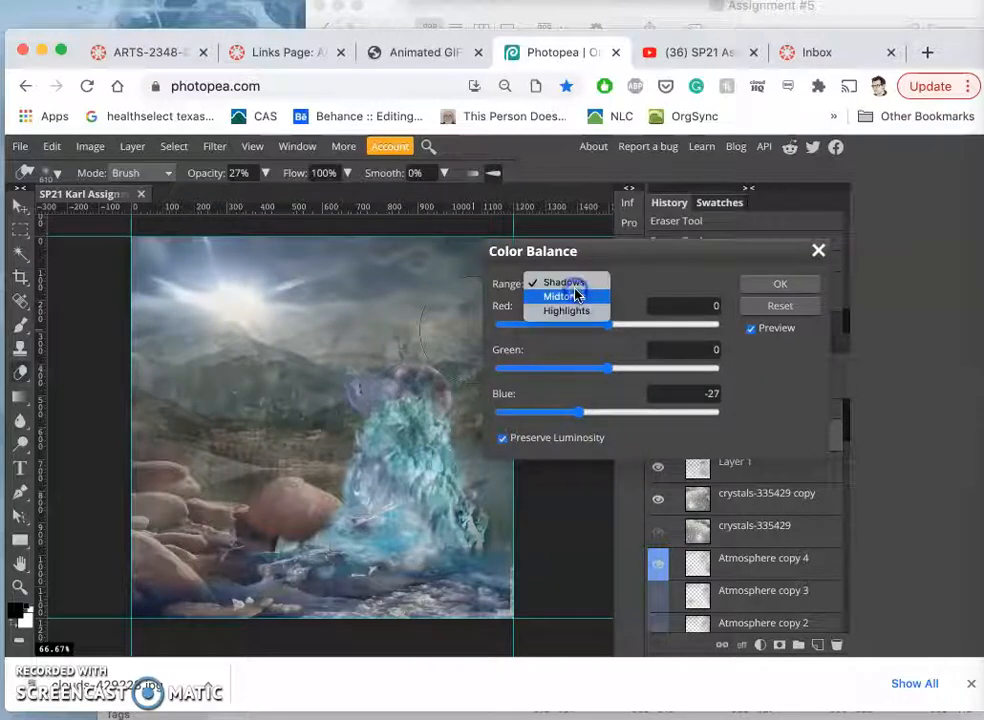
pyautogui.click(561, 296)
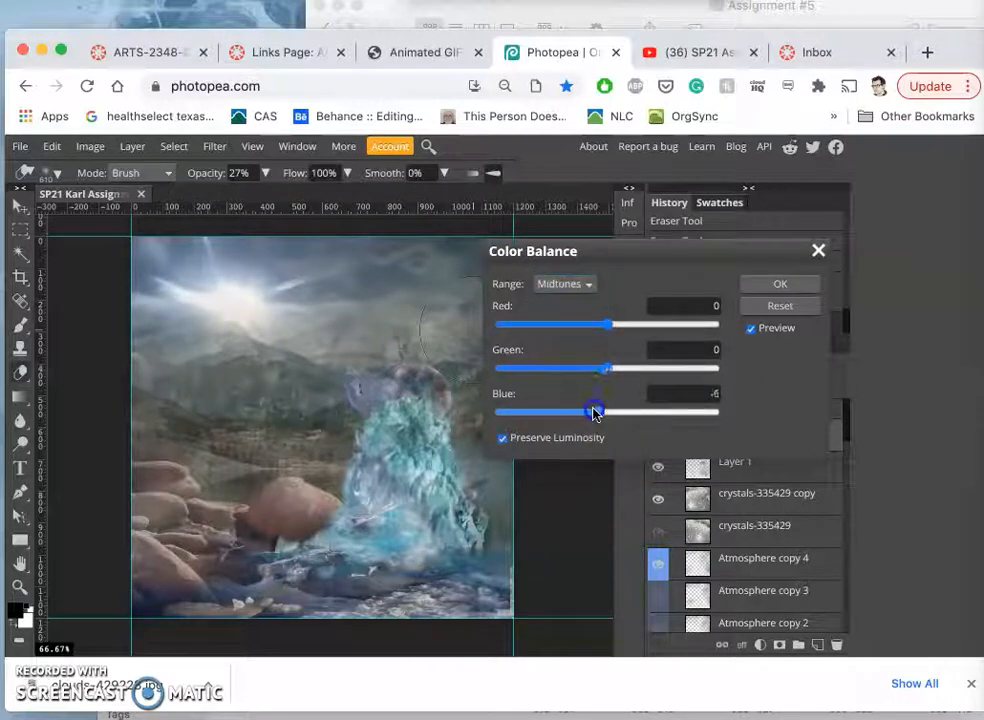
pyautogui.moveTo(593, 411); pyautogui.dragTo(575, 411)
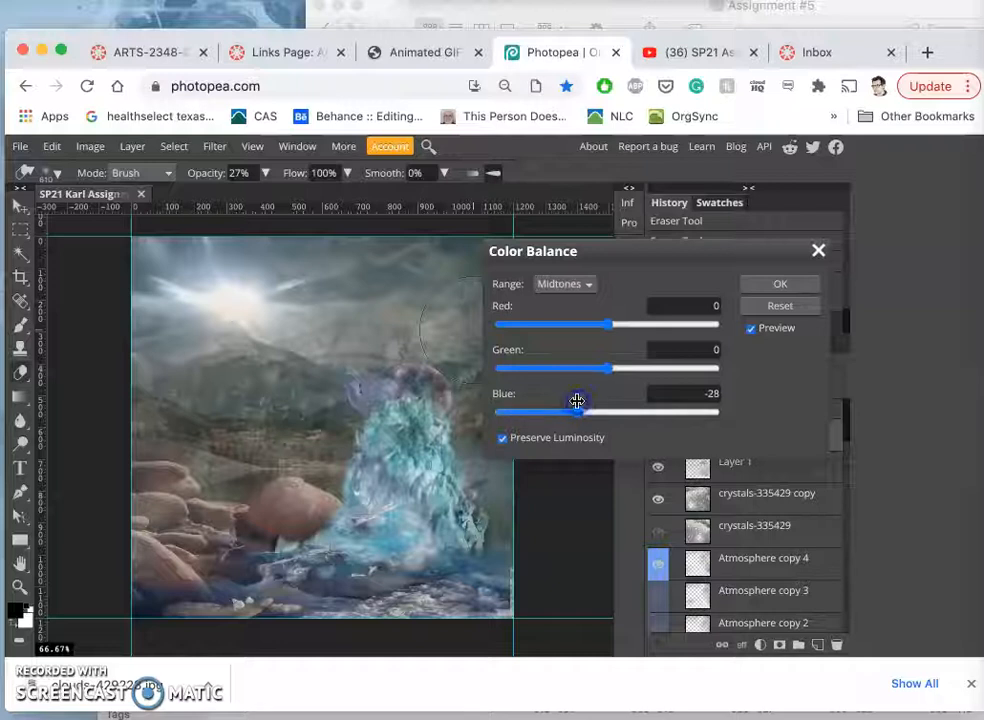
pyautogui.click(564, 284)
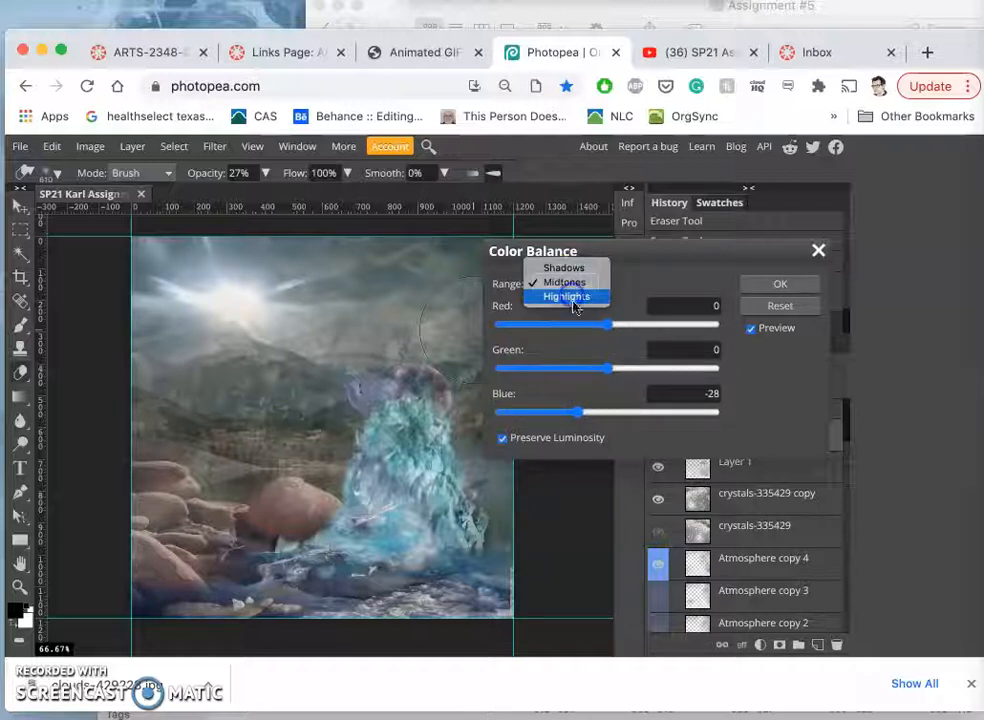
pyautogui.click(567, 296)
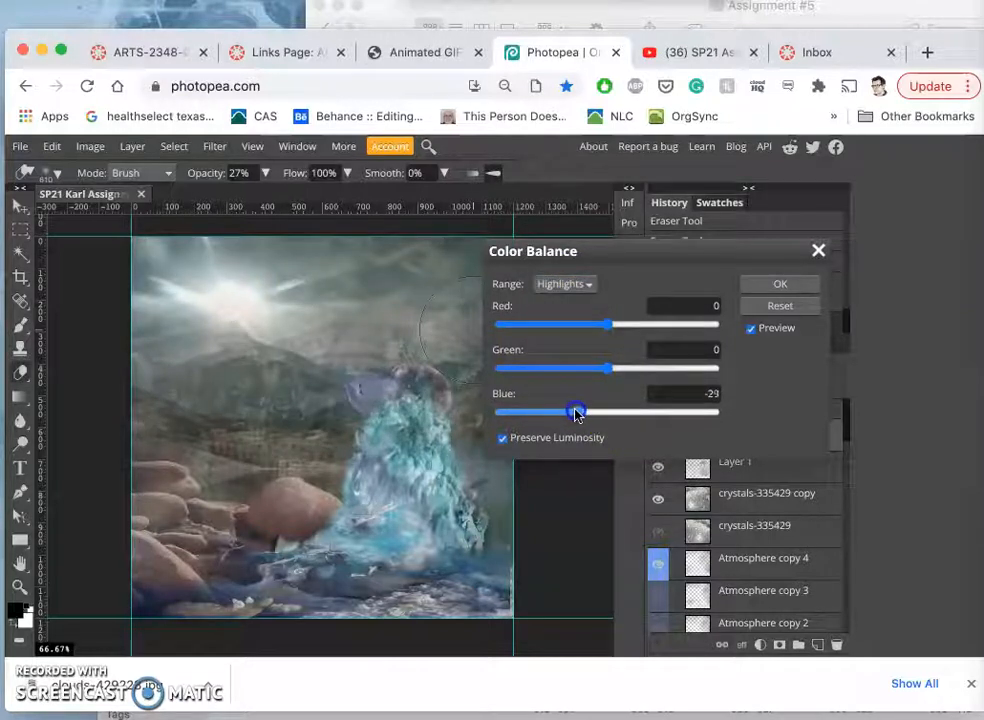
pyautogui.moveTo(578, 411); pyautogui.dragTo(573, 411)
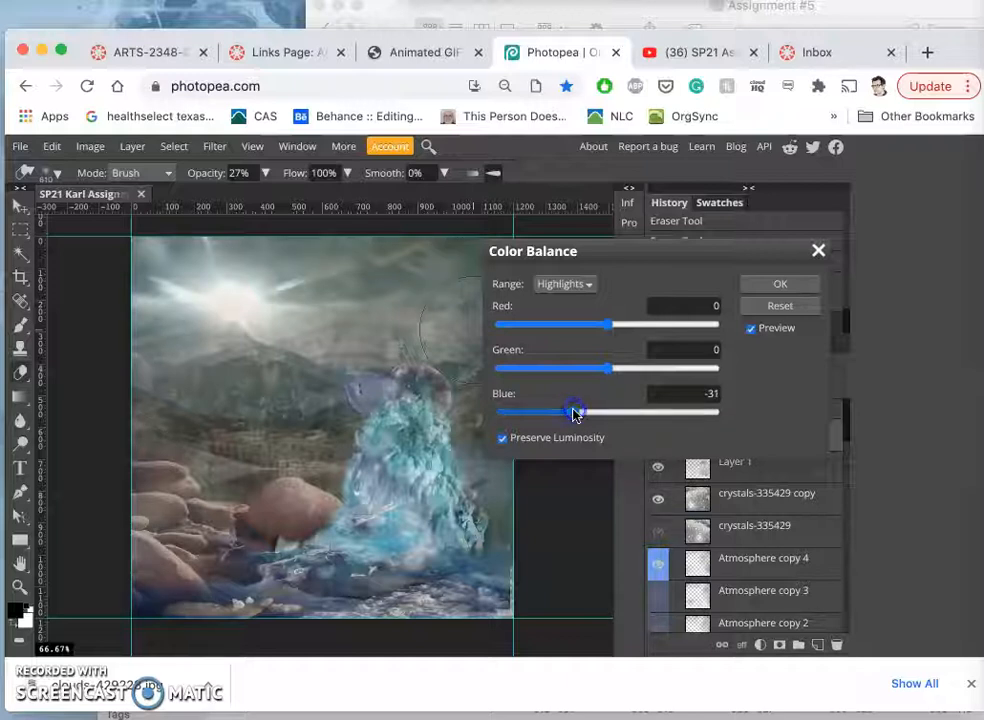
# Adjust Green and Red in Highlights, Midtones and Shadows, then apply the Color Balance.
pyautogui.click(564, 284)
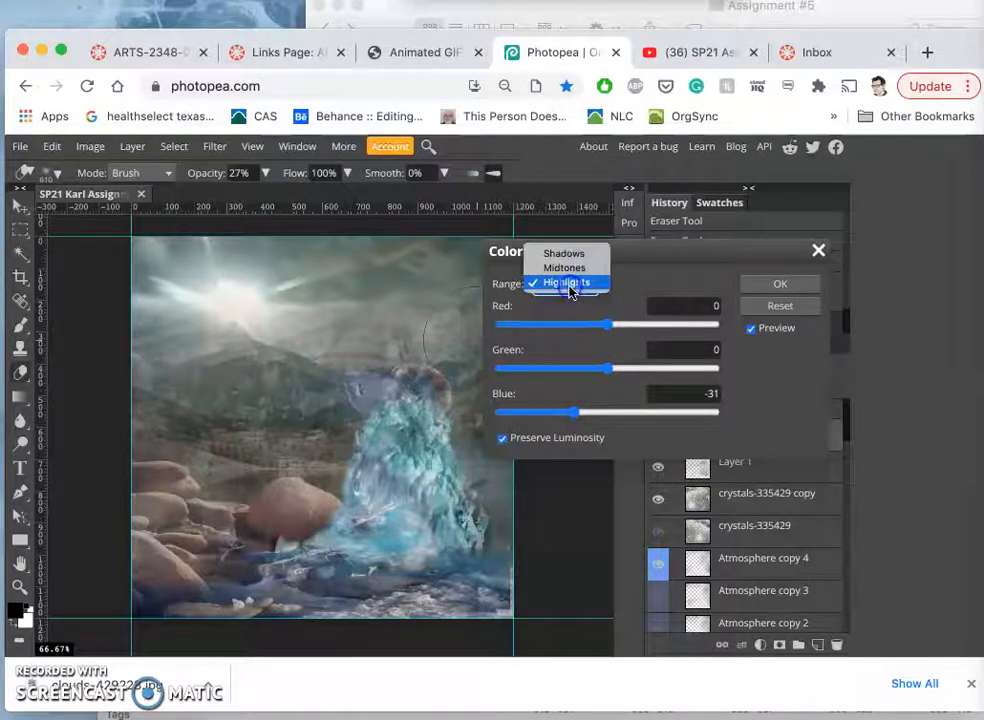
pyautogui.click(567, 282)
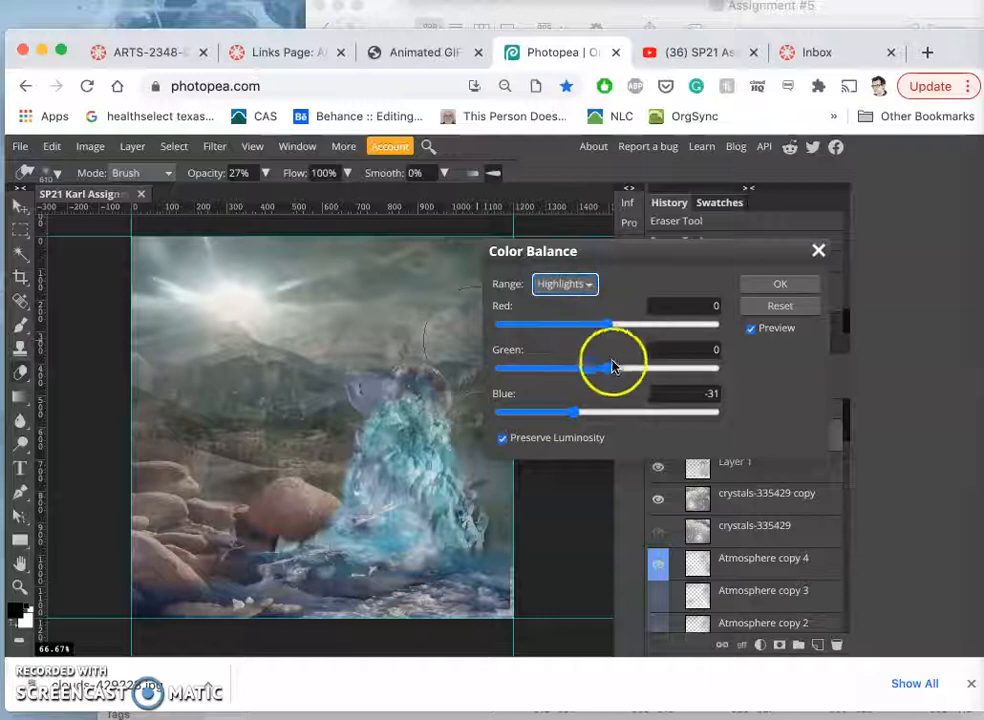
pyautogui.moveTo(618, 368); pyautogui.dragTo(590, 368)
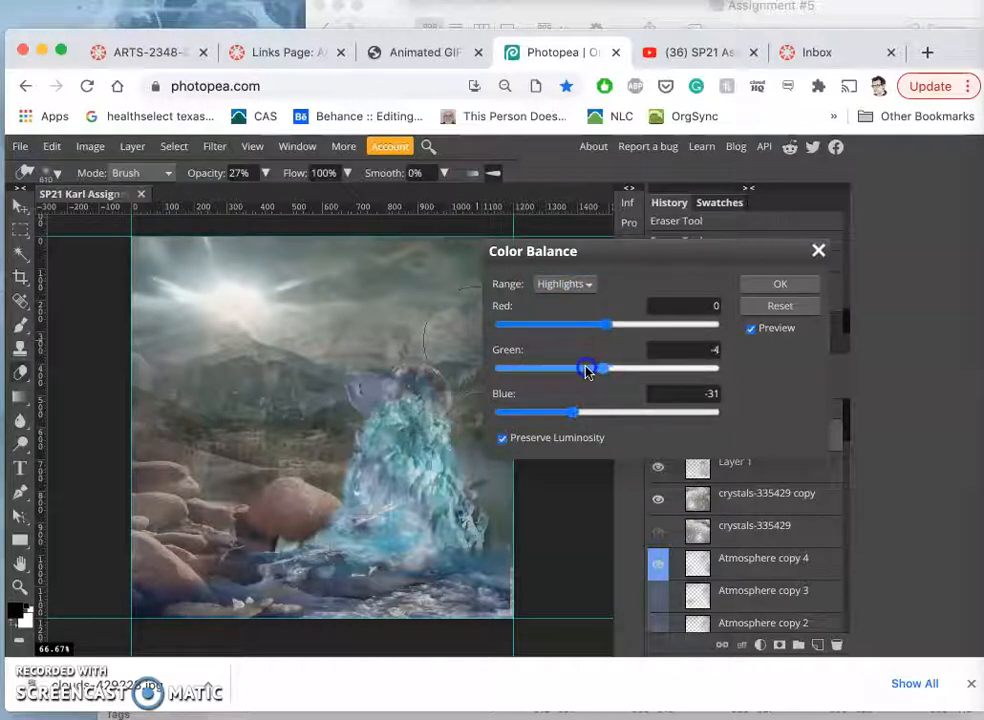
pyautogui.moveTo(598, 368); pyautogui.dragTo(572, 368)
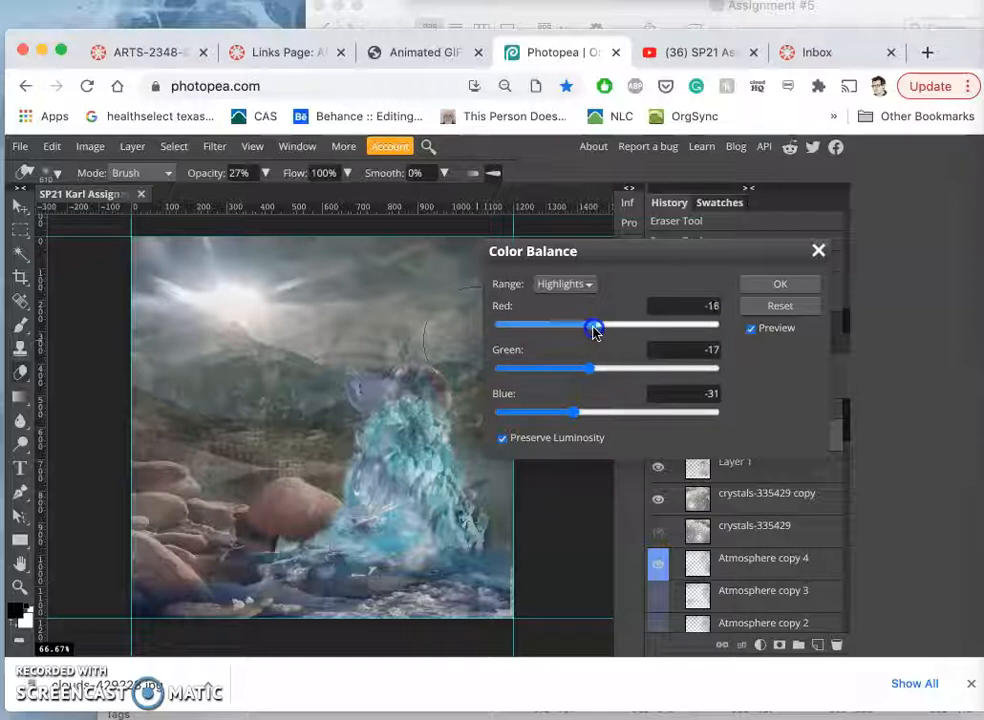
pyautogui.click(564, 283)
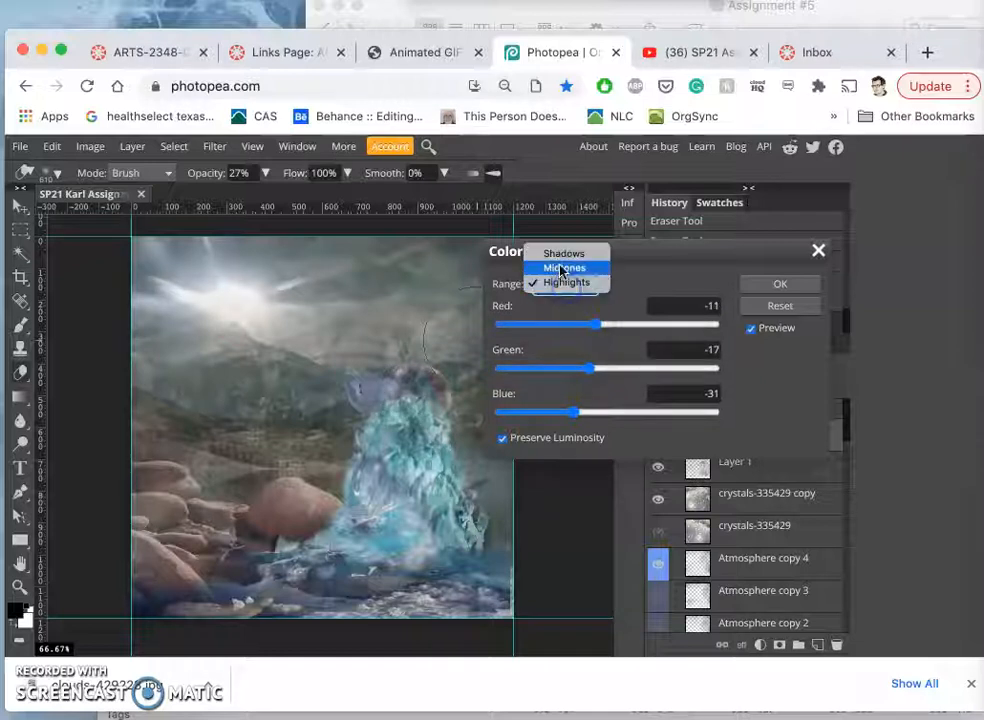
pyautogui.click(564, 267)
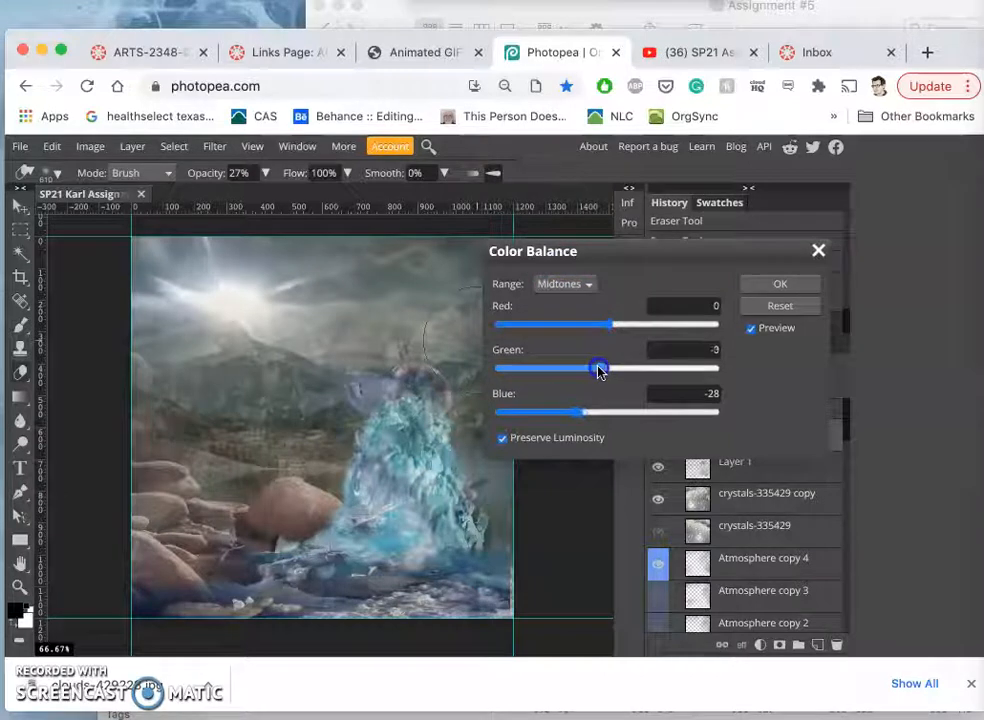
pyautogui.moveTo(598, 368); pyautogui.dragTo(608, 368)
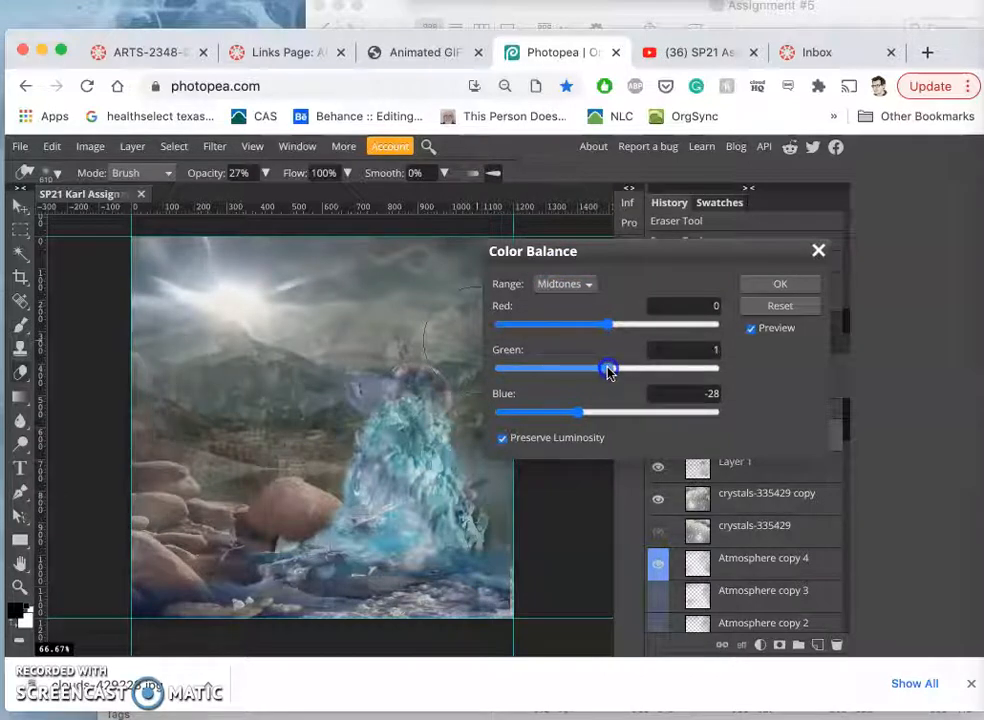
pyautogui.moveTo(610, 324); pyautogui.dragTo(600, 324)
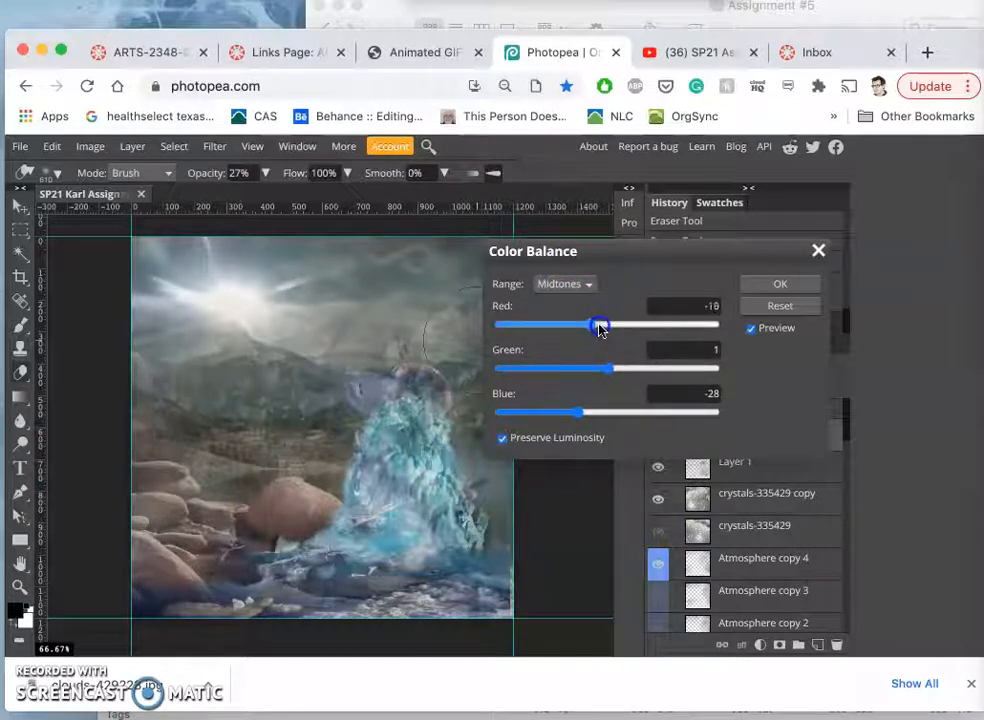
pyautogui.click(565, 283)
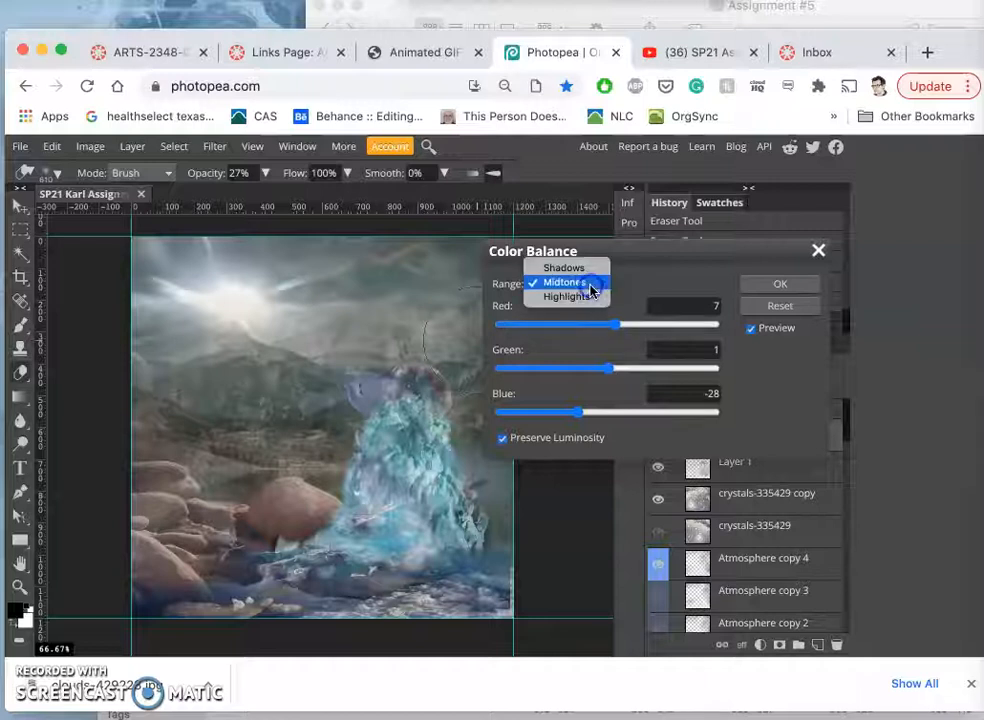
pyautogui.click(564, 267)
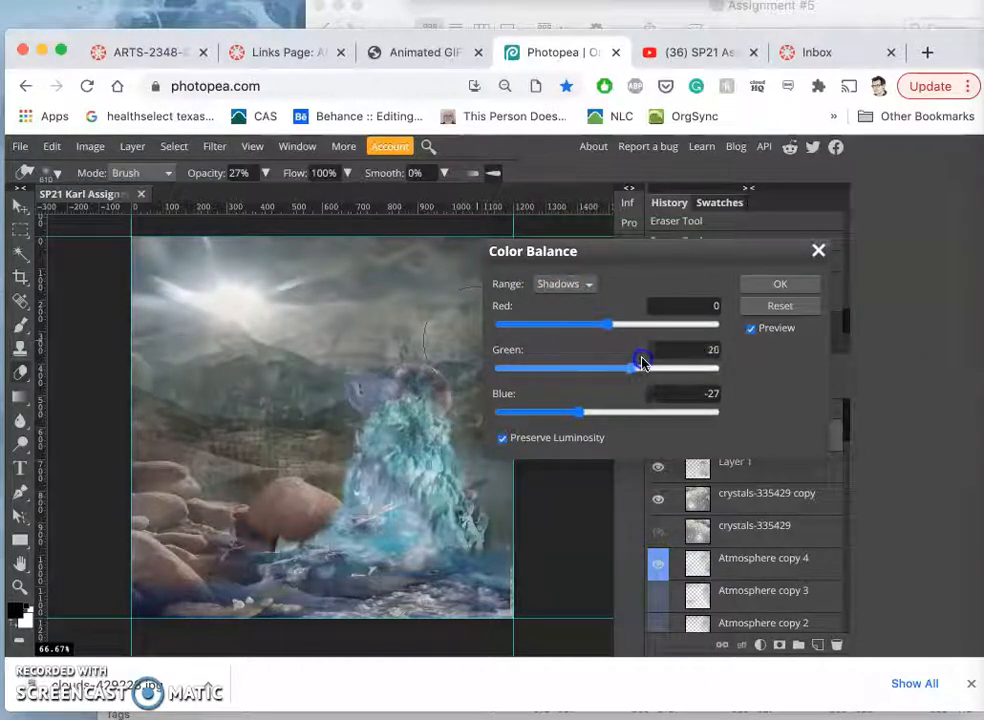
pyautogui.moveTo(643, 362); pyautogui.dragTo(597, 362)
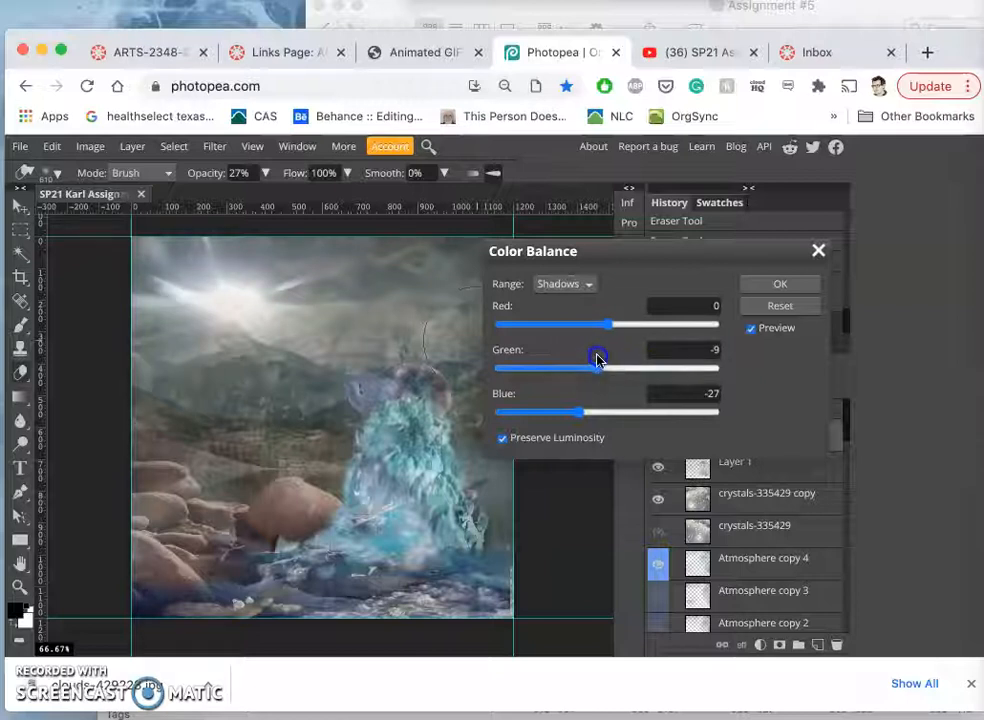
pyautogui.moveTo(716, 324); pyautogui.dragTo(585, 324)
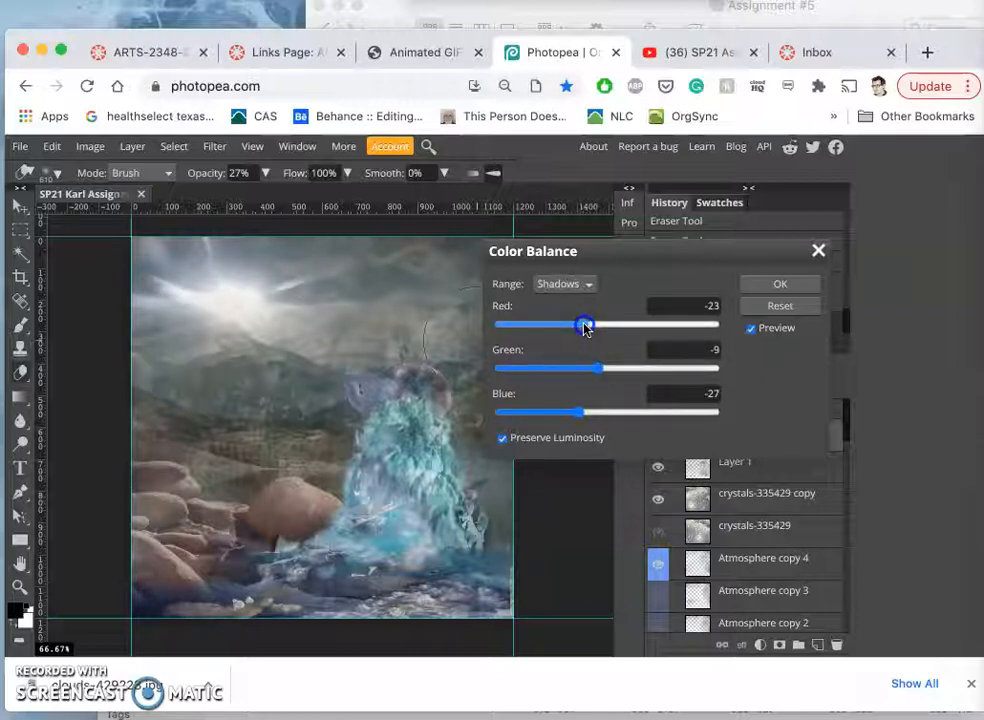
pyautogui.click(779, 283)
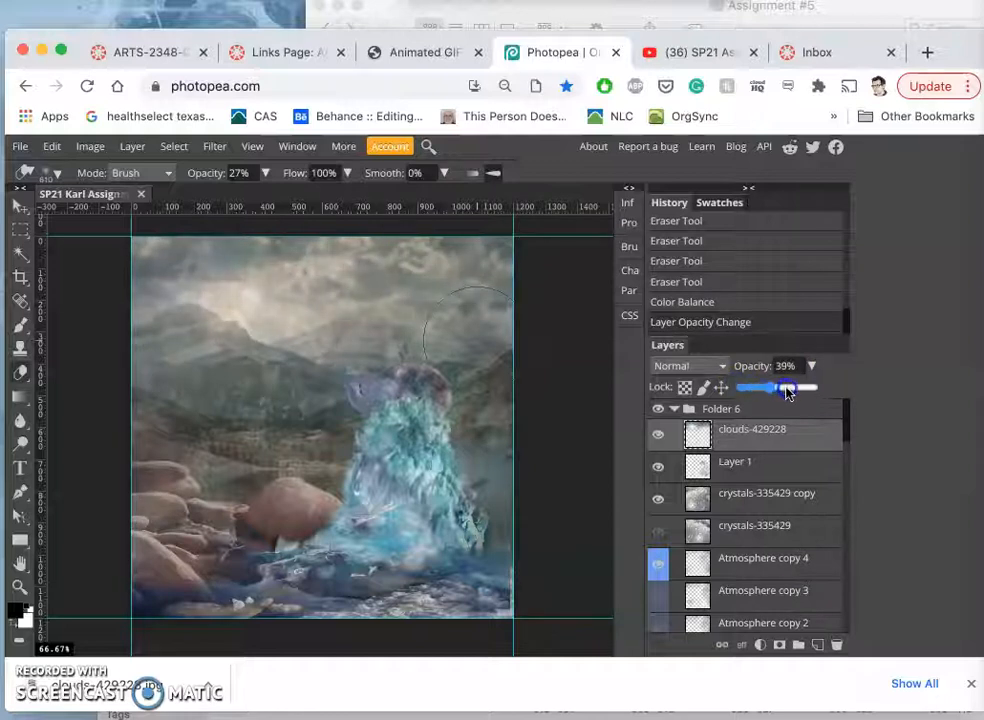
# Try several clouds layer opacities and Soft Light blending, hiding the layer to compare.
pyautogui.moveTo(760, 388); pyautogui.dragTo(845, 388)
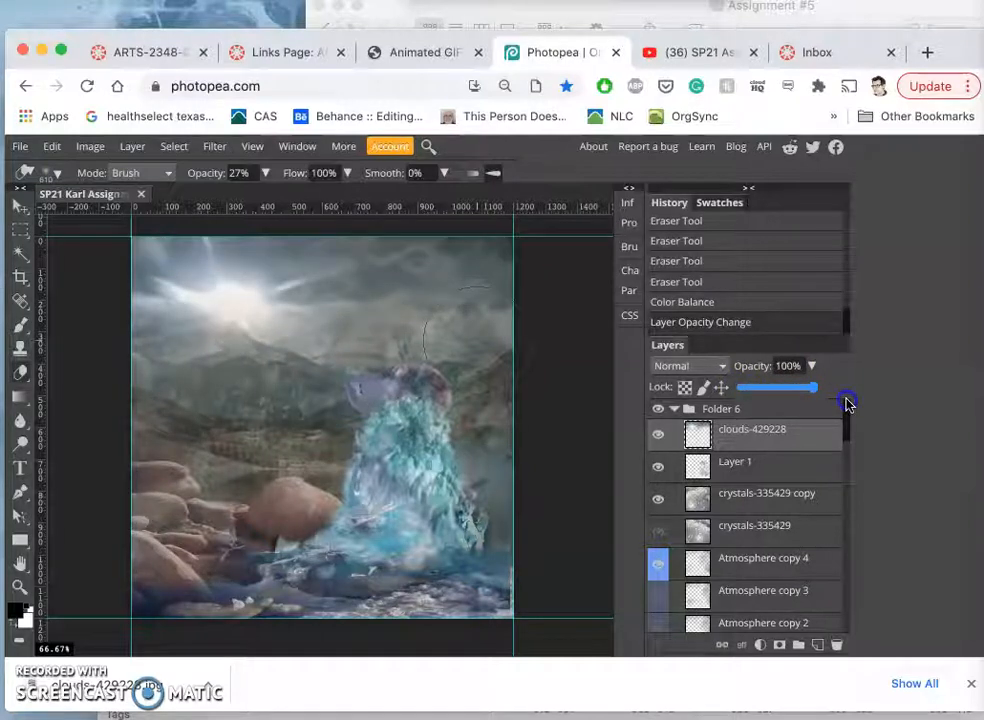
pyautogui.moveTo(830, 387); pyautogui.dragTo(780, 387)
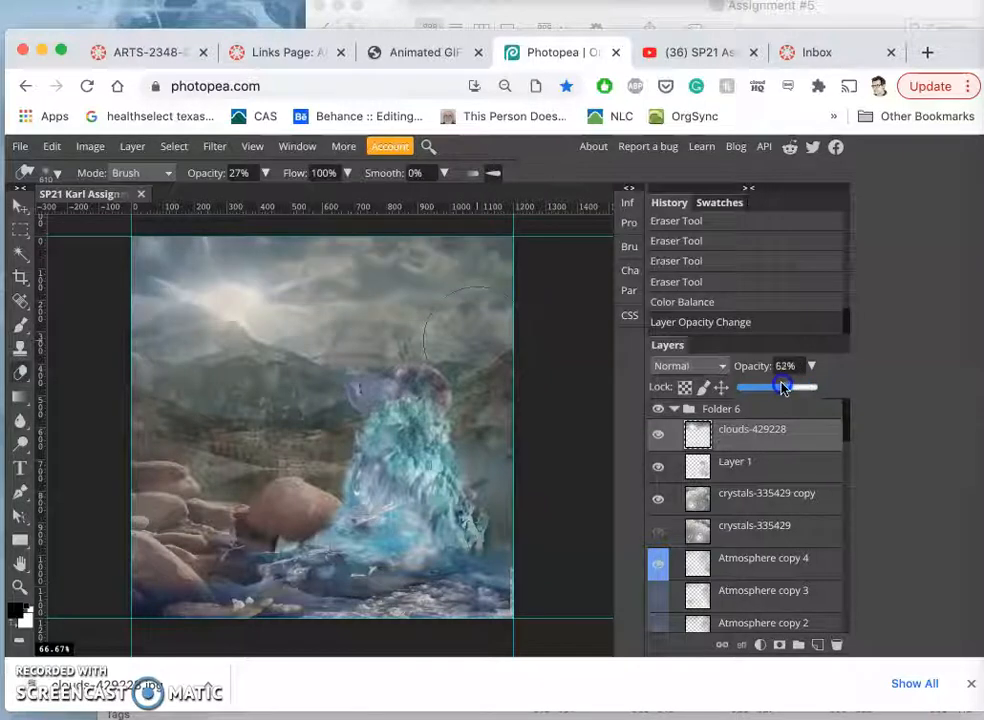
pyautogui.moveTo(783, 387); pyautogui.dragTo(840, 387)
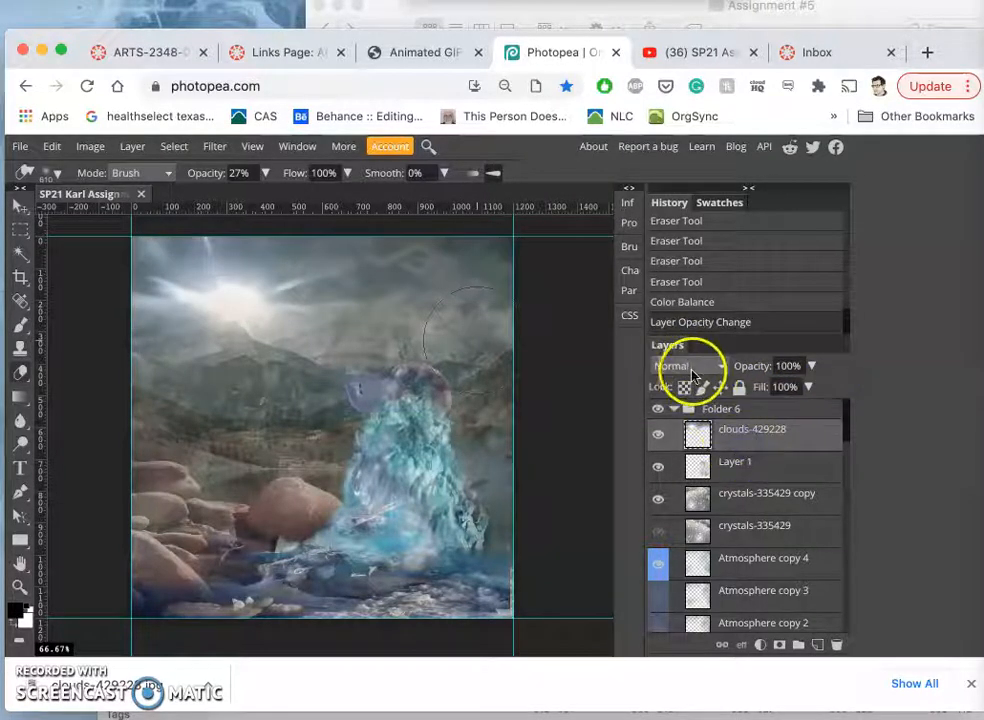
pyautogui.click(685, 365)
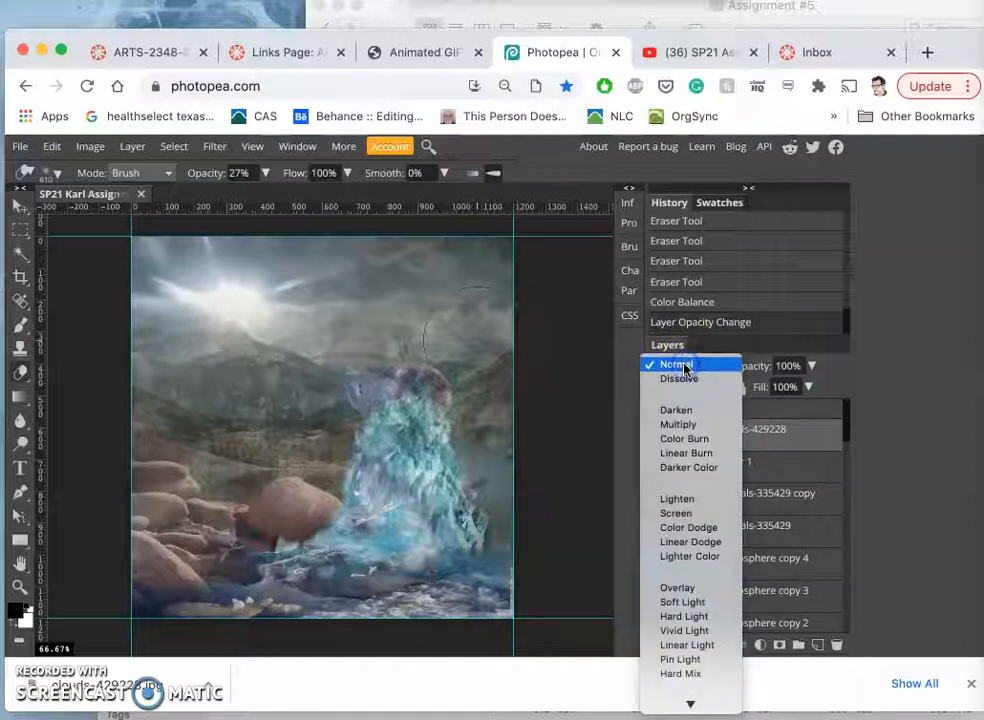
pyautogui.moveTo(682, 601)
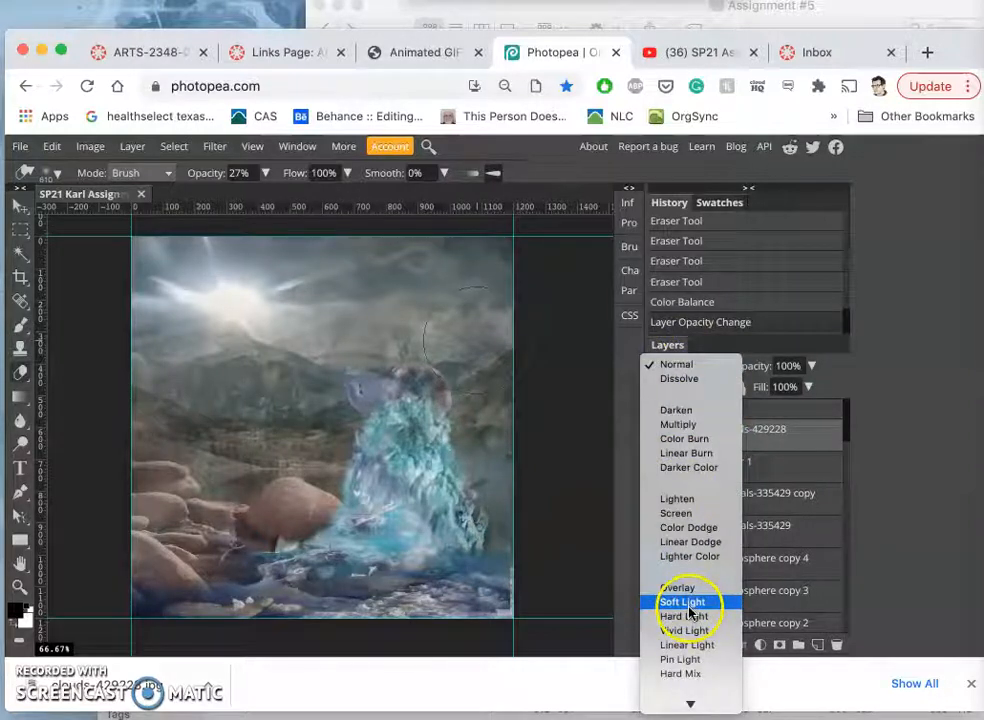
pyautogui.click(682, 601)
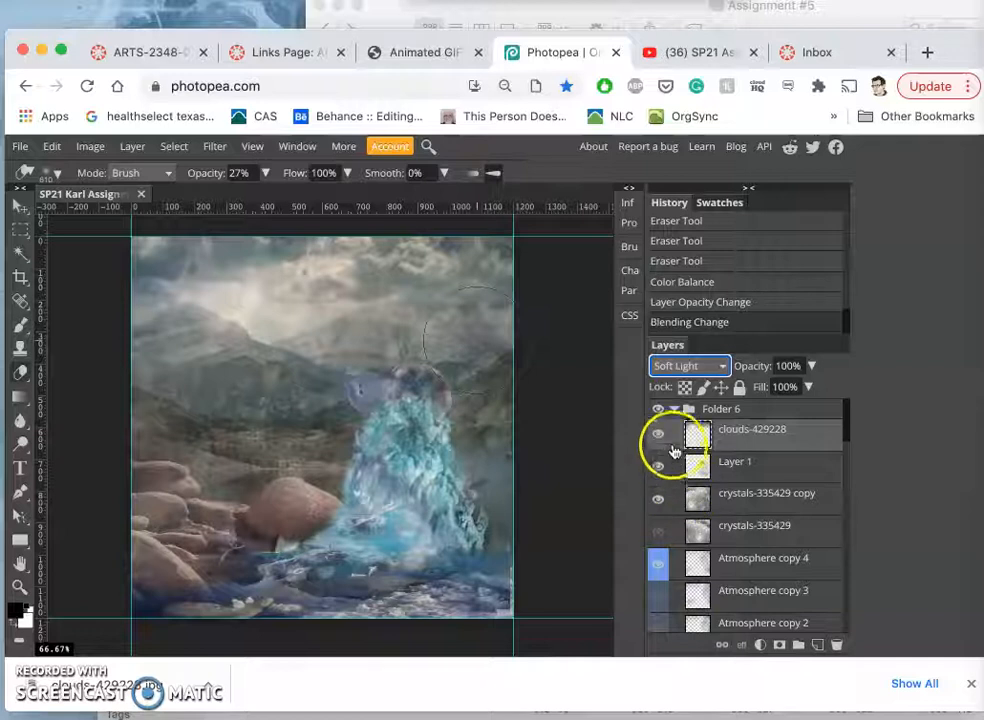
pyautogui.click(658, 428)
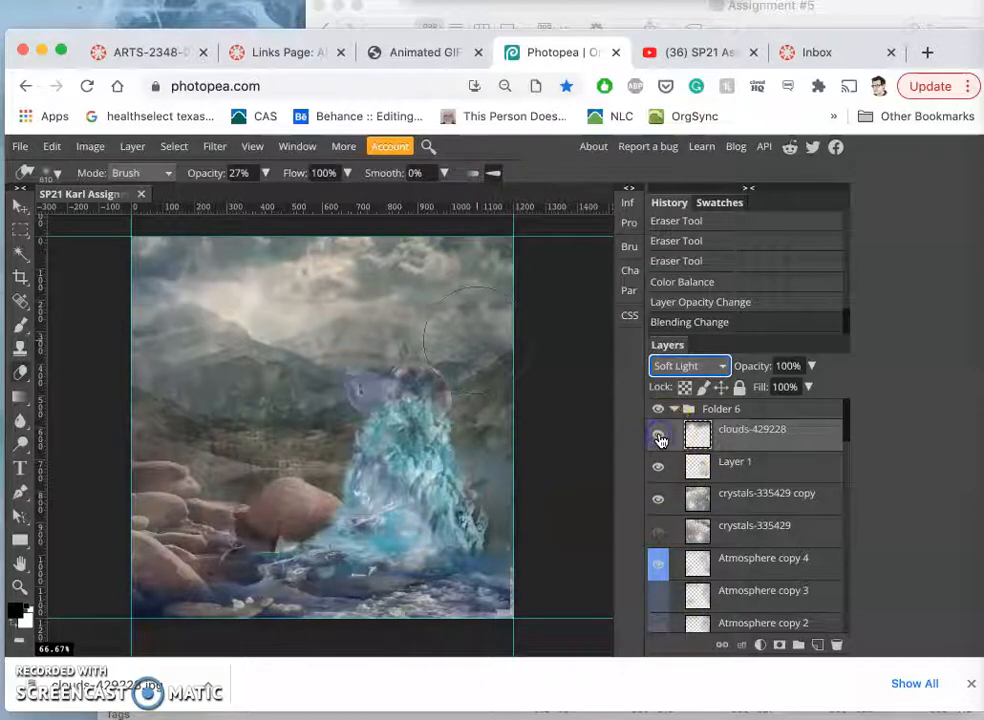
# Set the clouds layer to Overlay, toggling its visibility to compare the scene.
pyautogui.click(688, 365)
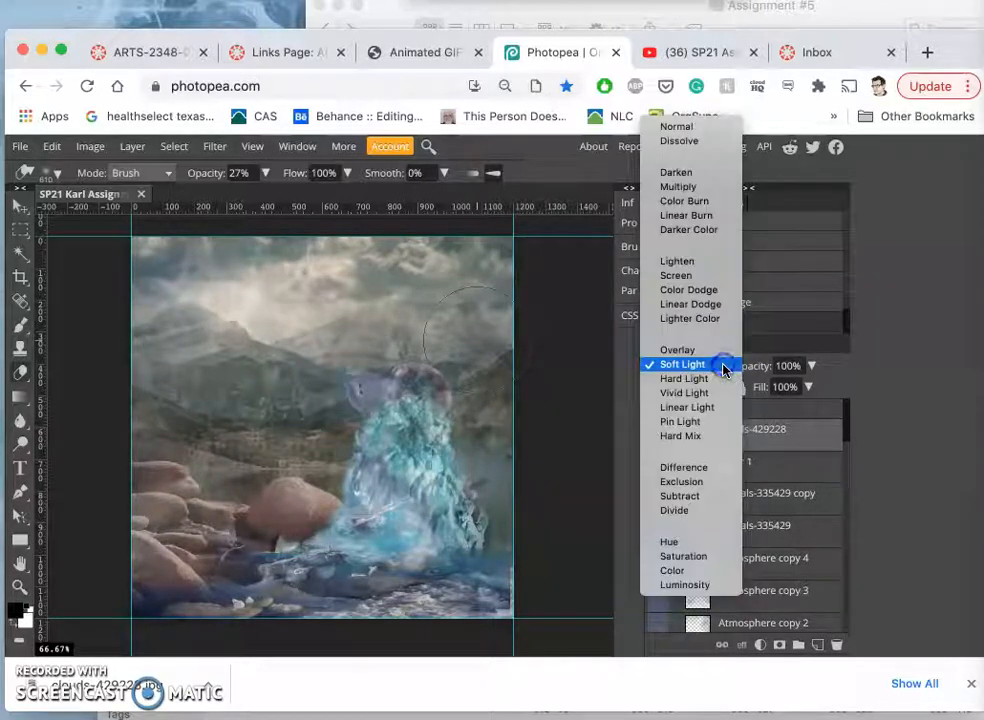
pyautogui.click(680, 421)
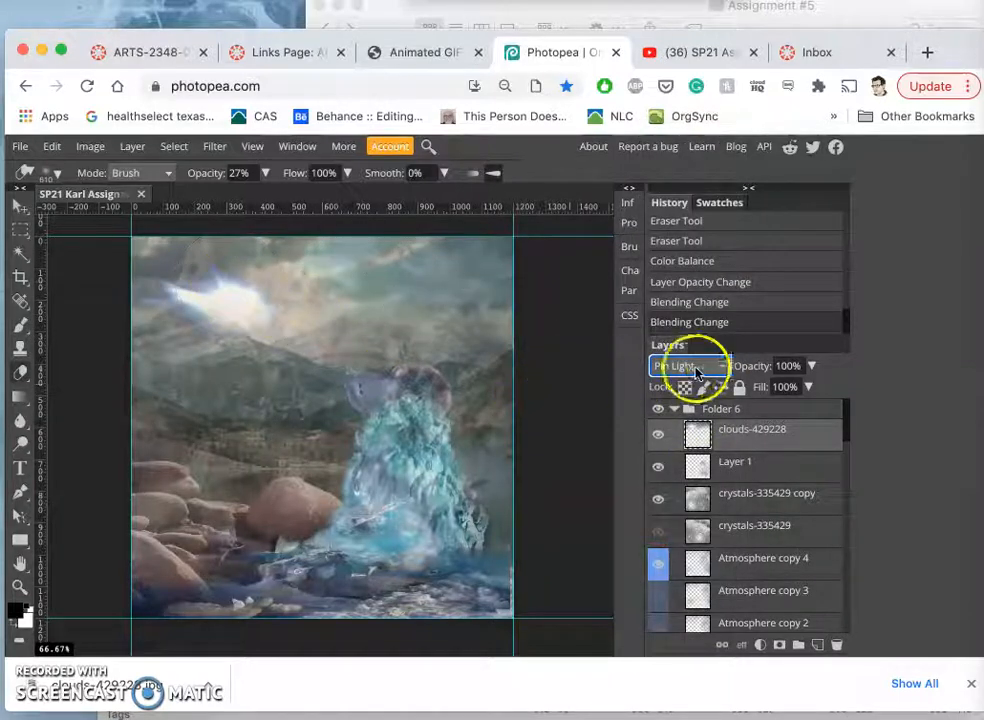
pyautogui.click(680, 365)
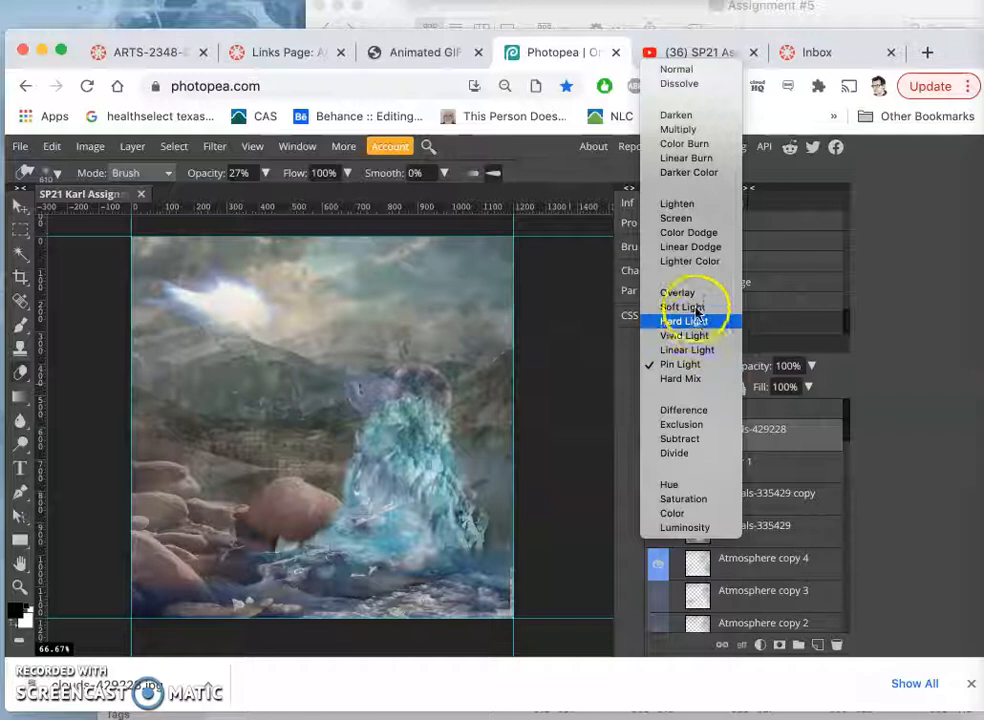
pyautogui.click(678, 292)
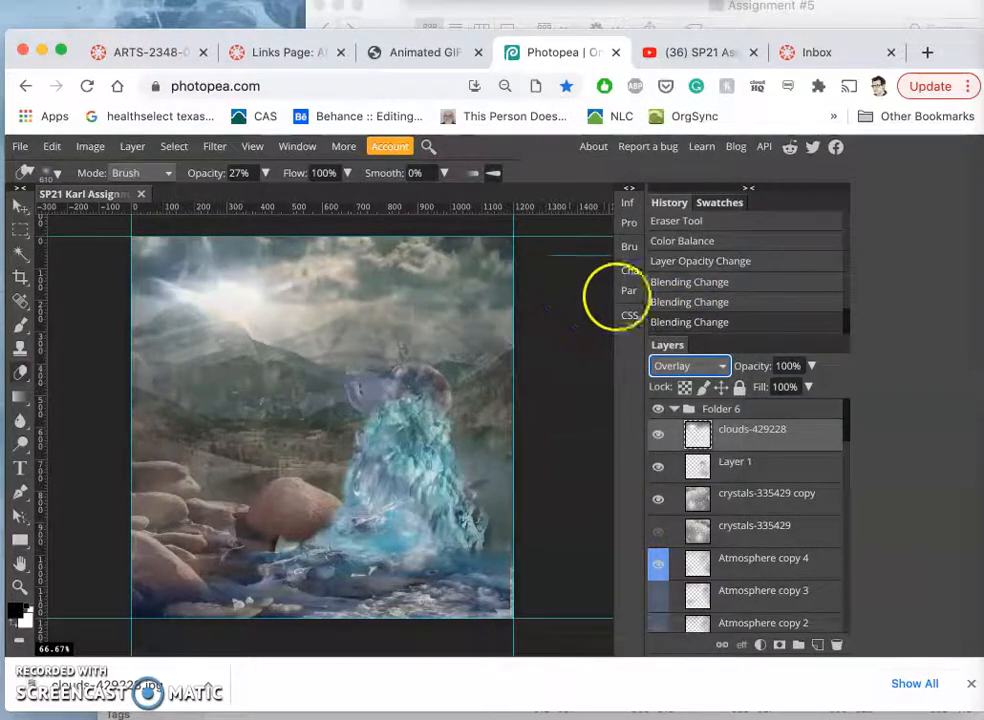
pyautogui.click(658, 438)
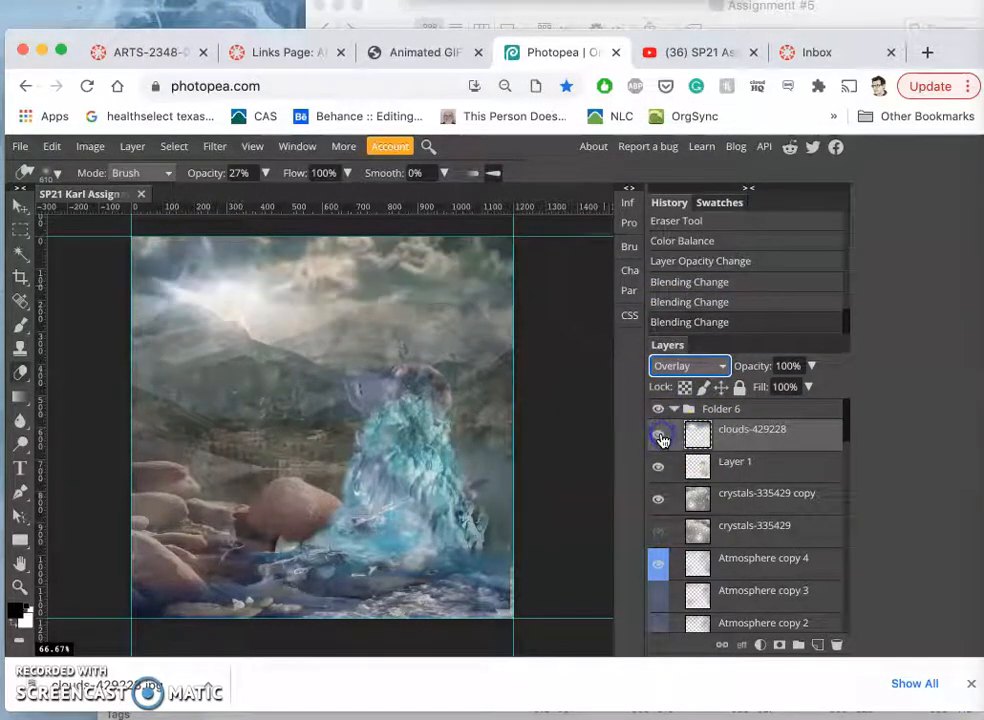
pyautogui.click(658, 429)
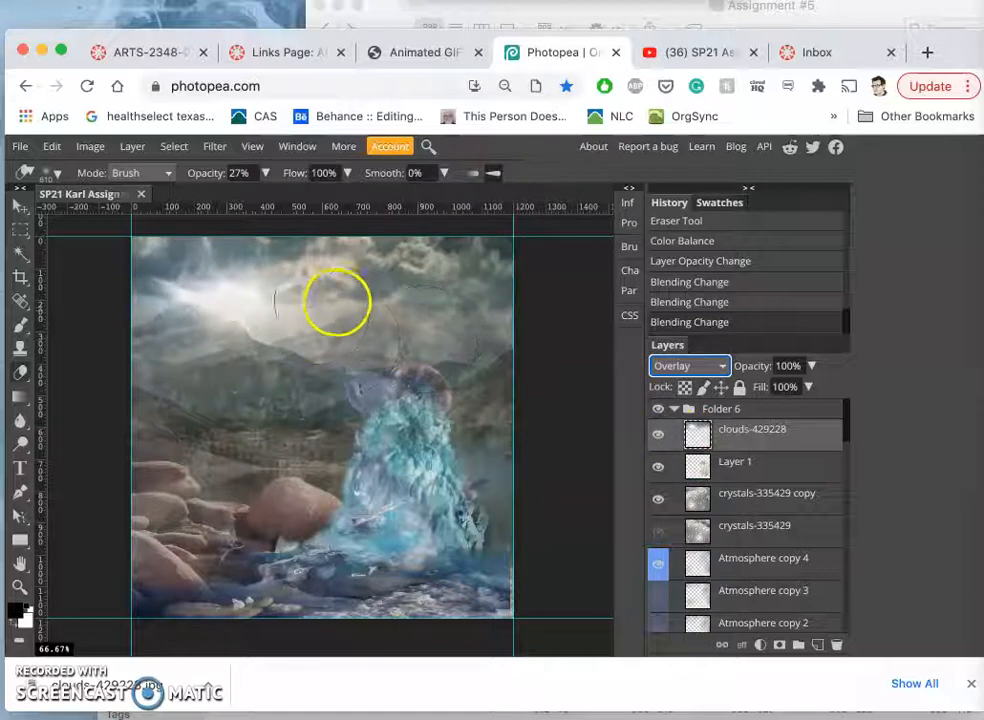
pyautogui.click(689, 365)
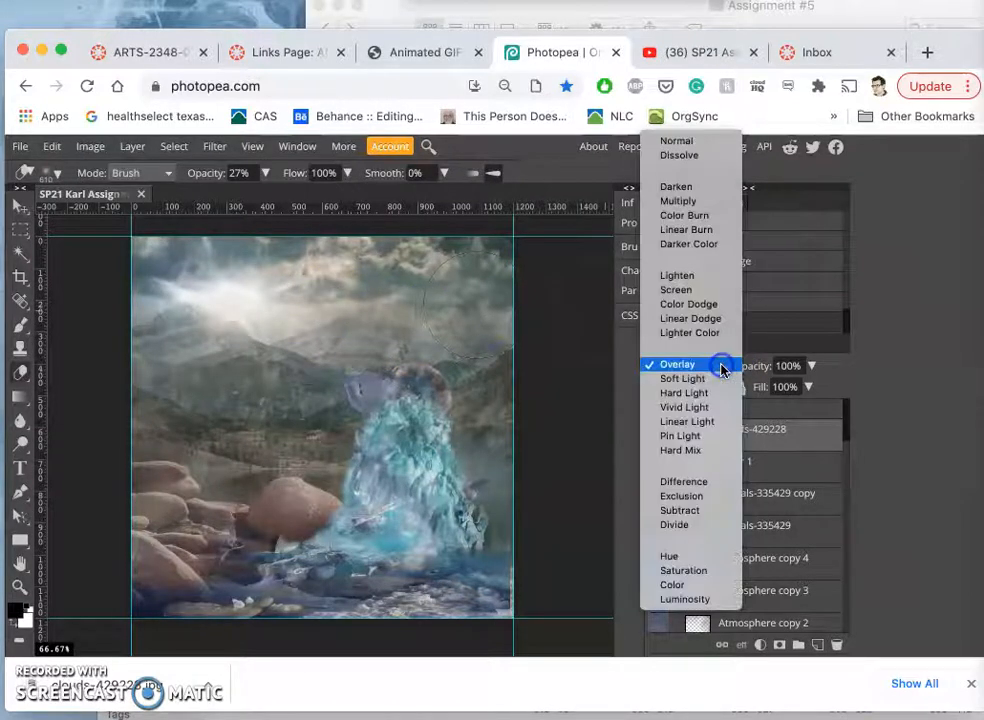
pyautogui.click(678, 364)
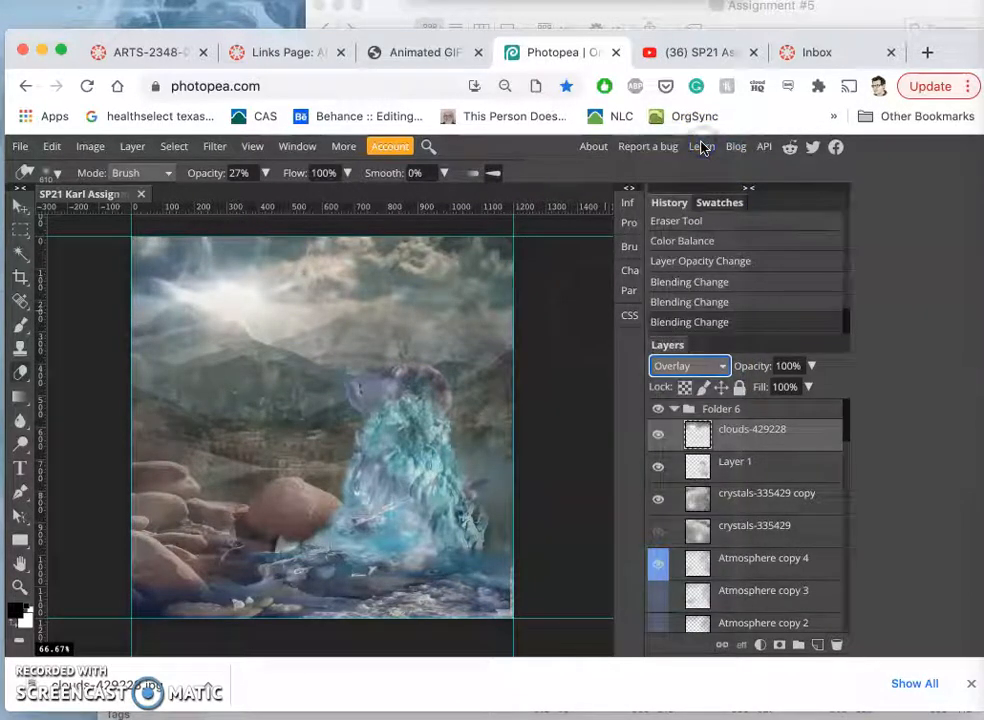
# Compare against Normal, return to Overlay, and lower clouds opacity to 33%.
pyautogui.click(688, 365)
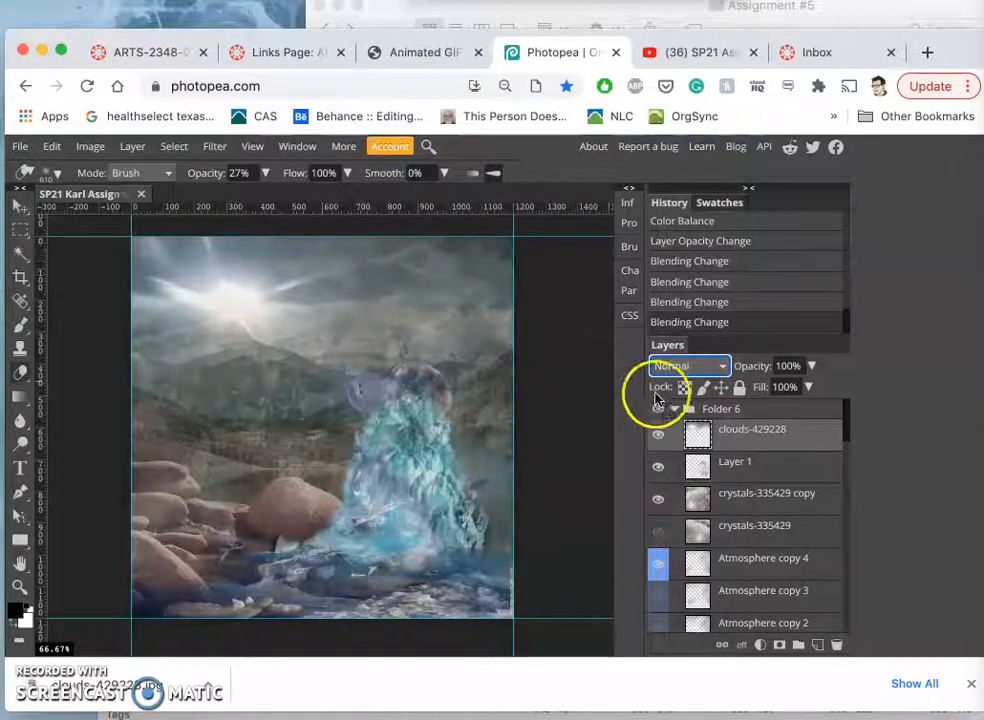
pyautogui.click(688, 365)
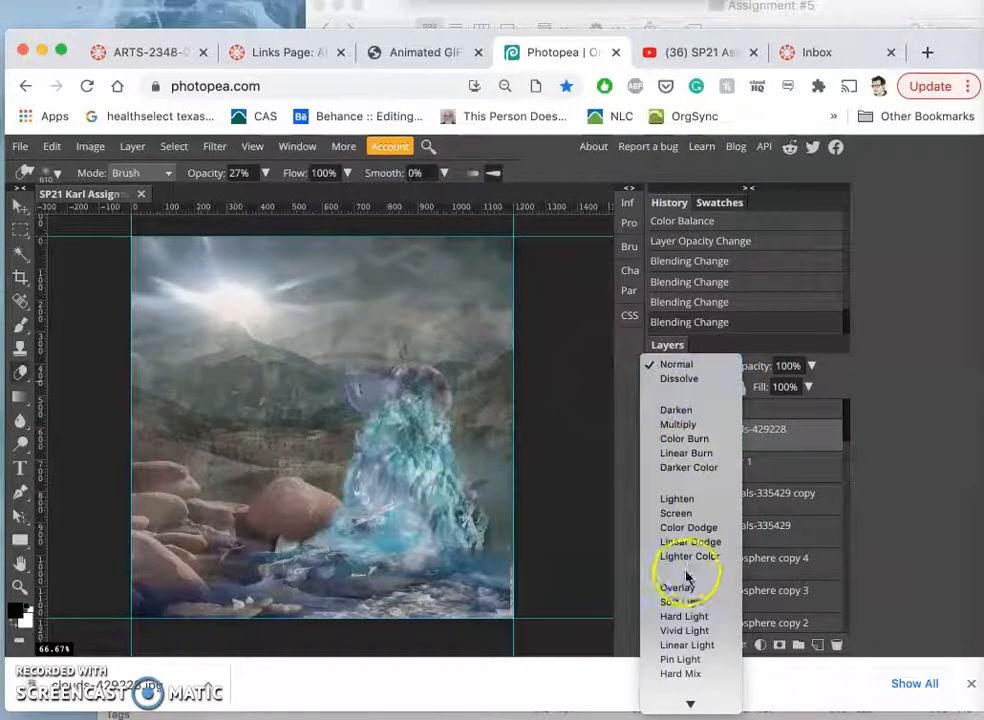
pyautogui.click(677, 587)
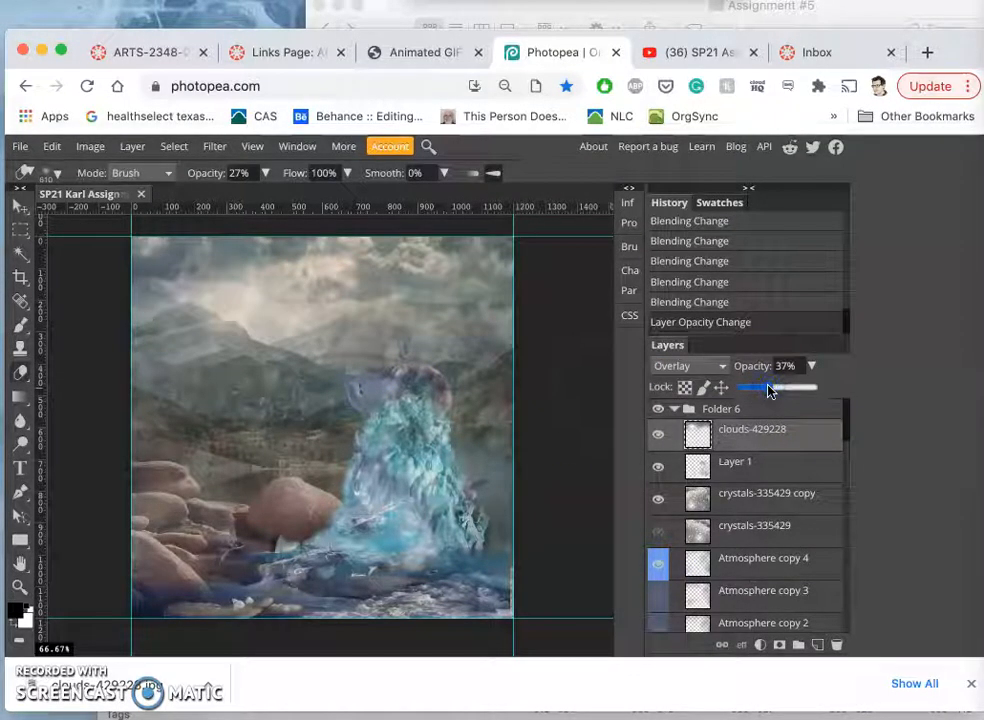
pyautogui.moveTo(760, 388); pyautogui.dragTo(745, 388)
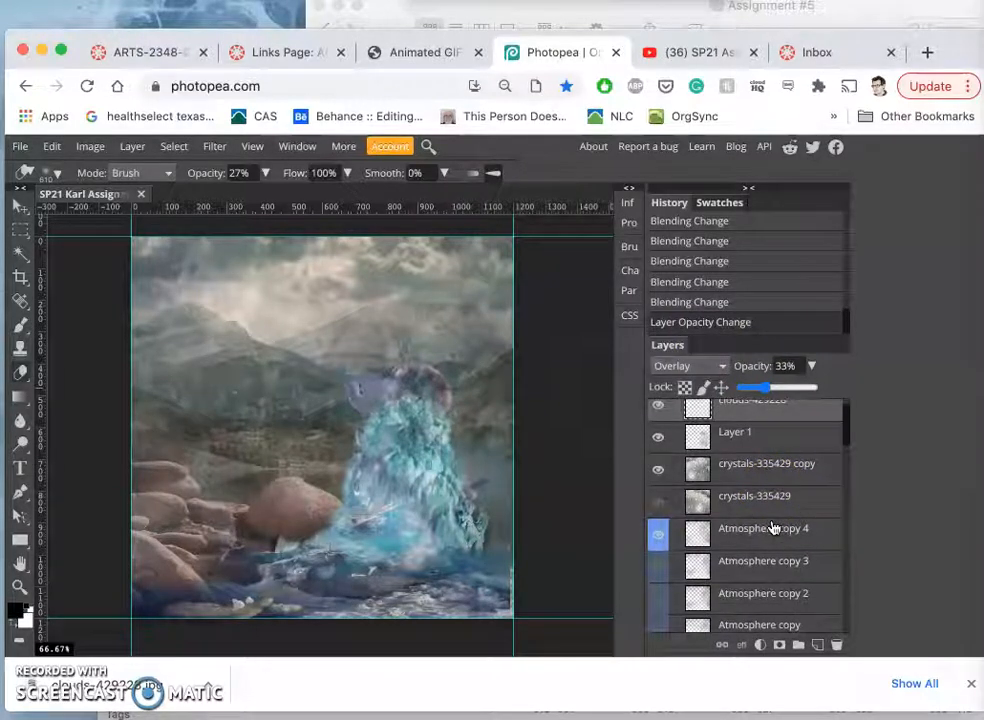
pyautogui.scroll(-3)
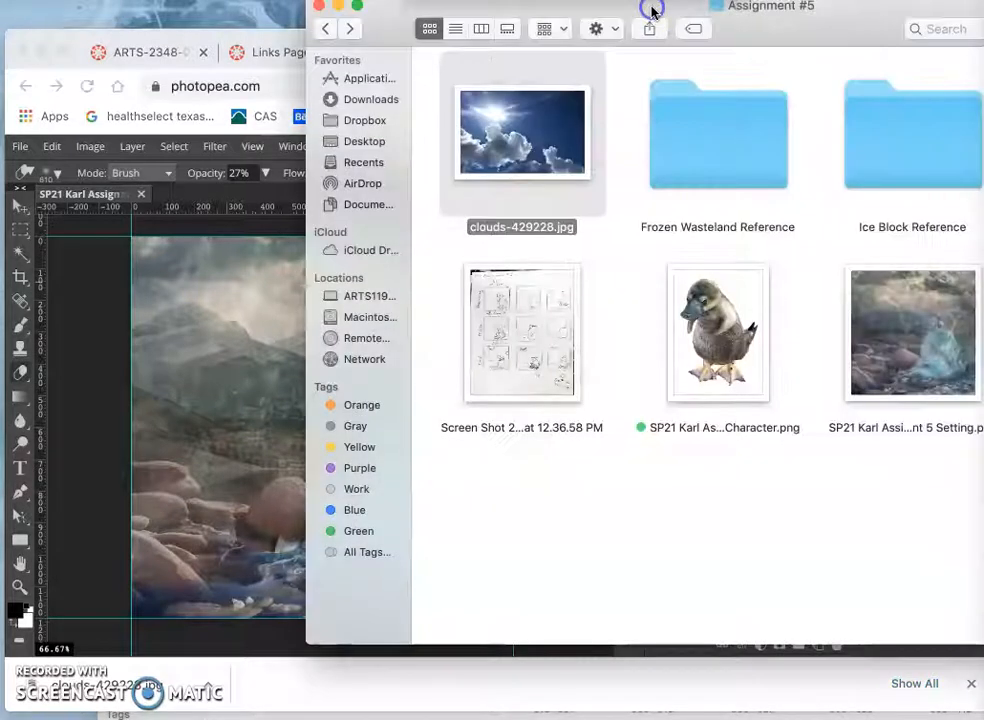
pyautogui.moveTo(853, 22)
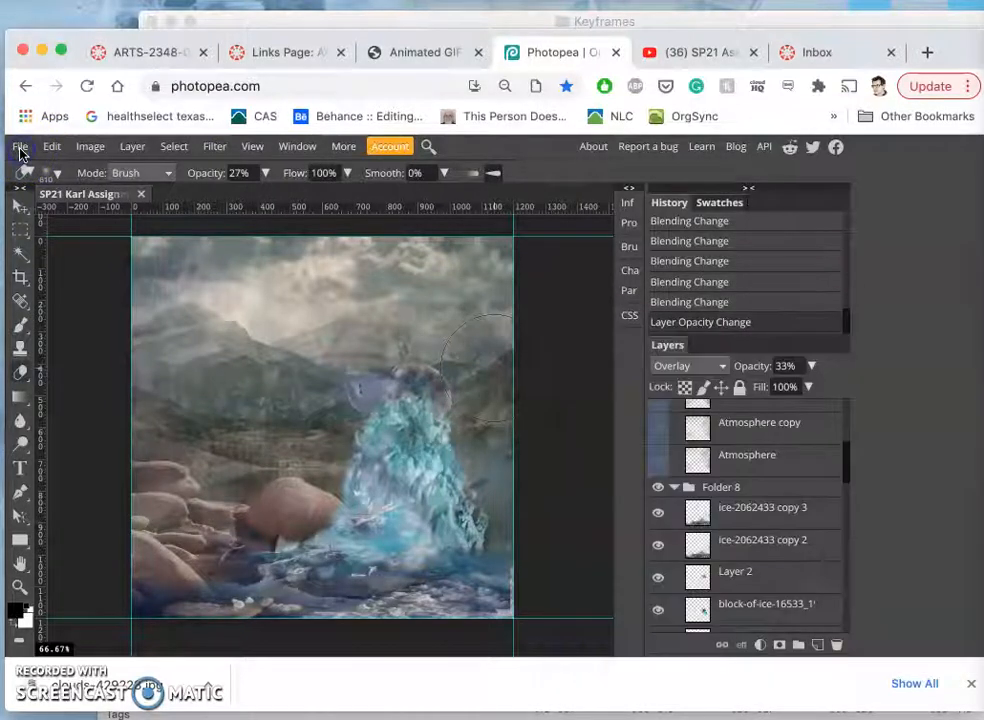
# Save the composite, confirming changes to the PSD file.
pyautogui.click(19, 146)
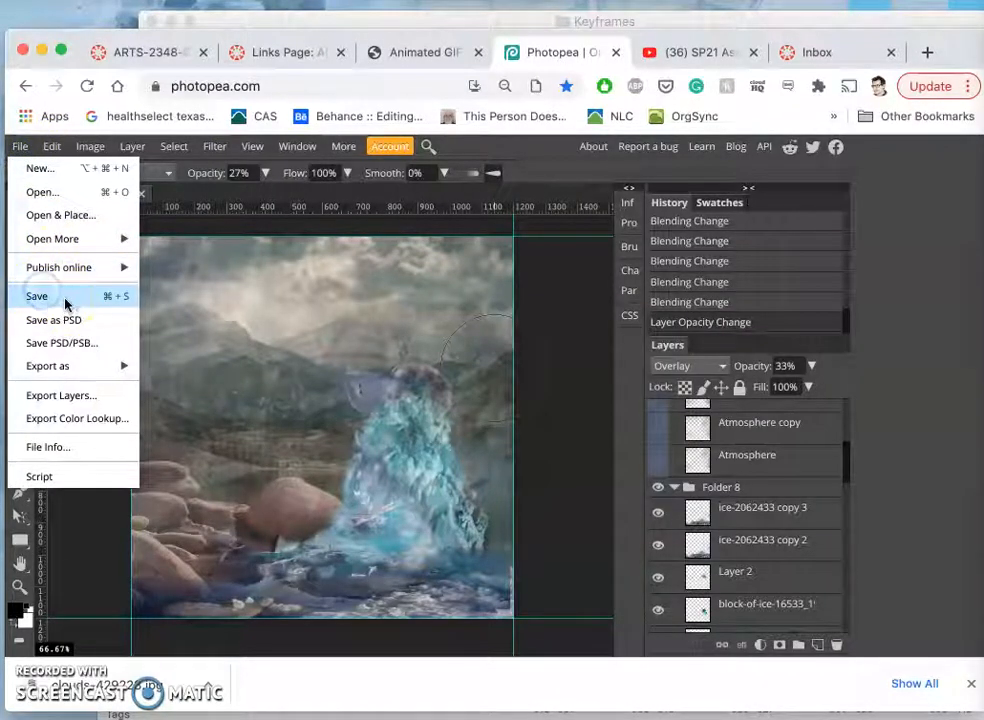
pyautogui.moveTo(620, 443)
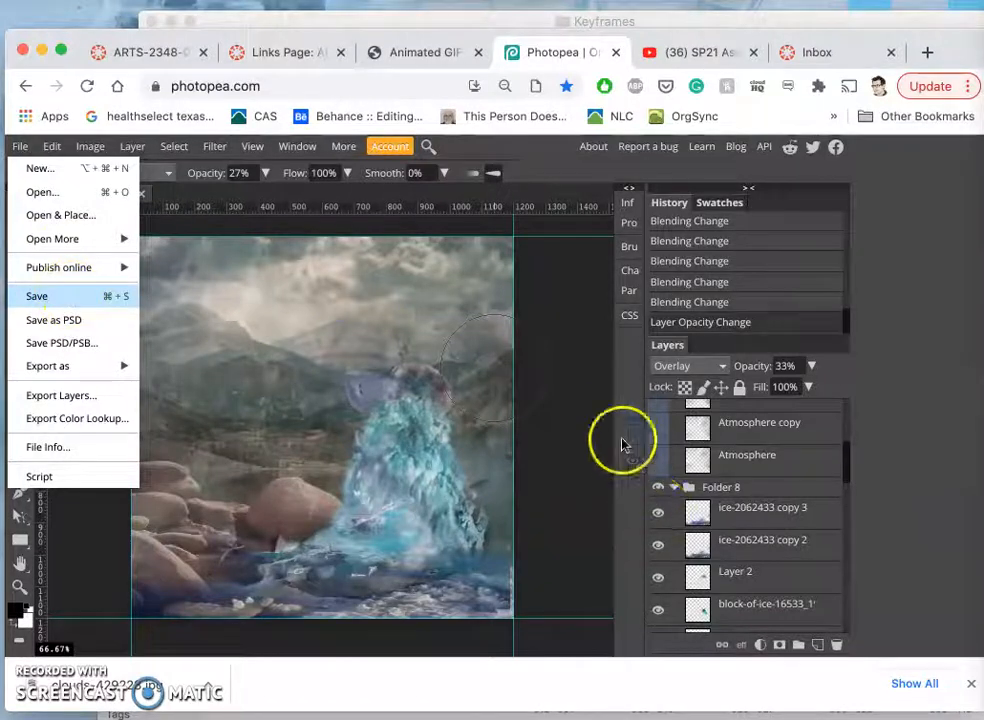
pyautogui.click(37, 295)
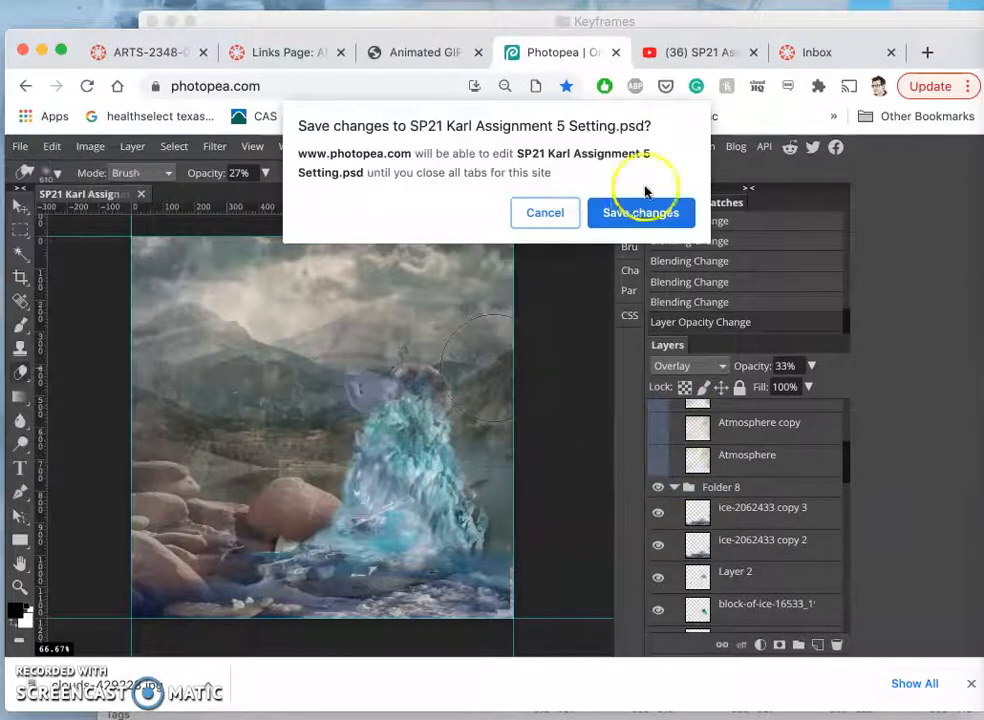
pyautogui.click(641, 212)
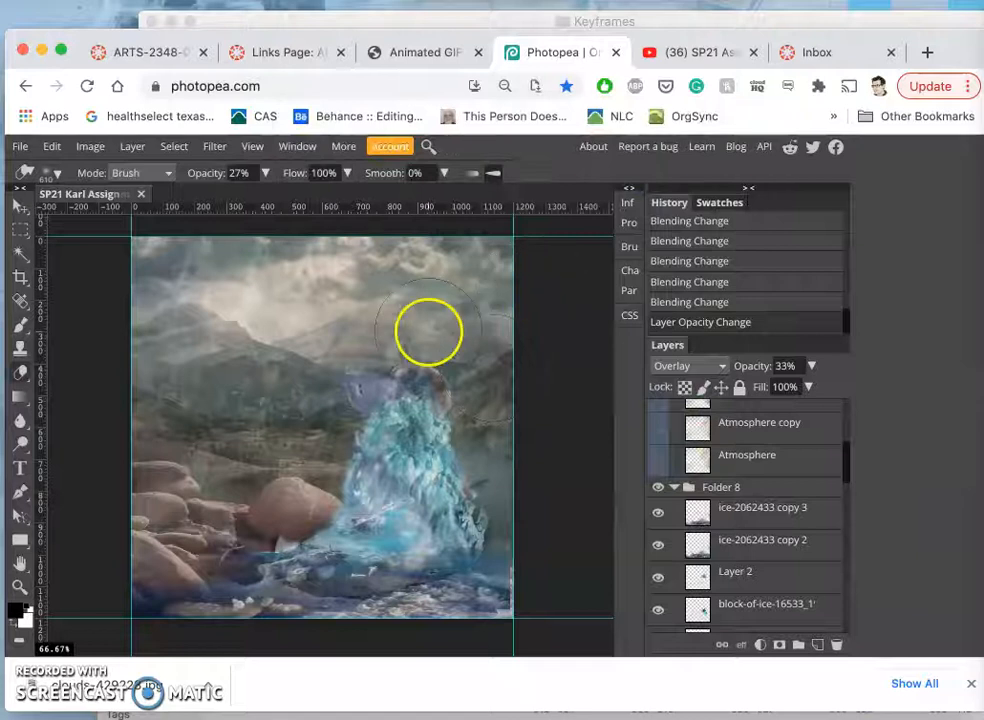
# Export the composite as a JPG and open the Downloads folder.
pyautogui.click(19, 146)
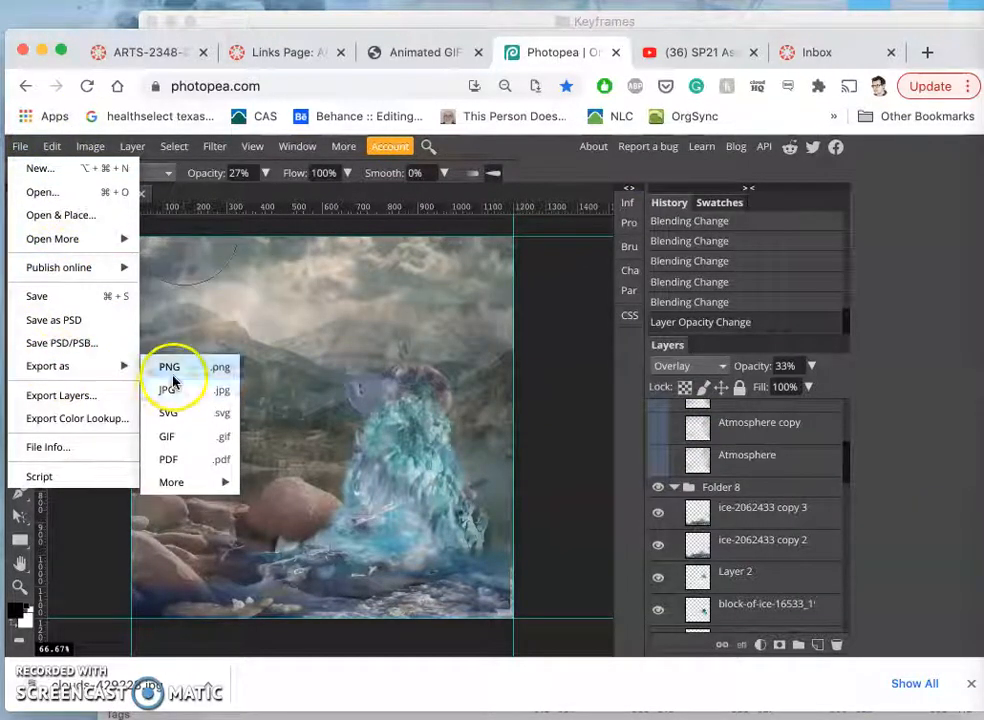
pyautogui.click(169, 389)
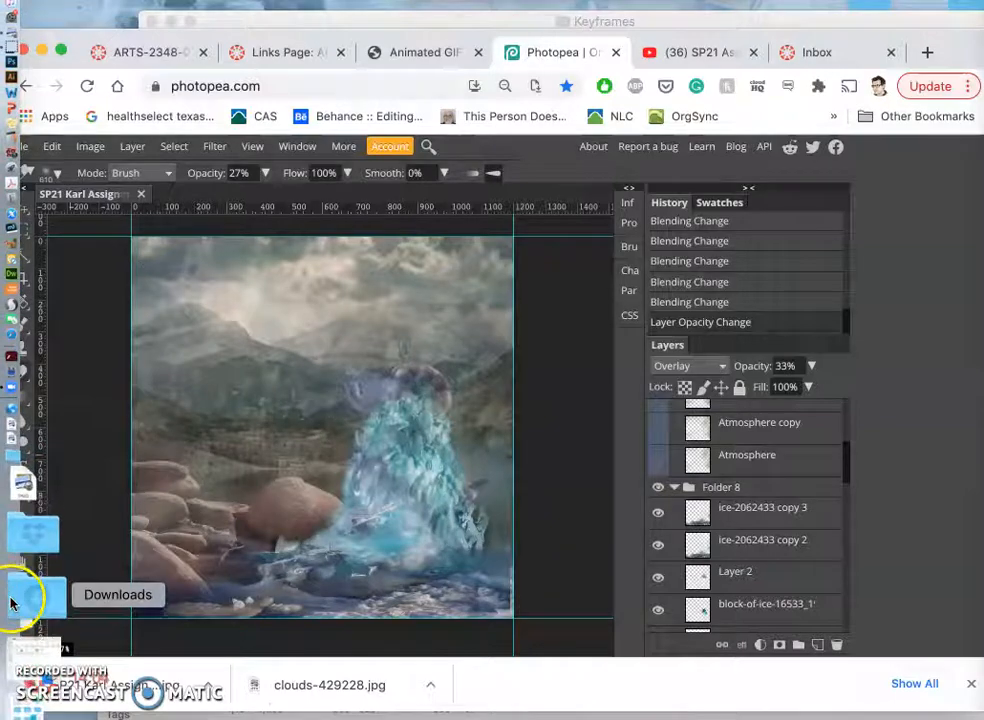
pyautogui.click(35, 594)
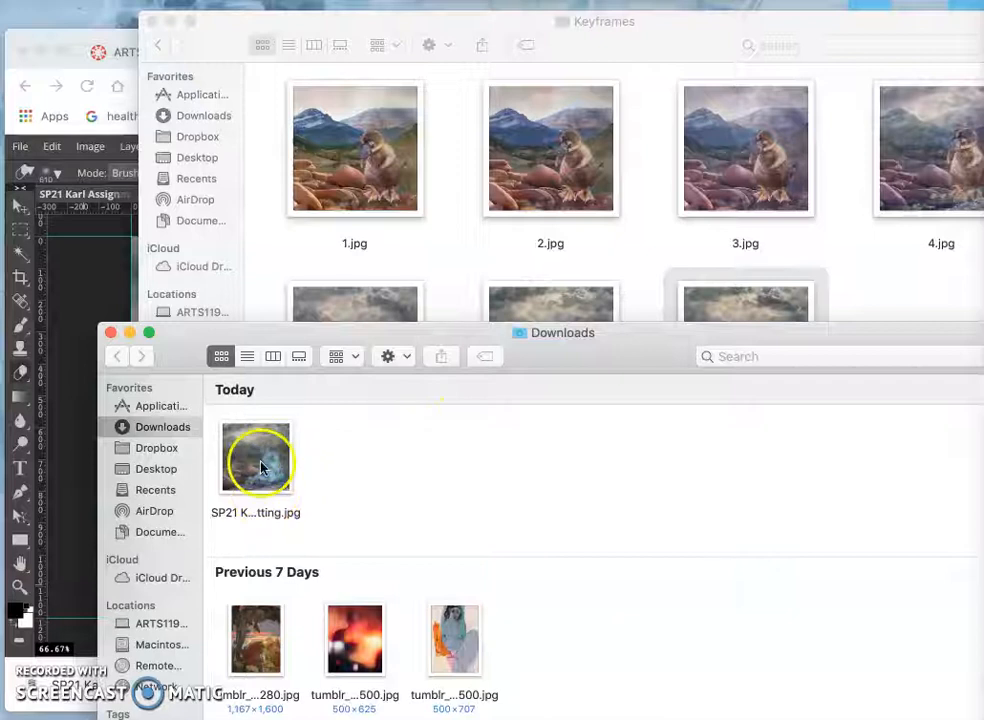
# Select the newly exported JPG in Downloads.
pyautogui.click(255, 459)
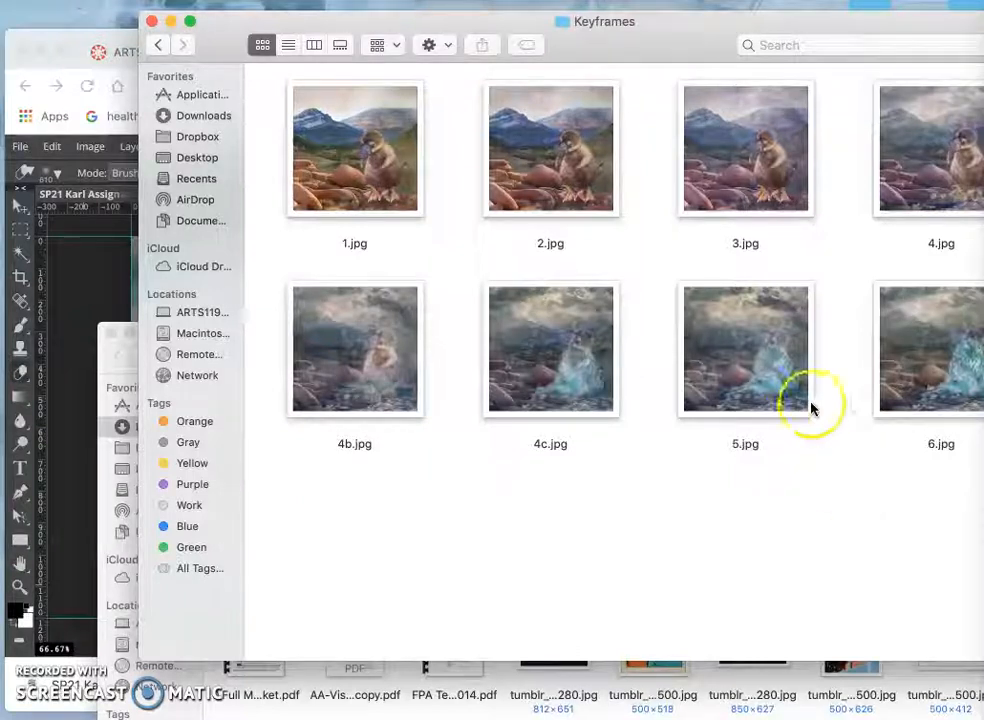
pyautogui.moveTo(898, 350)
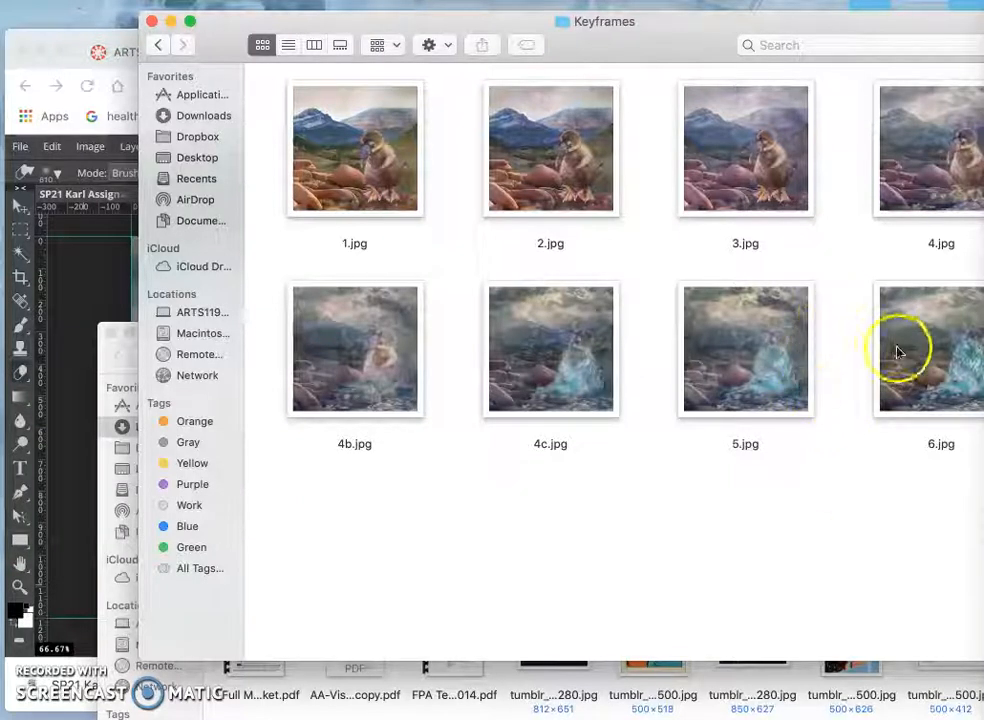
pyautogui.moveTo(715, 543)
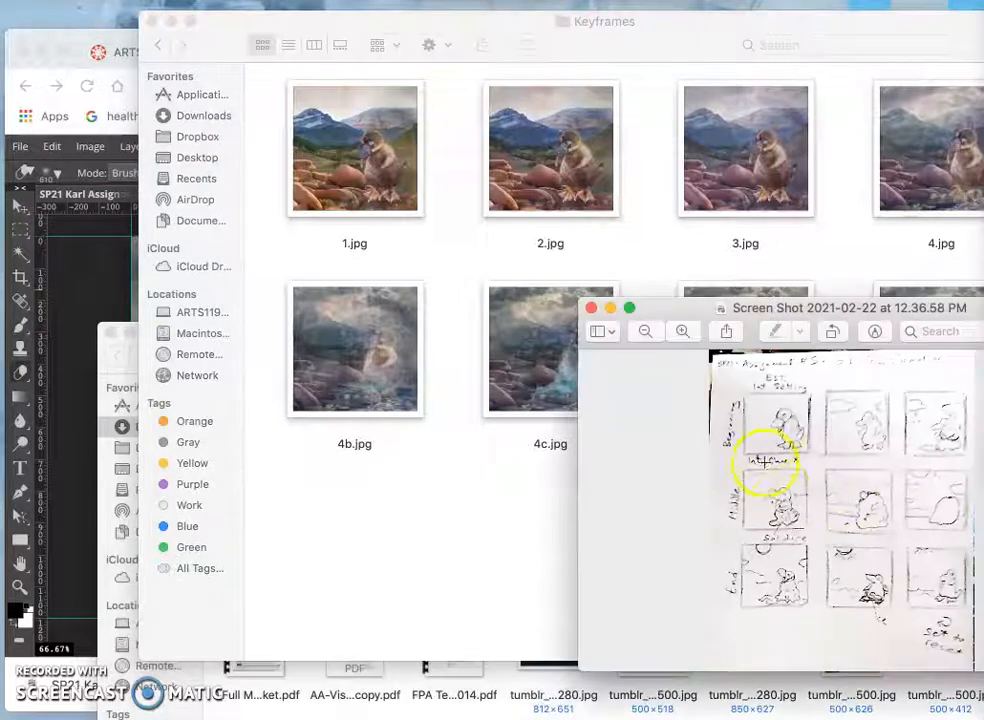
pyautogui.moveTo(437, 513)
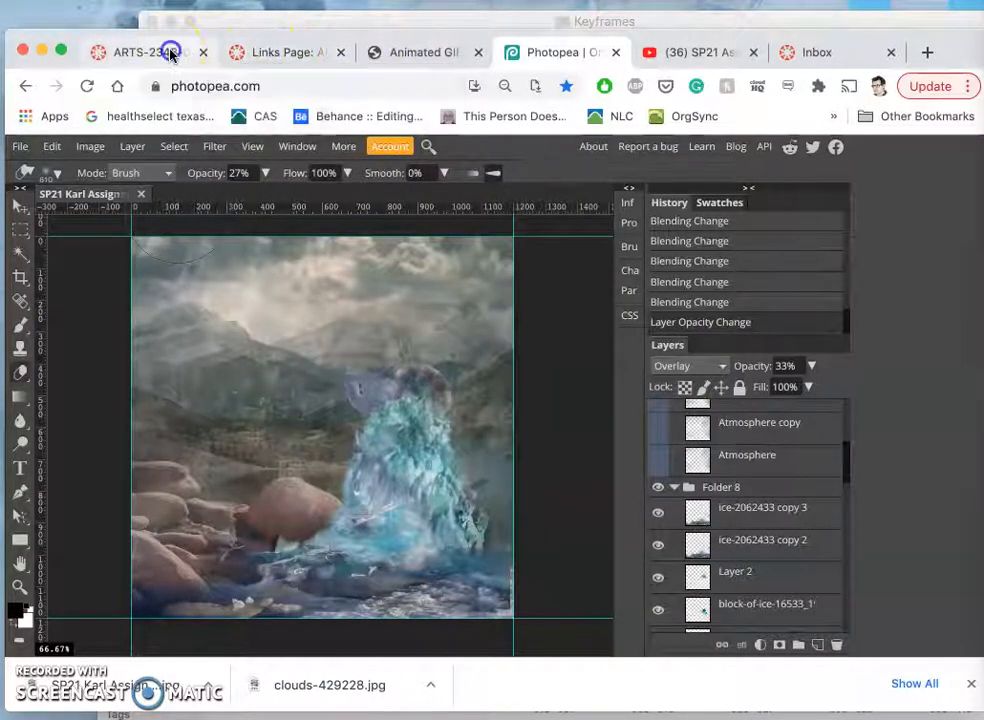
# In Canvas, open the Assignment #5 POST HERE discussion and scroll to the gifmaker.me requirements.
pyautogui.click(140, 52)
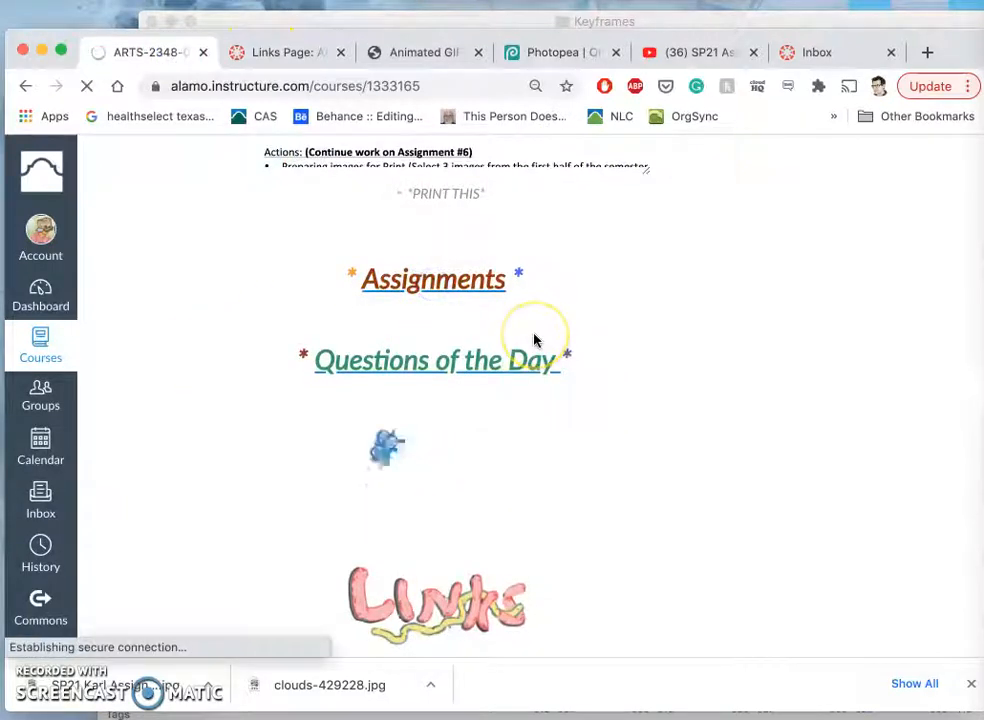
pyautogui.click(433, 279)
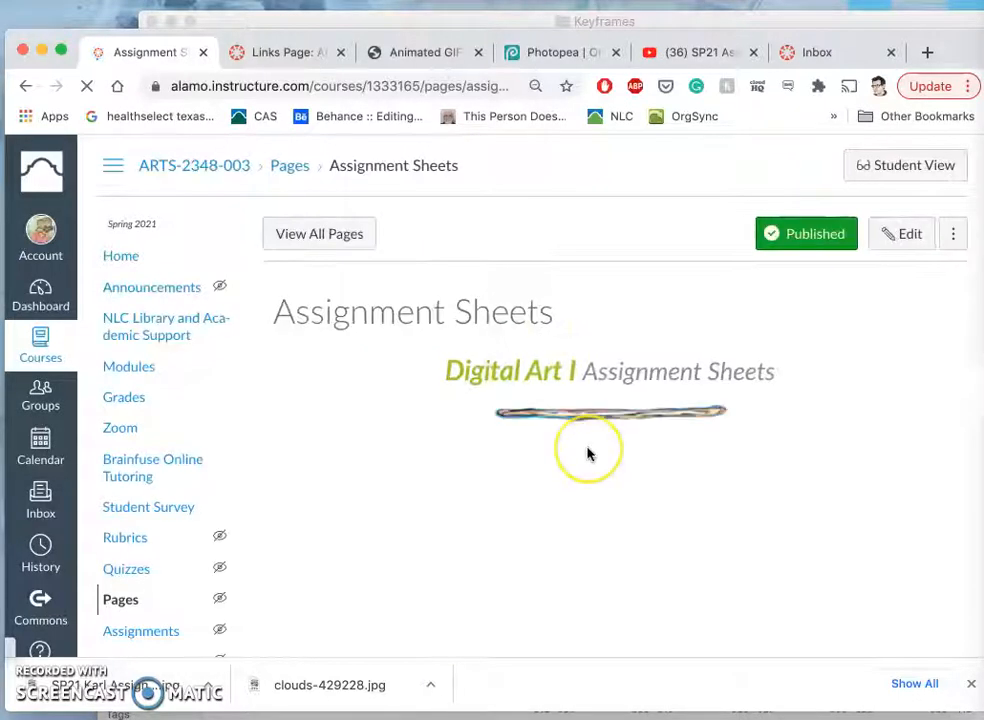
pyautogui.scroll(-3)
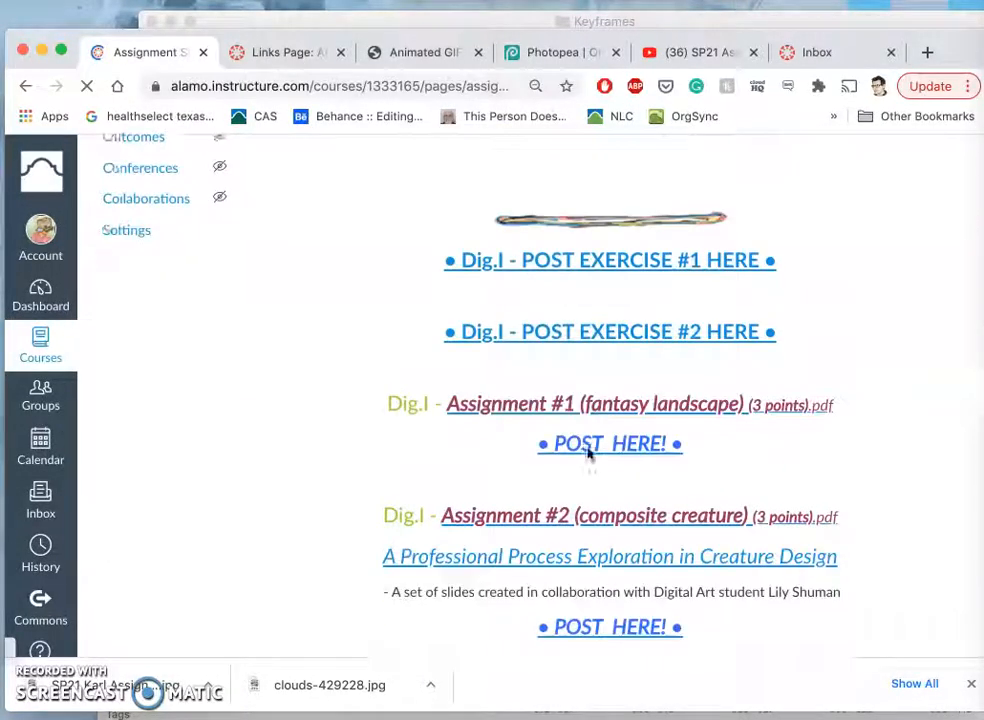
pyautogui.scroll(-3)
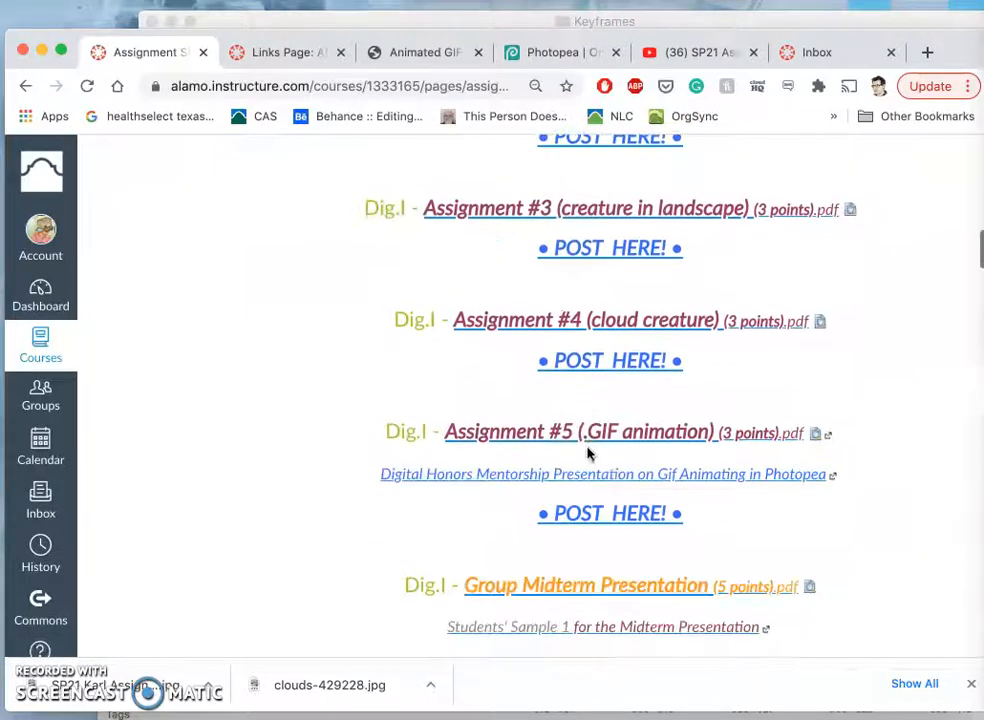
pyautogui.click(608, 513)
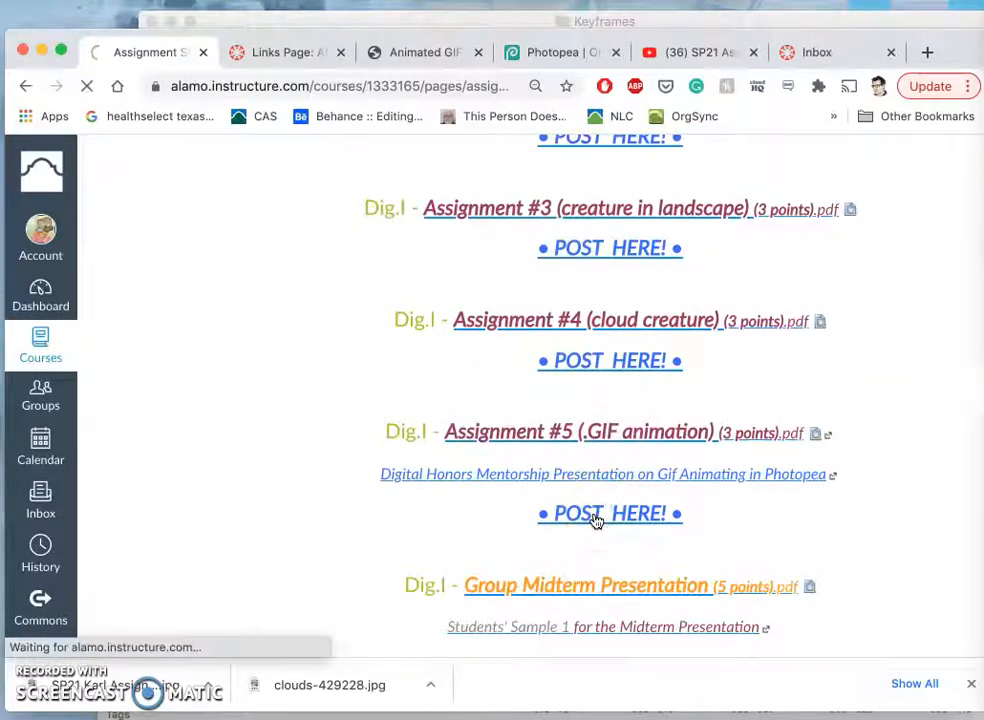
pyautogui.click(609, 513)
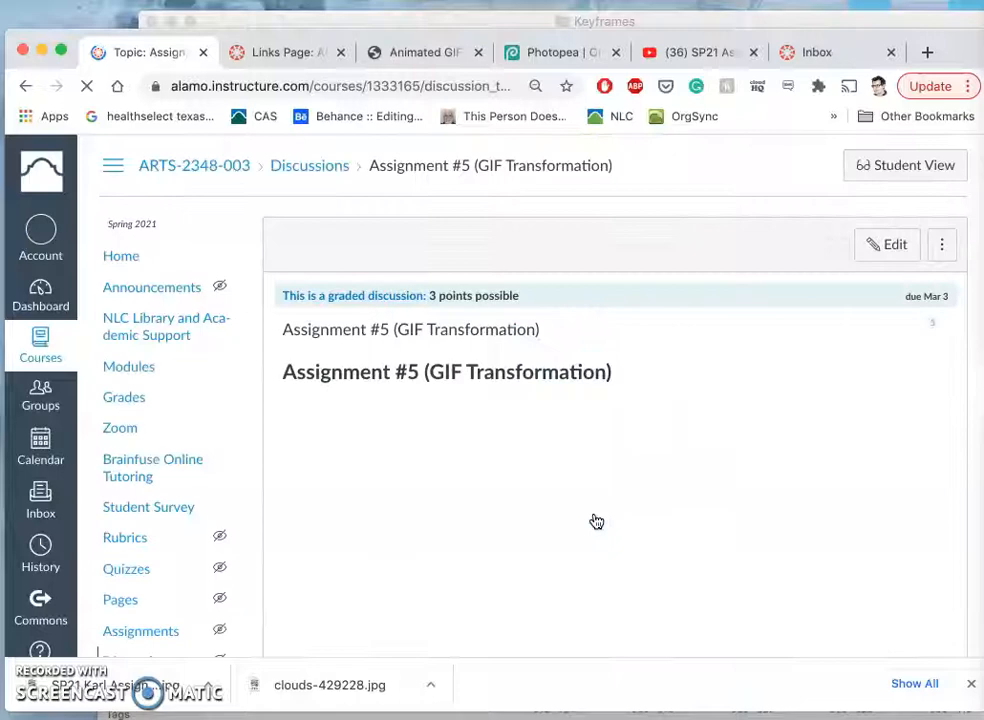
pyautogui.scroll(-3)
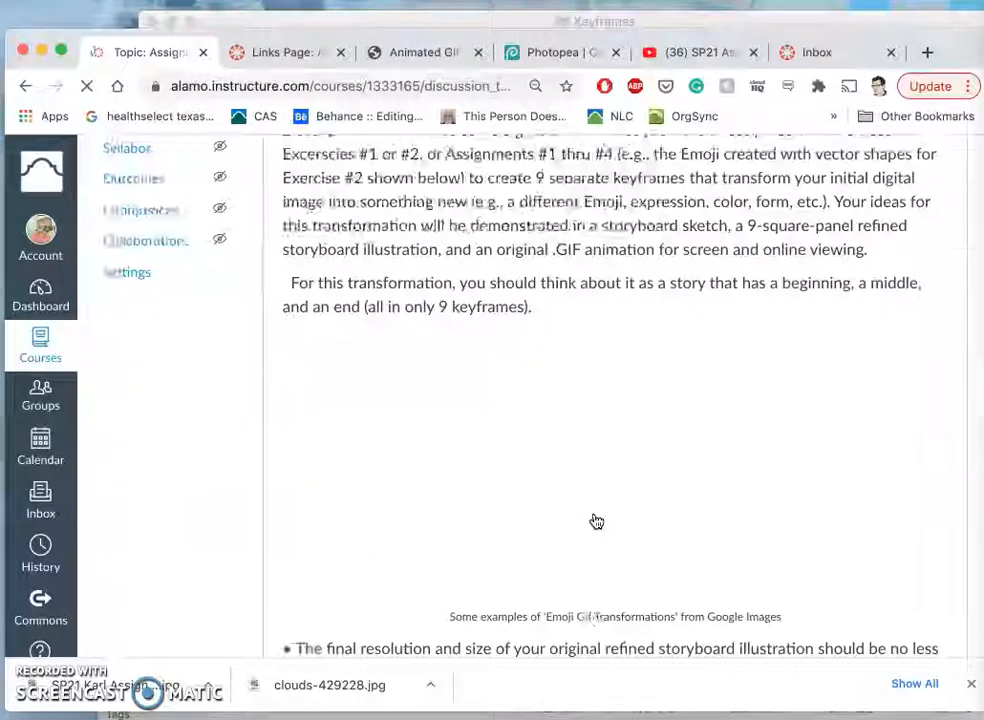
pyautogui.scroll(-3)
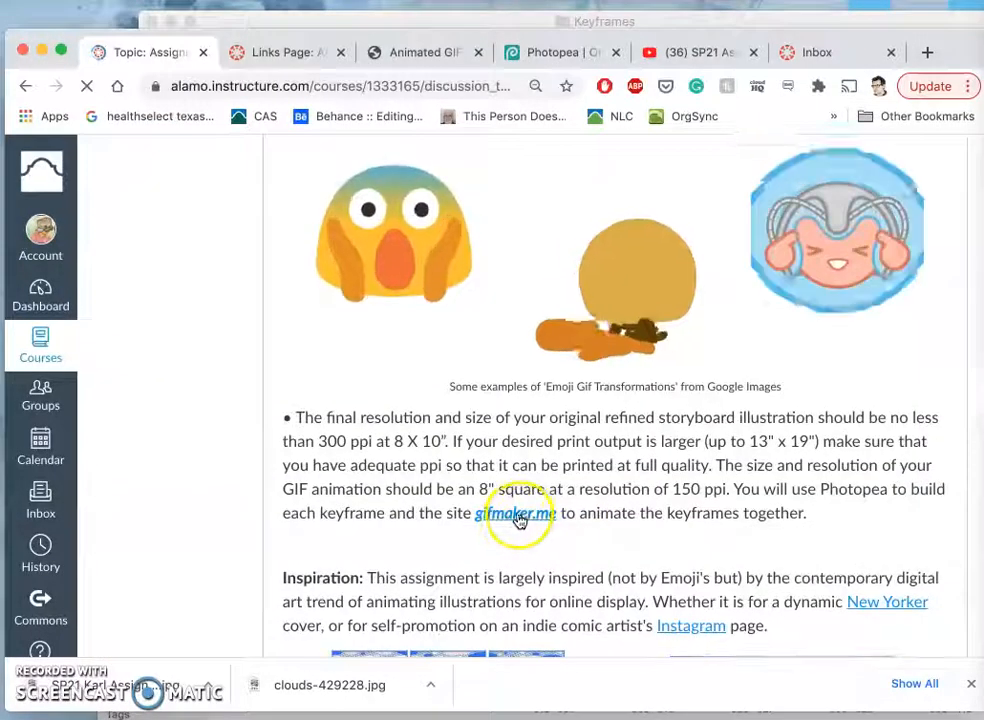